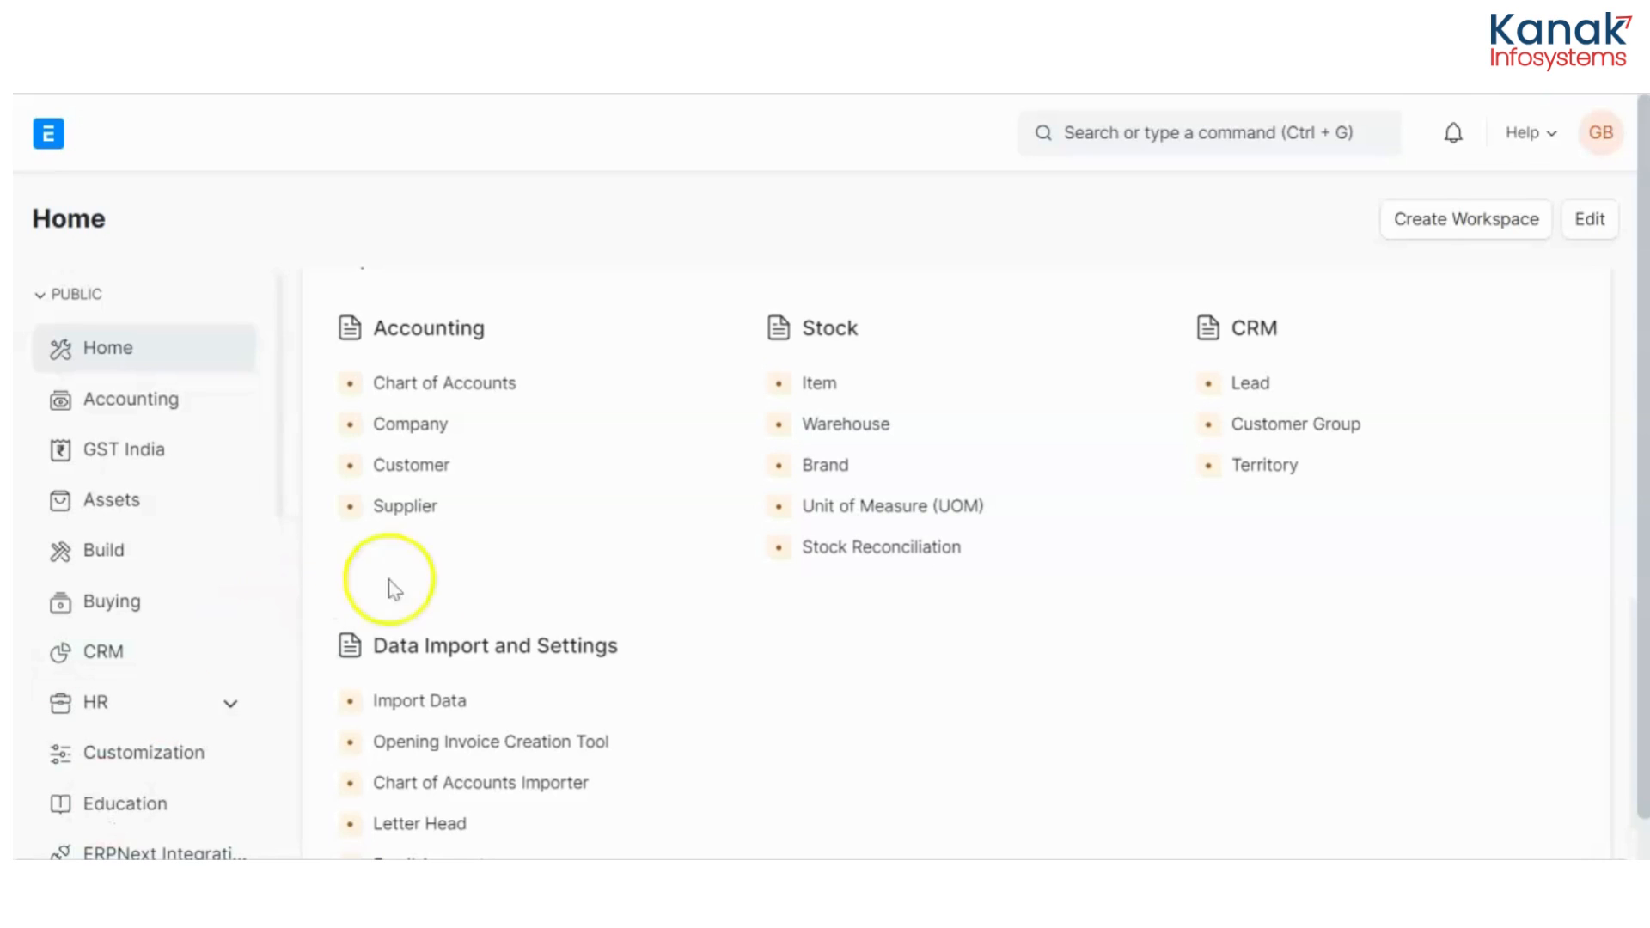
Find and open the Item List through the command search
{"action": "left_click", "coordinate": [1206, 133]}
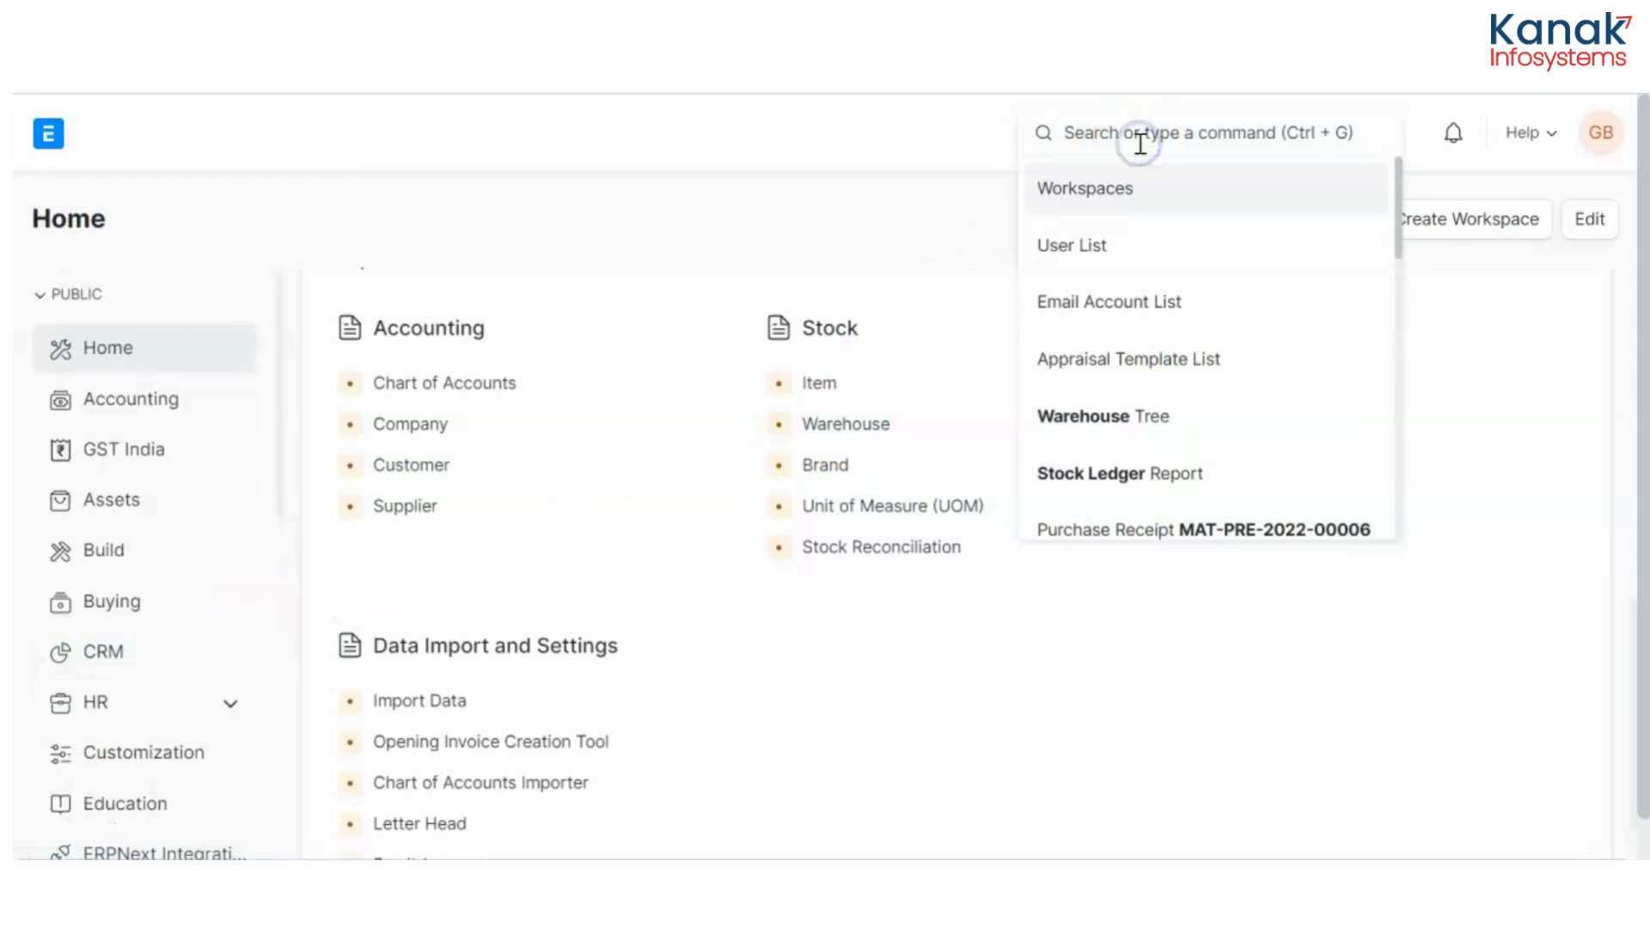
{"action": "type", "text": "item list"}
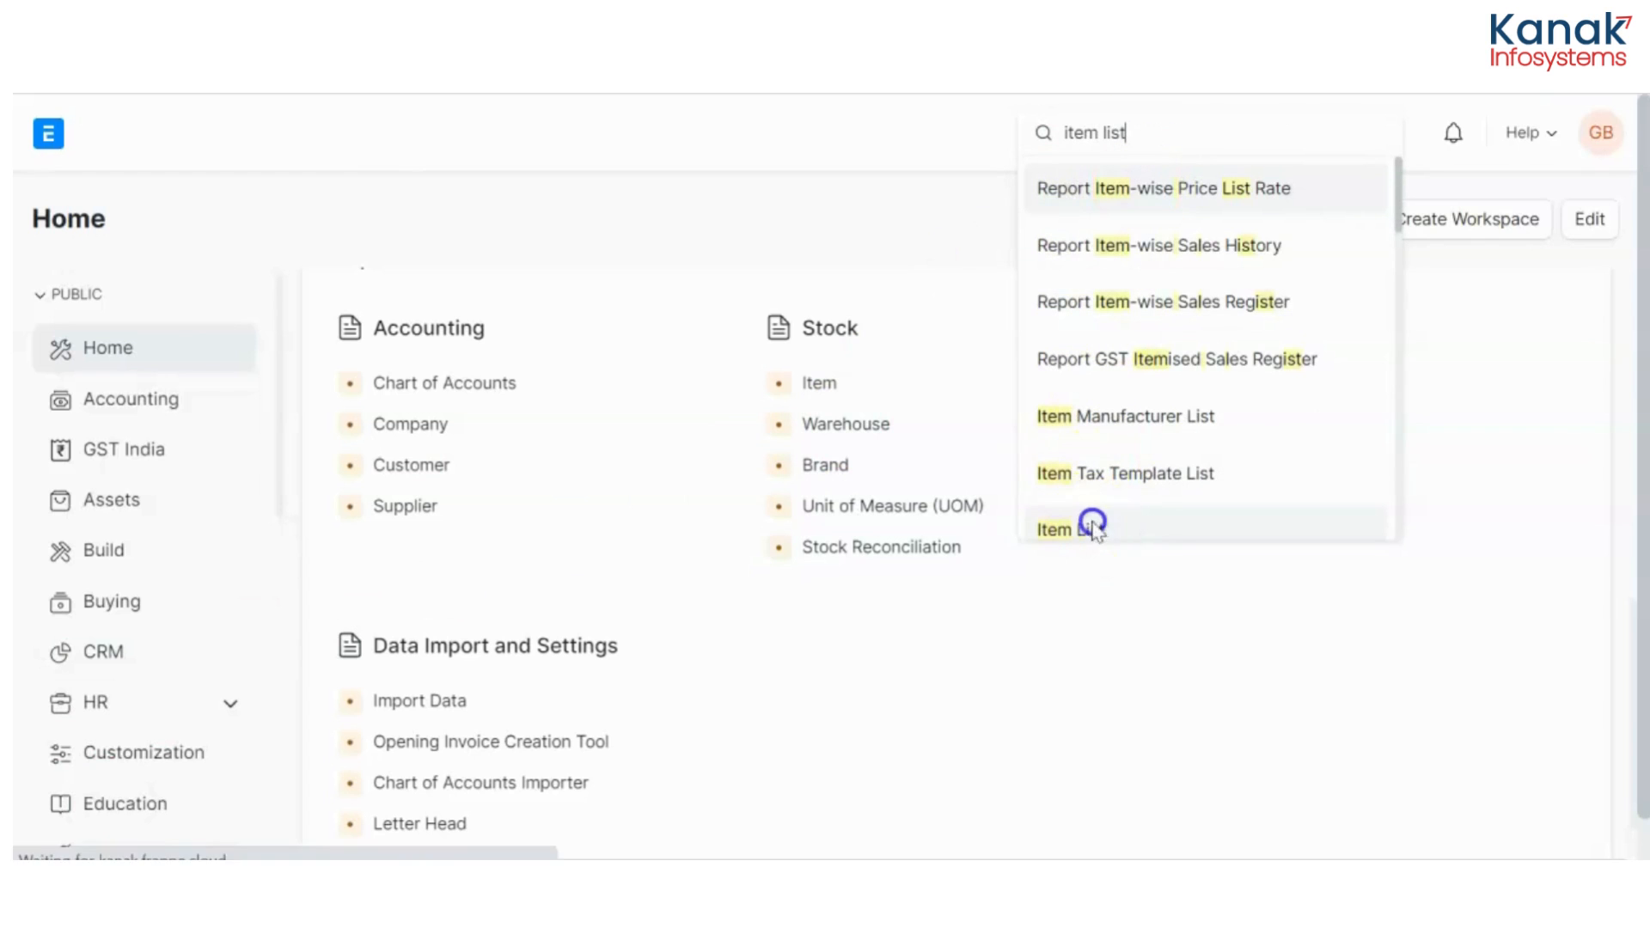
{"action": "left_click", "coordinate": [1053, 529]}
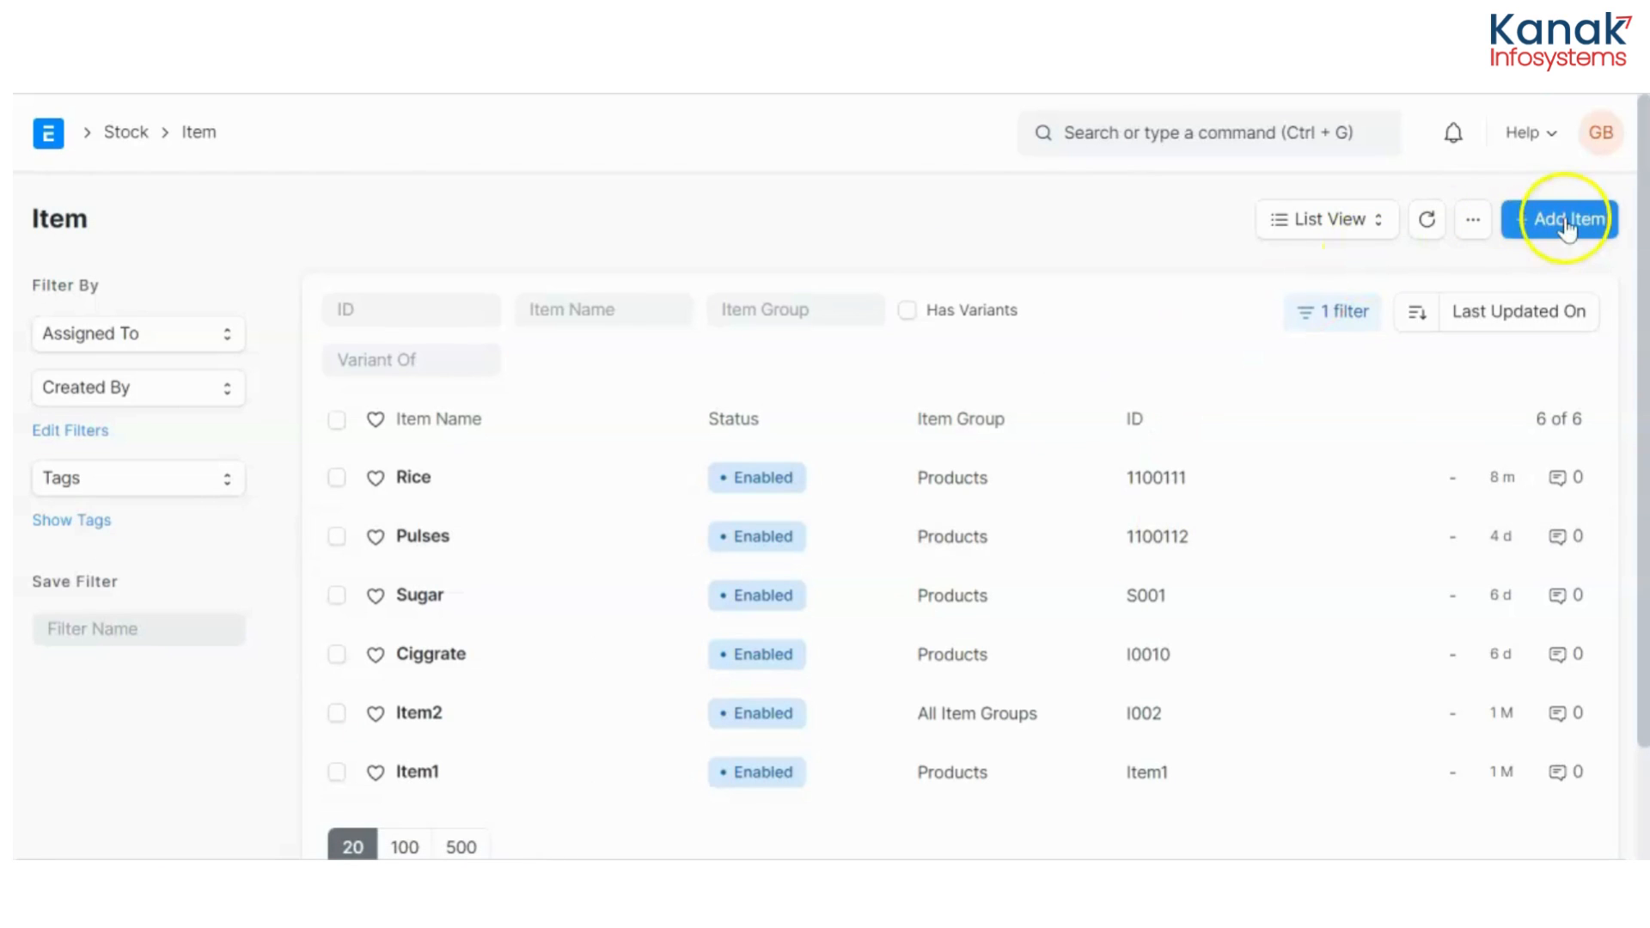
Create a new item in full form with item code 11001112 and name Rice
{"action": "left_click", "coordinate": [1568, 218]}
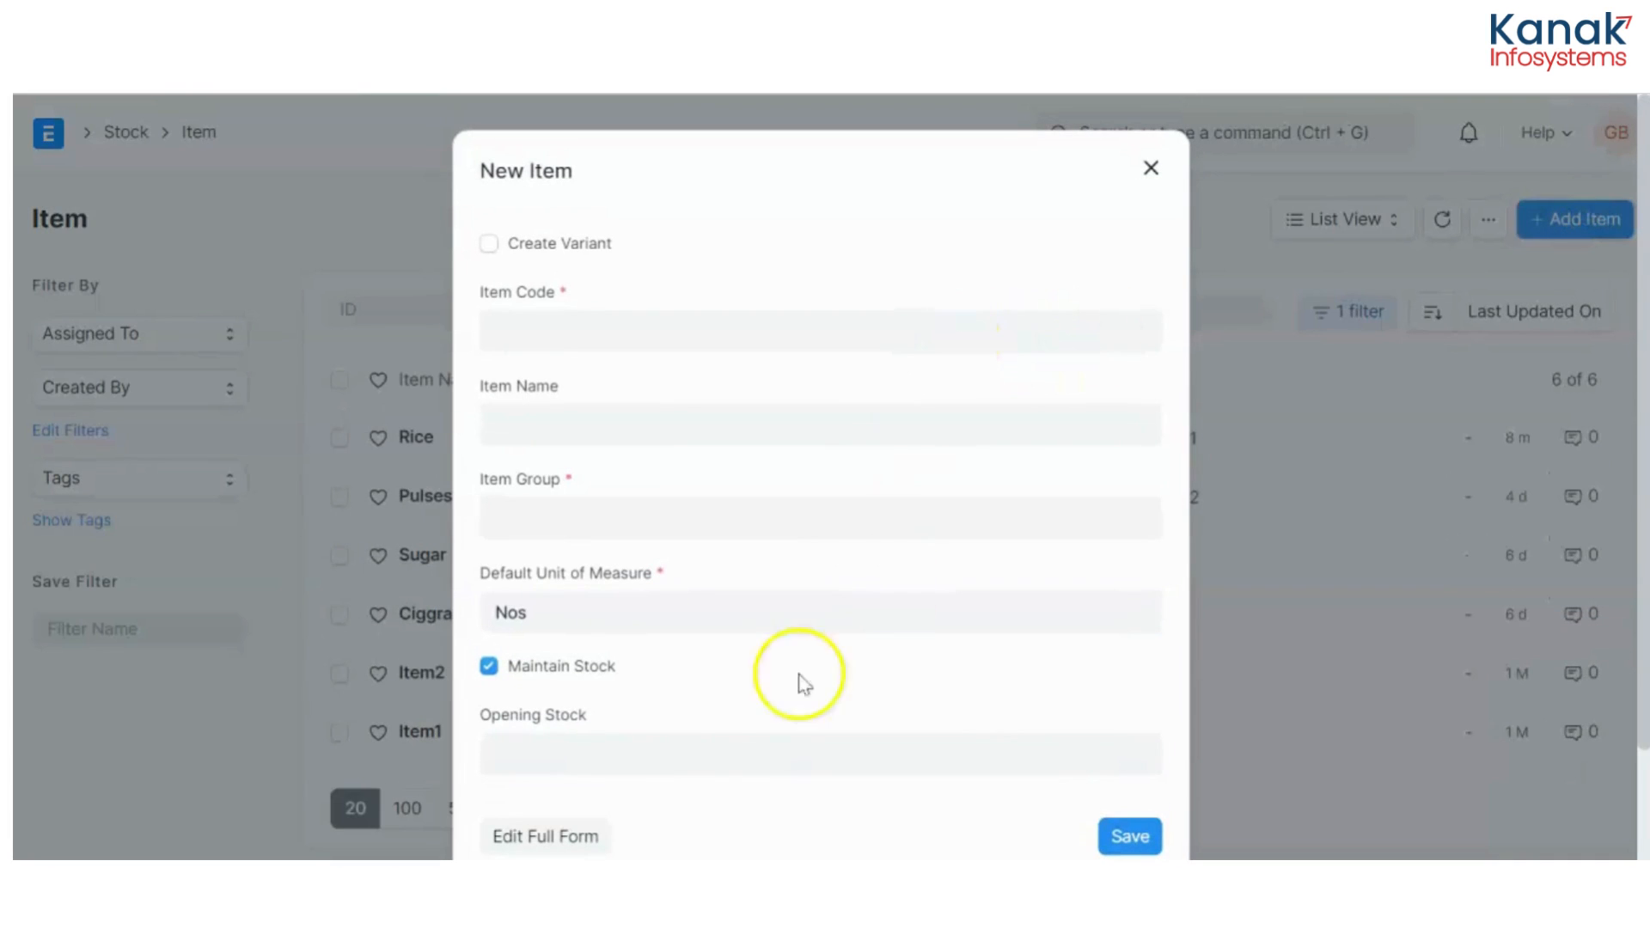
{"action": "left_click", "coordinate": [545, 835]}
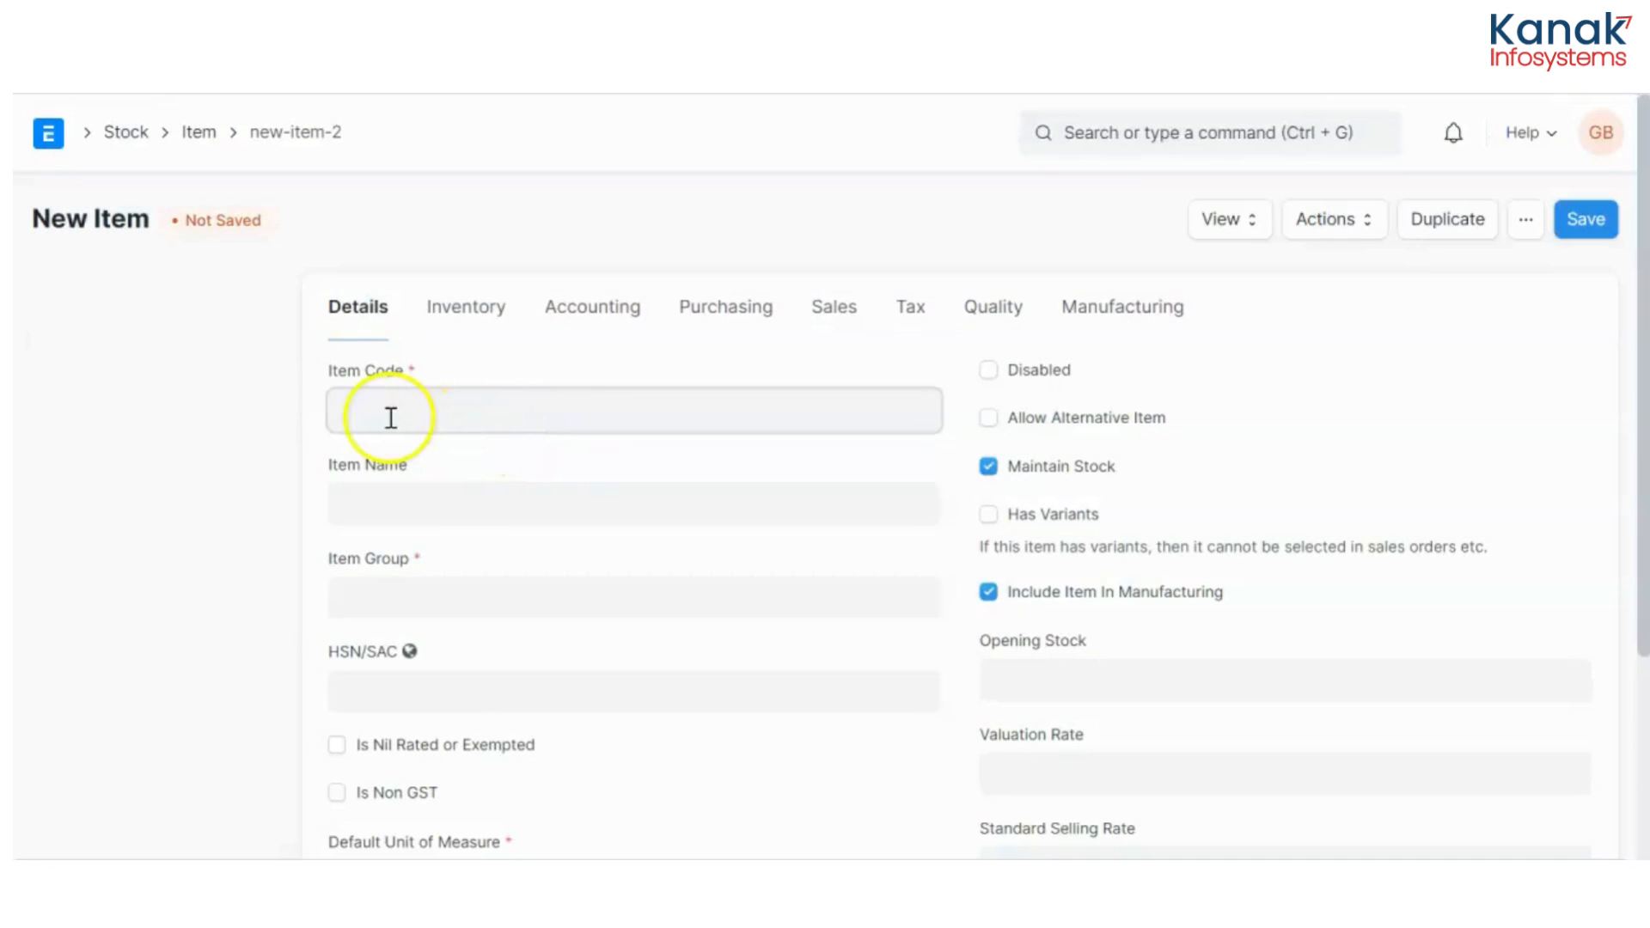
{"action": "type", "text": "11001112"}
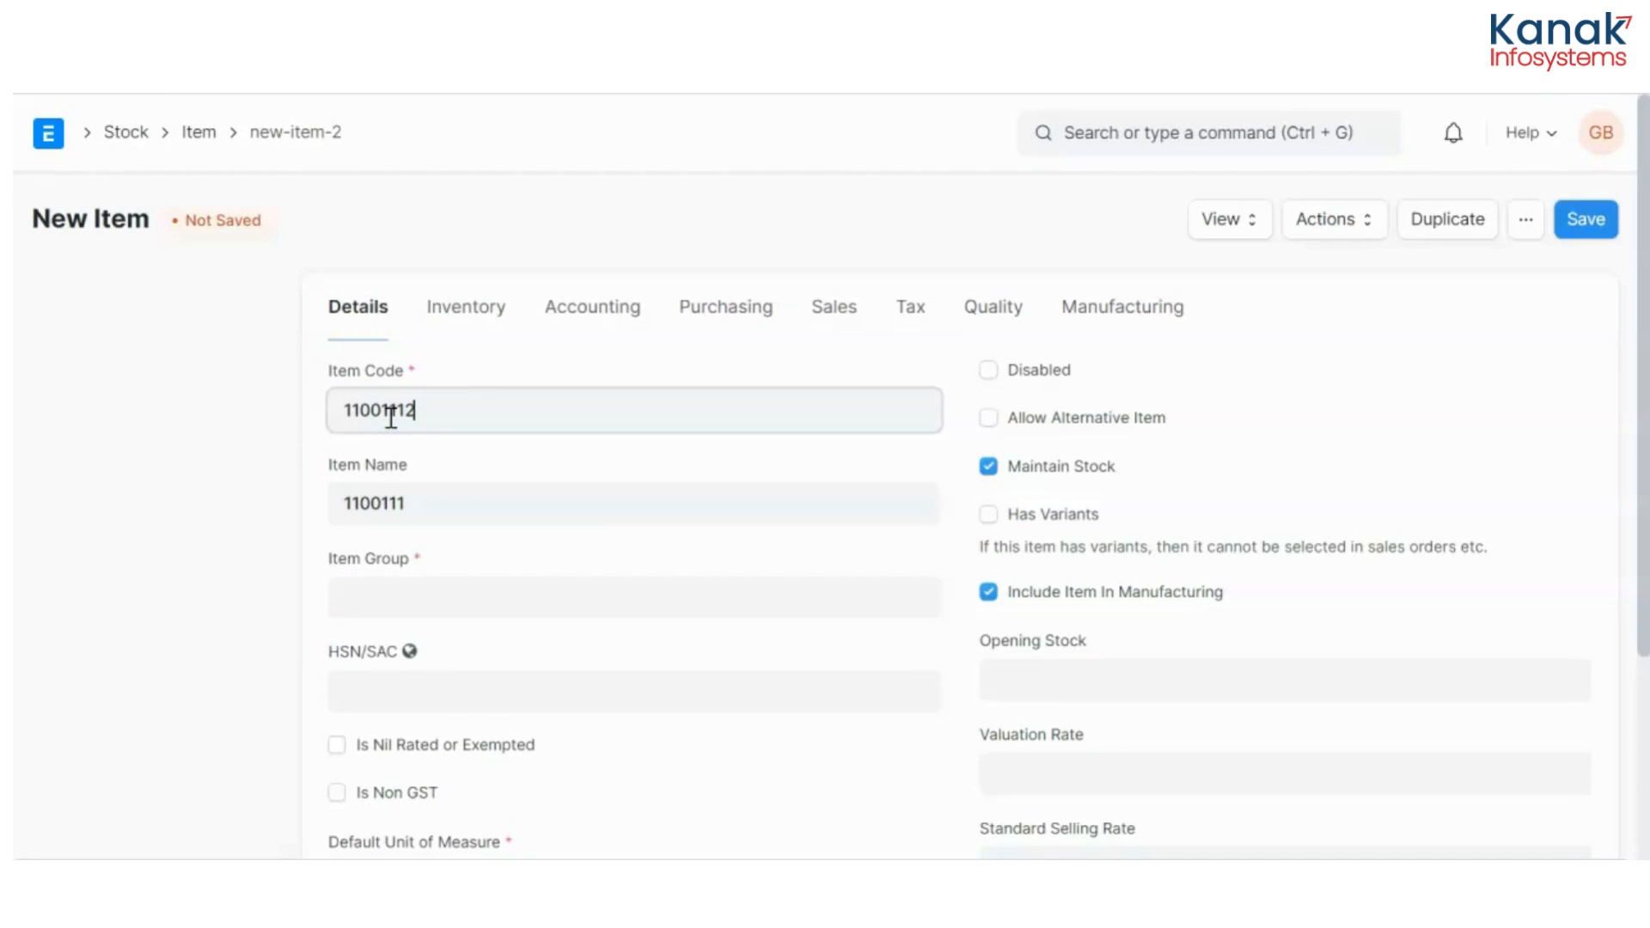
{"action": "scroll", "scroll_direction": "down", "scroll_amount": 3}
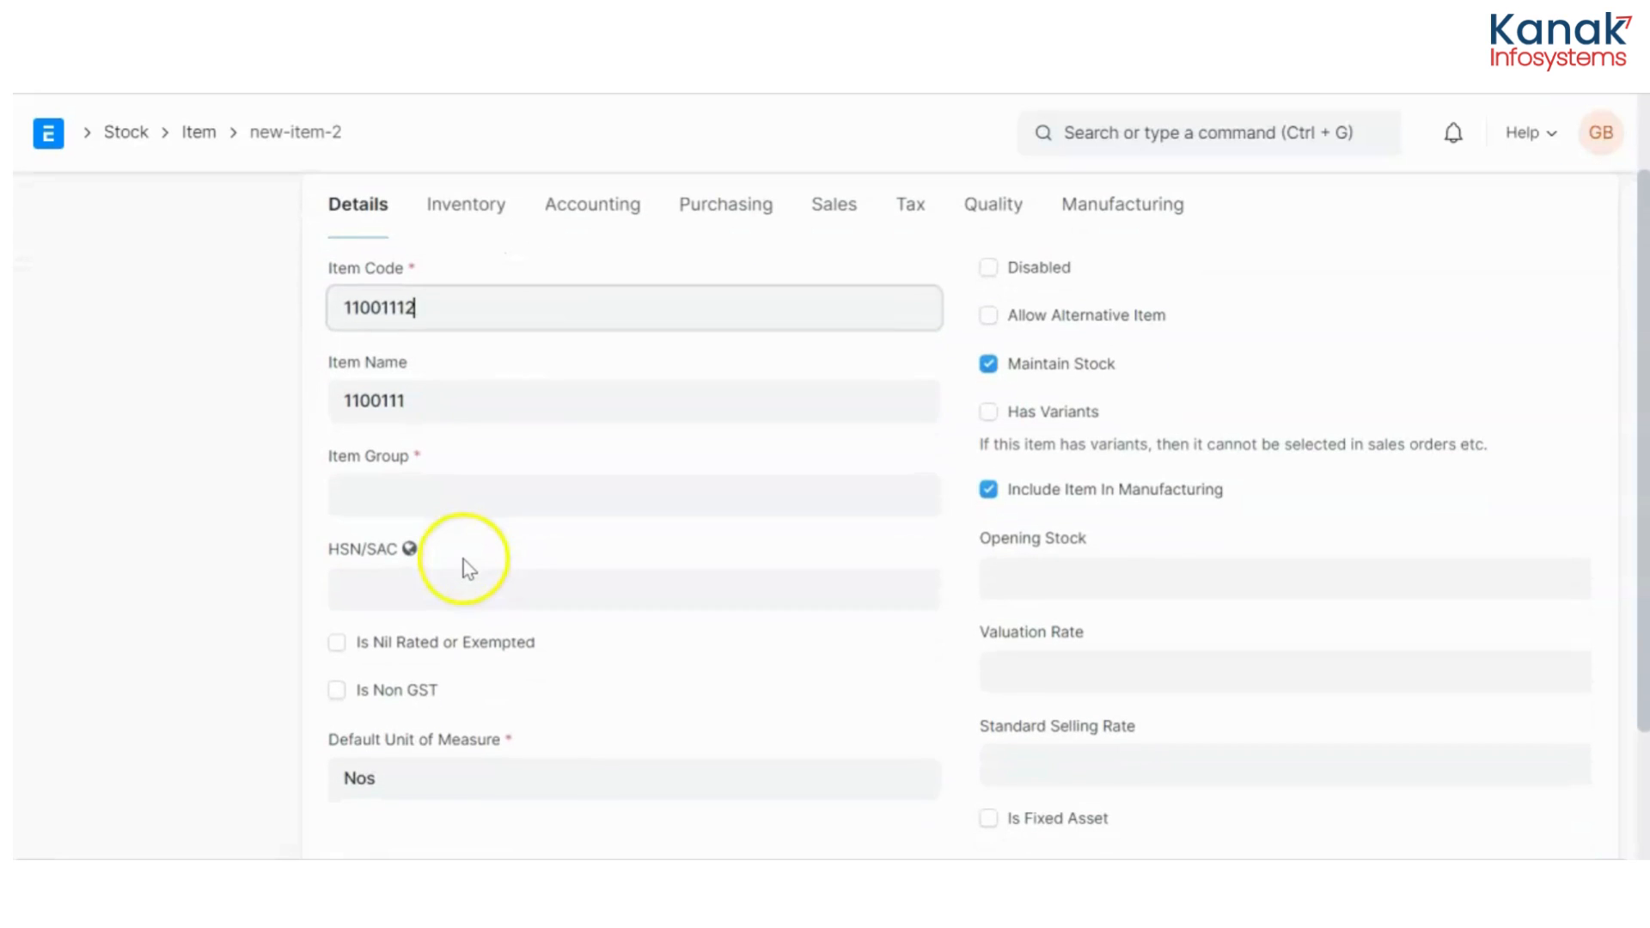
{"action": "left_click", "coordinate": [631, 401]}
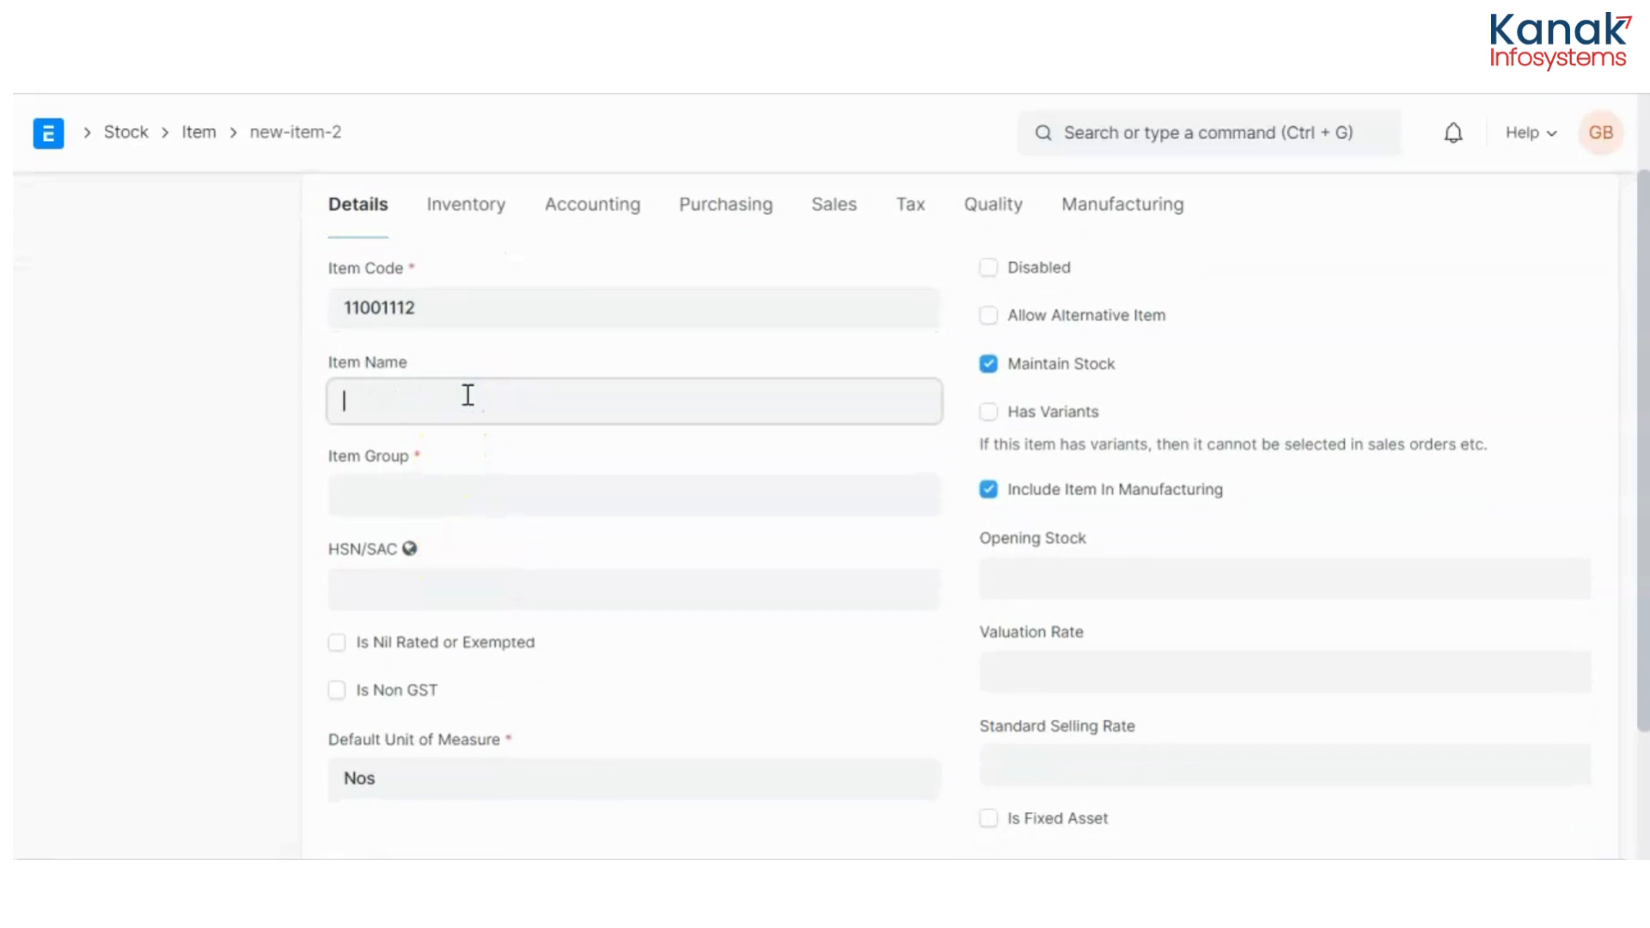
{"action": "type", "text": "Rice"}
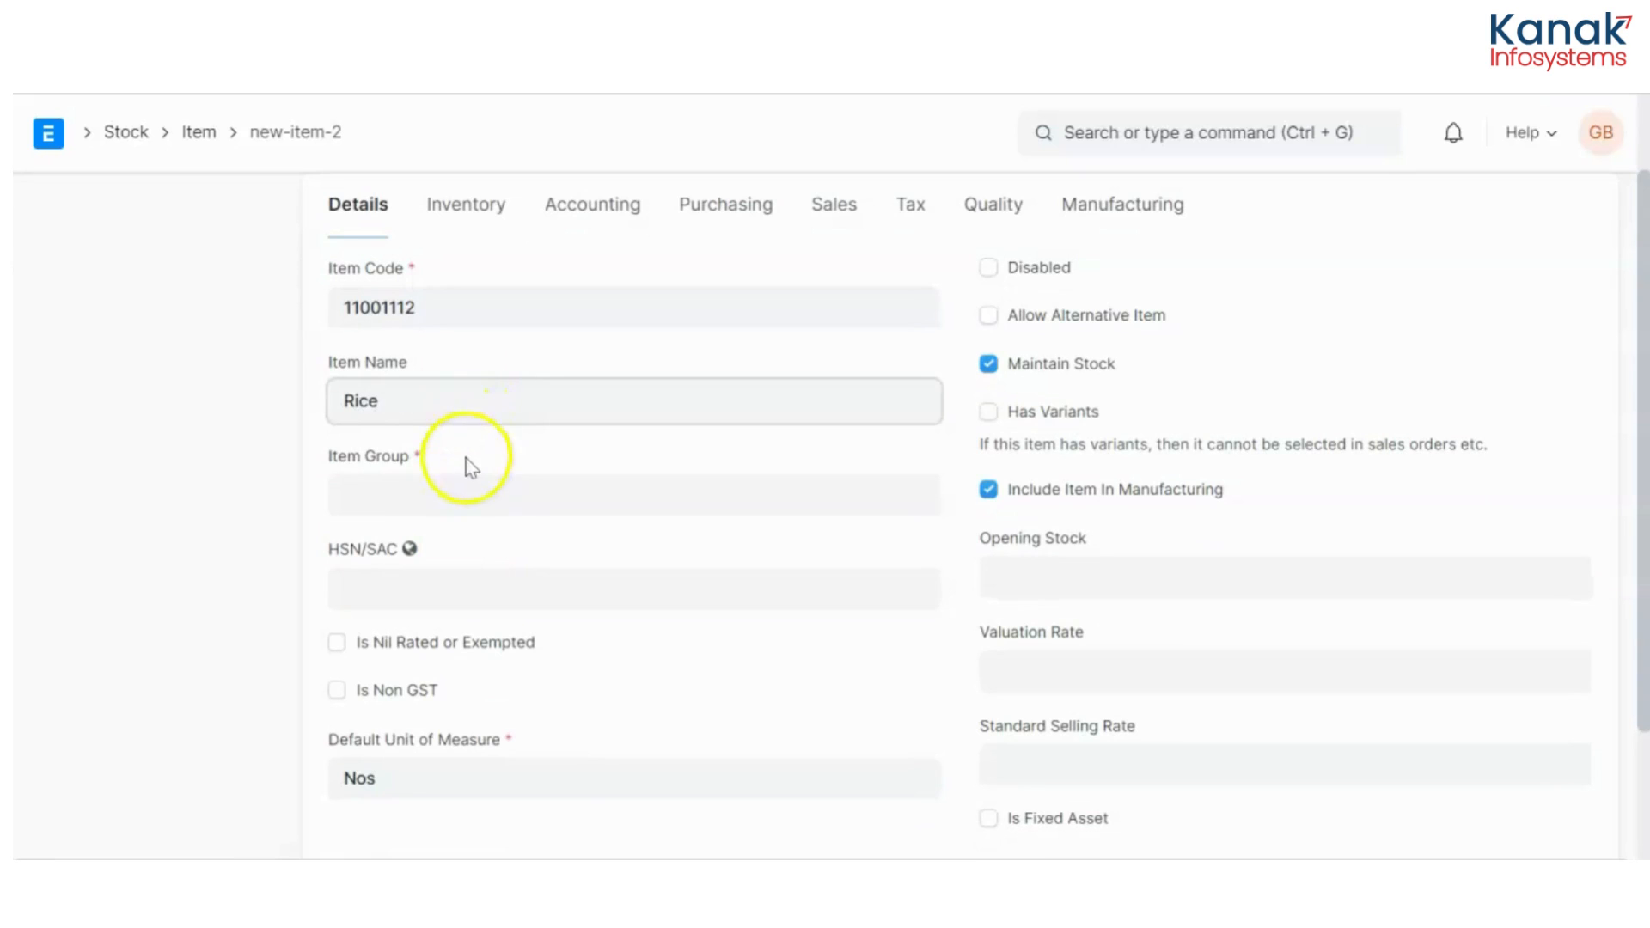
Assign the item to the Products group and enter HSN/SAC code 10061010
{"action": "left_click", "coordinate": [634, 495]}
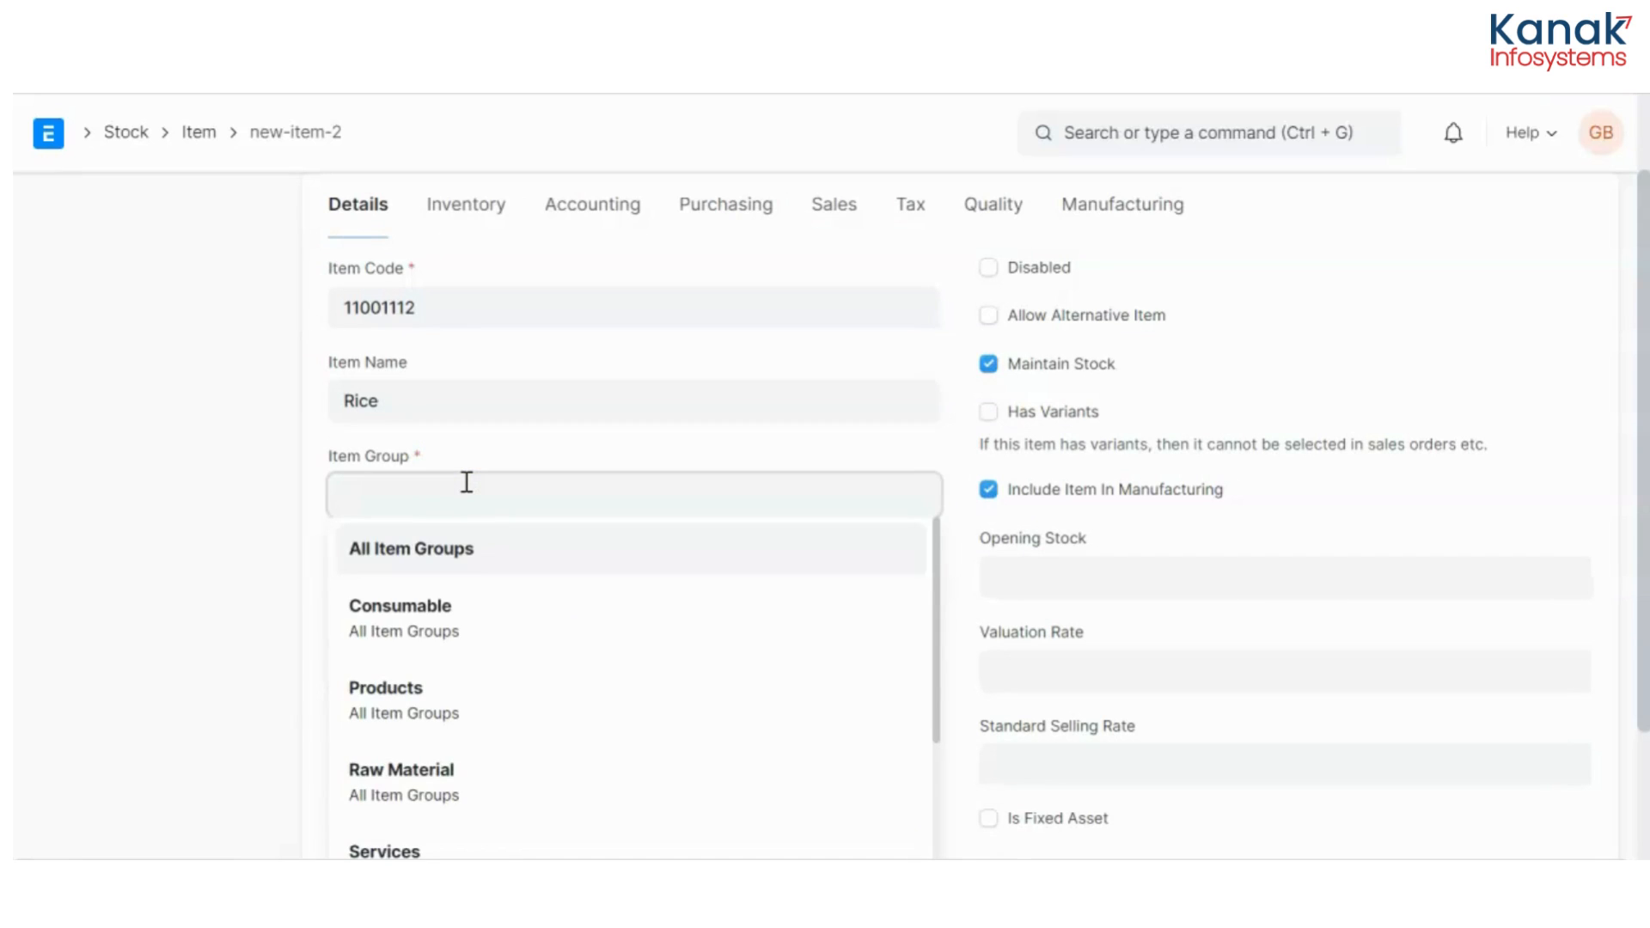
{"action": "left_click", "coordinate": [630, 495]}
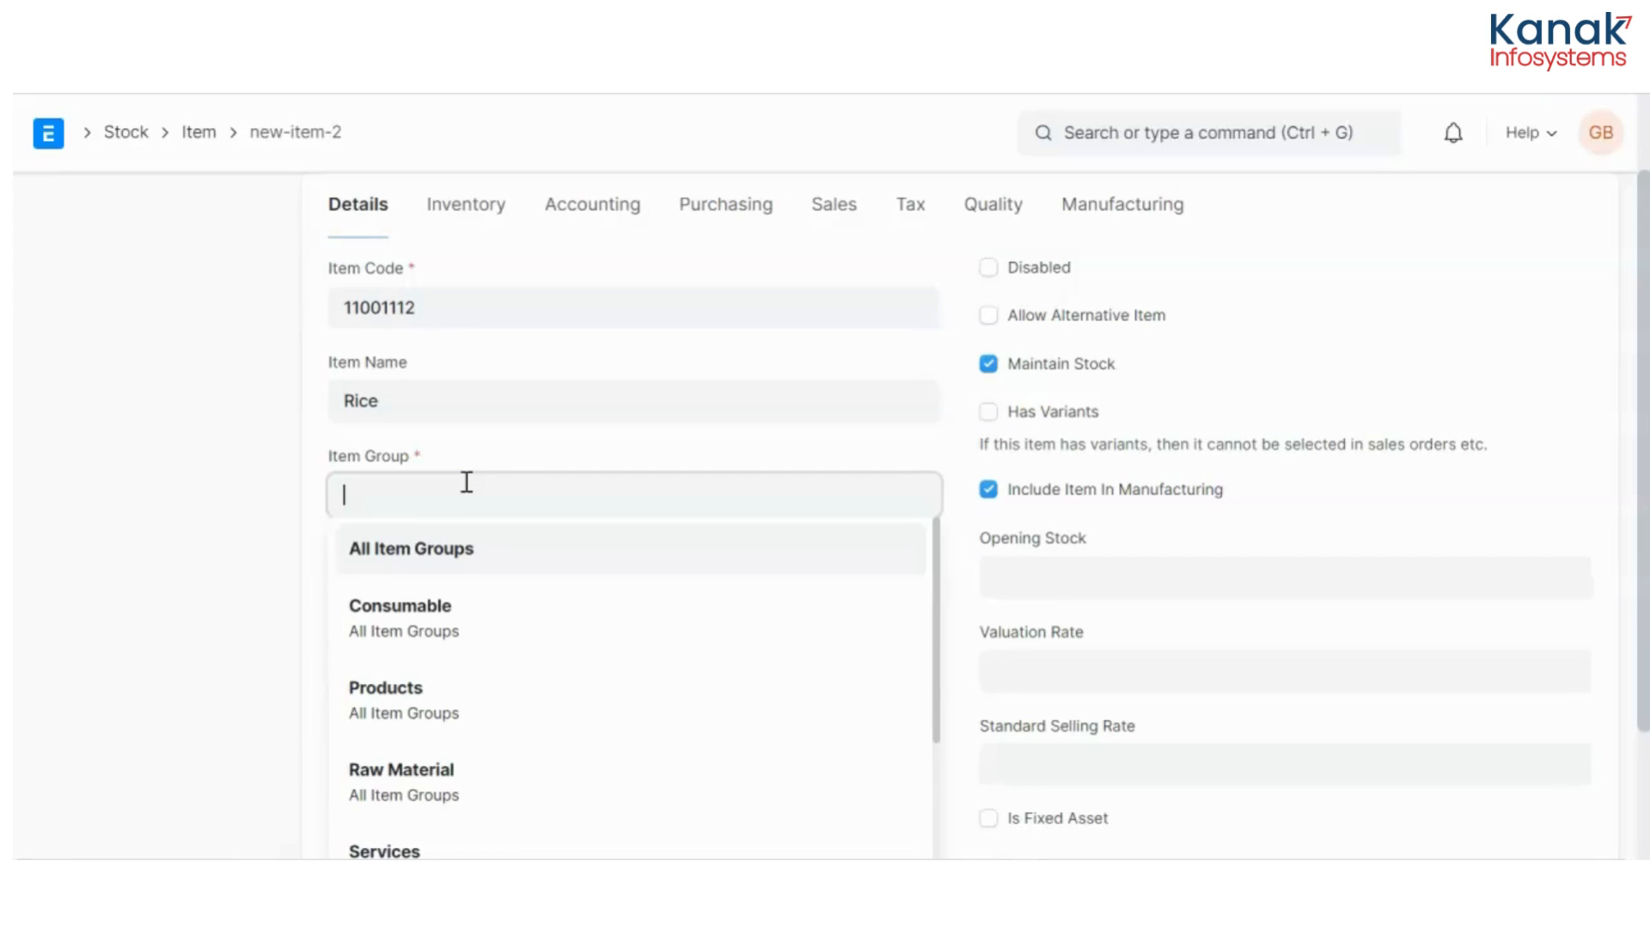
{"action": "left_click", "coordinate": [385, 700]}
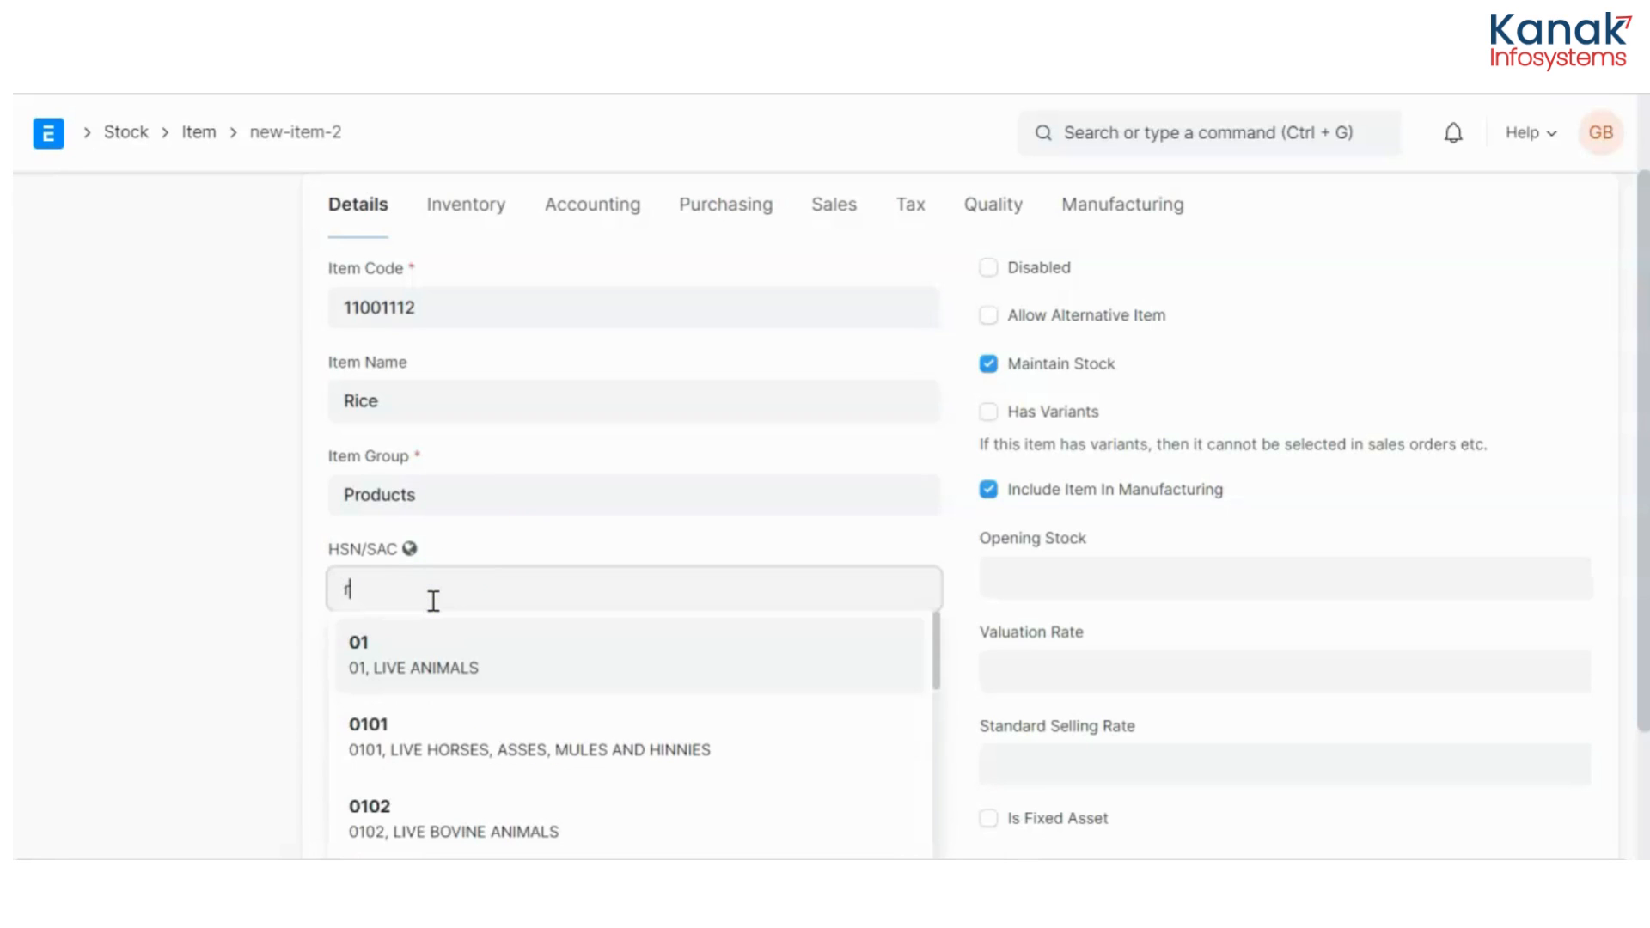
{"action": "type", "text": "i"}
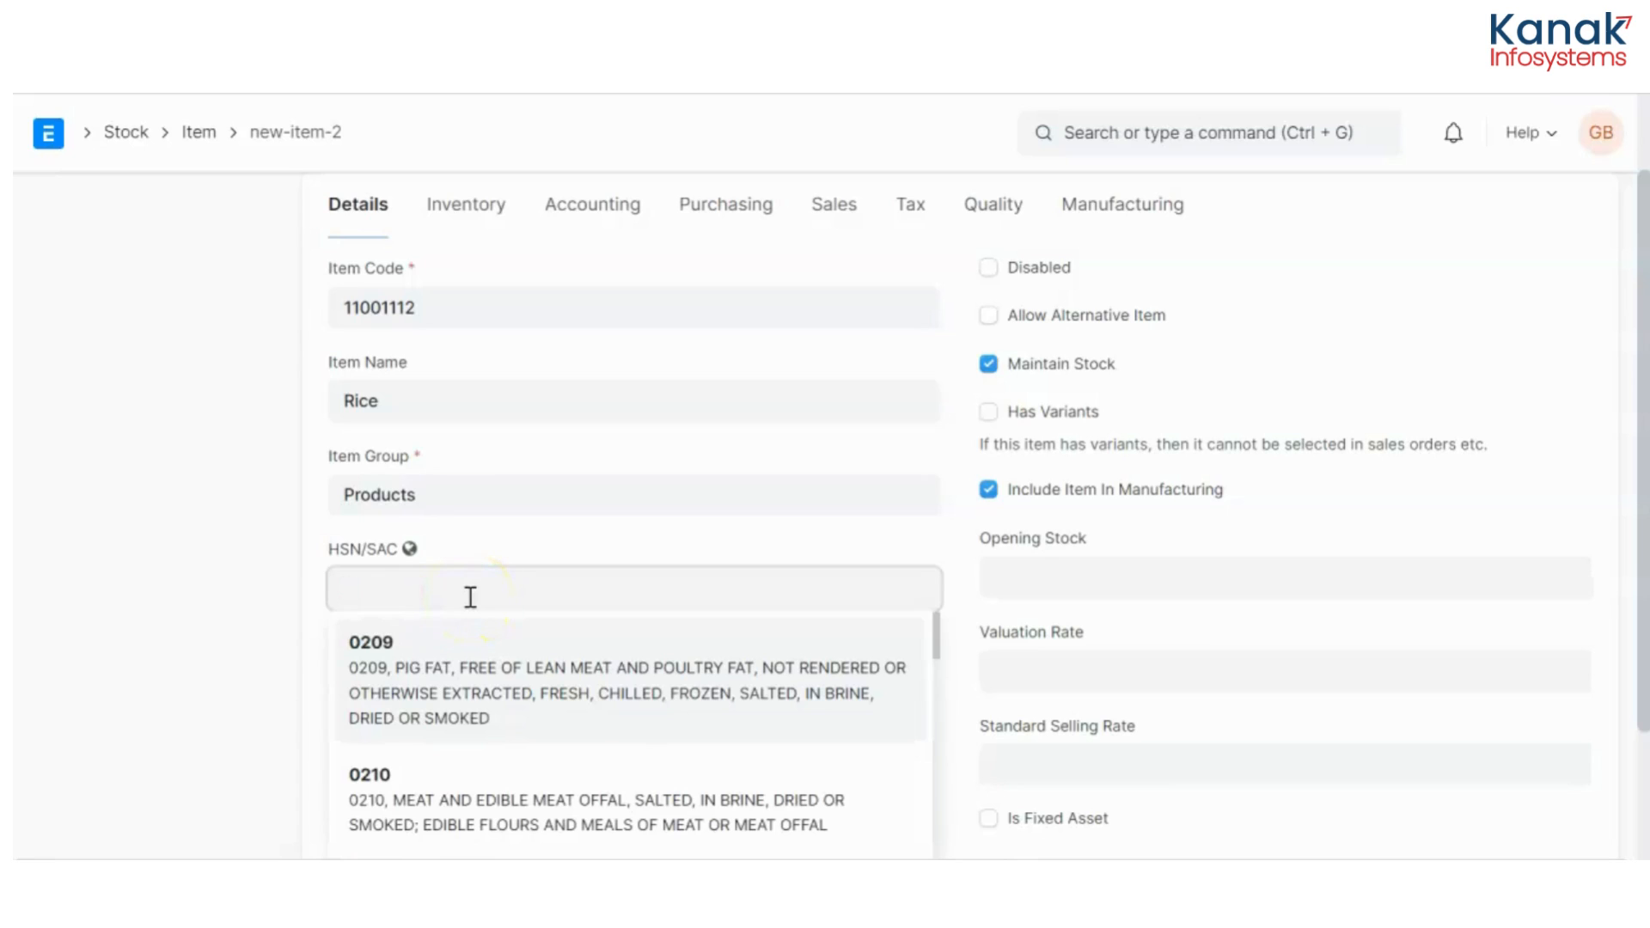
{"action": "type", "text": "rice"}
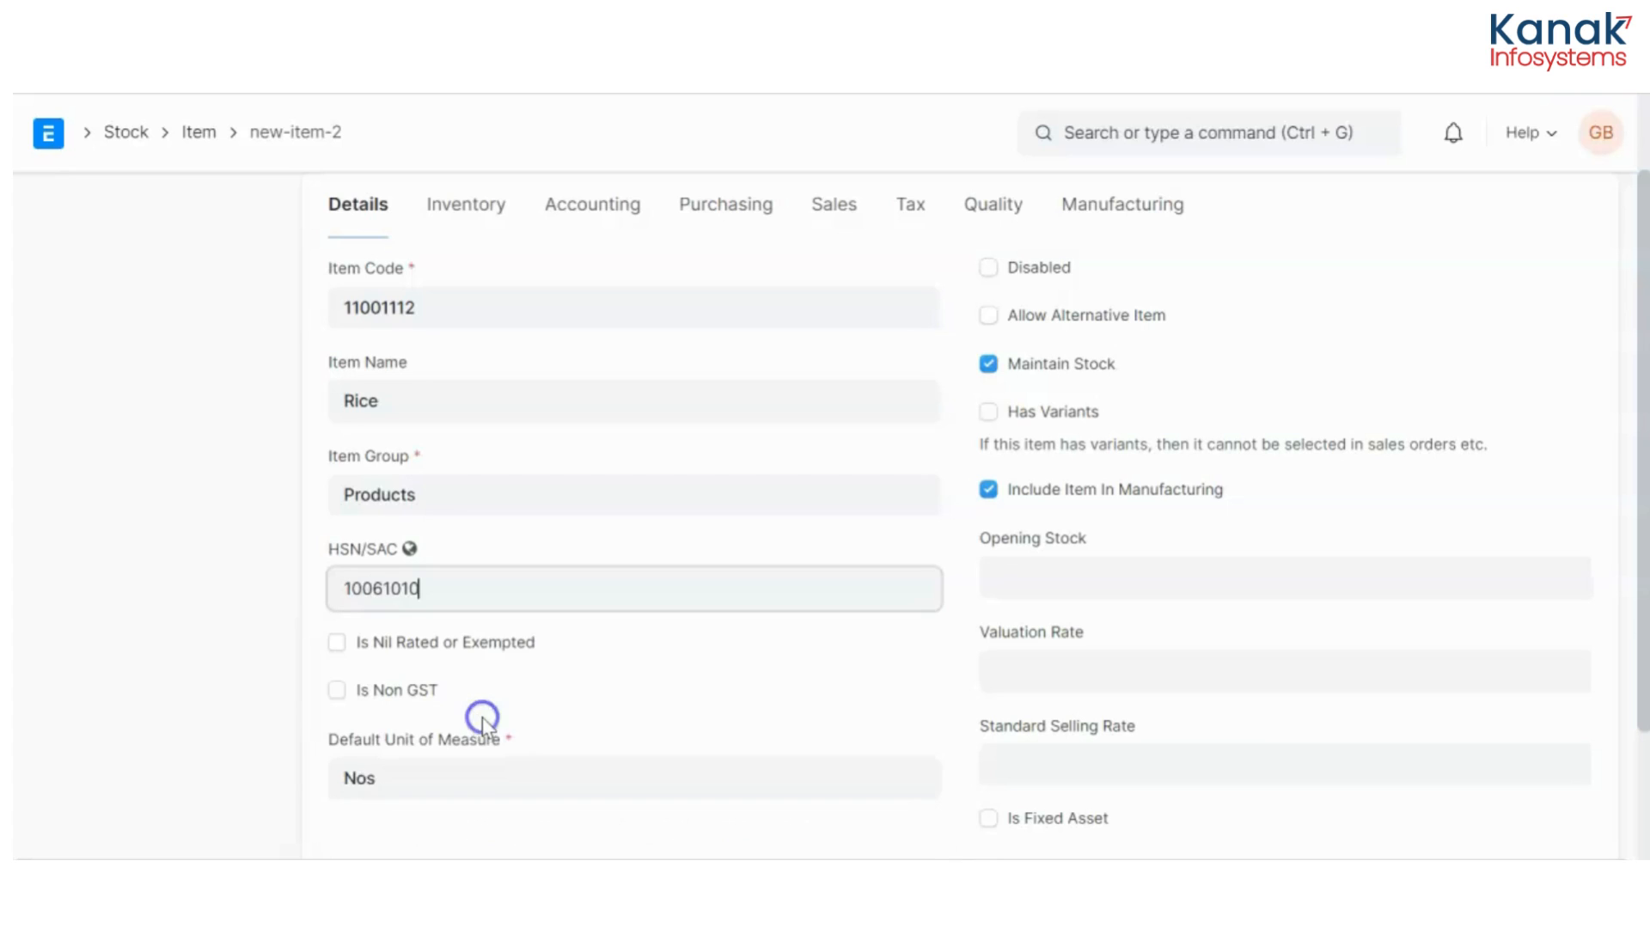
Set Kg as the item's default unit of measure
{"action": "scroll", "scroll_direction": "down", "scroll_amount": 3}
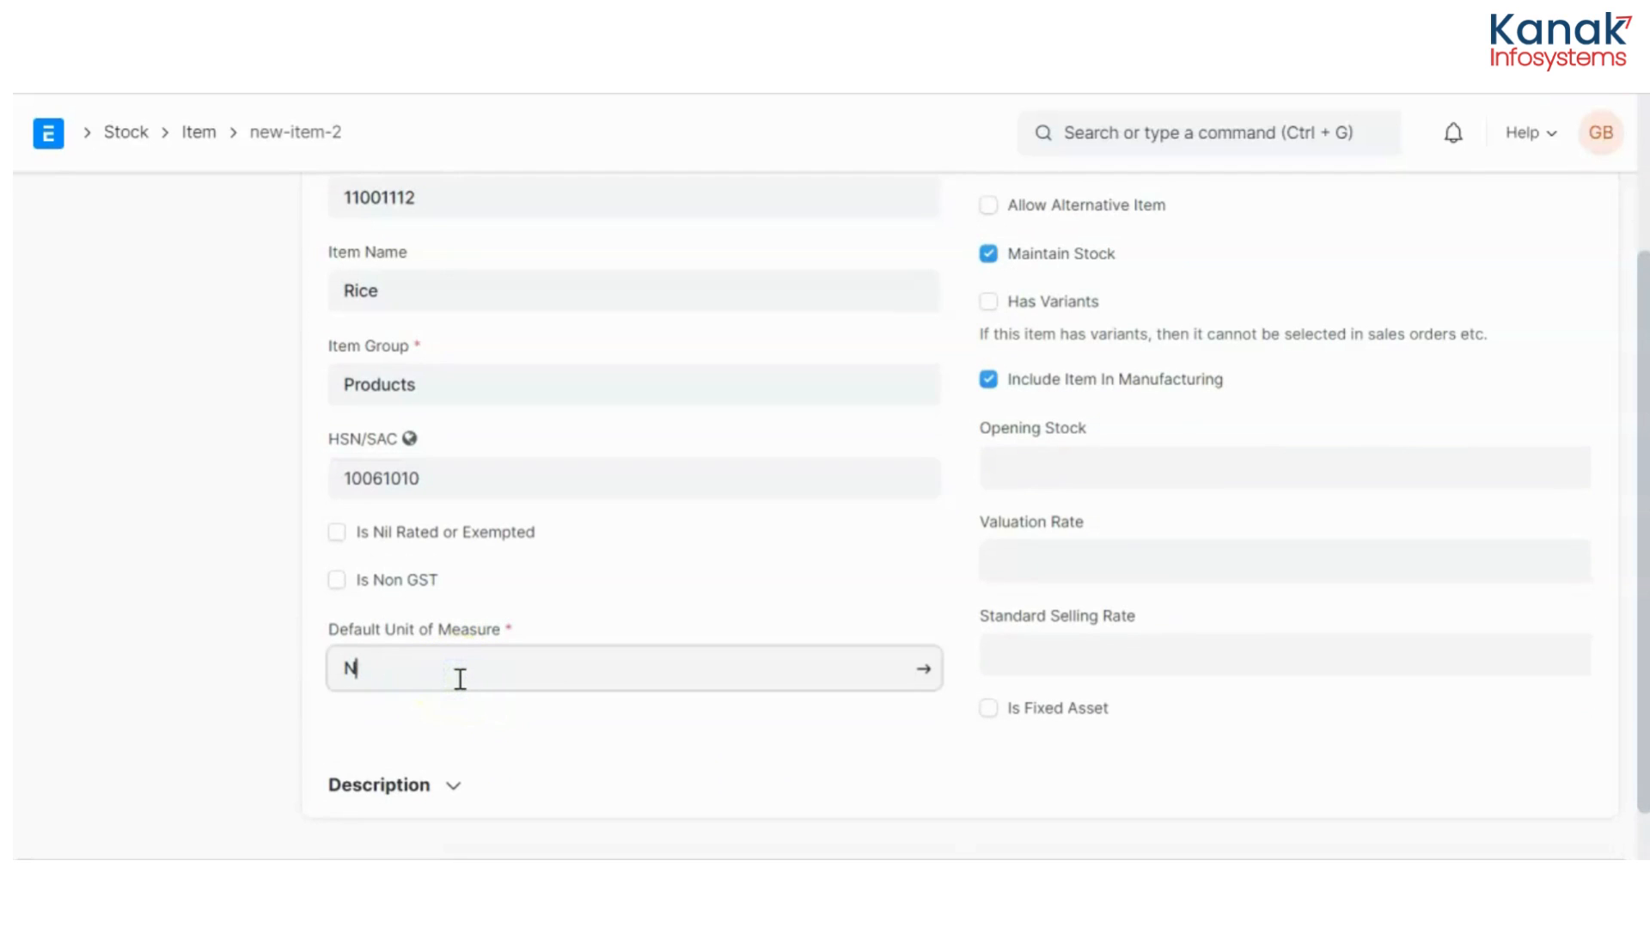
{"action": "type", "text": "kg"}
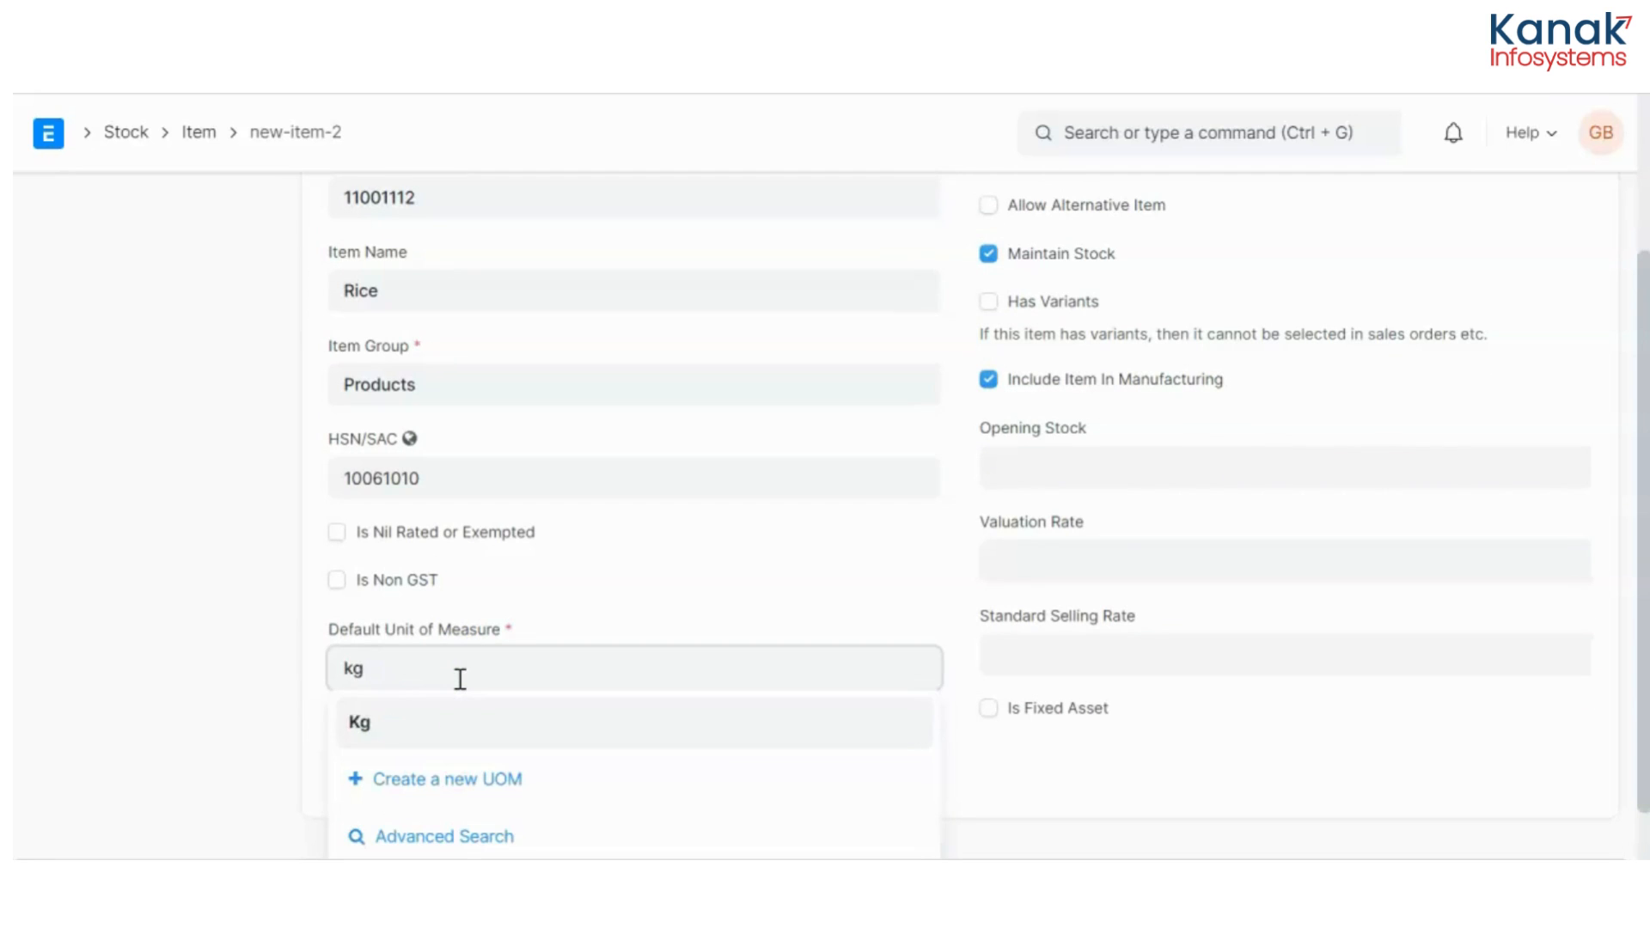
{"action": "left_click", "coordinate": [357, 724]}
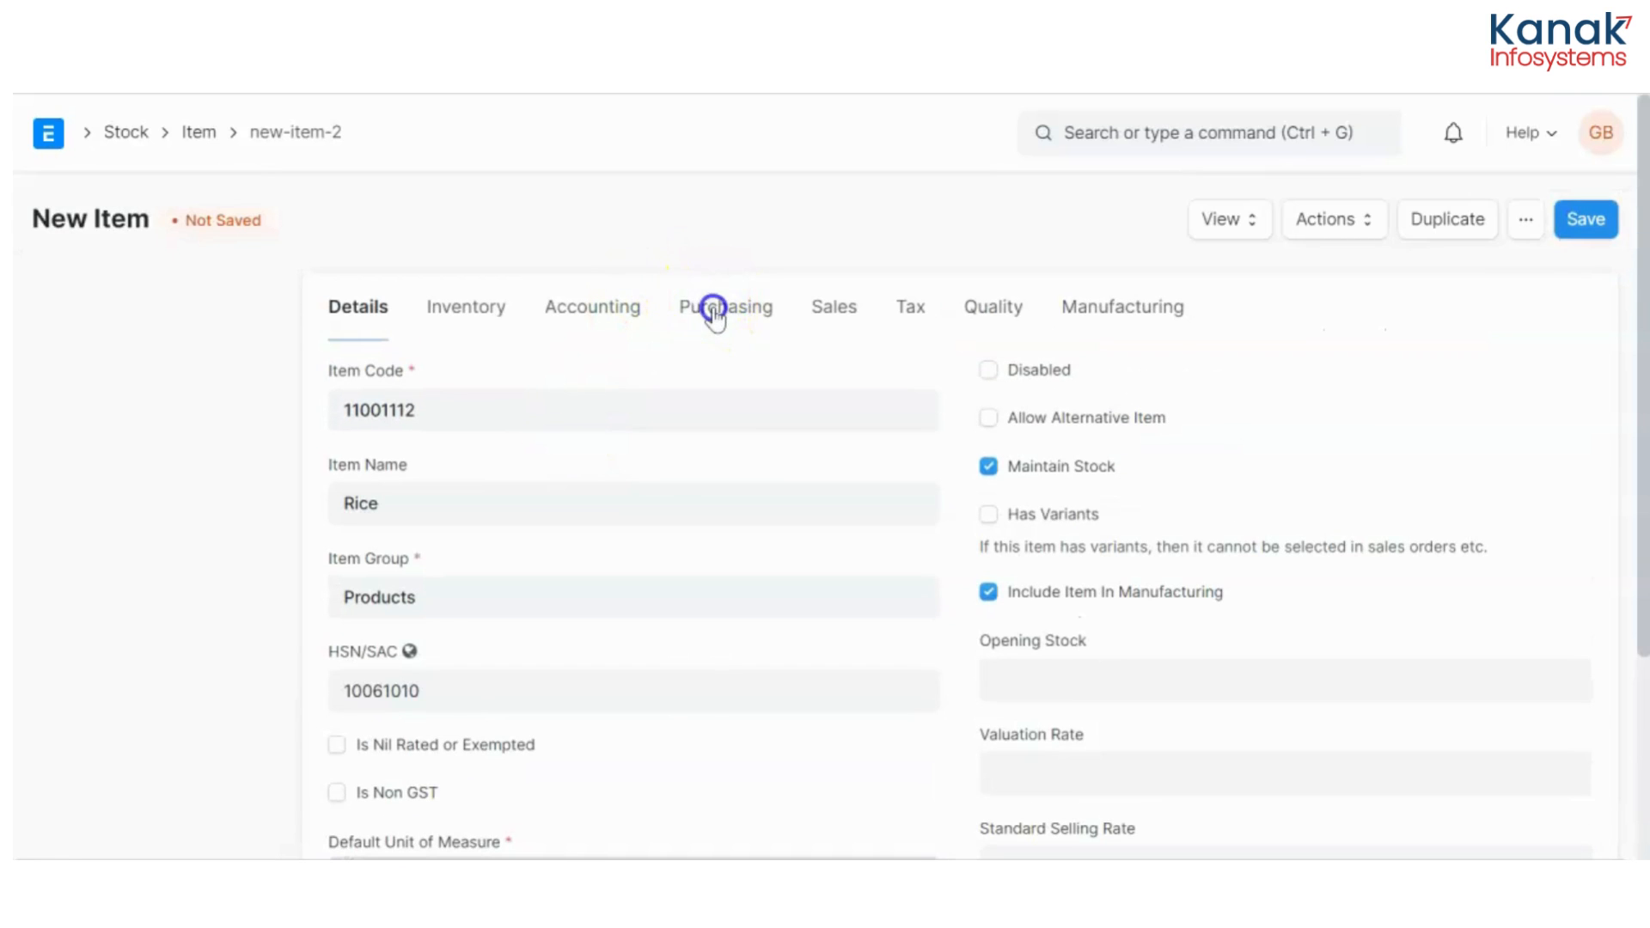
Set Rack as the default purchase unit of measure under Purchasing
{"action": "left_click", "coordinate": [724, 306]}
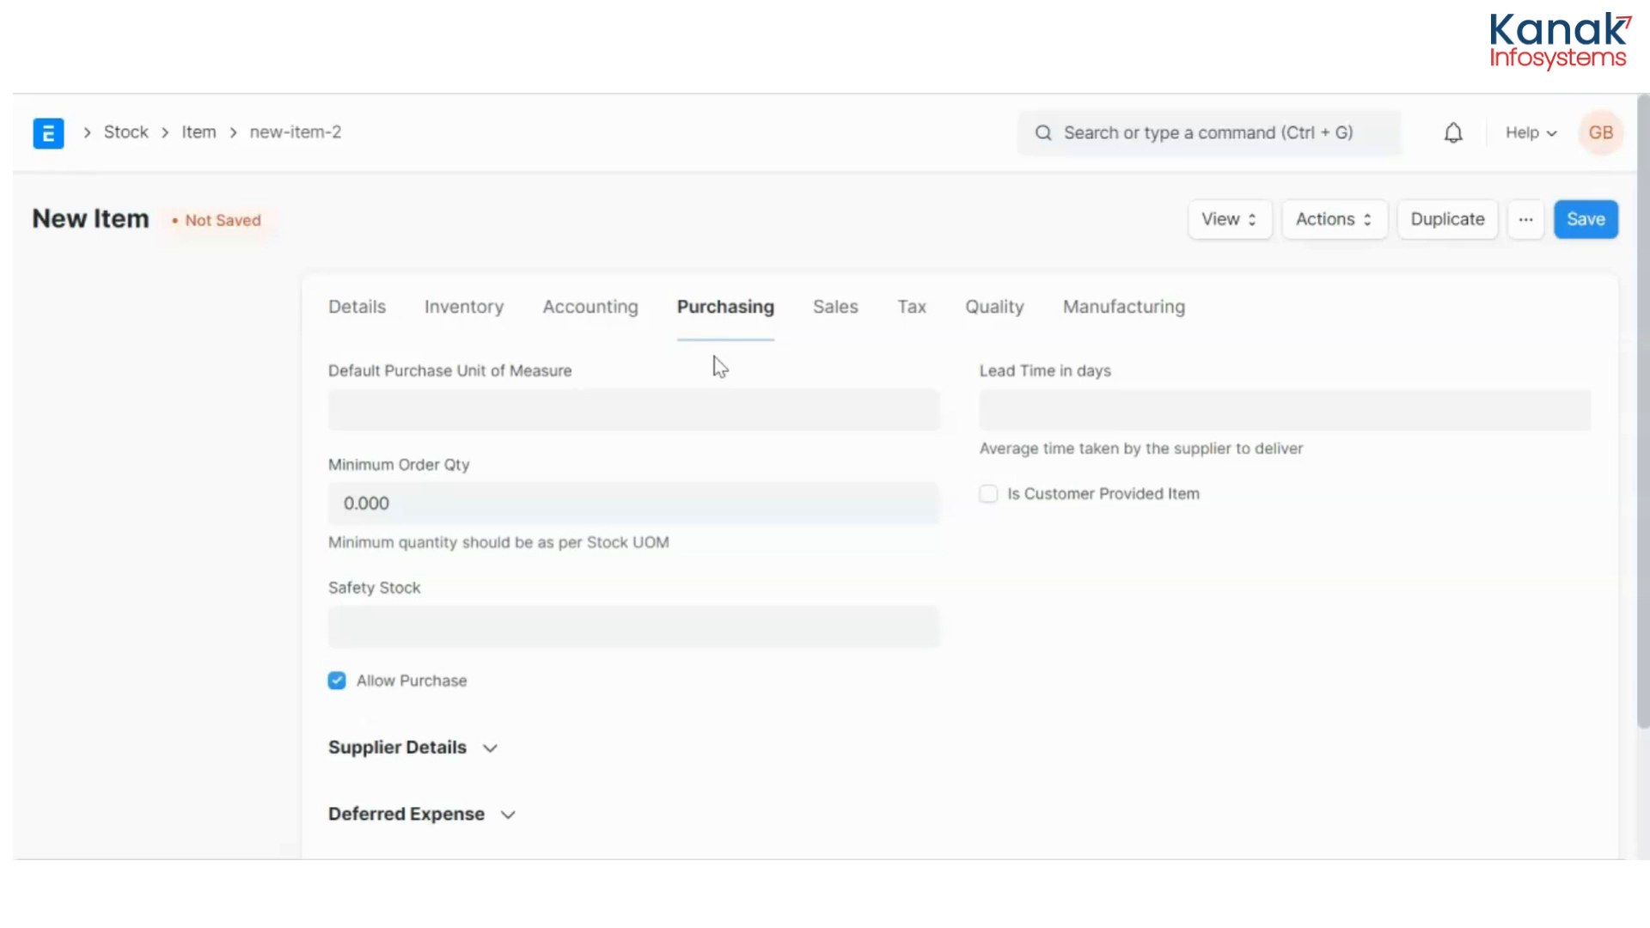
{"action": "left_click", "coordinate": [631, 410]}
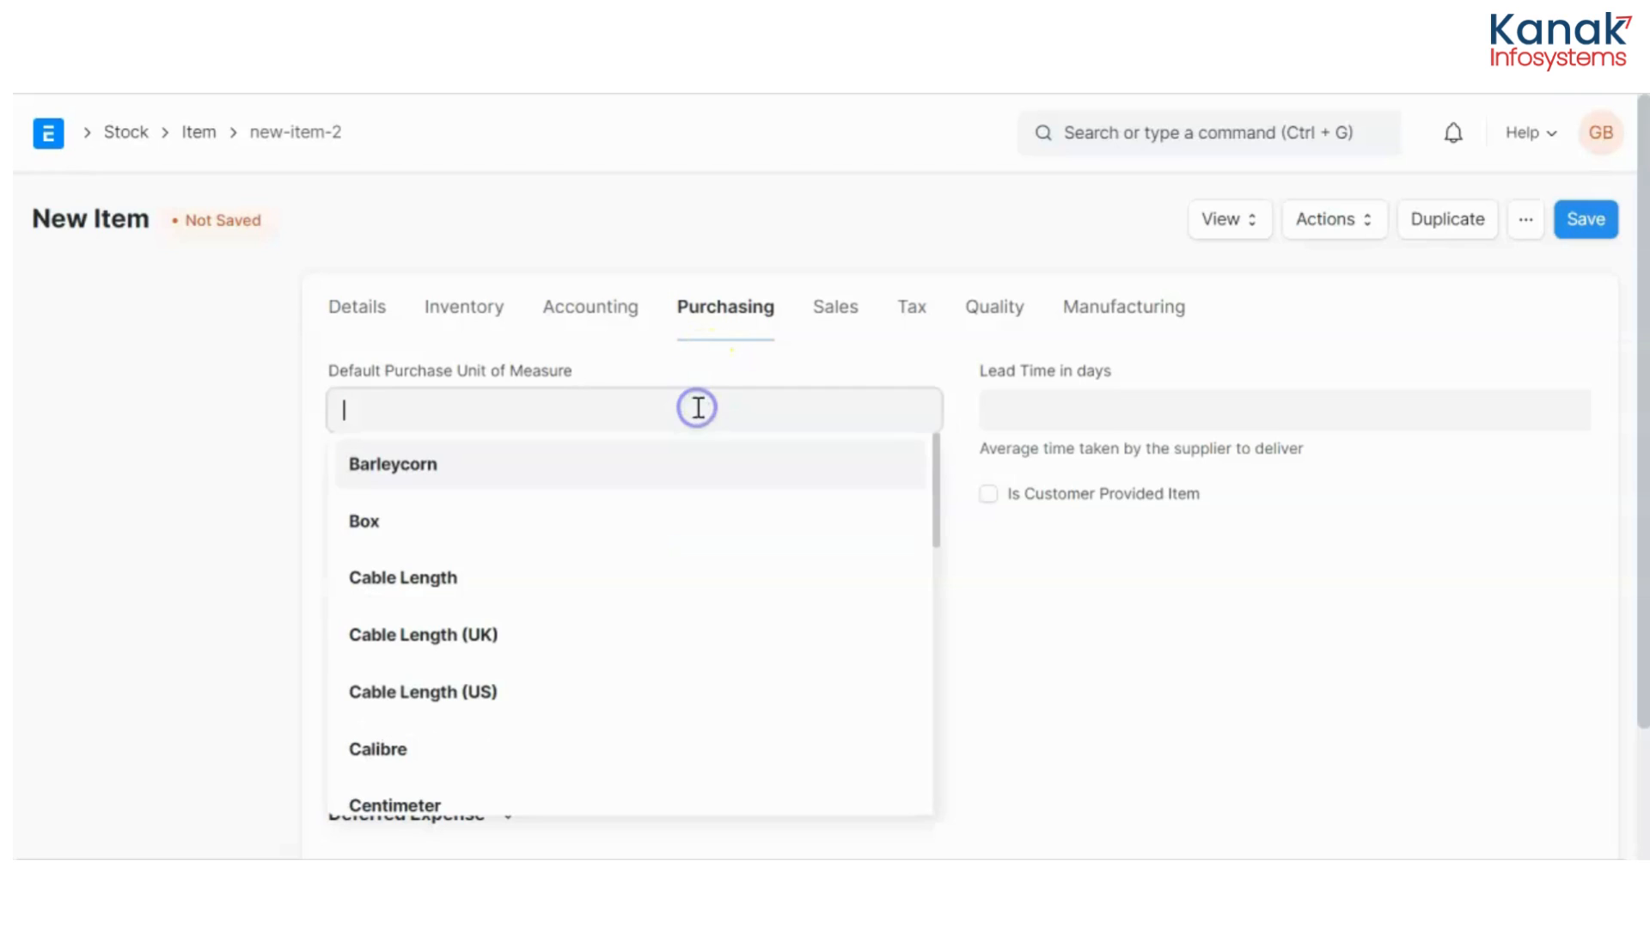
{"action": "type", "text": "rack"}
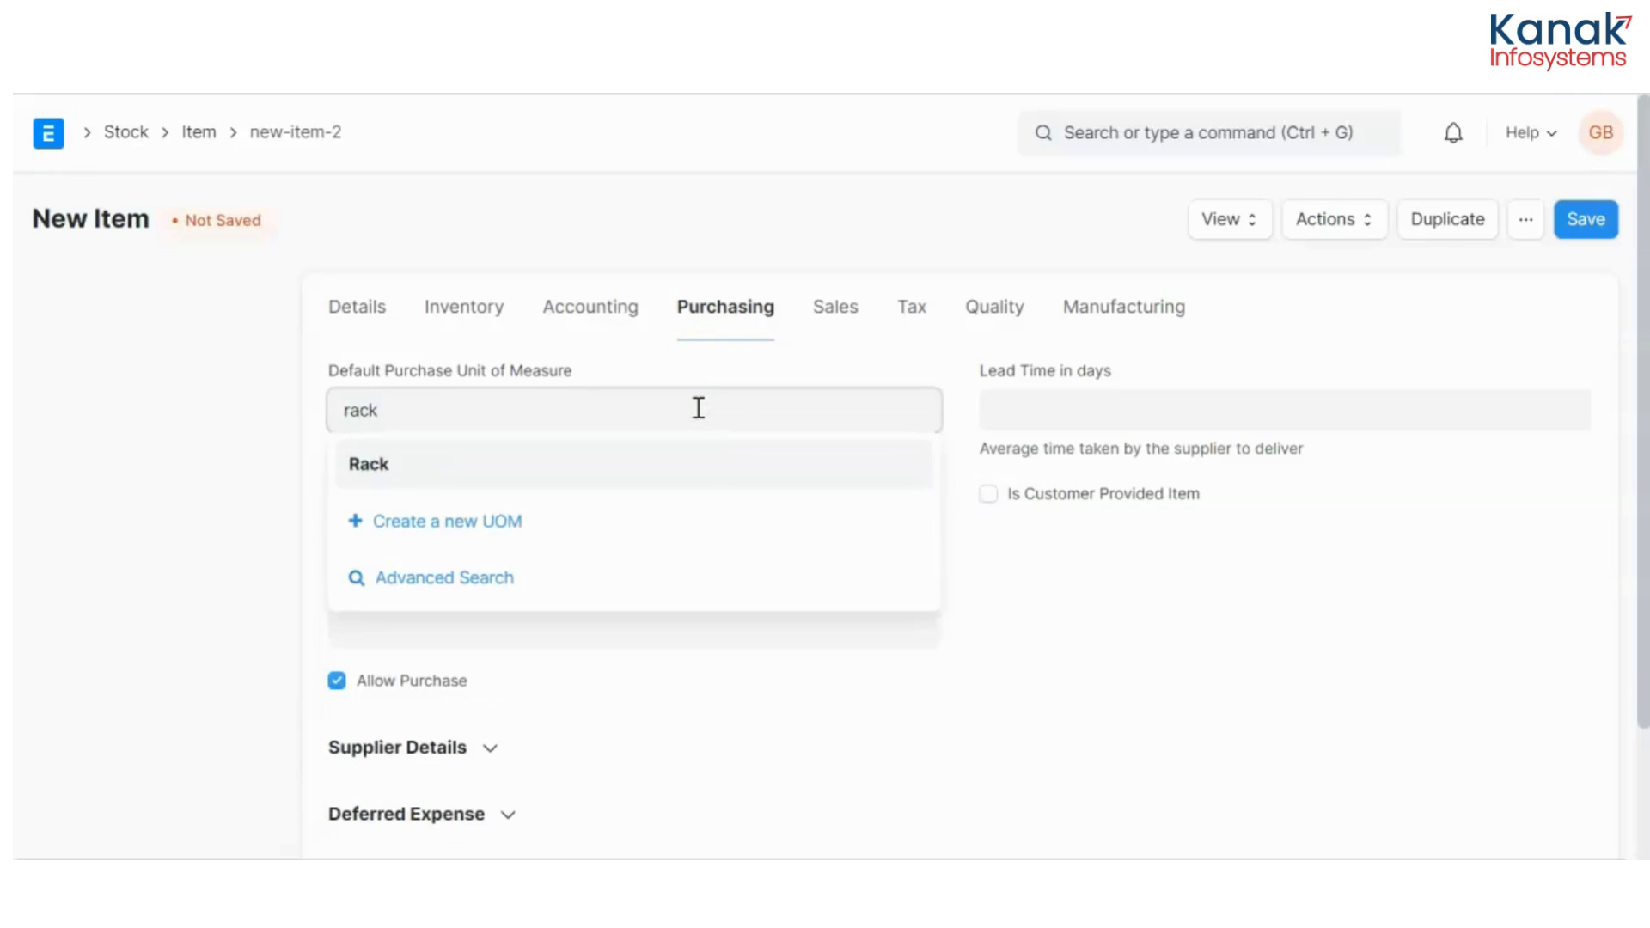
{"action": "left_click", "coordinate": [368, 464]}
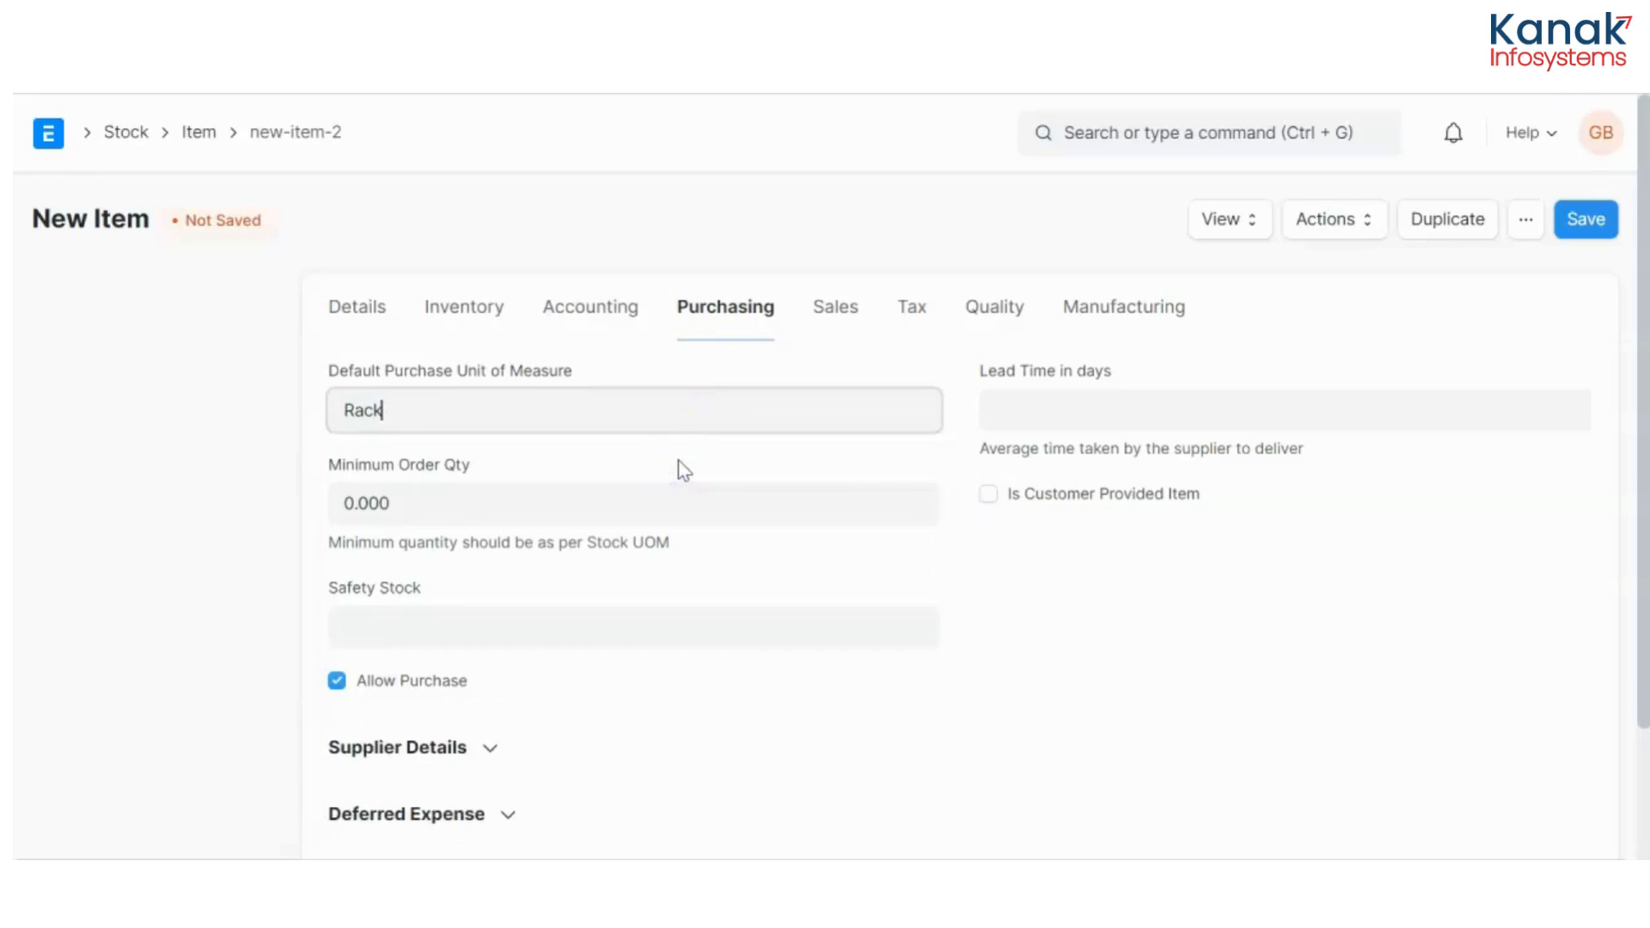
{"action": "left_click", "coordinate": [832, 306]}
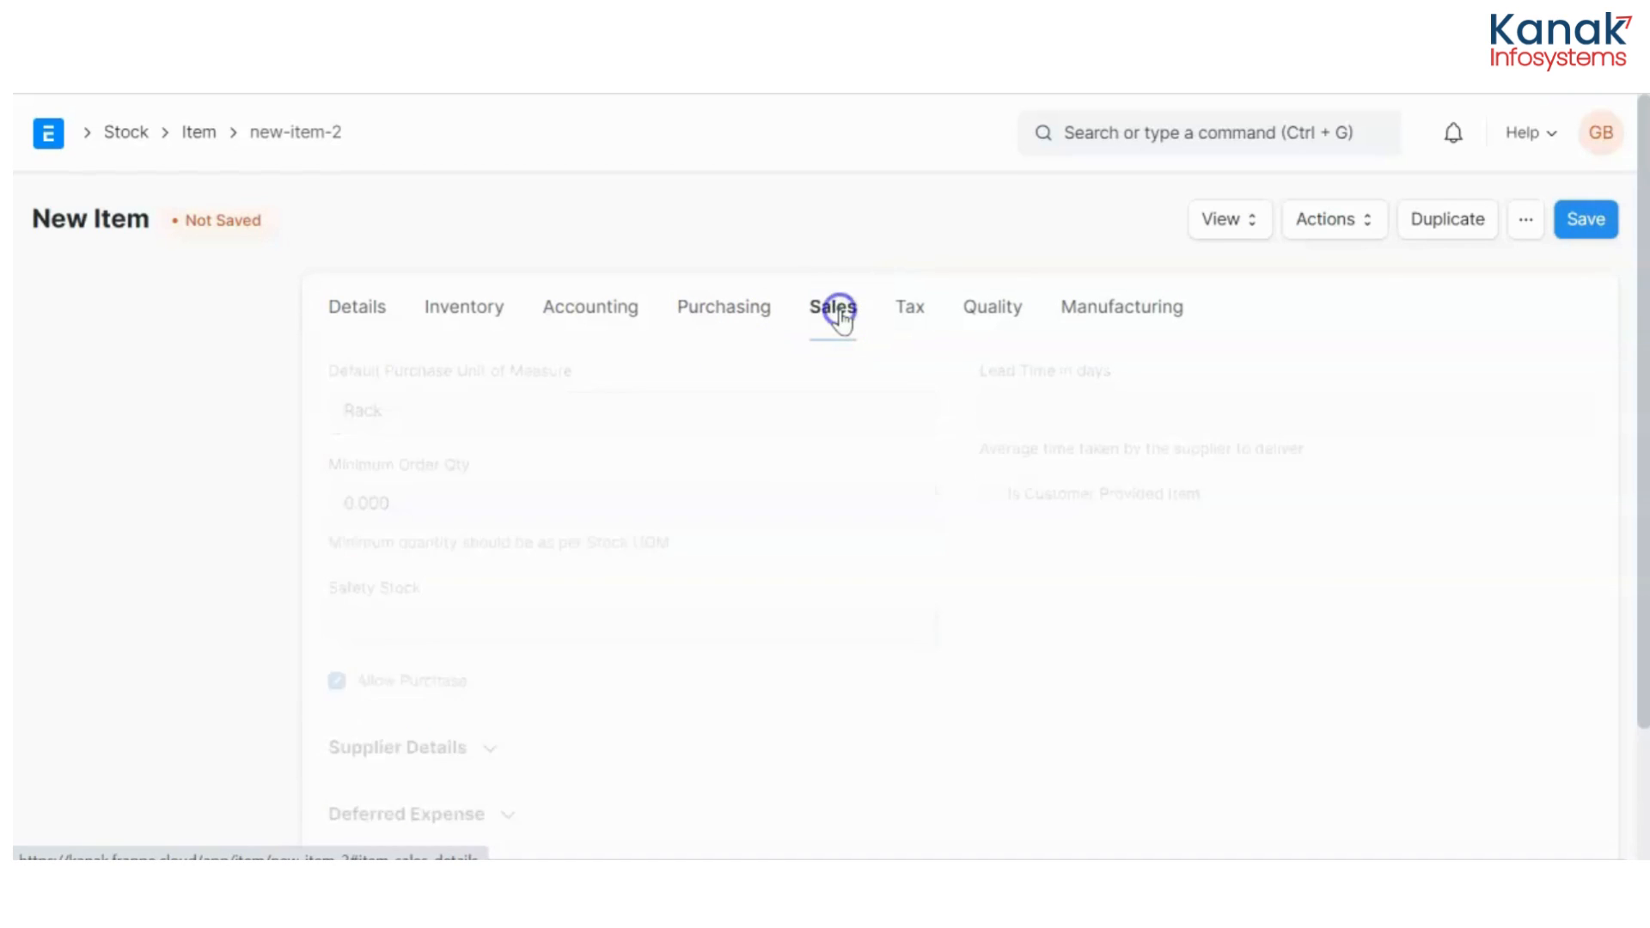
Set Kg as the default sales unit of measure, then move to Inventory
{"action": "left_click", "coordinate": [832, 306]}
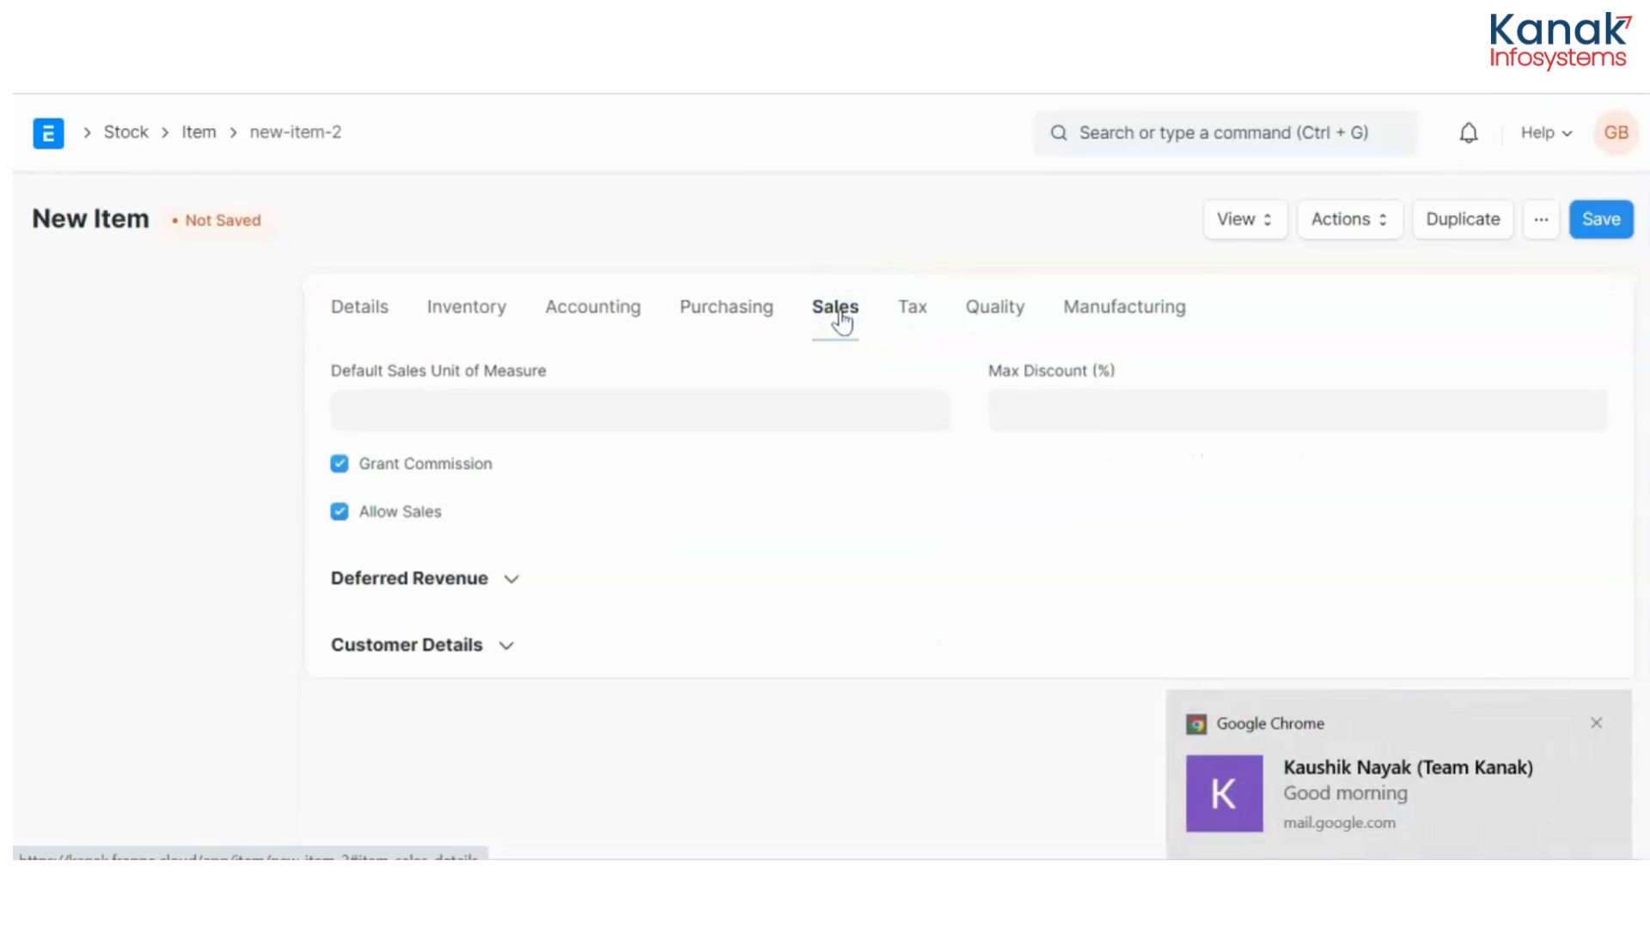
{"action": "left_click", "coordinate": [639, 410]}
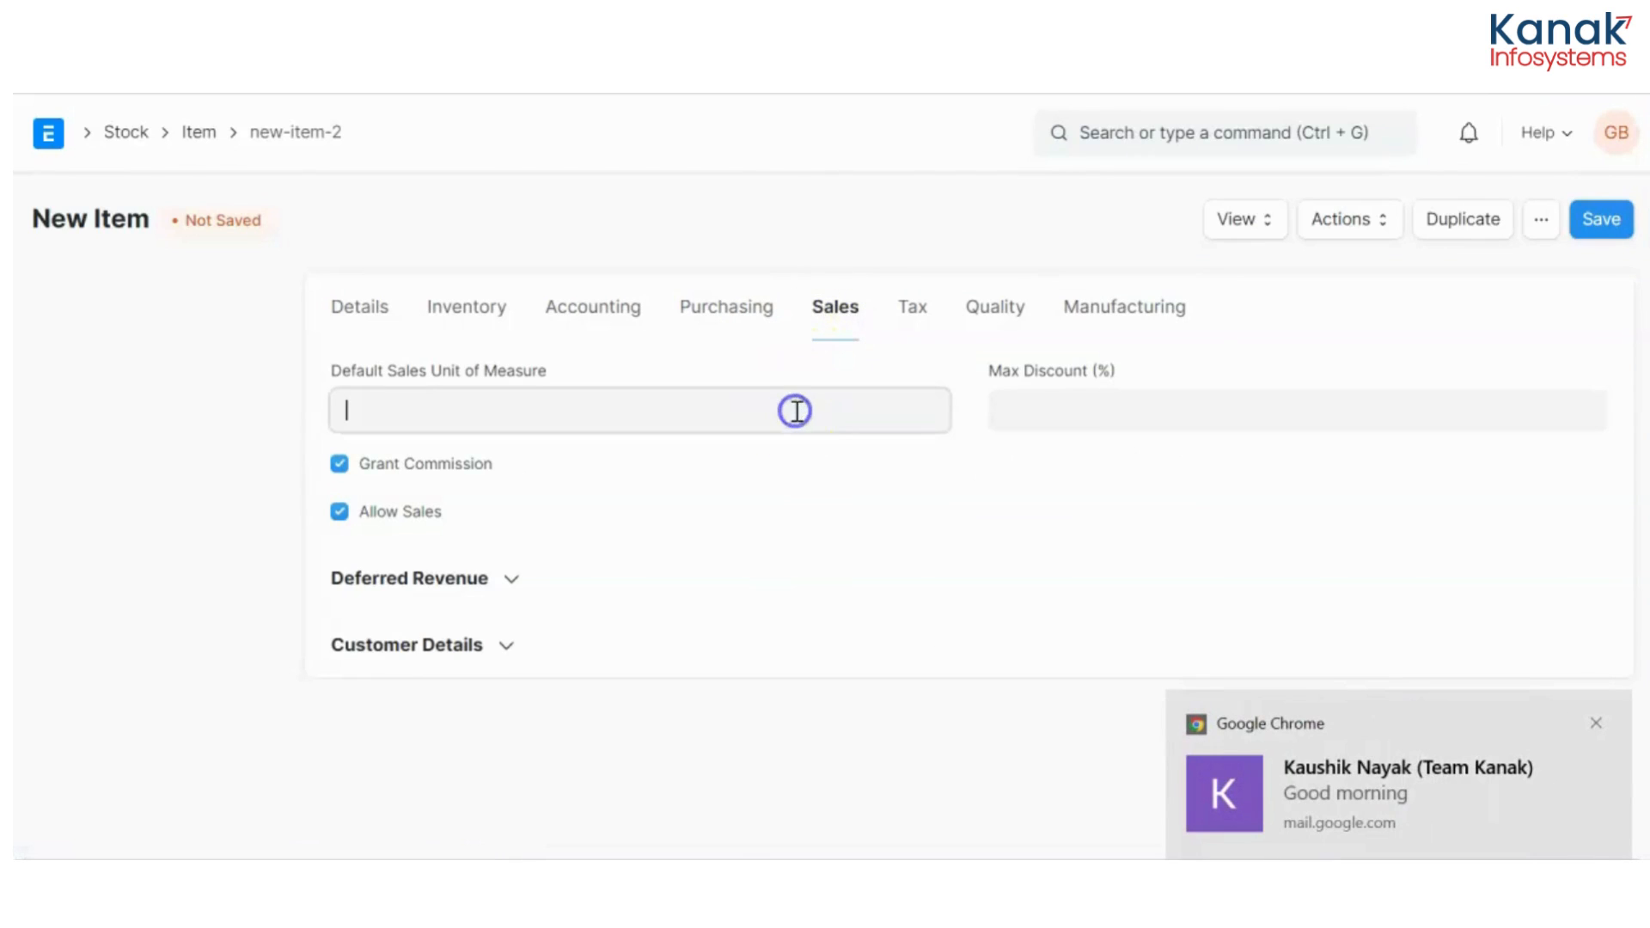
{"action": "left_click", "coordinate": [639, 410]}
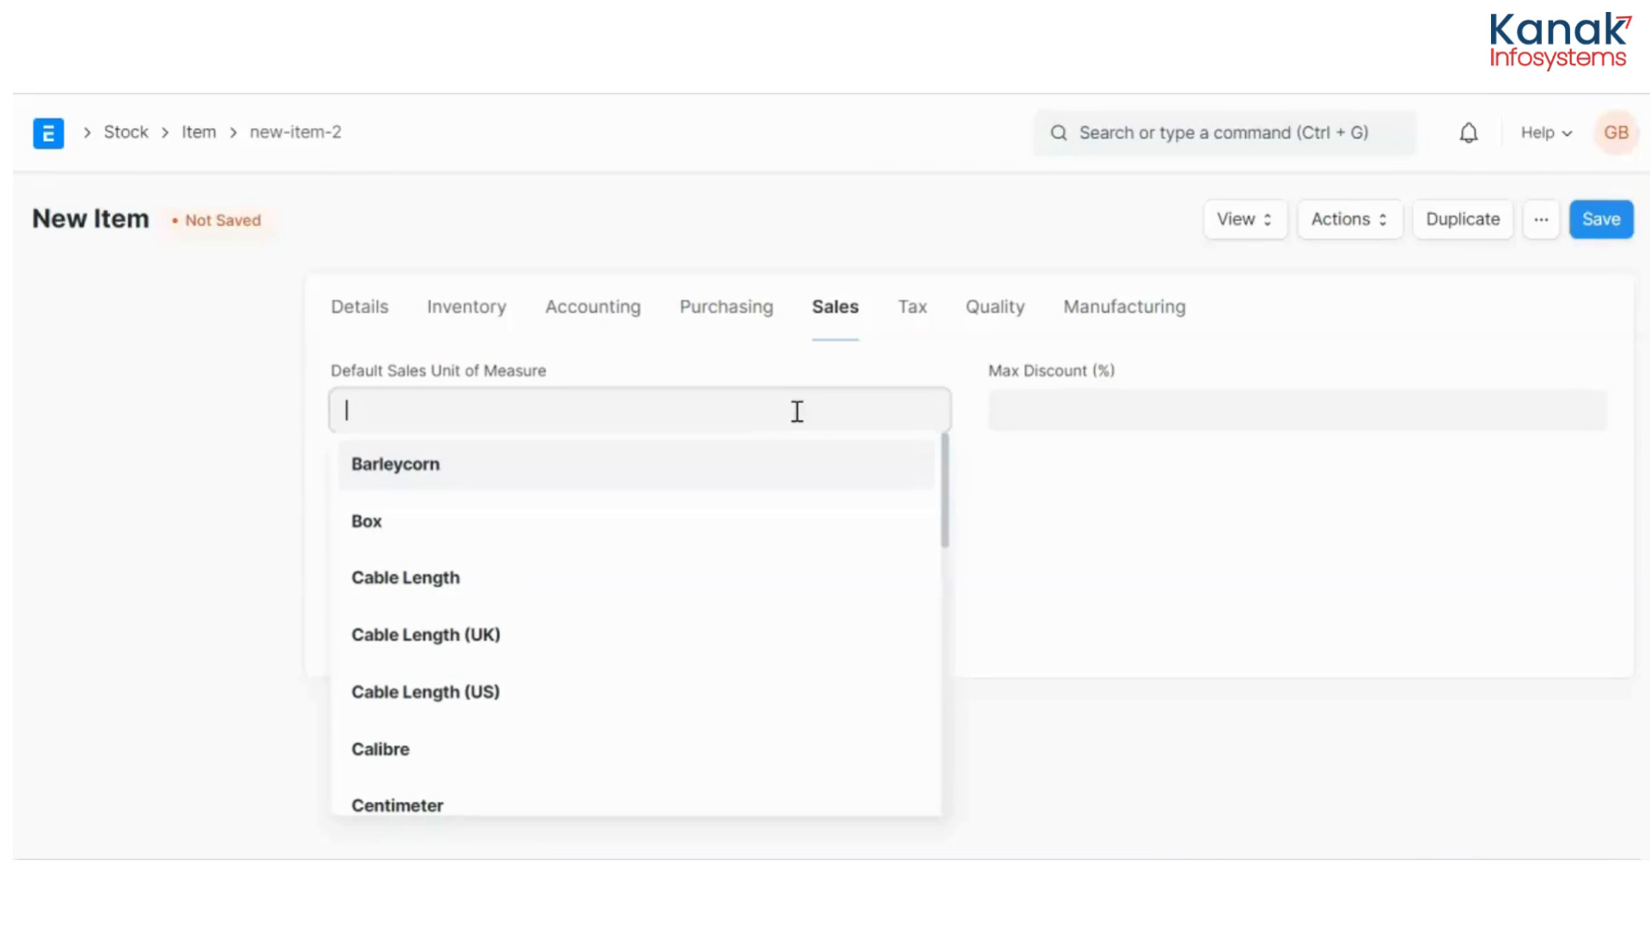
{"action": "type", "text": "kg"}
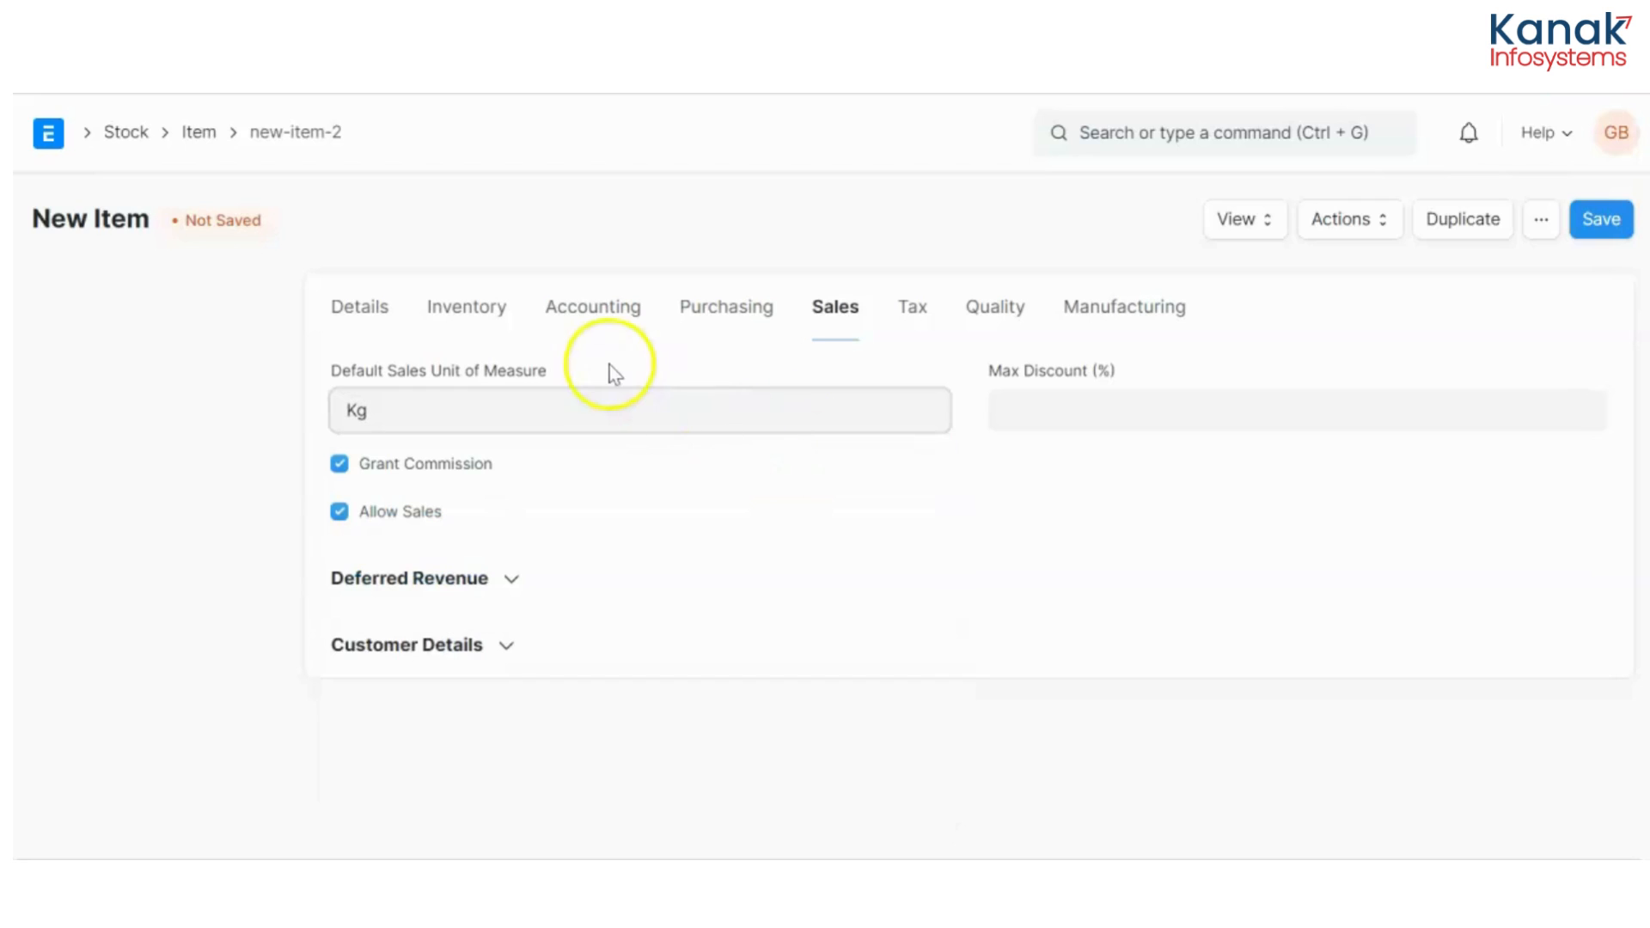
{"action": "left_click", "coordinate": [466, 306]}
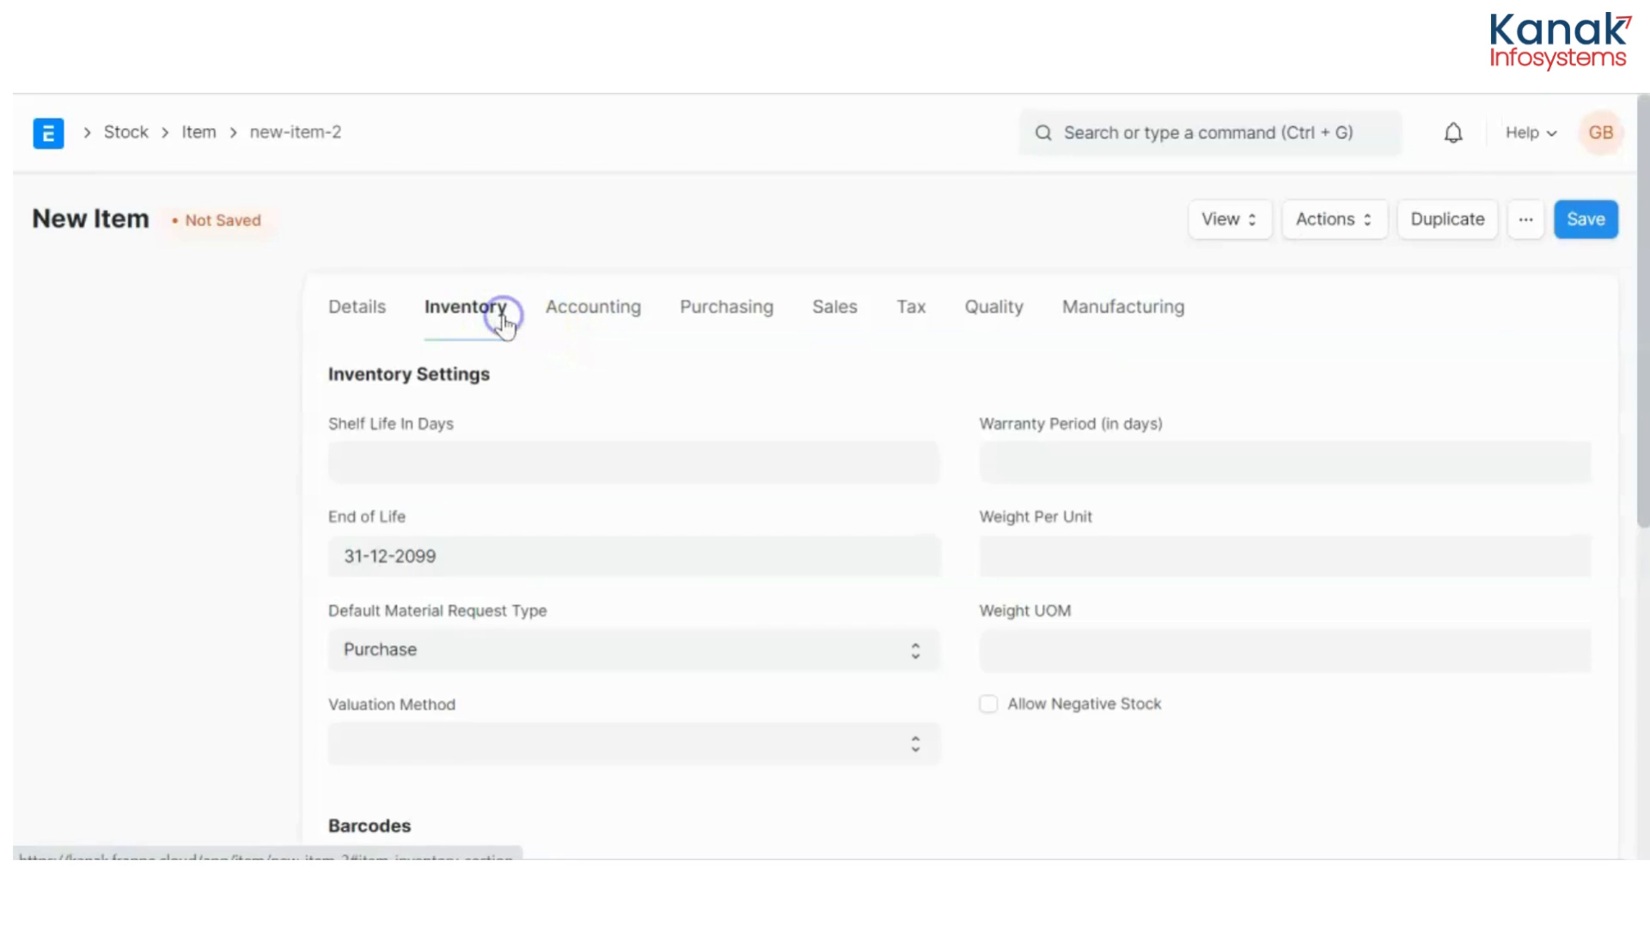
Add a Kg row to the item's Units of Measure conversion table
{"action": "scroll", "scroll_direction": "down", "scroll_amount": 3}
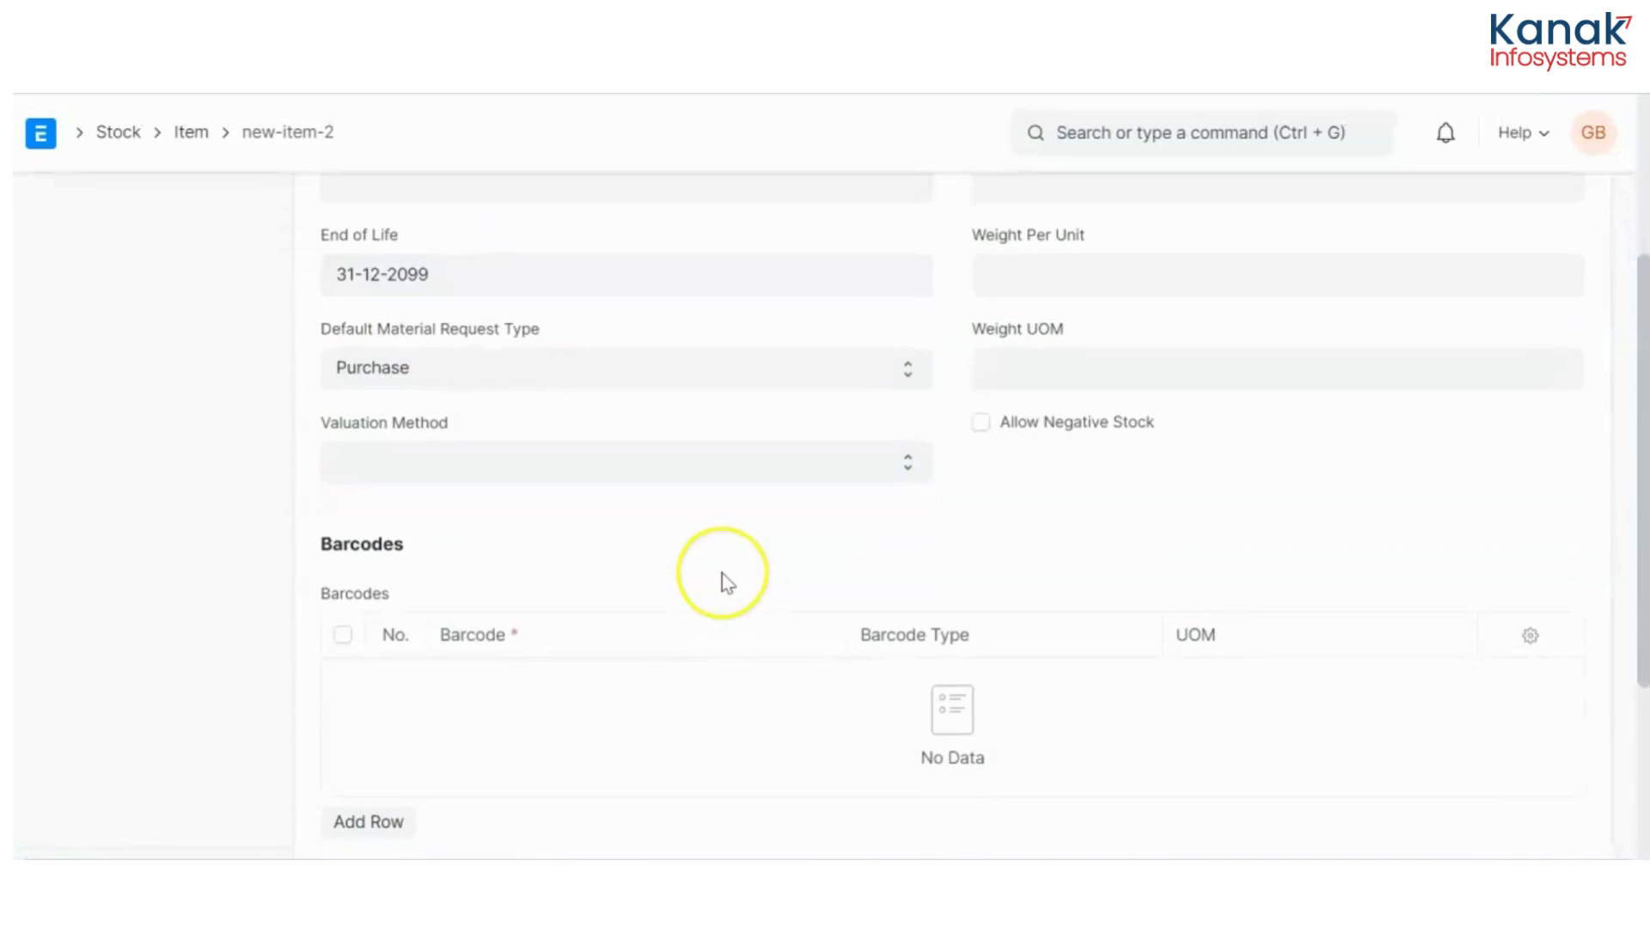
{"action": "scroll", "scroll_direction": "down", "scroll_amount": 3}
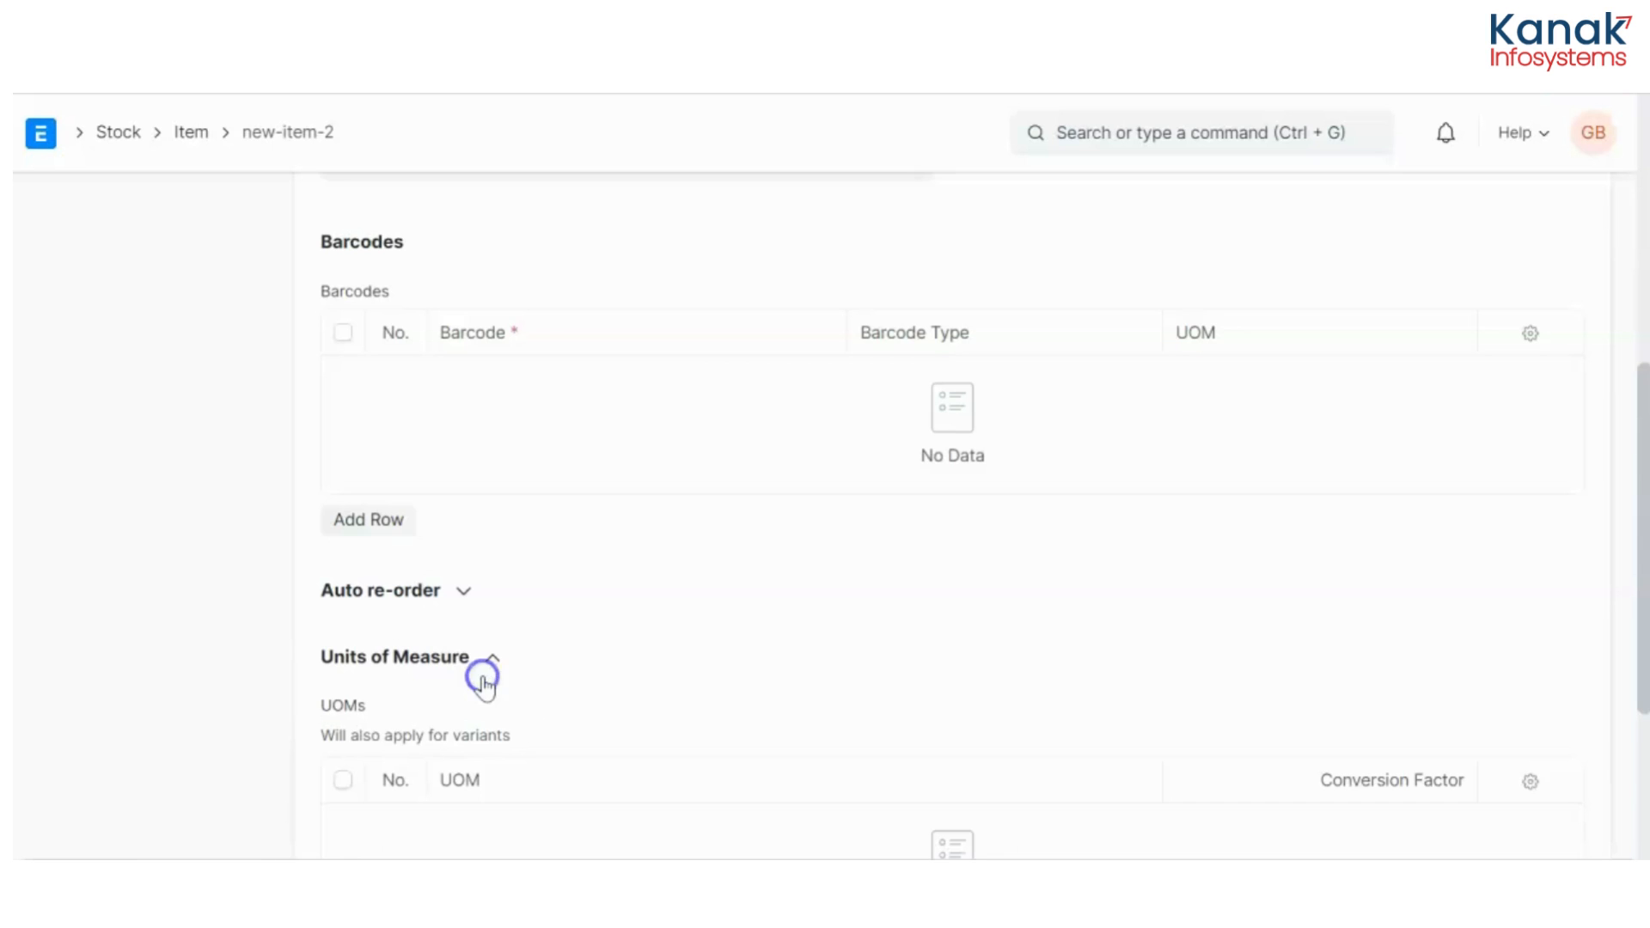
{"action": "scroll", "scroll_direction": "down", "scroll_amount": 3}
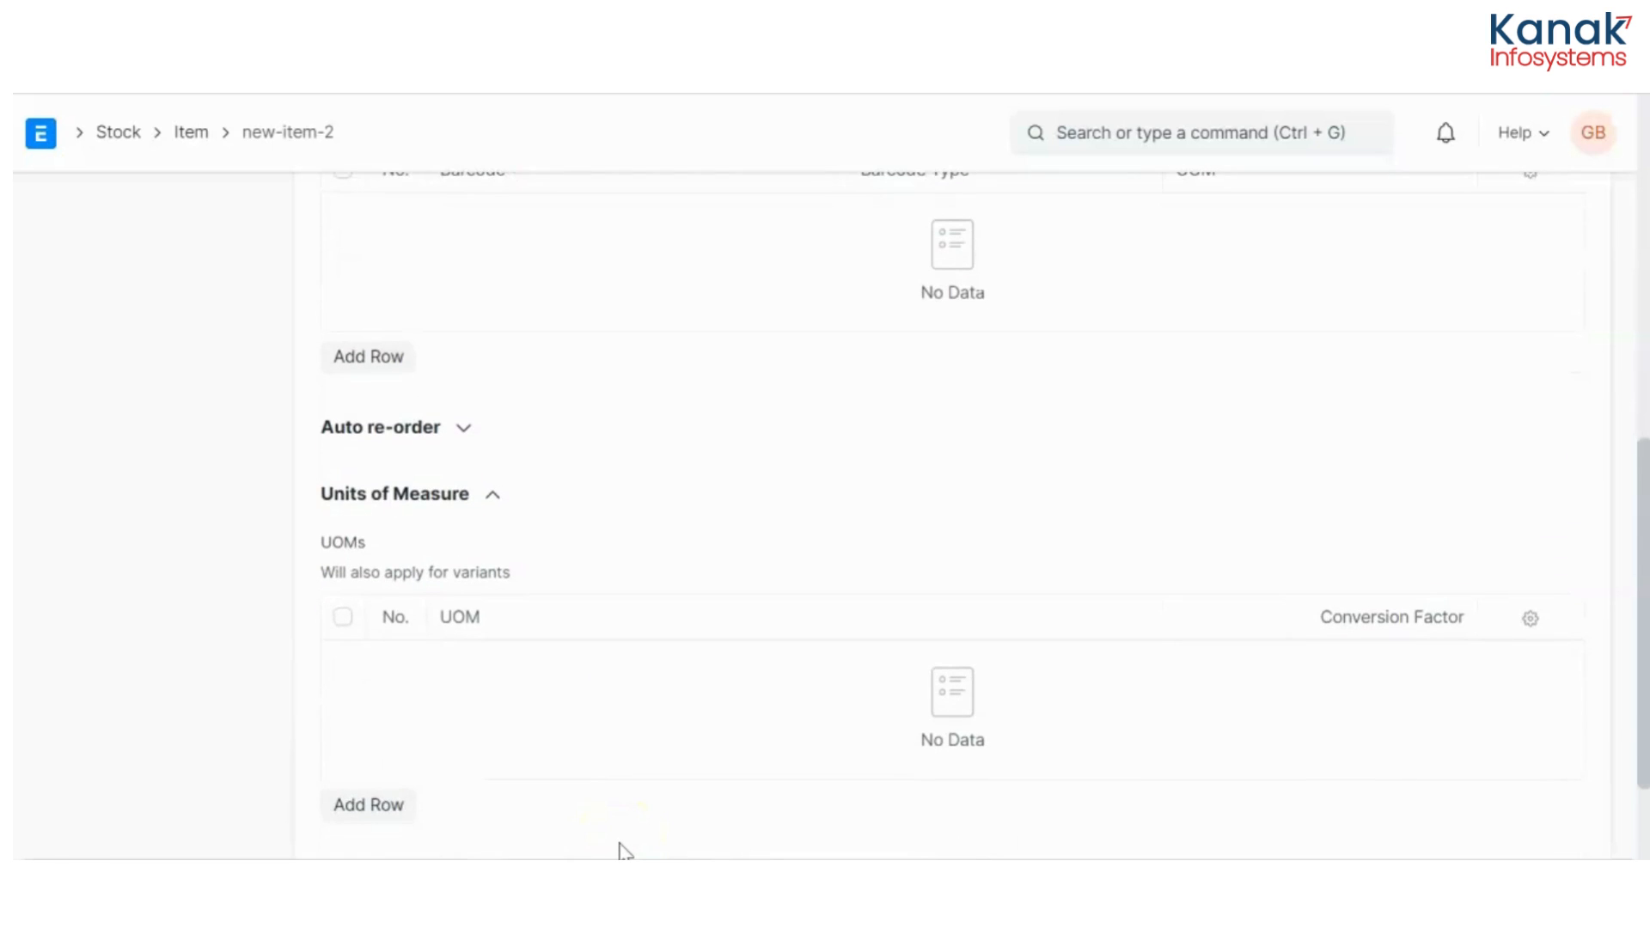
{"action": "left_click", "coordinate": [368, 805]}
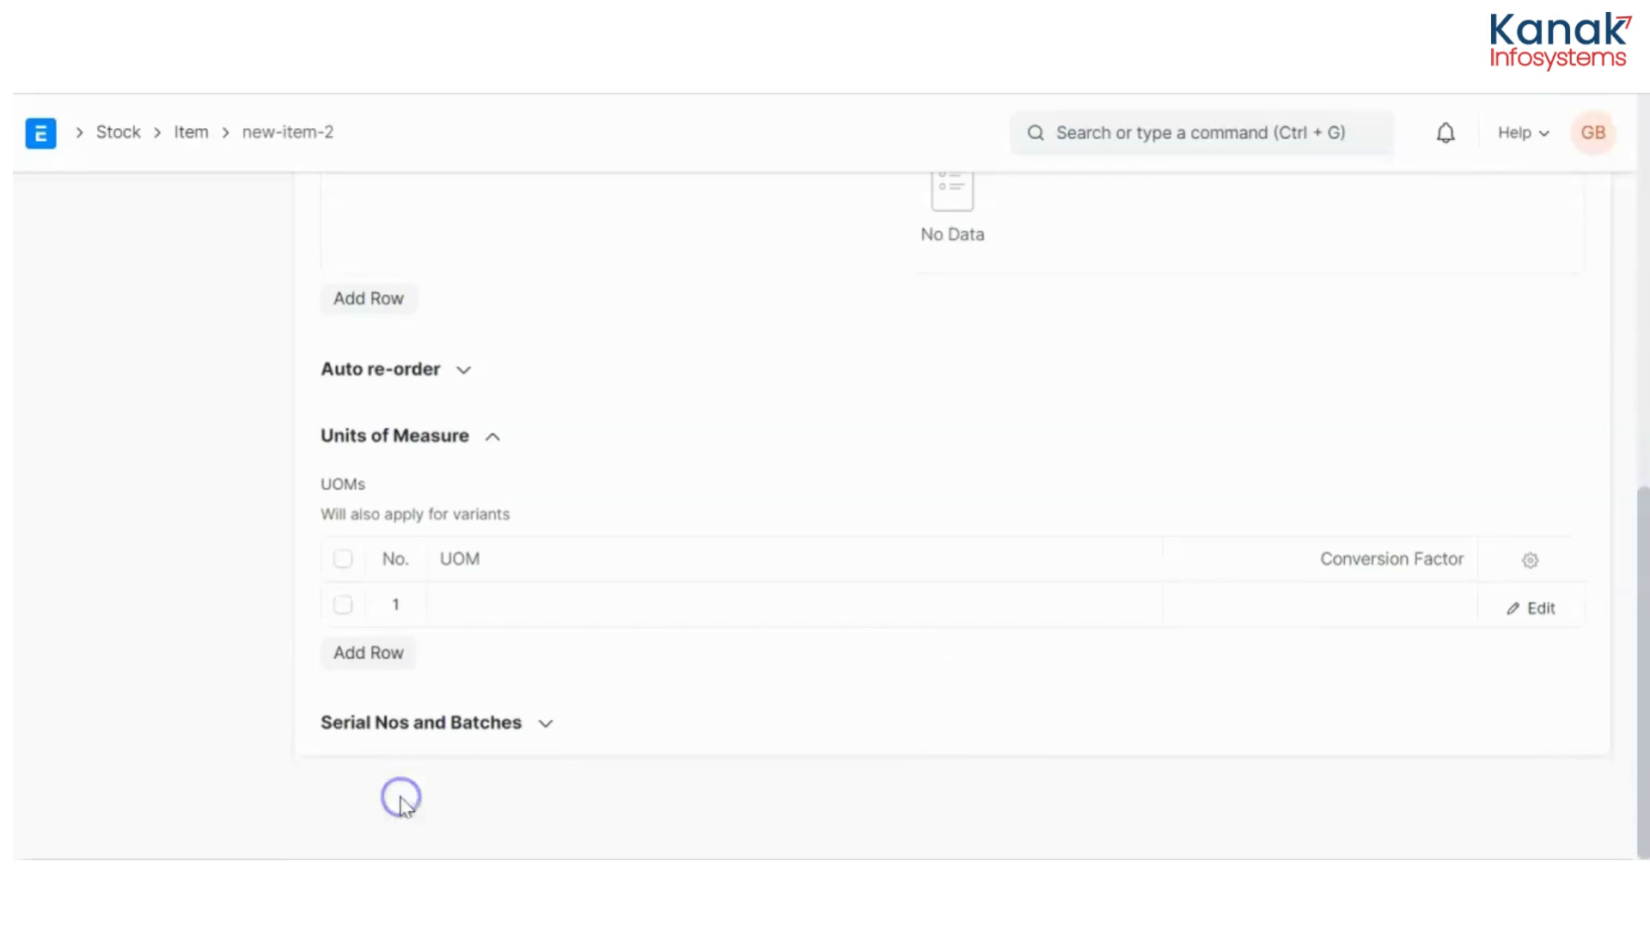
{"action": "type", "text": "kg"}
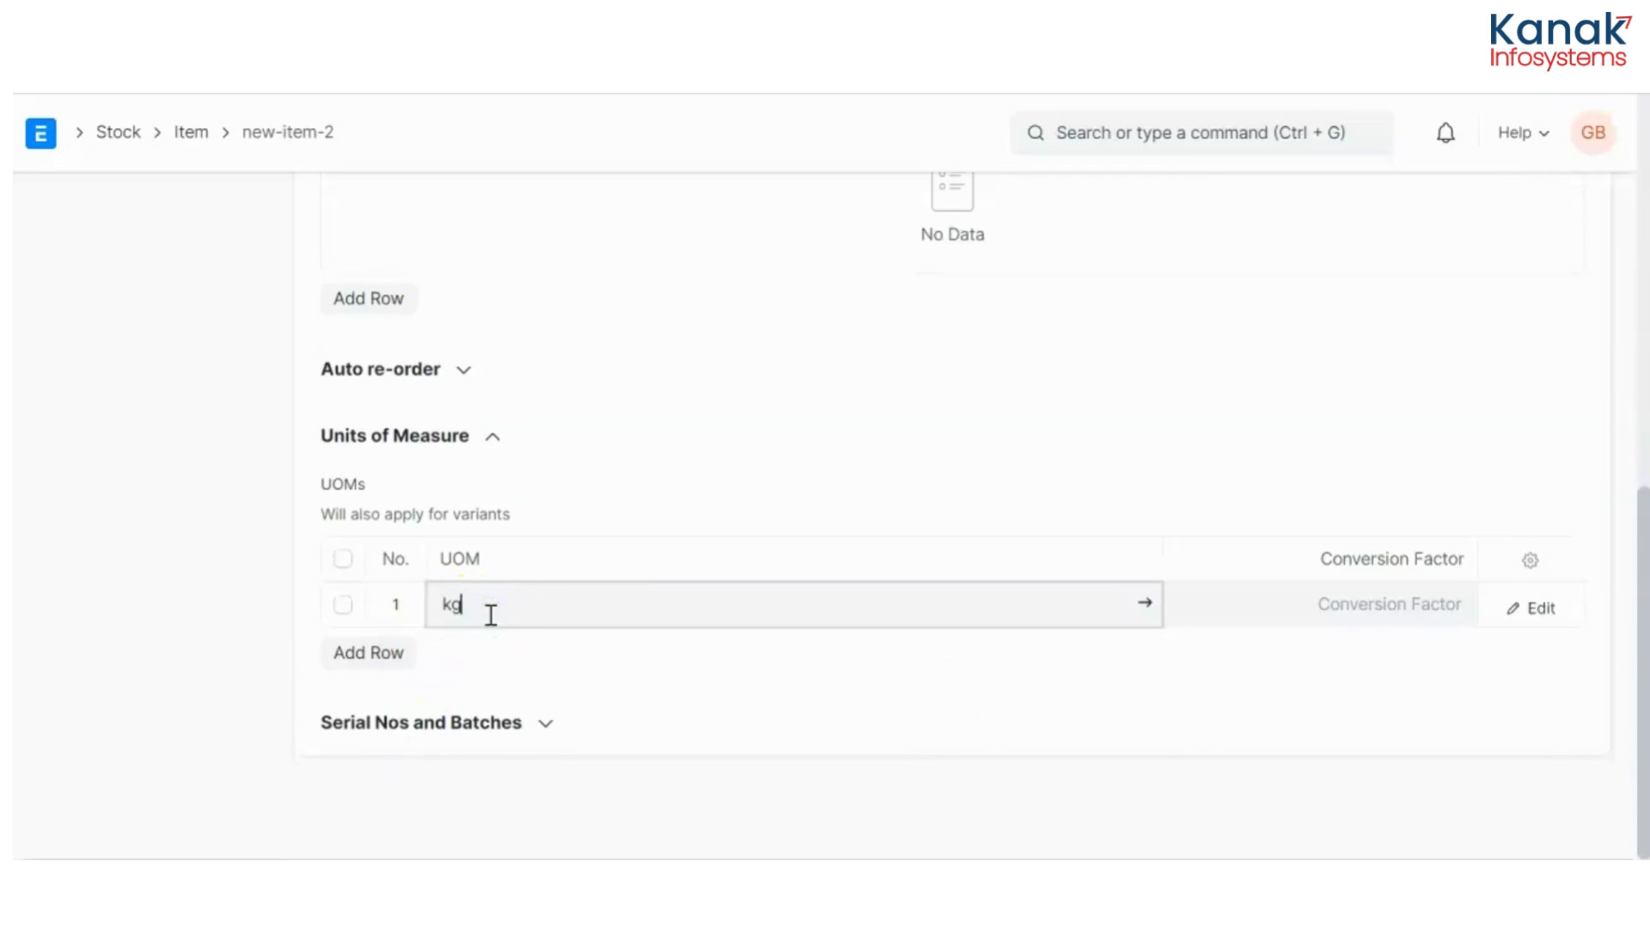
{"action": "left_click", "coordinate": [1342, 605]}
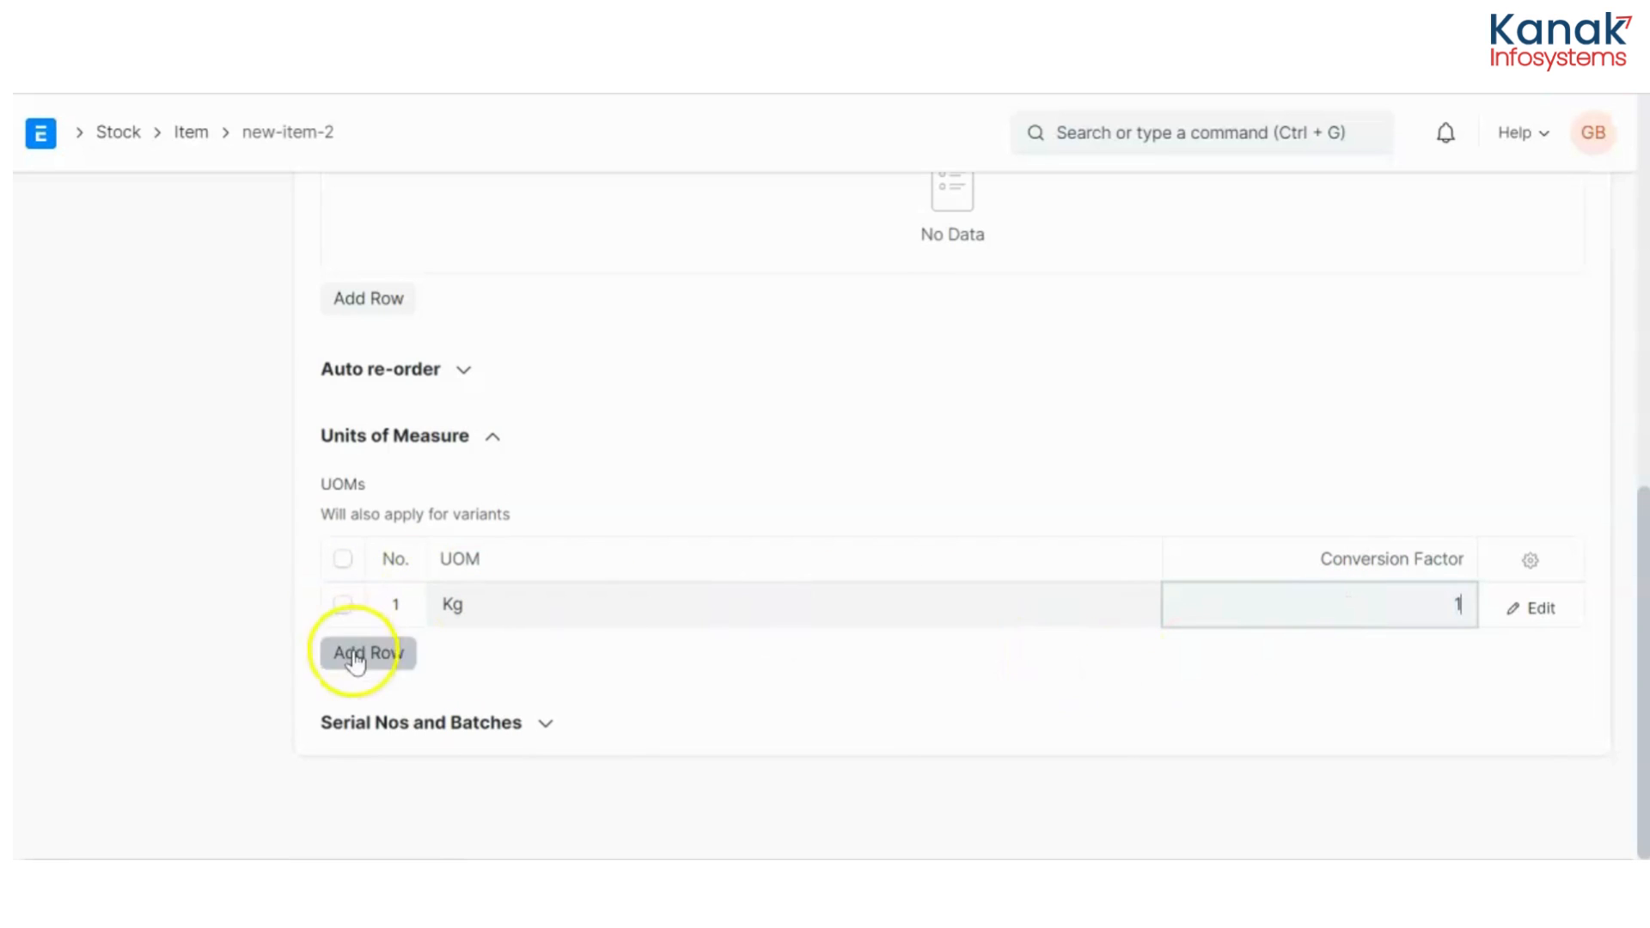
Add a Rack row with conversion factor 50 and save the item
{"action": "left_click", "coordinate": [368, 653]}
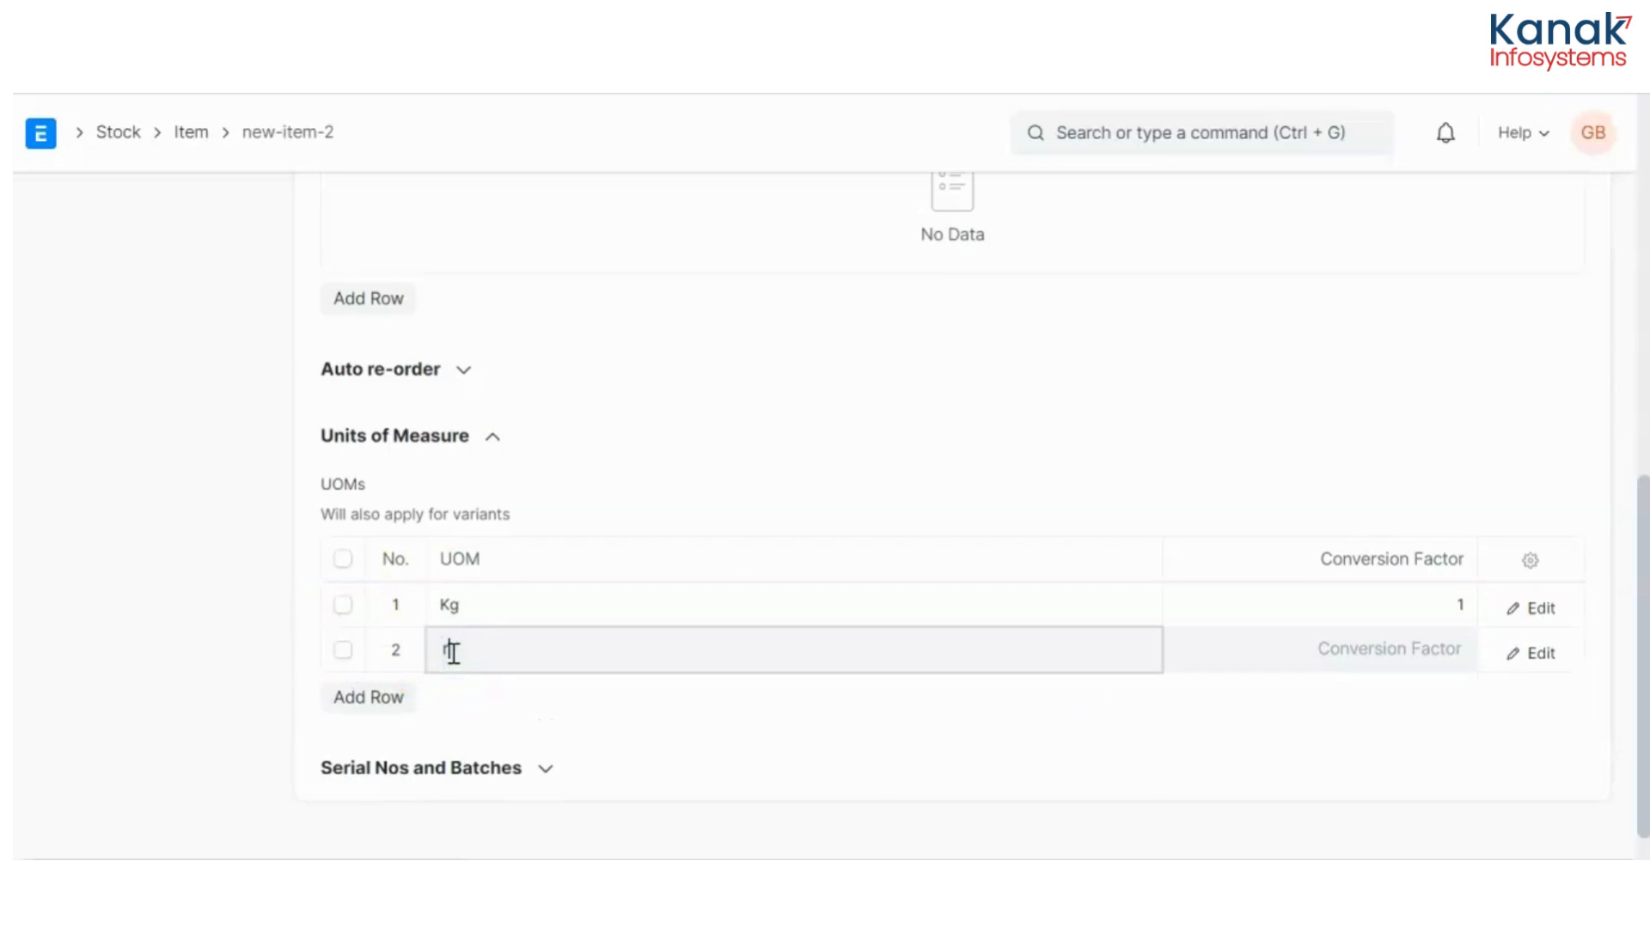
{"action": "type", "text": "rac"}
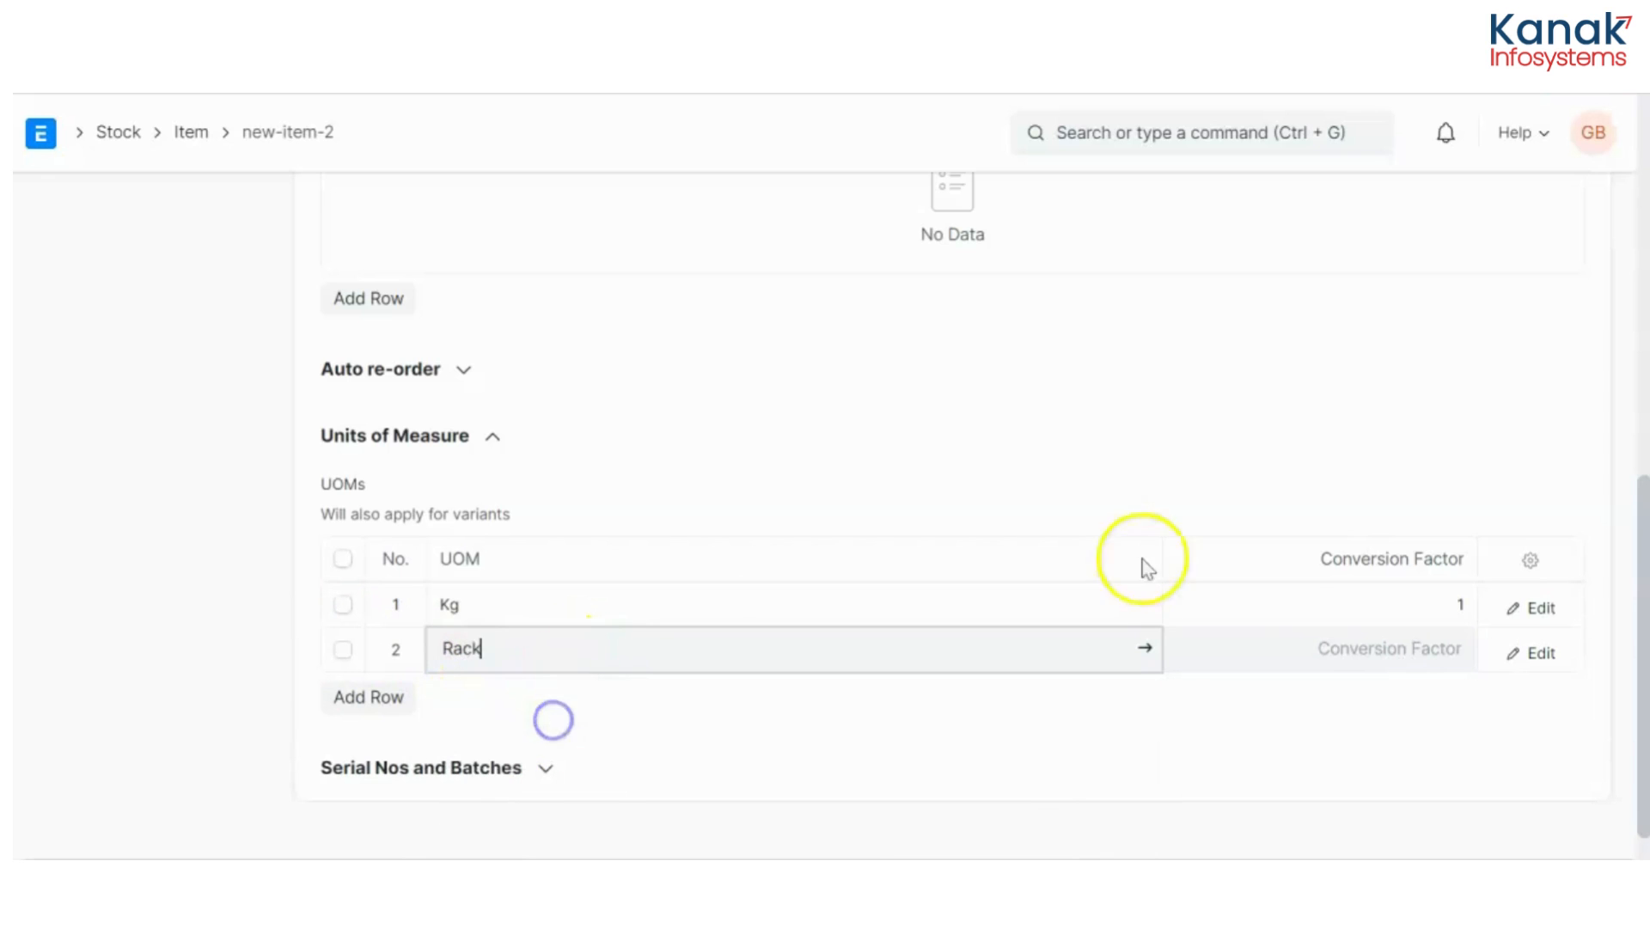
{"action": "type", "text": "5"}
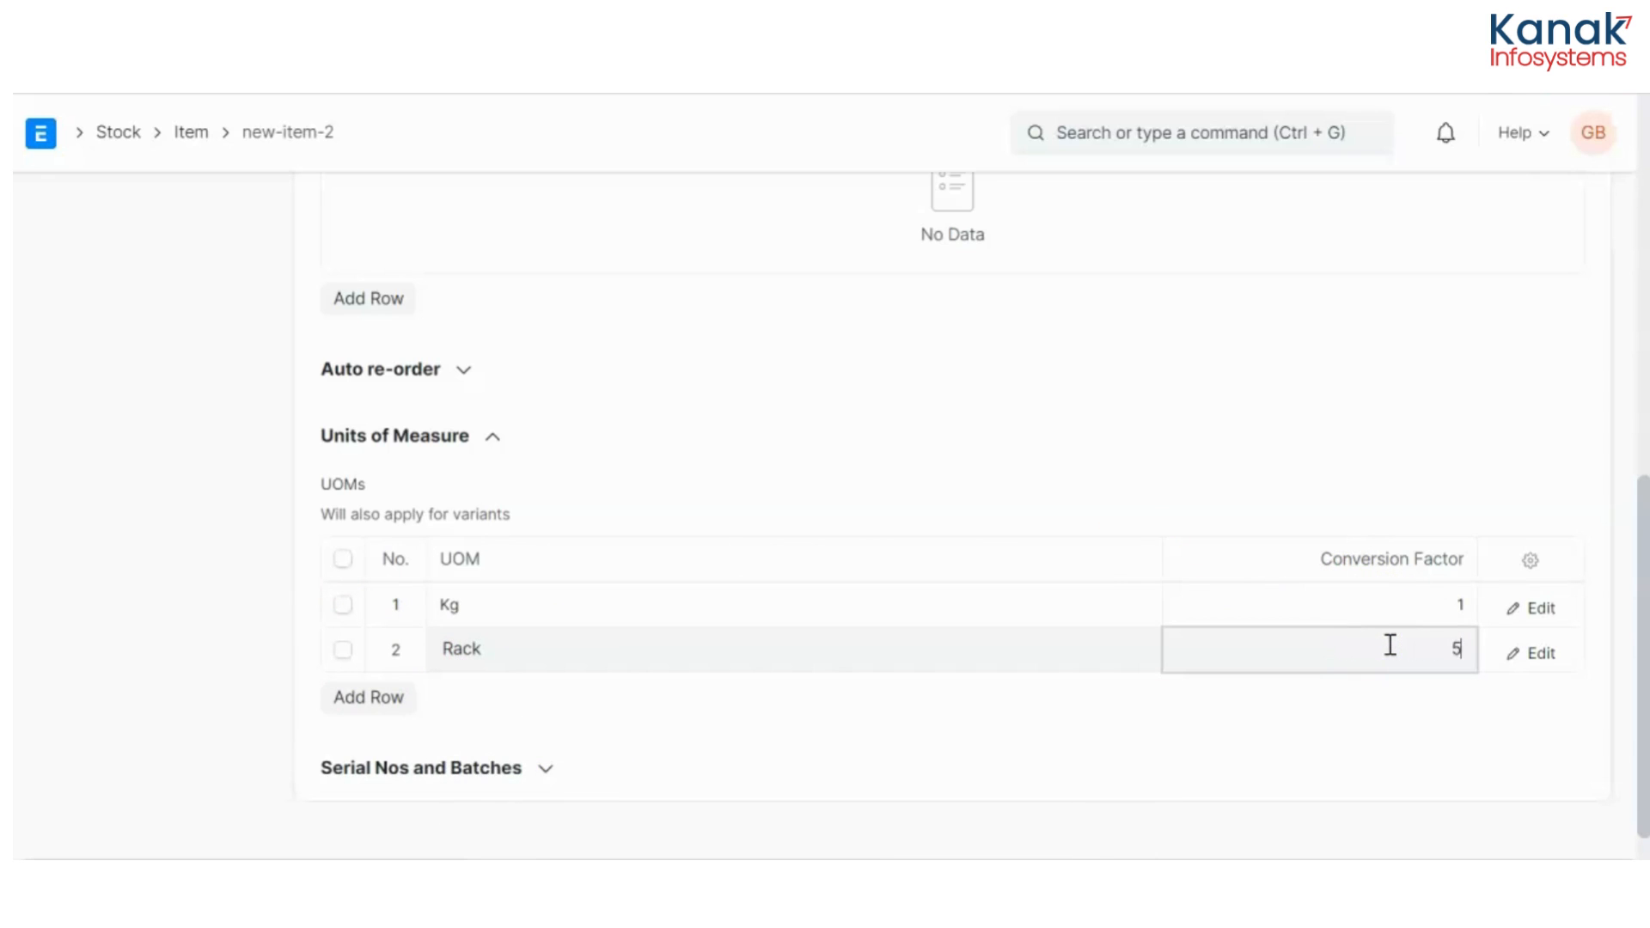
{"action": "type", "text": "0"}
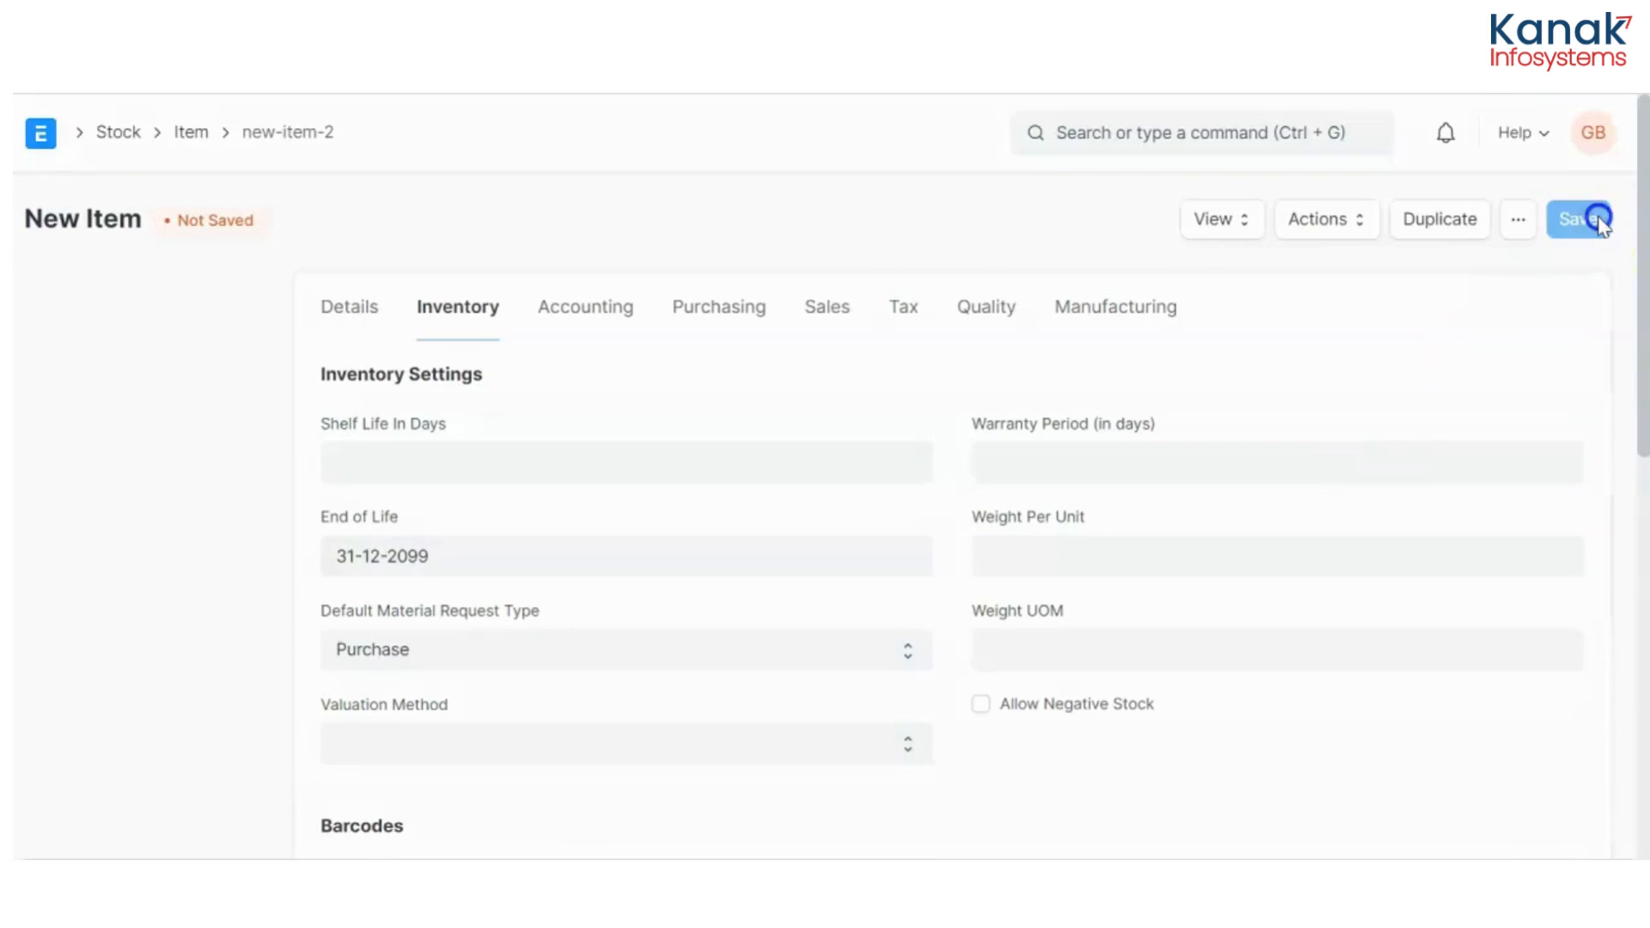
{"action": "left_click", "coordinate": [1578, 218]}
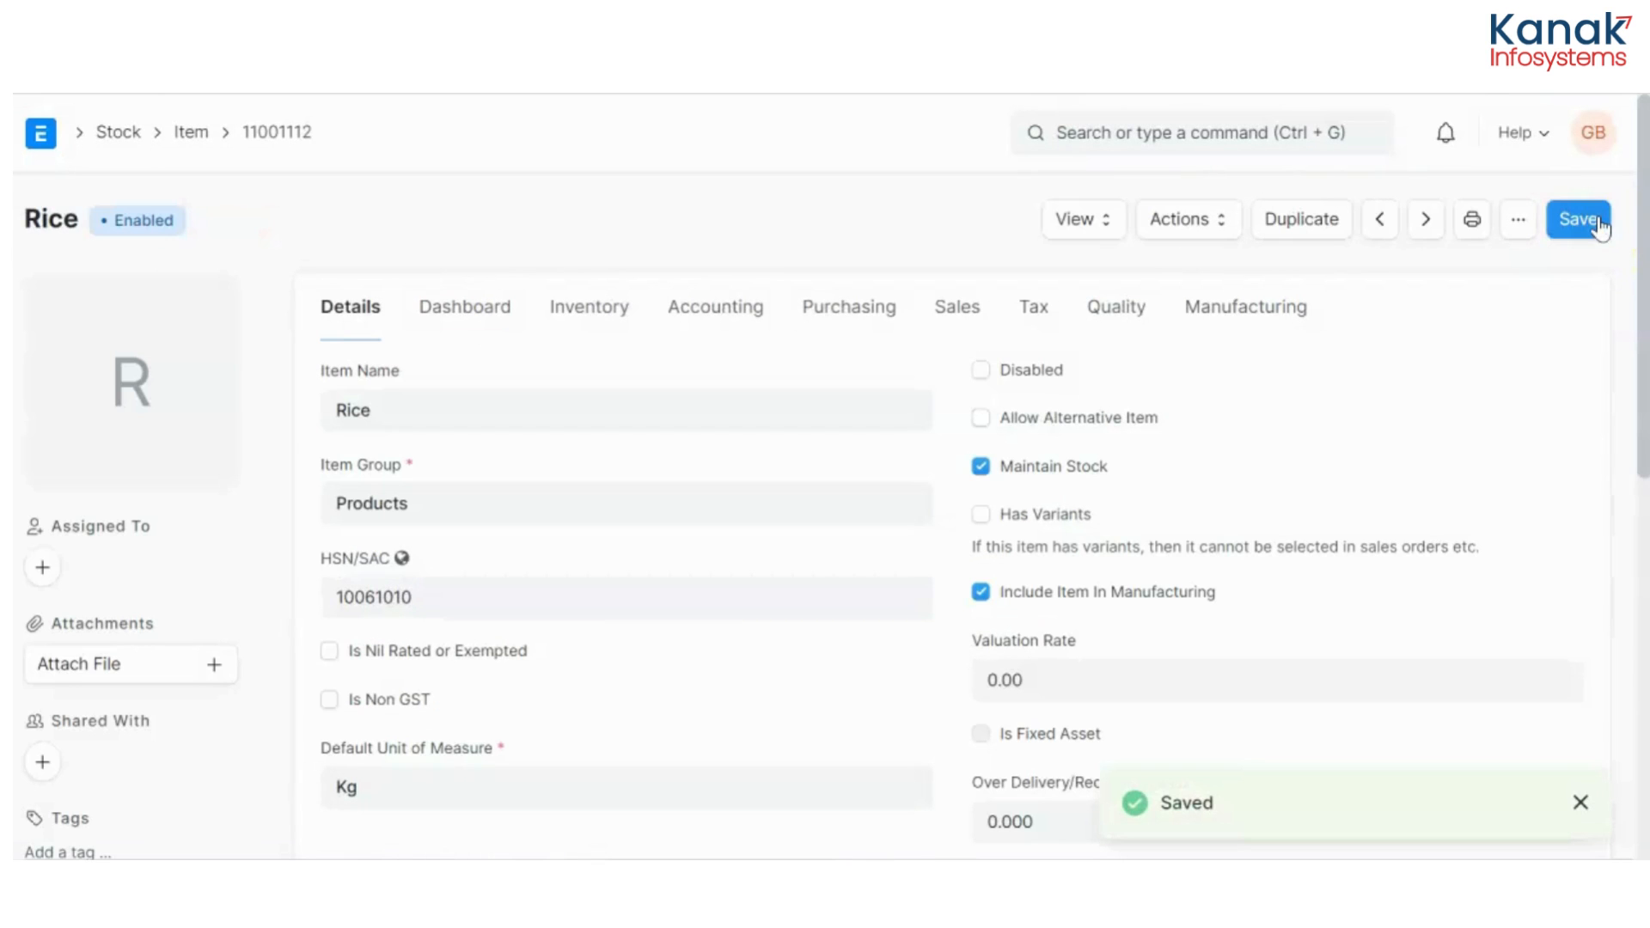
Start a new Purchase Order for supplier Kanak with a required-by date
{"action": "left_click", "coordinate": [1200, 133]}
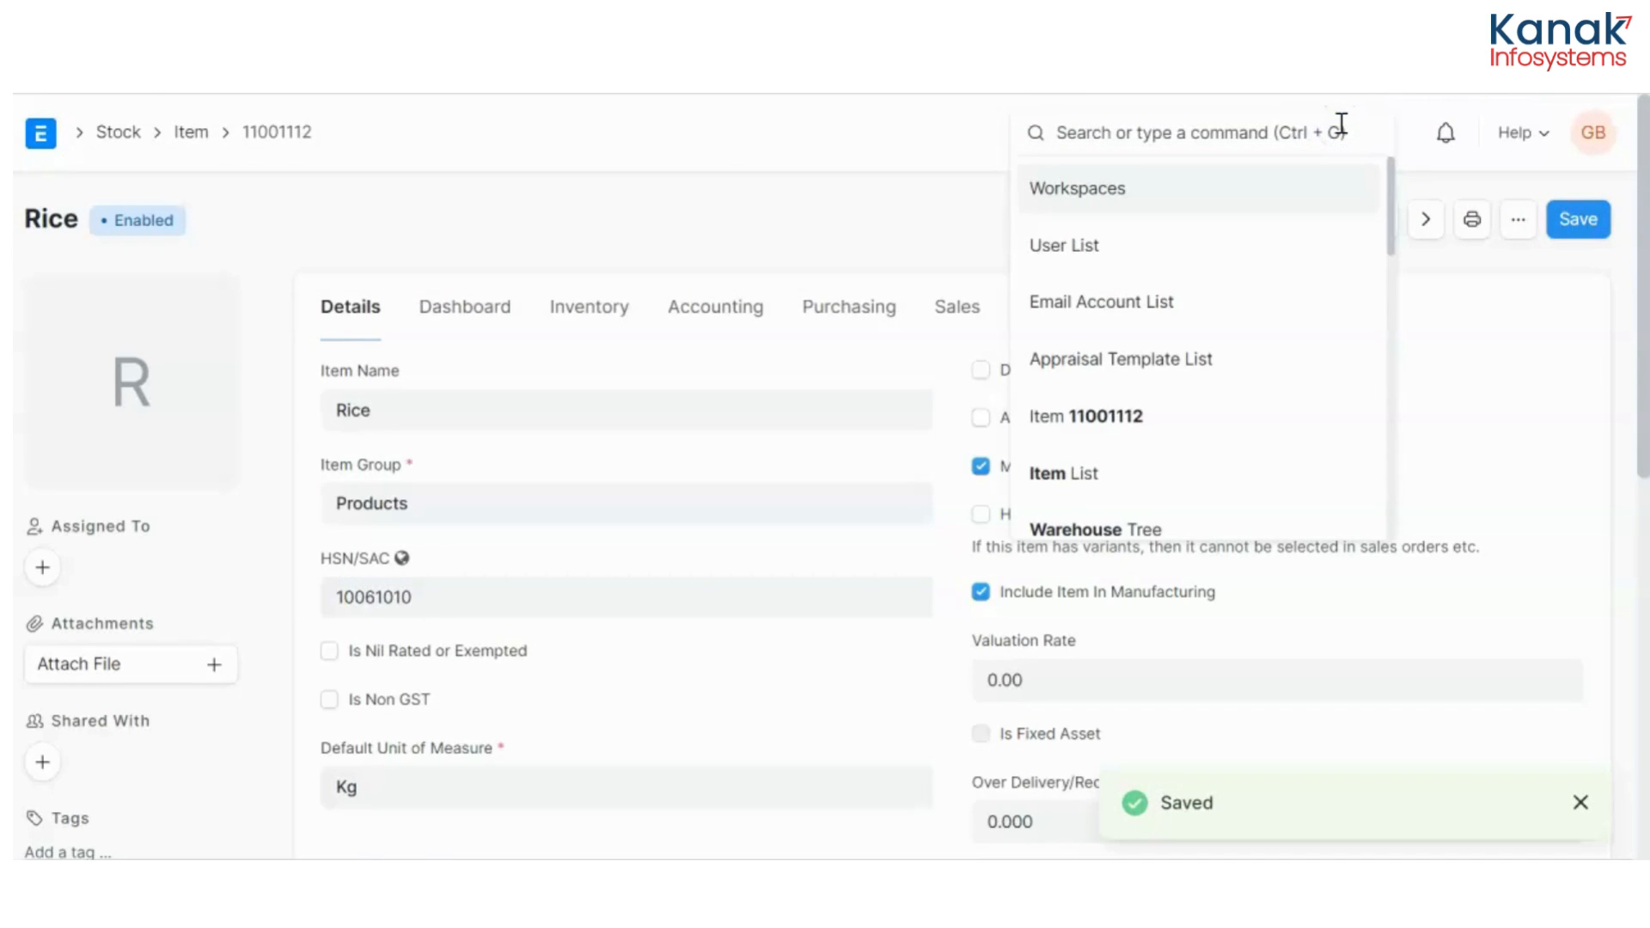
{"action": "type", "text": "new pu"}
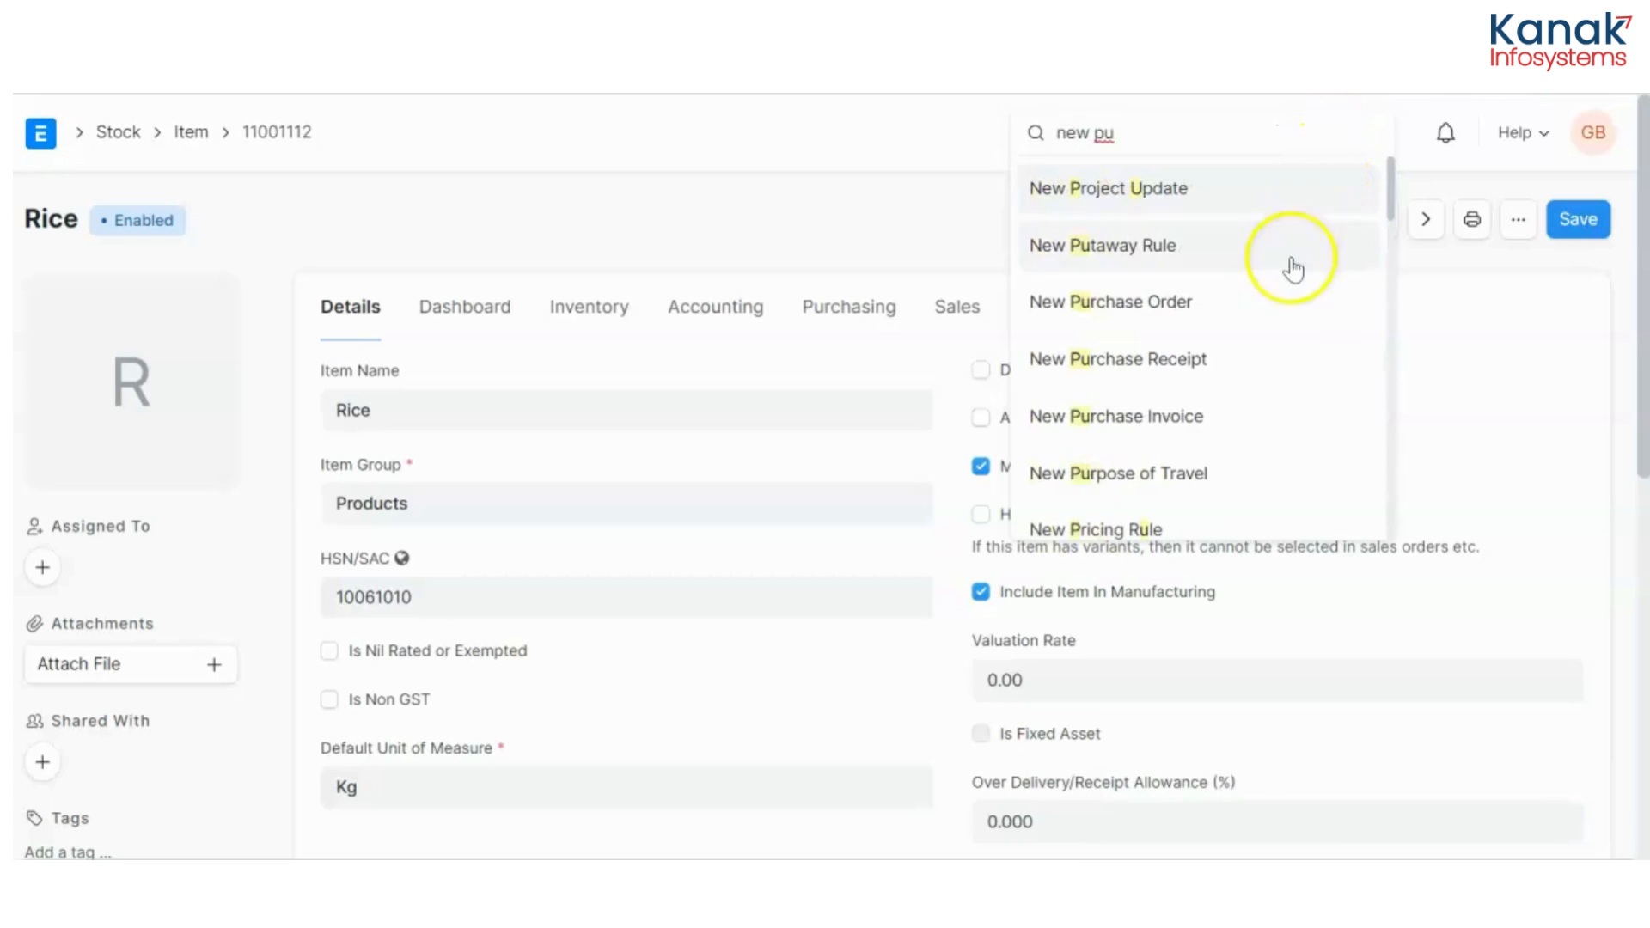
{"action": "left_click", "coordinate": [1109, 303]}
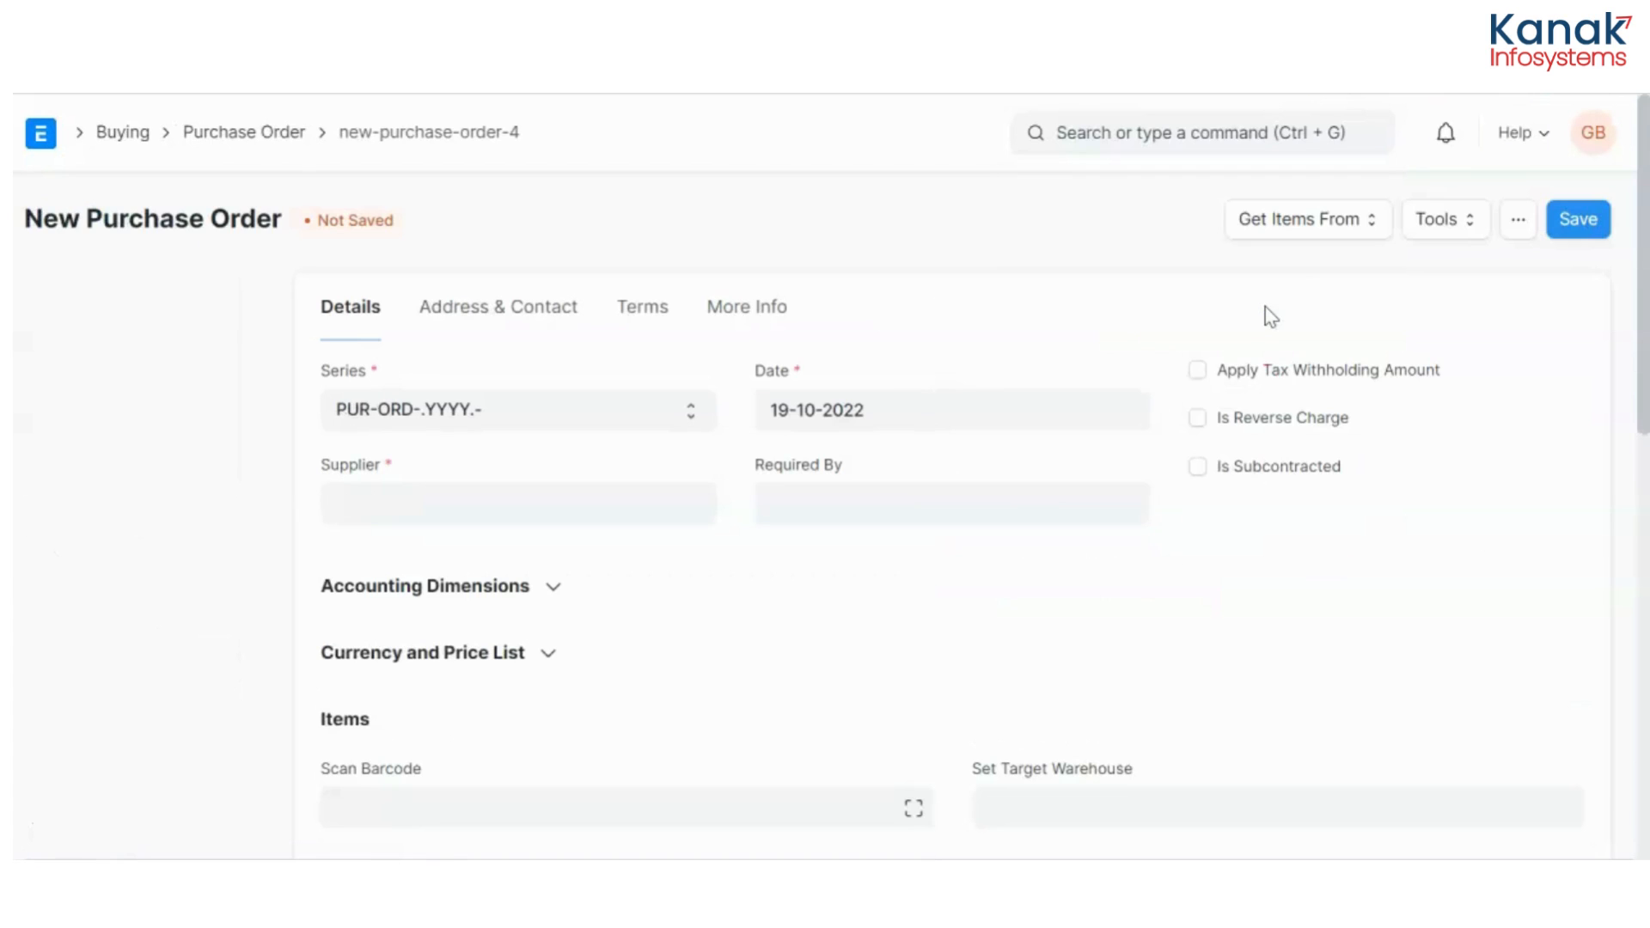
{"action": "left_click", "coordinate": [518, 503]}
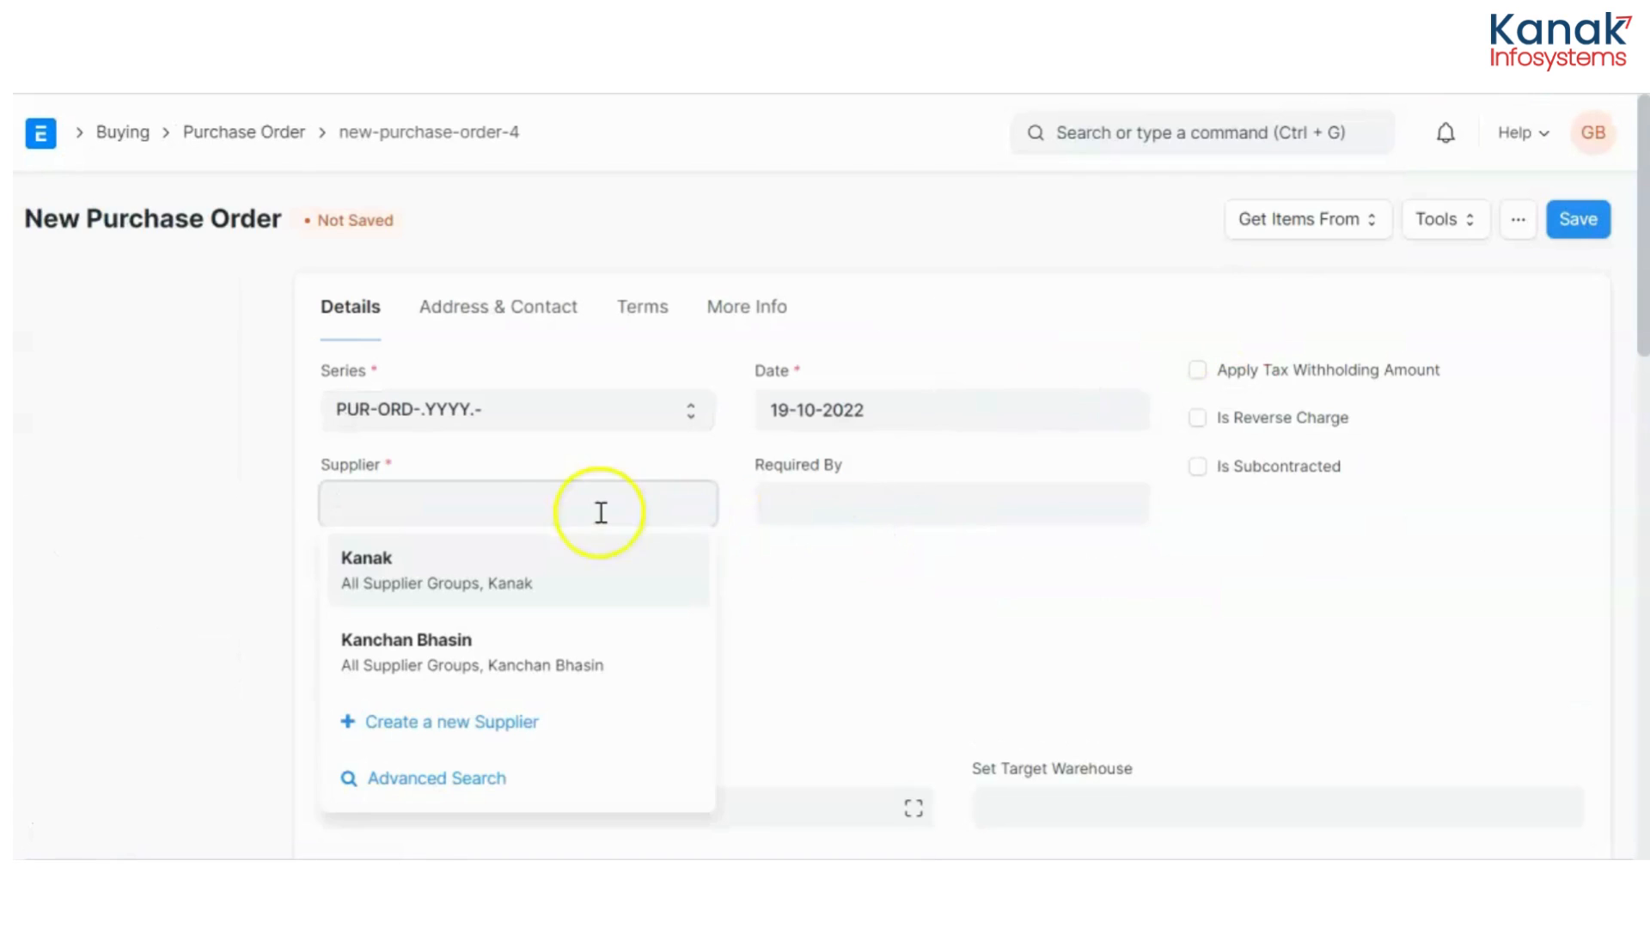
{"action": "left_click", "coordinate": [366, 557]}
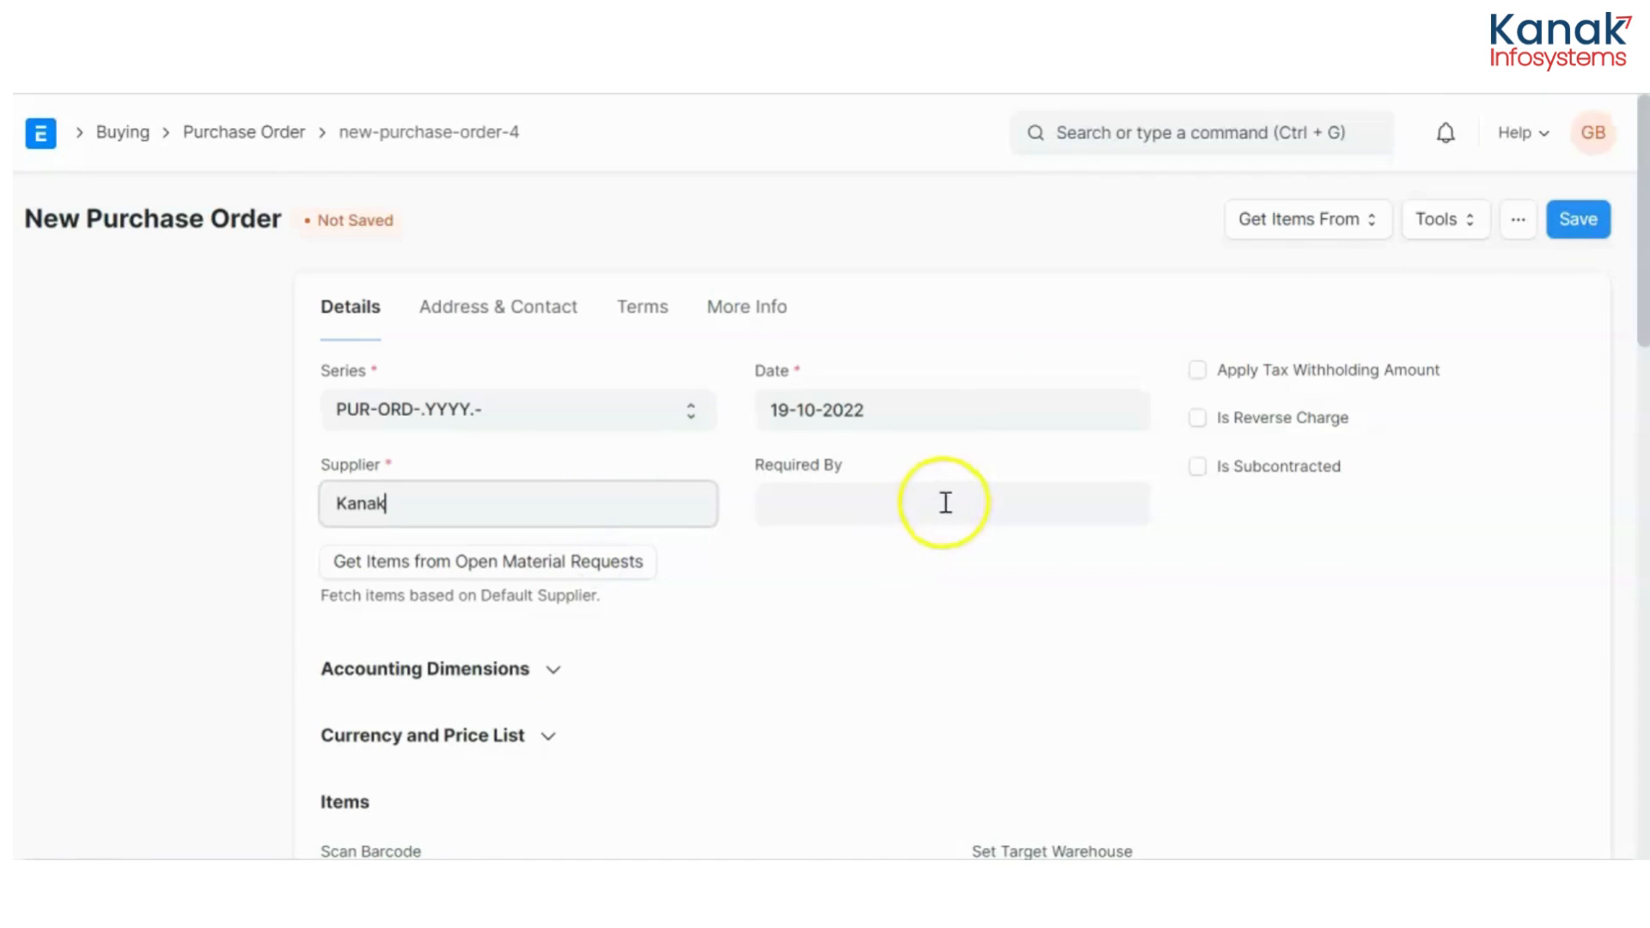
{"action": "left_click", "coordinate": [950, 504]}
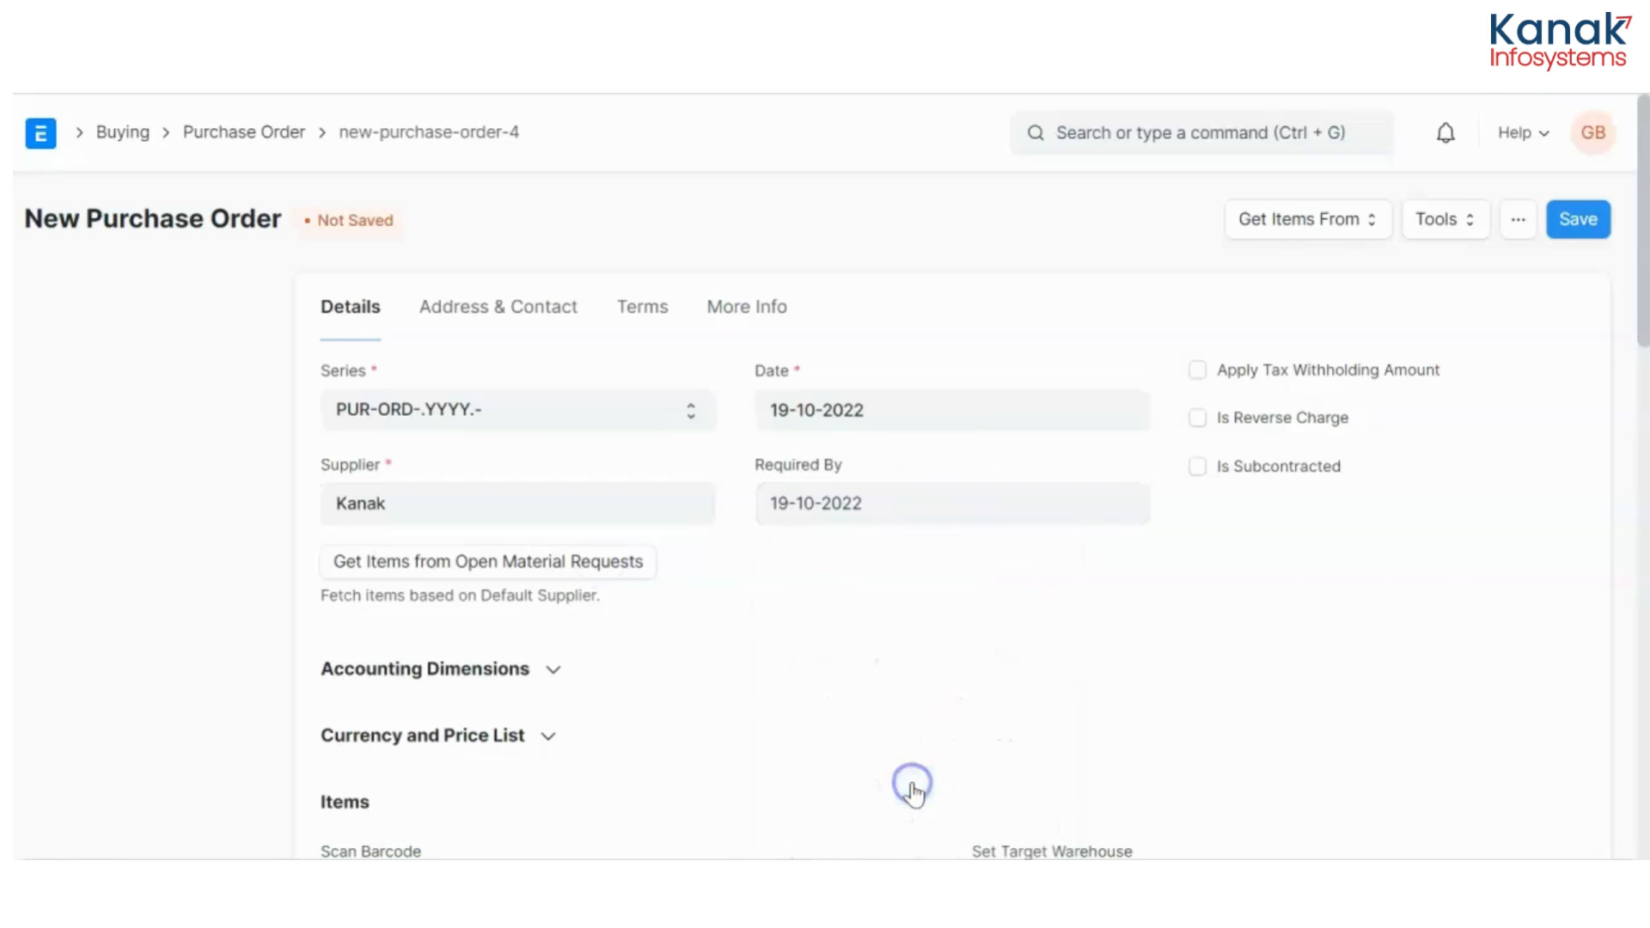
{"action": "scroll", "scroll_direction": "down", "scroll_amount": 3}
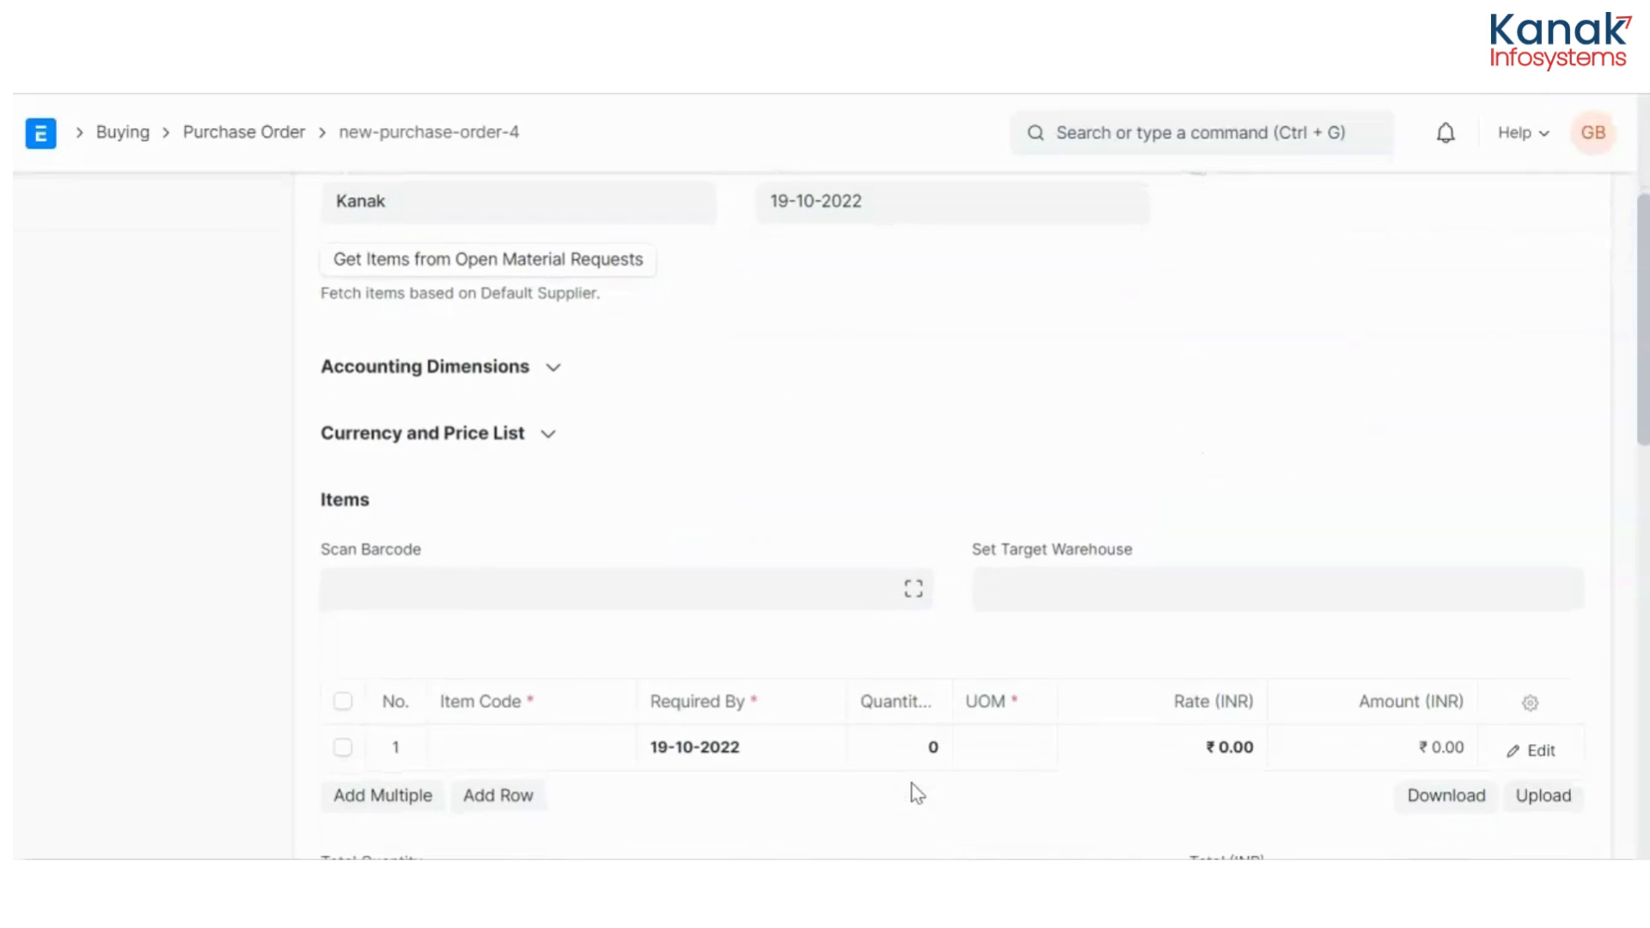
Add item 11001112 Rice at quantity 10 Rack and rate 50
{"action": "type", "text": "11001112"}
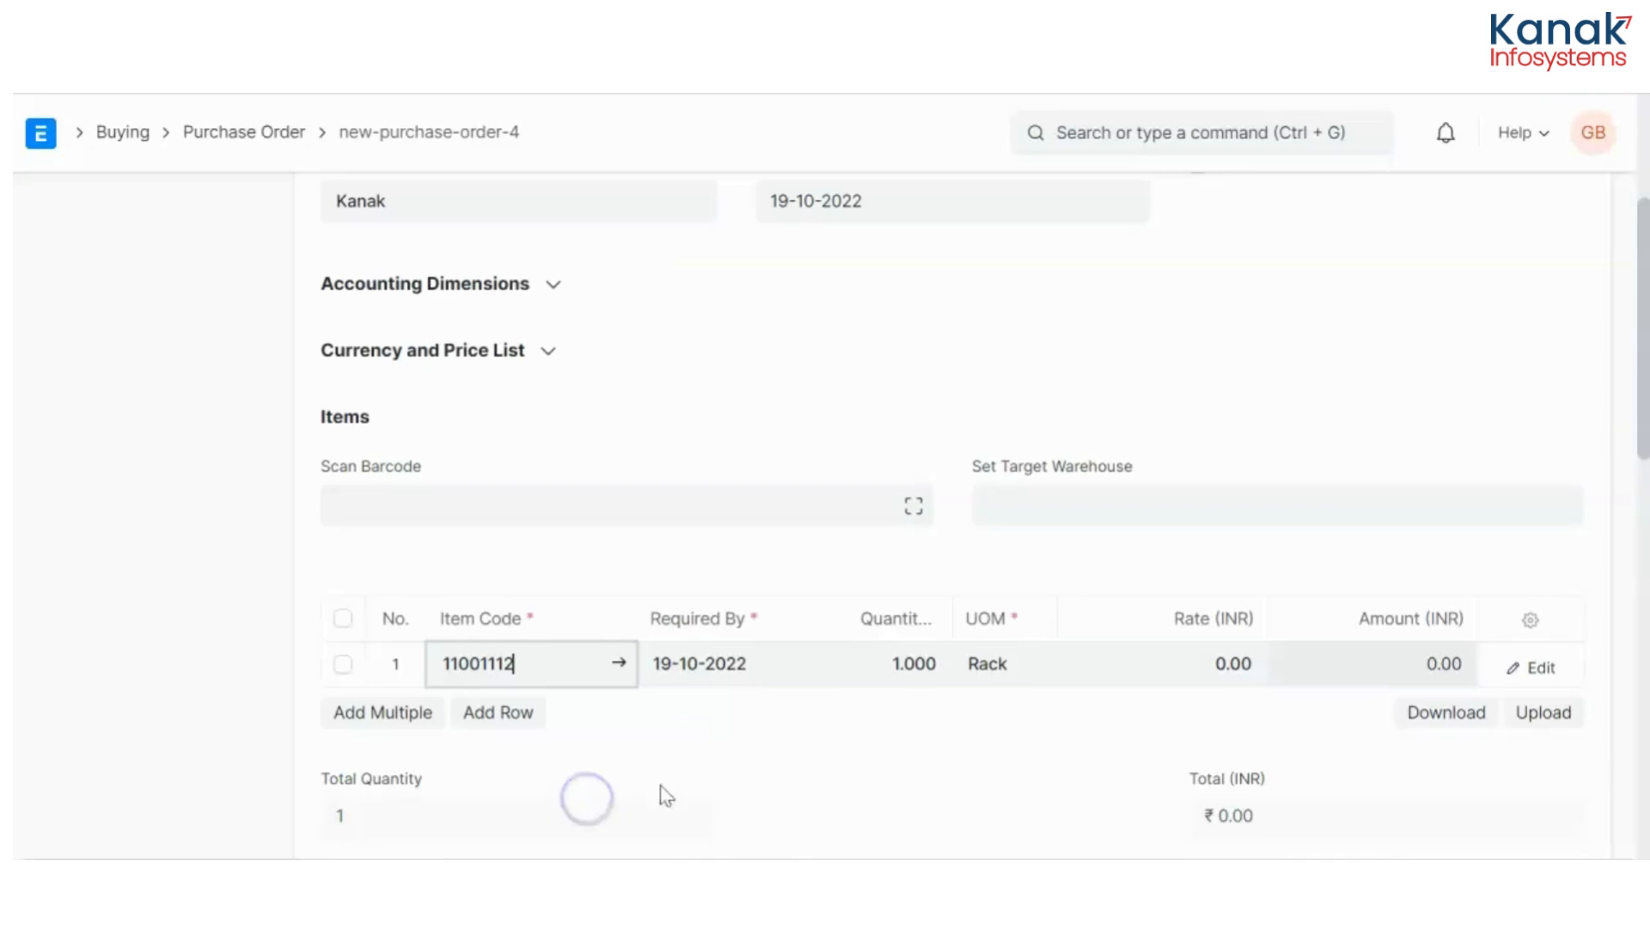
{"action": "left_click", "coordinate": [895, 663]}
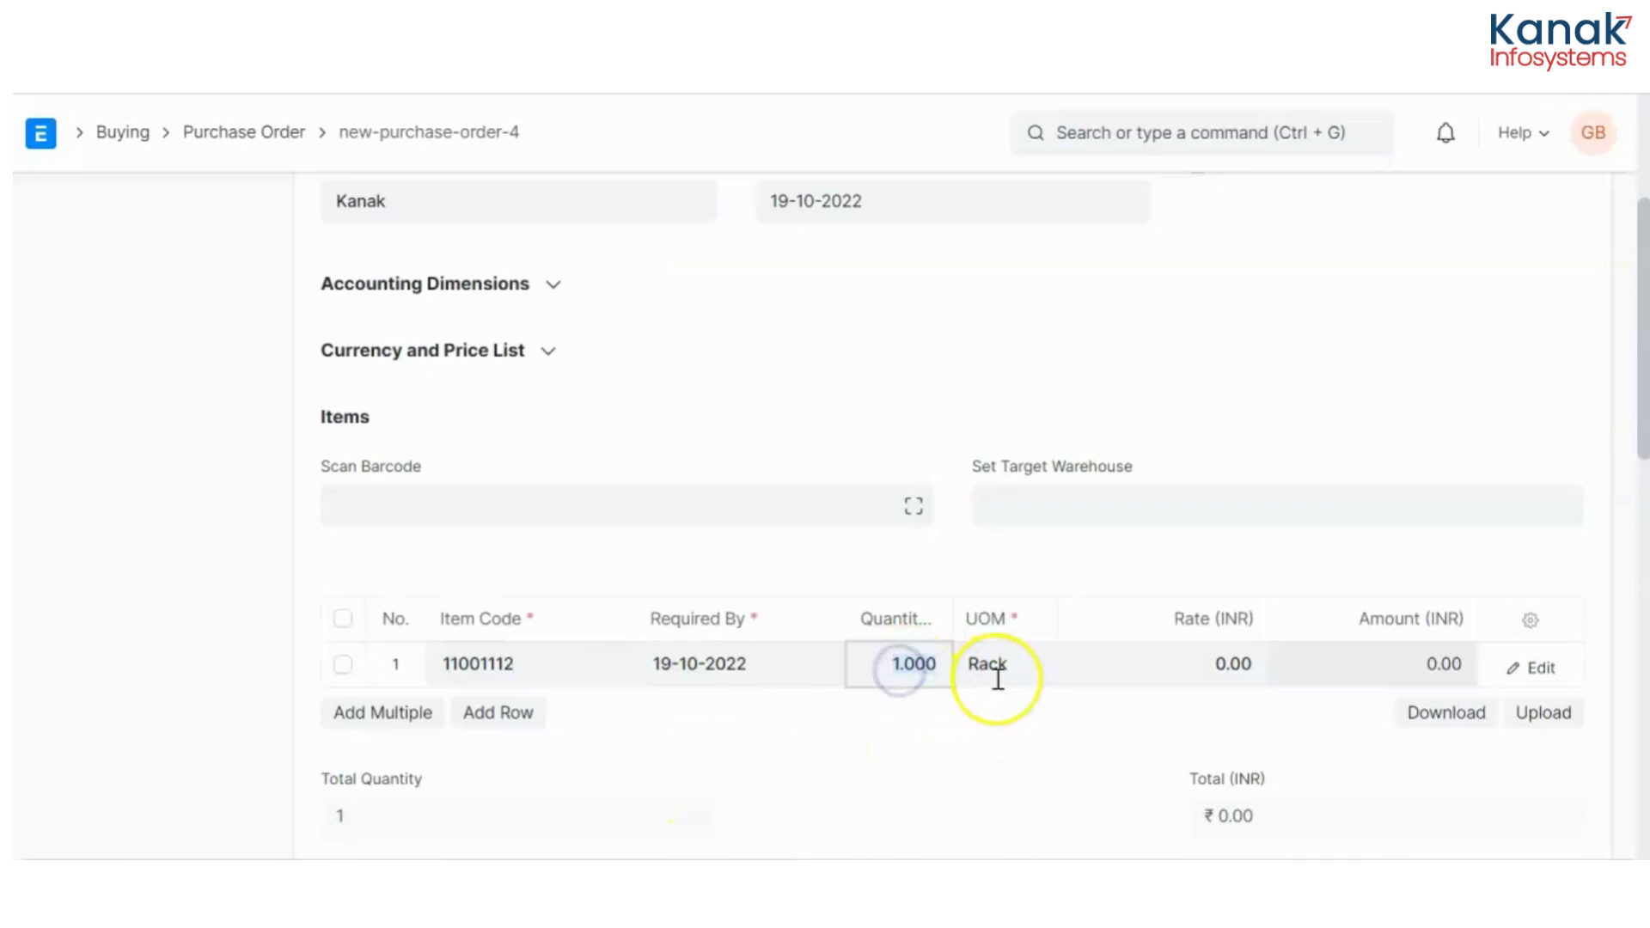
{"action": "type", "text": "10"}
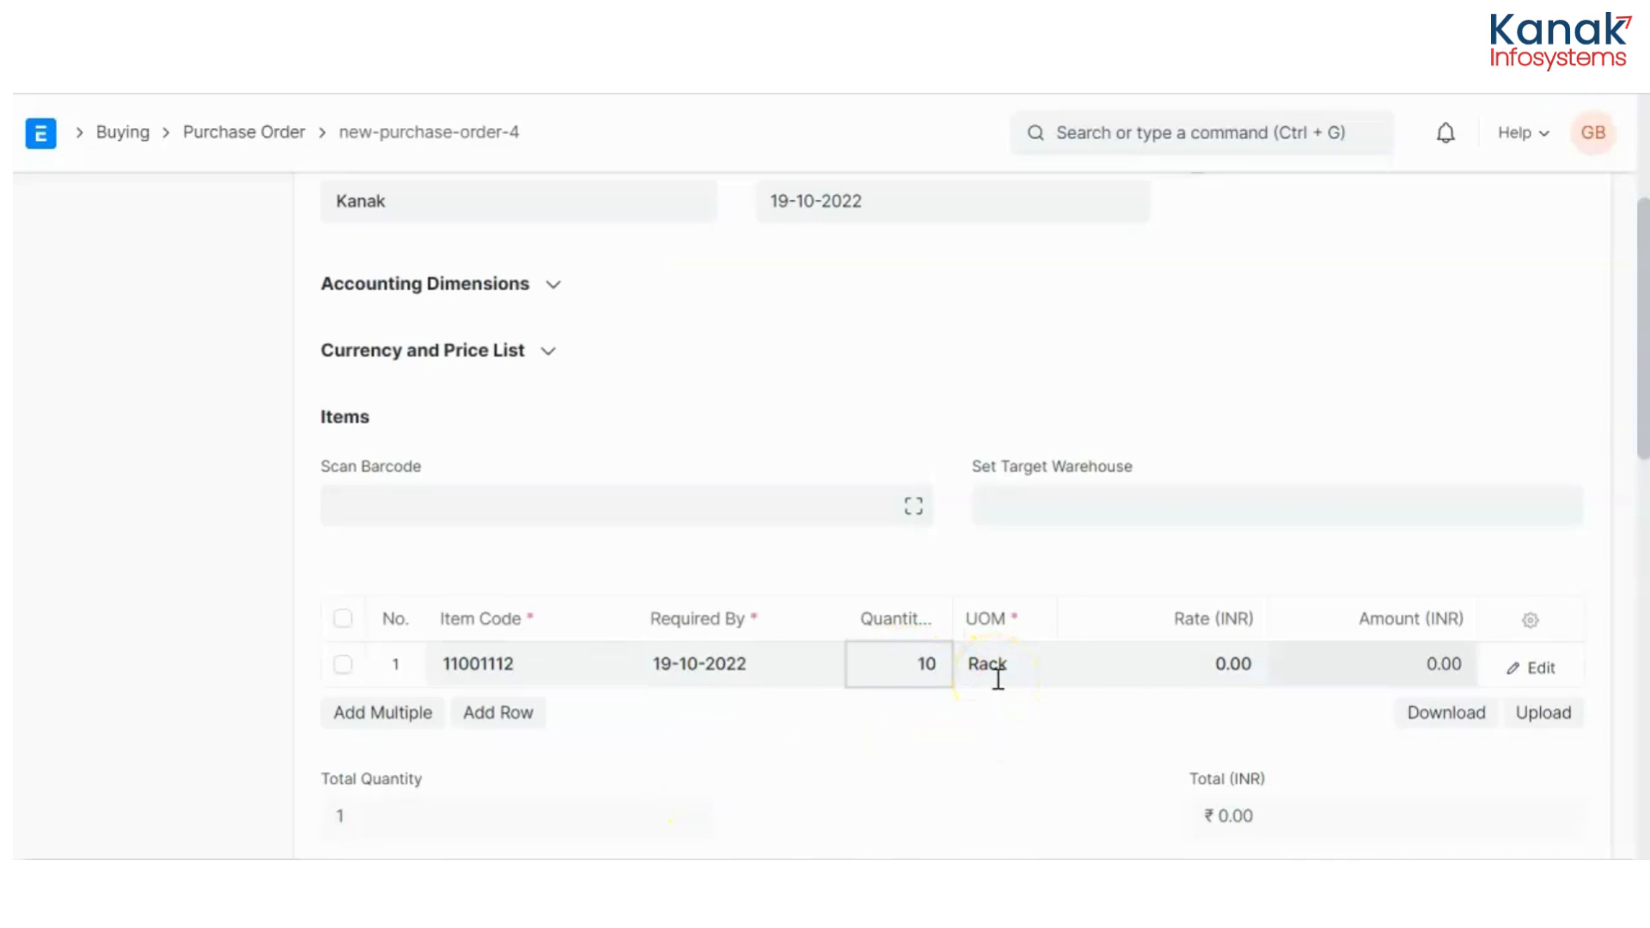
{"action": "left_click", "coordinate": [1157, 663]}
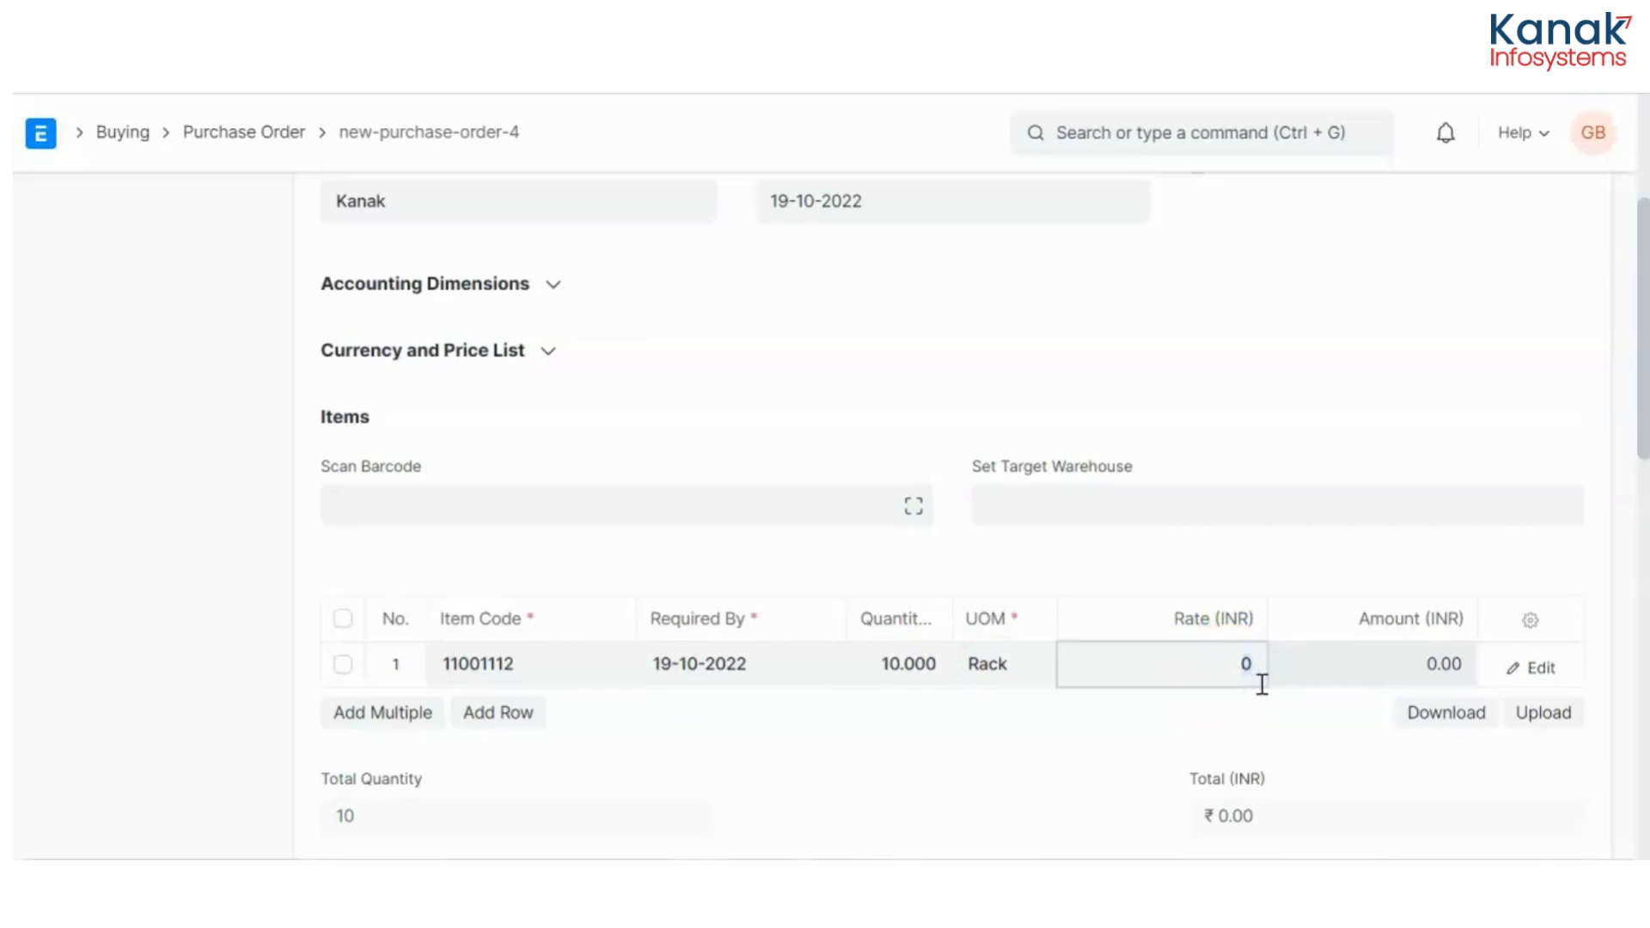
{"action": "type", "text": "50"}
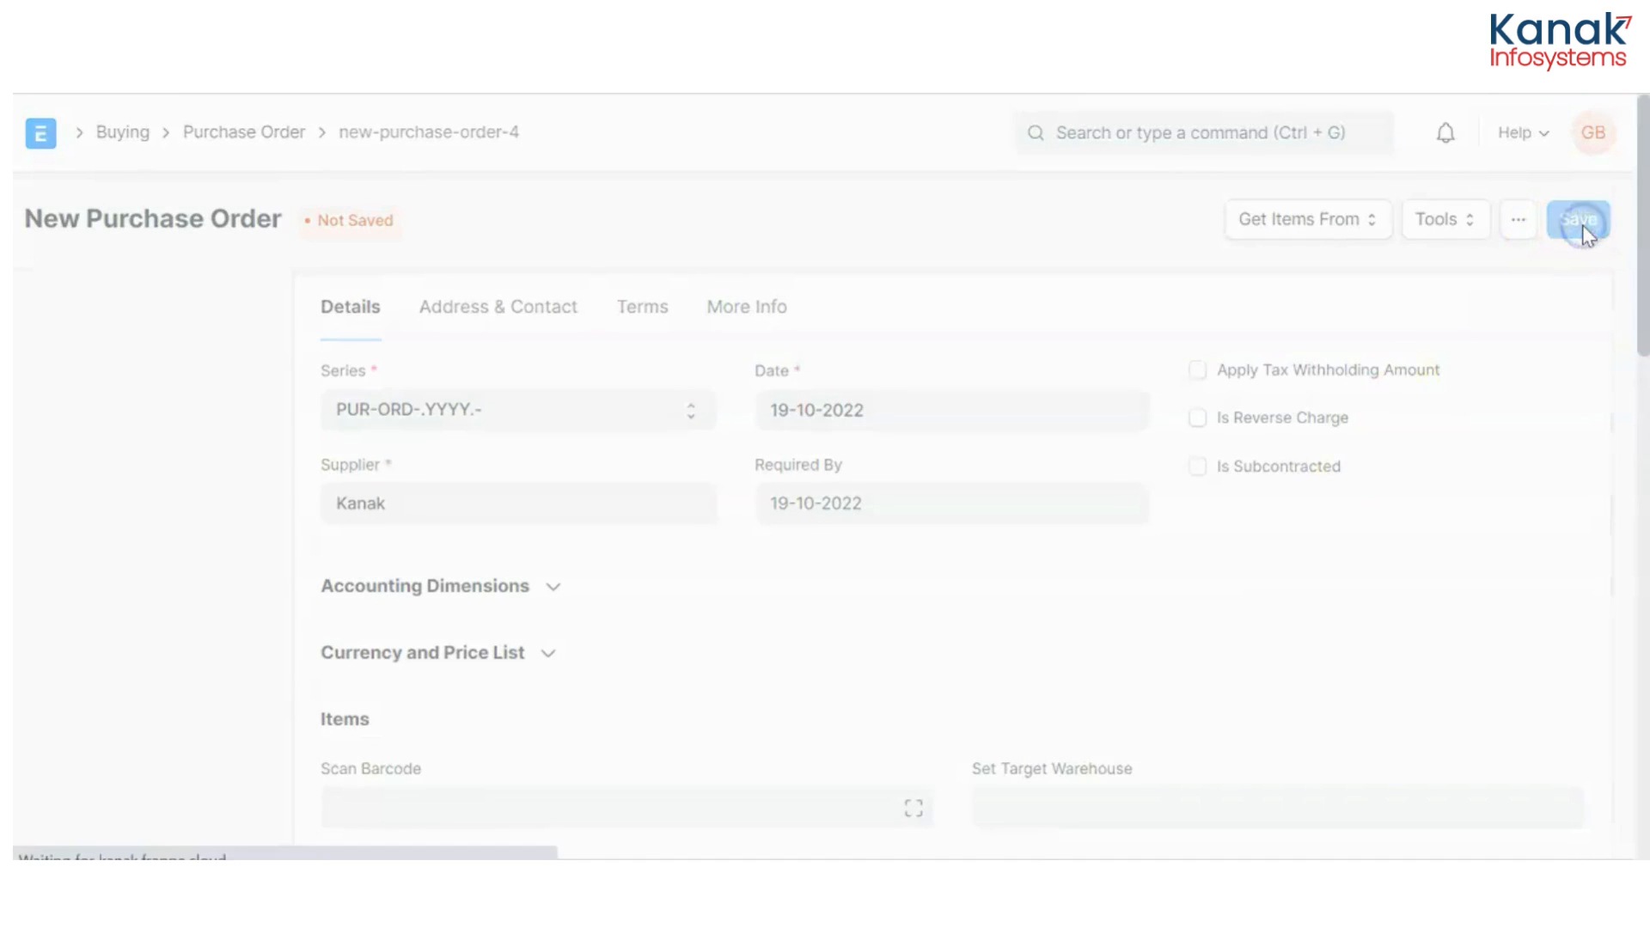
Save and submit the purchase order, then create a Purchase Receipt from it
{"action": "left_click", "coordinate": [1576, 218]}
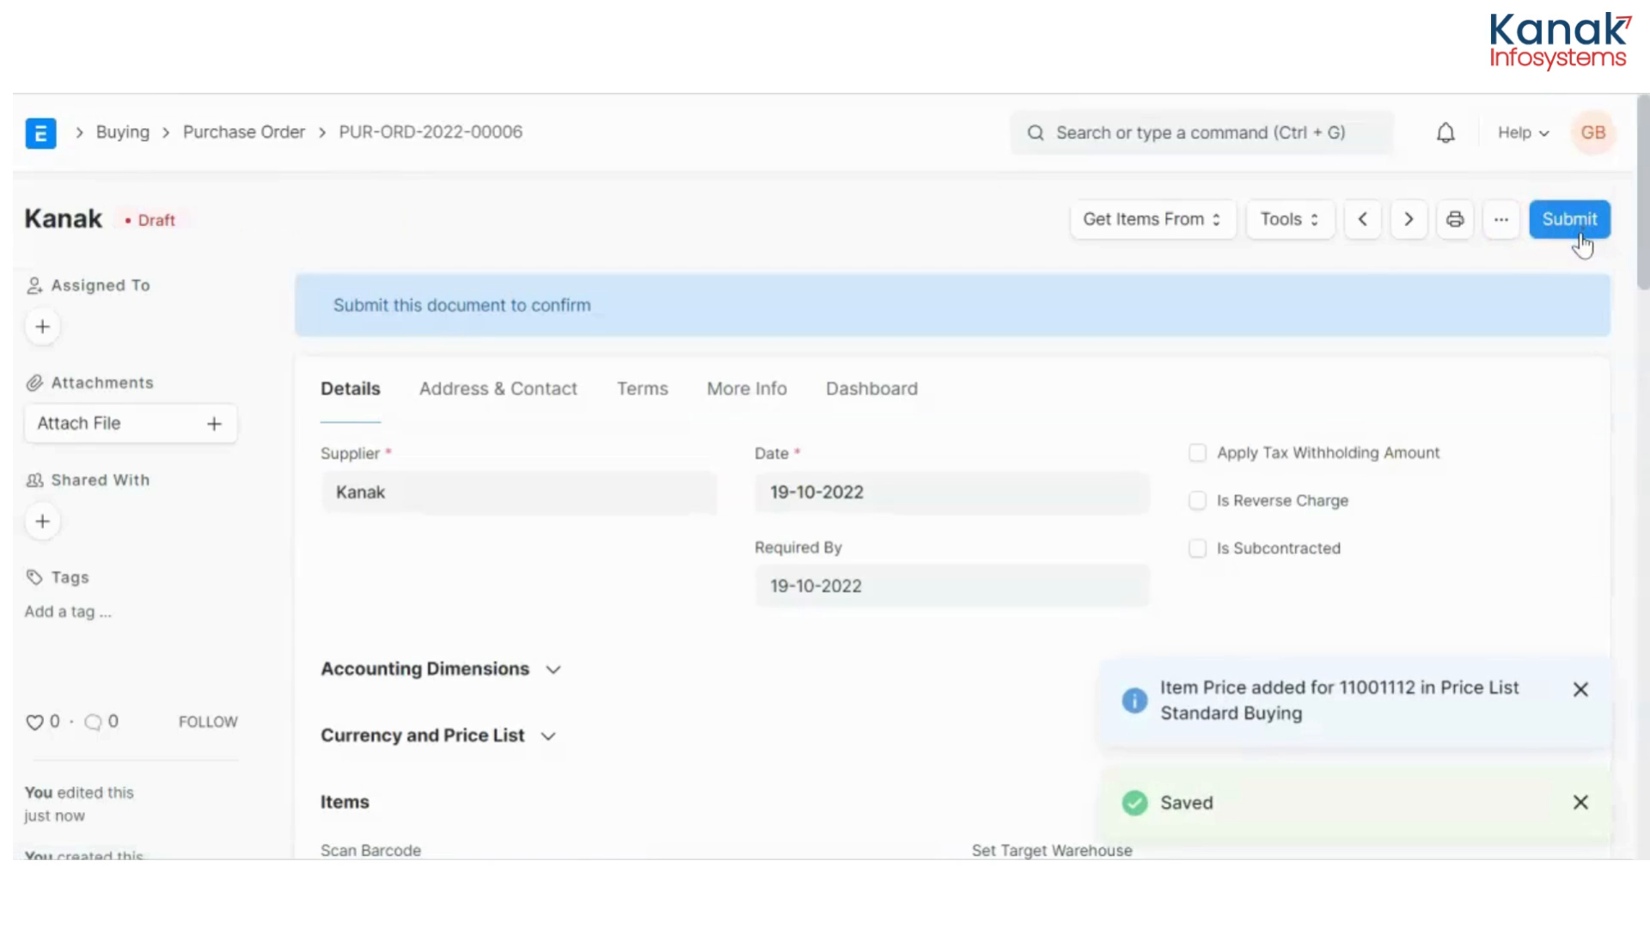
{"action": "left_click", "coordinate": [1568, 218]}
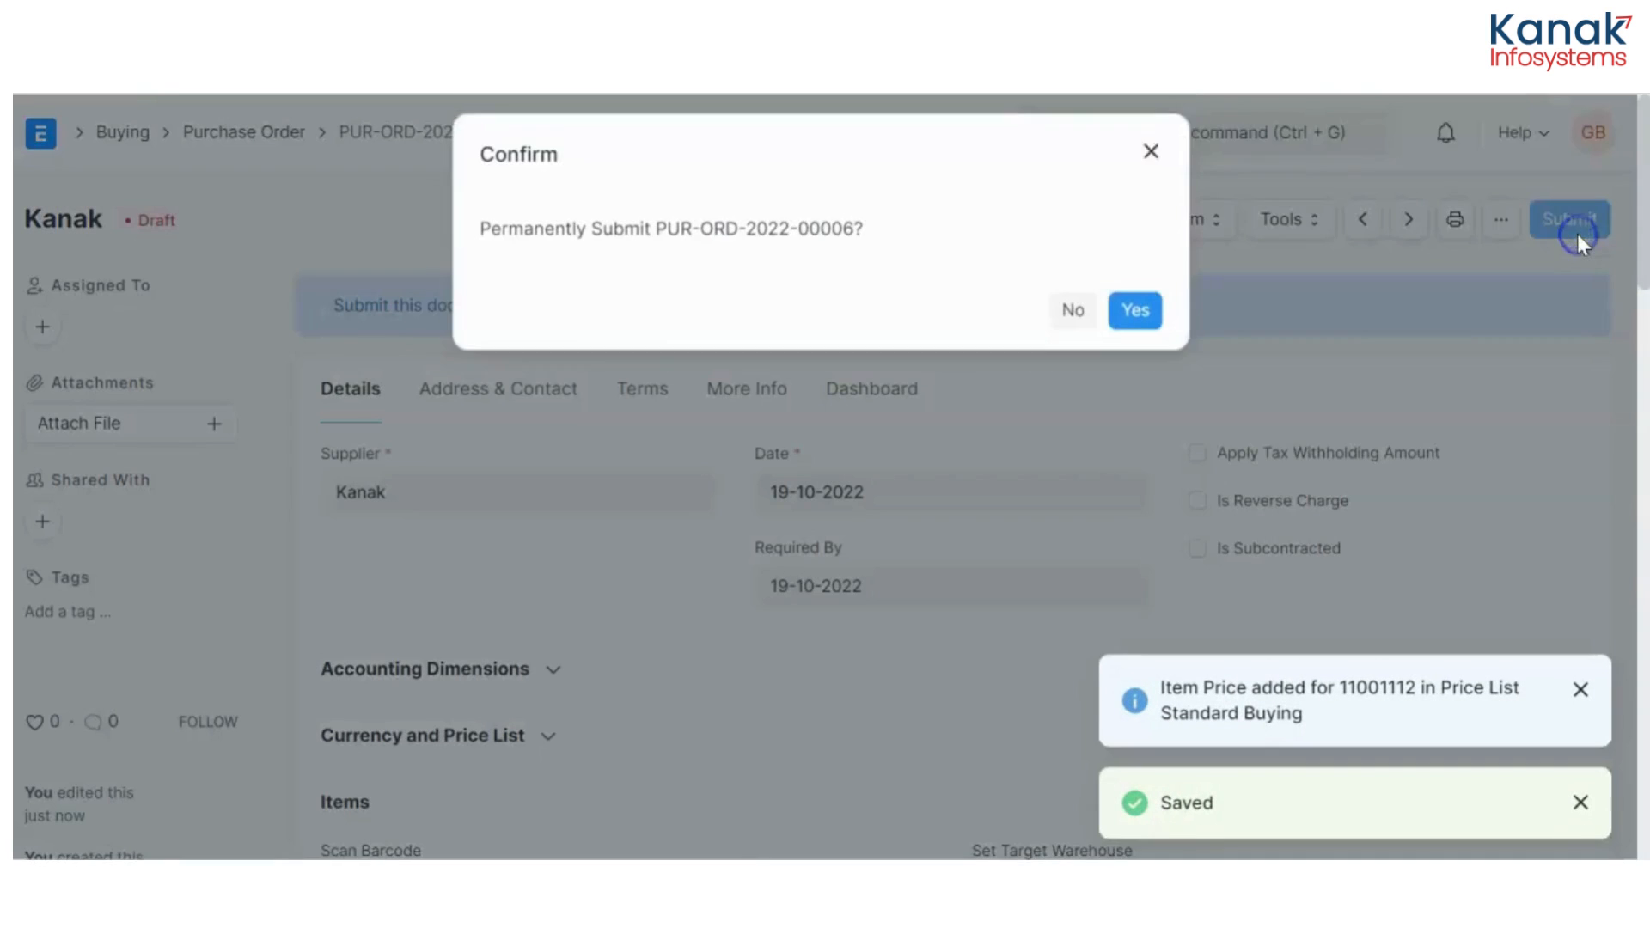
{"action": "left_click", "coordinate": [1132, 309]}
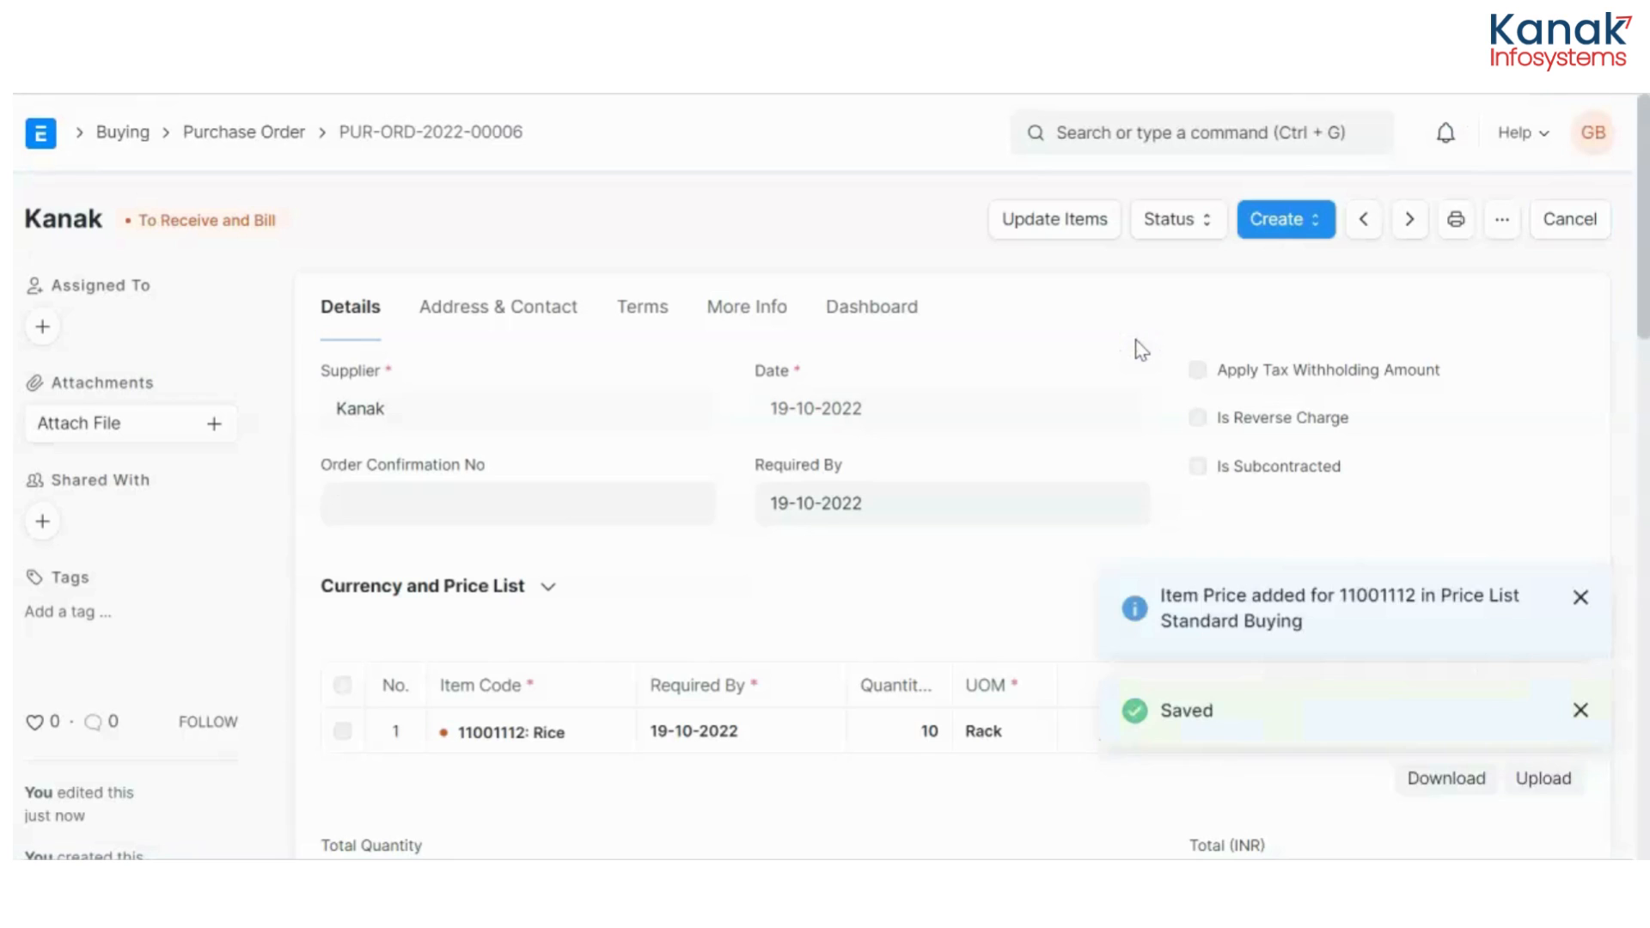
{"action": "left_click", "coordinate": [1282, 220]}
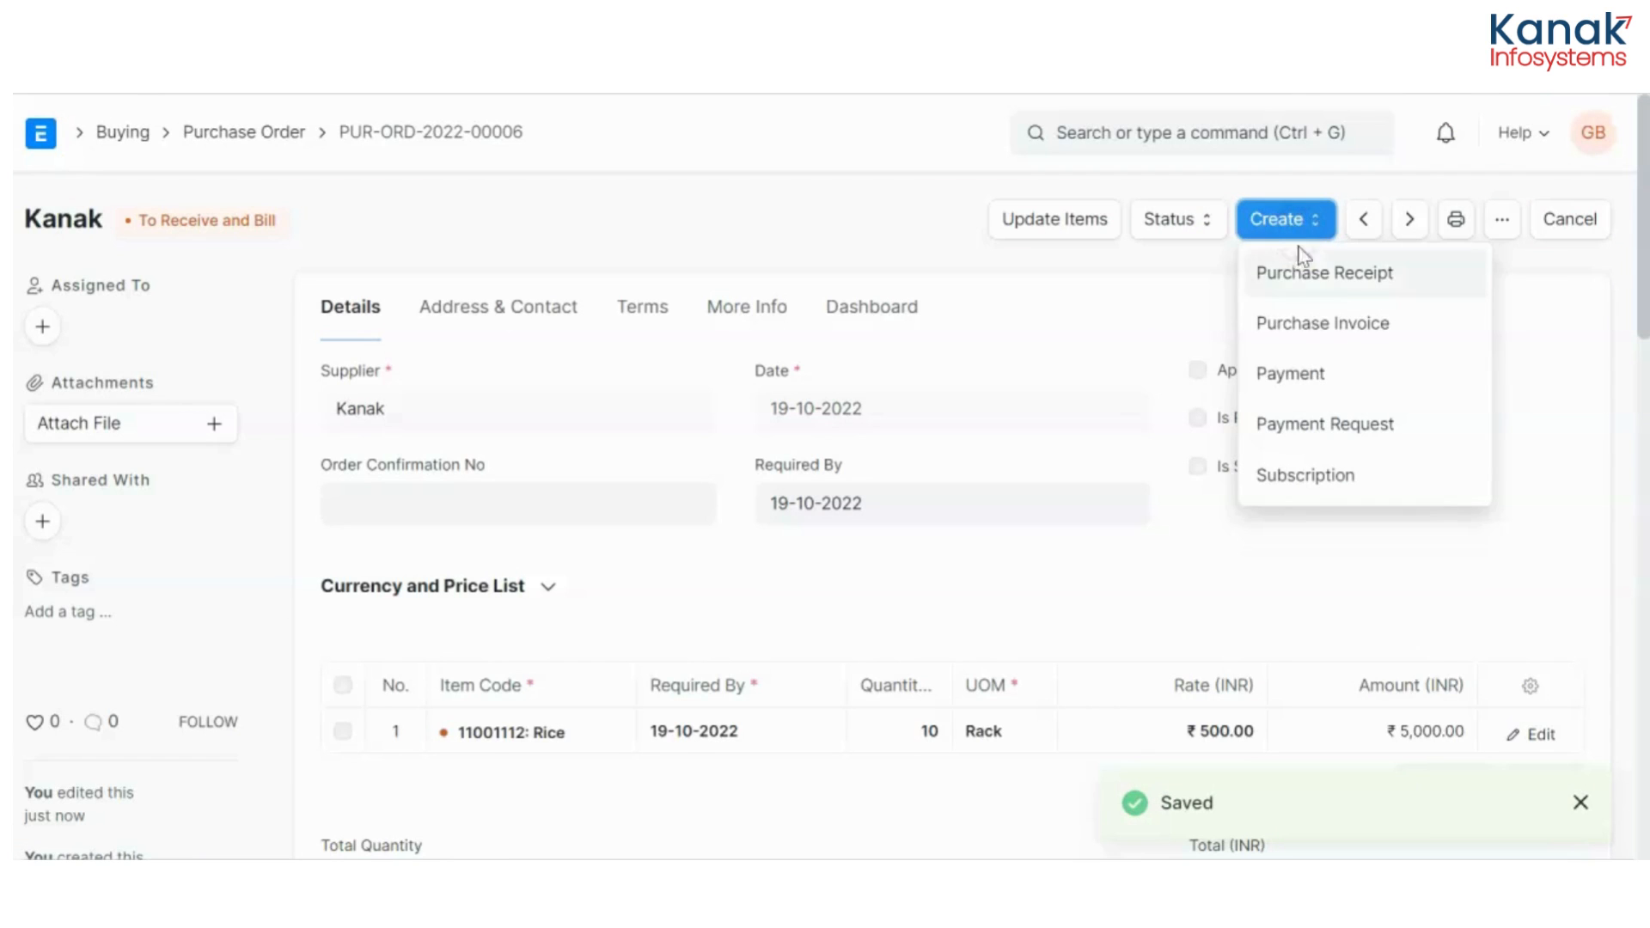
{"action": "left_click", "coordinate": [1325, 274]}
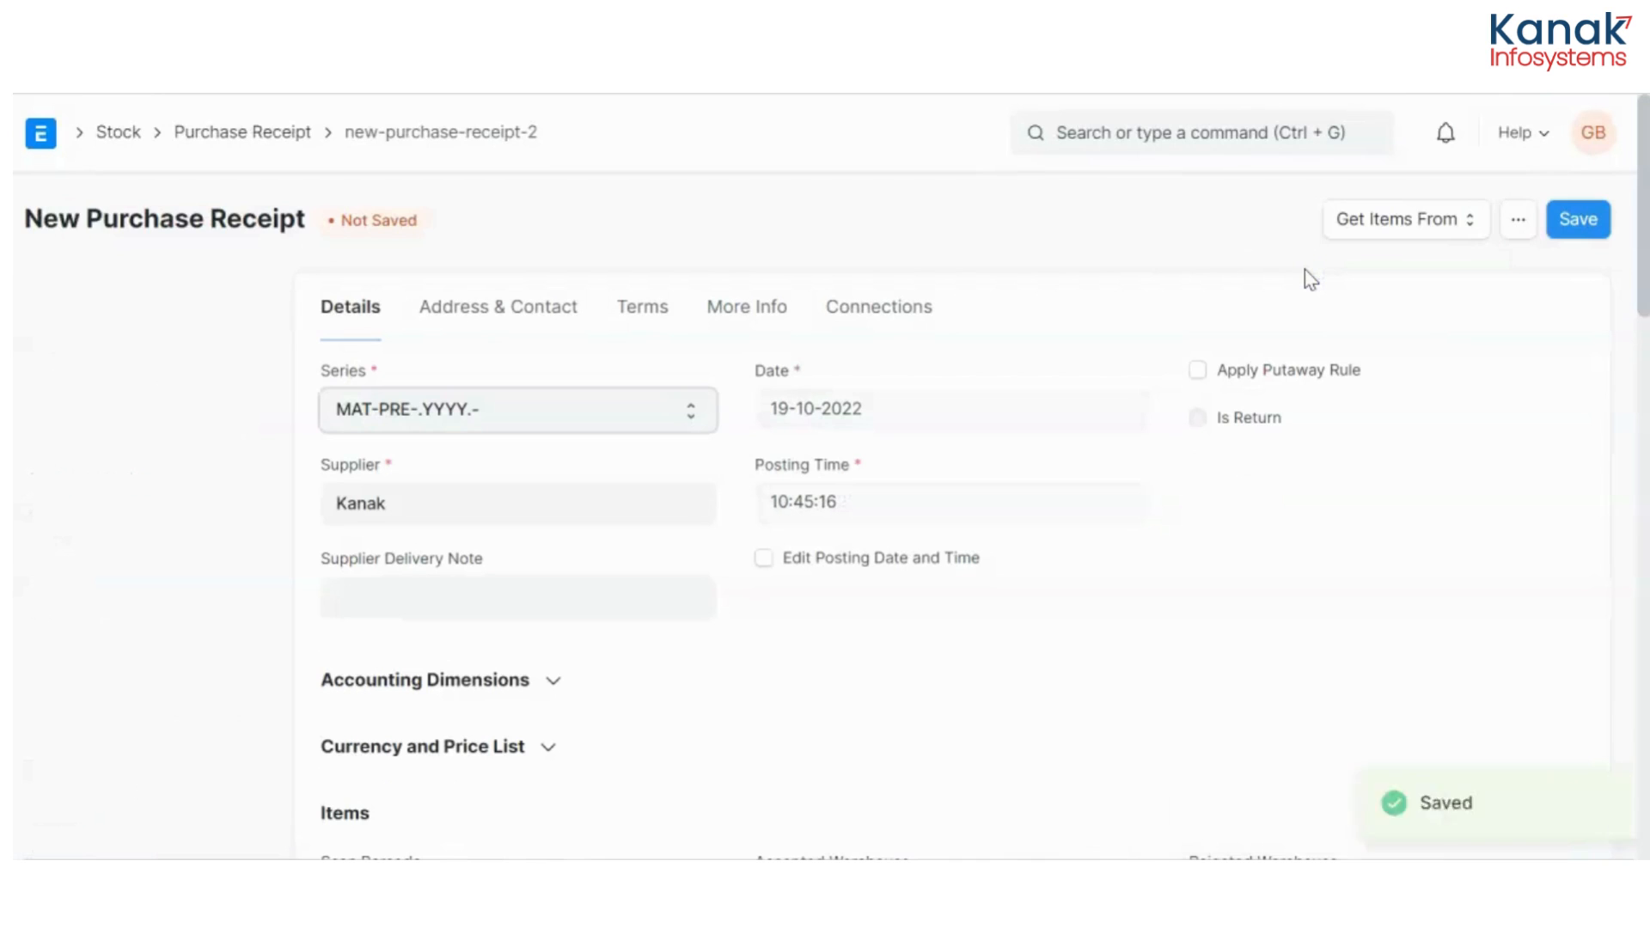
Save and submit purchase receipt MAT-PRE-2022-00007 from Kanak
{"action": "scroll", "scroll_direction": "down", "scroll_amount": 3}
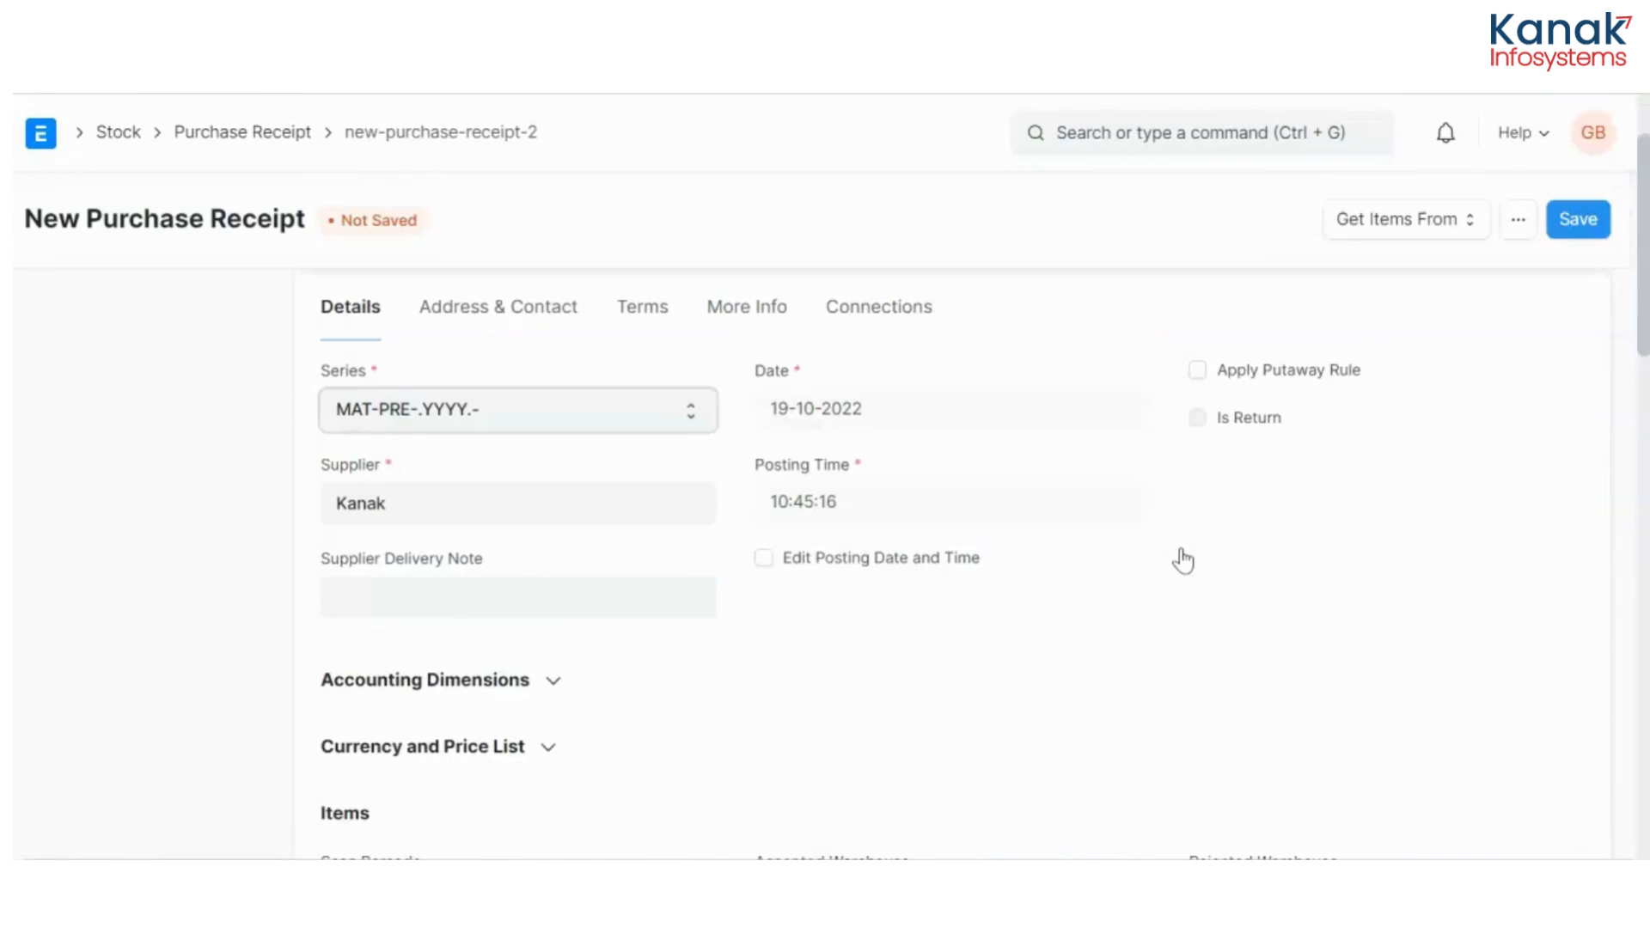
{"action": "left_click", "coordinate": [1578, 218]}
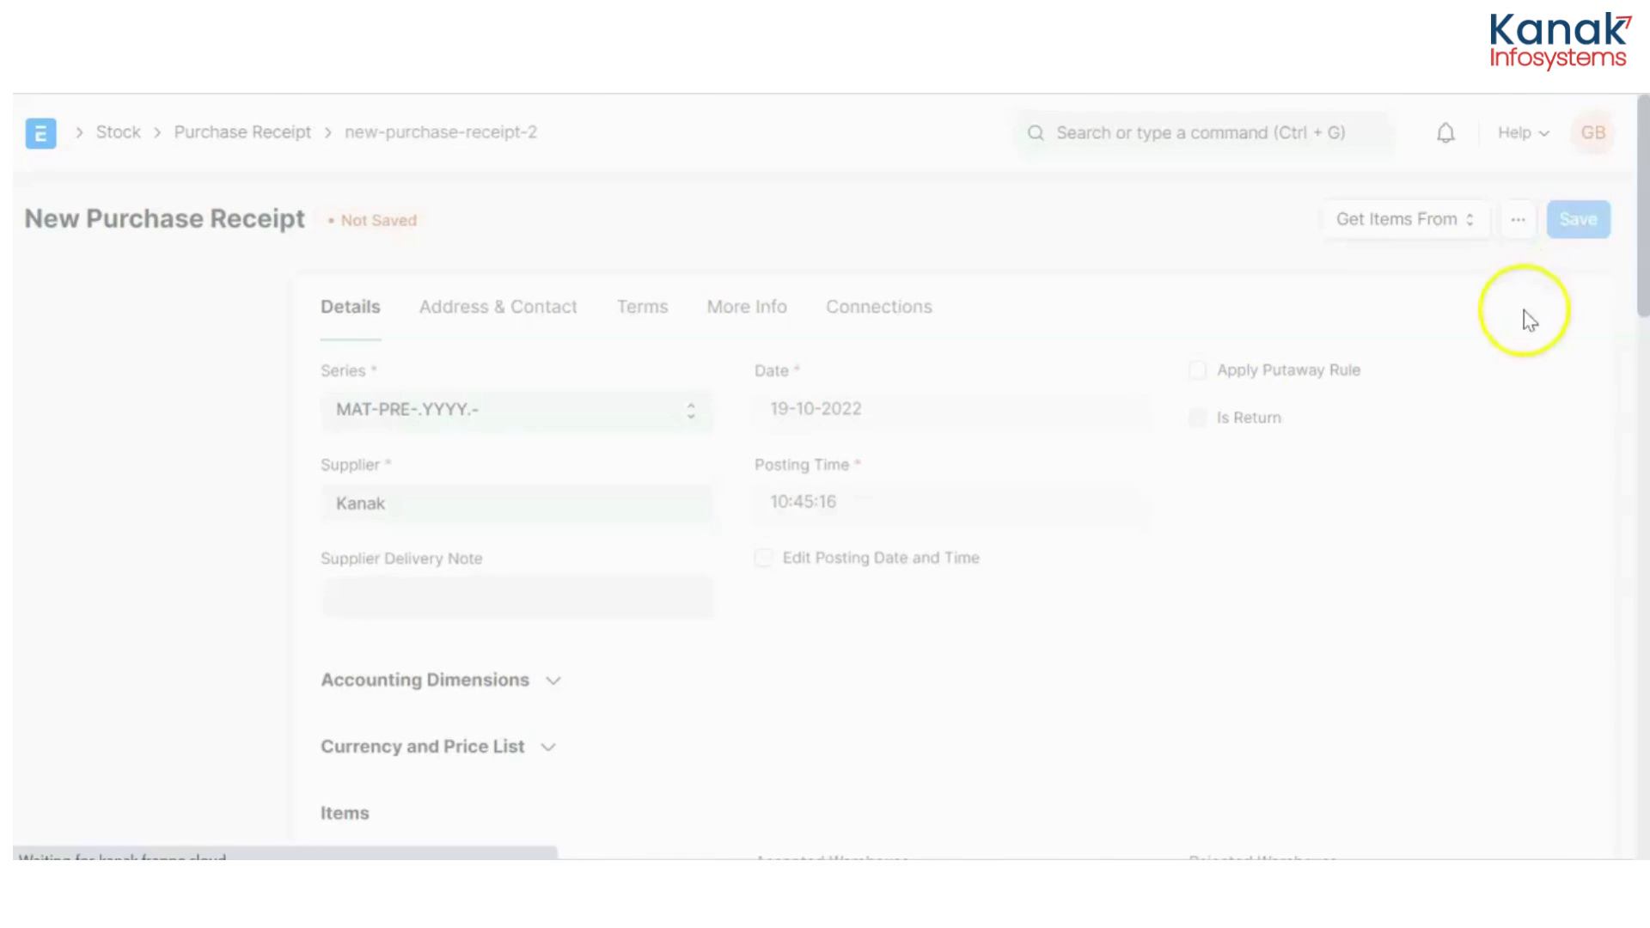
{"action": "left_click", "coordinate": [1576, 219]}
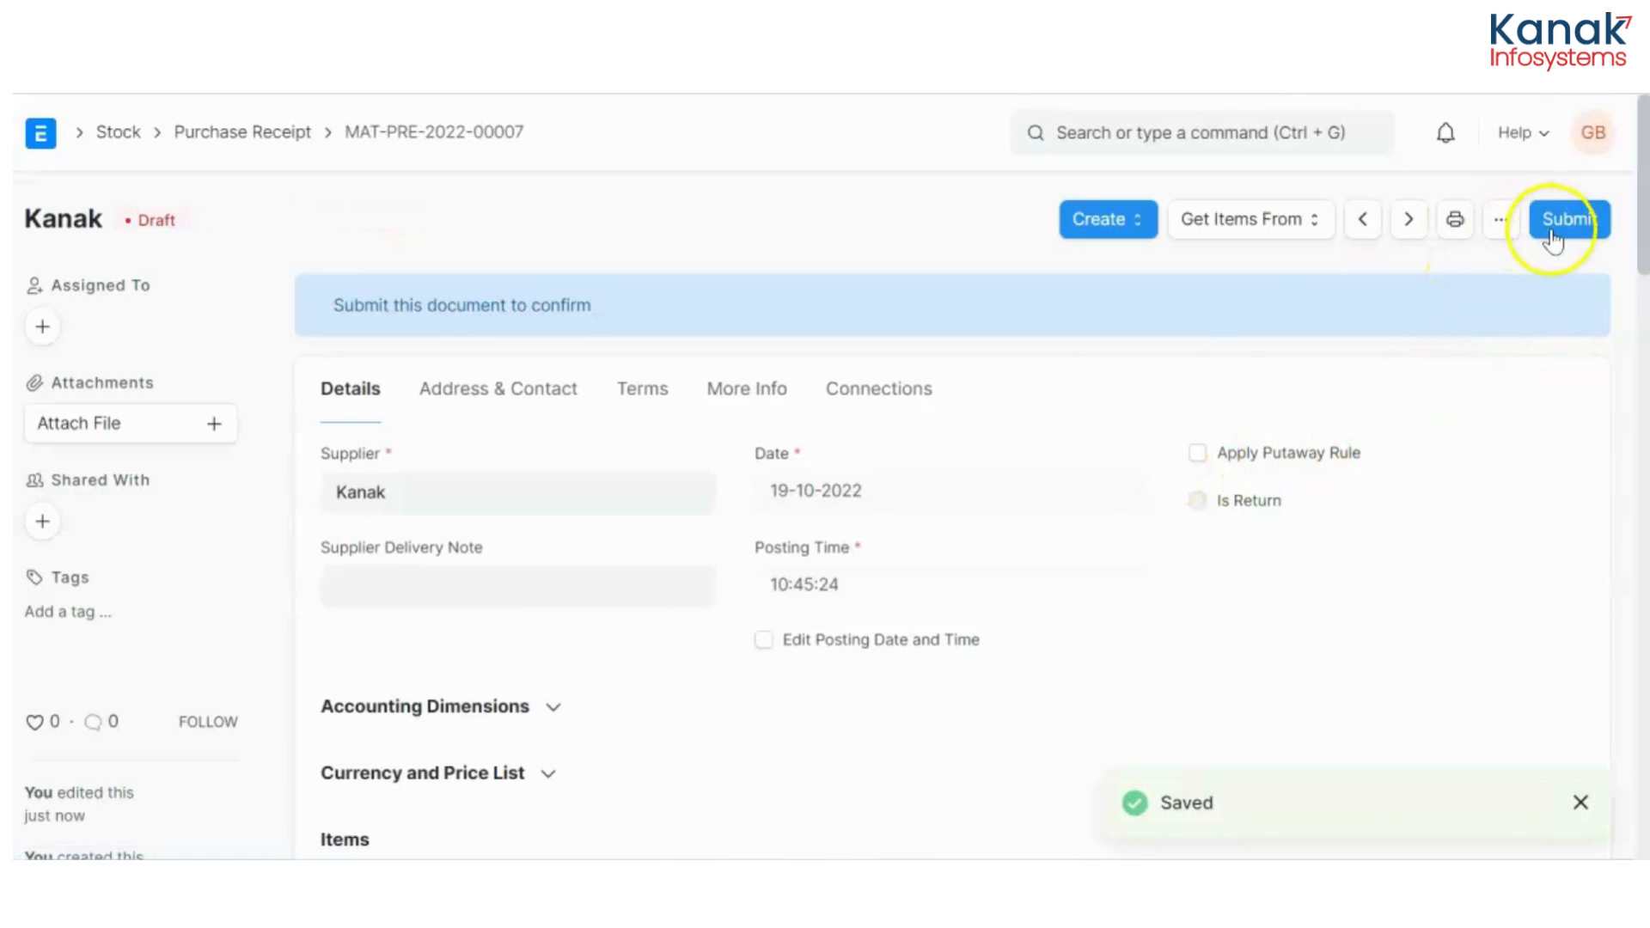
{"action": "left_click", "coordinate": [1569, 220]}
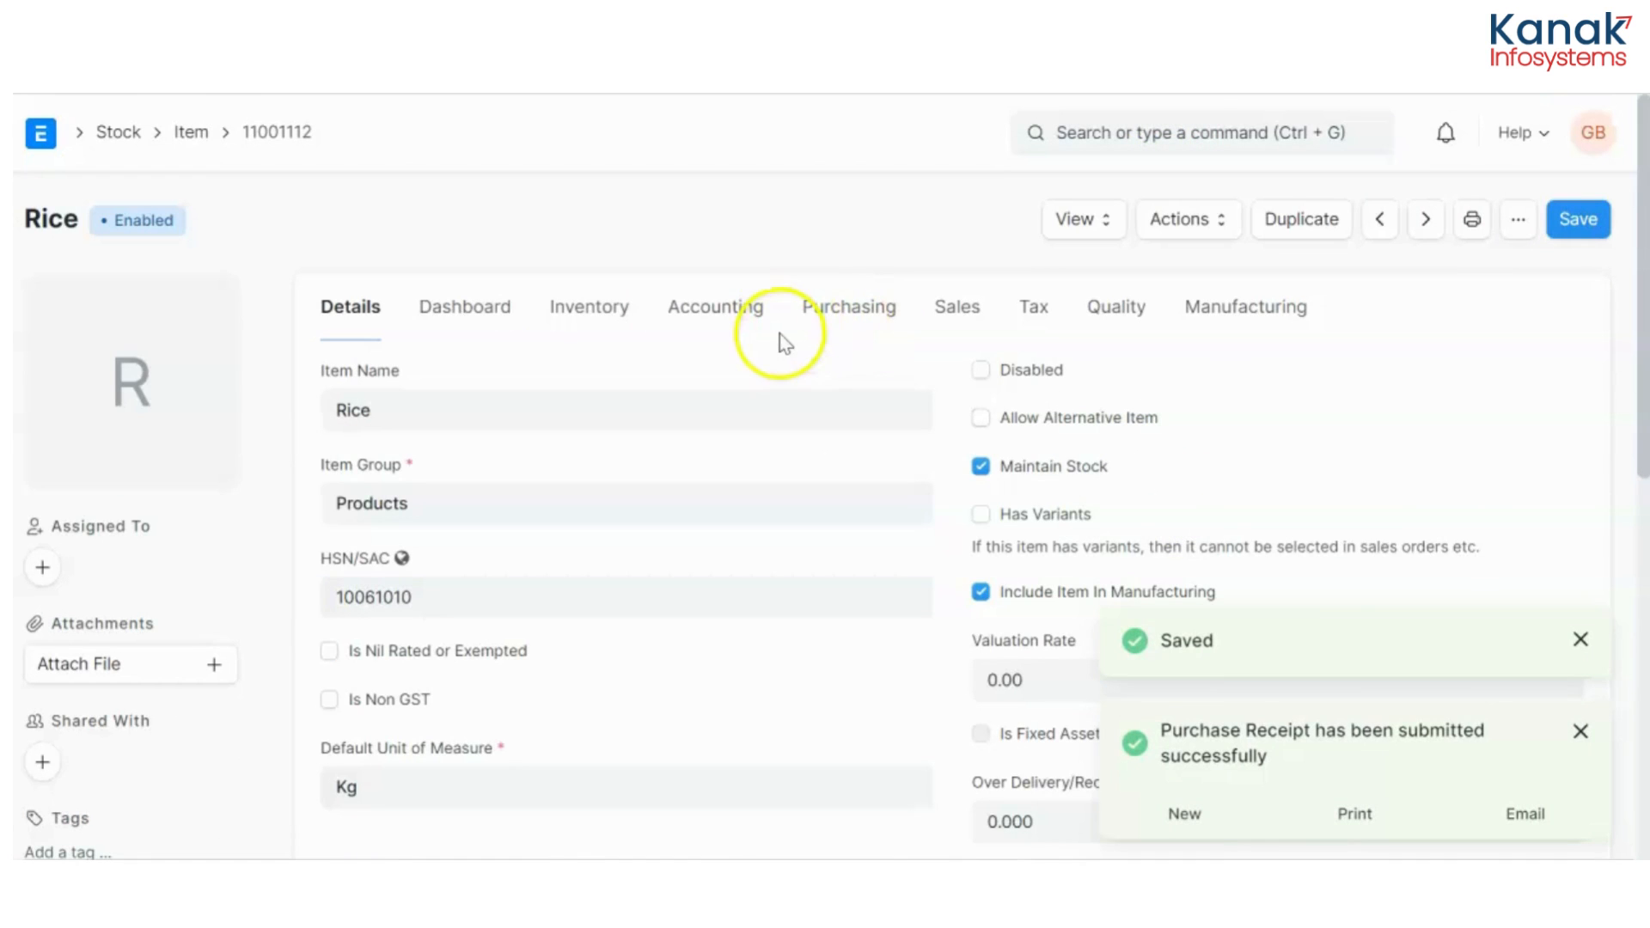
View the Stock Ledger for item 11001112 Rice from its Inventory tab
{"action": "left_click", "coordinate": [587, 306]}
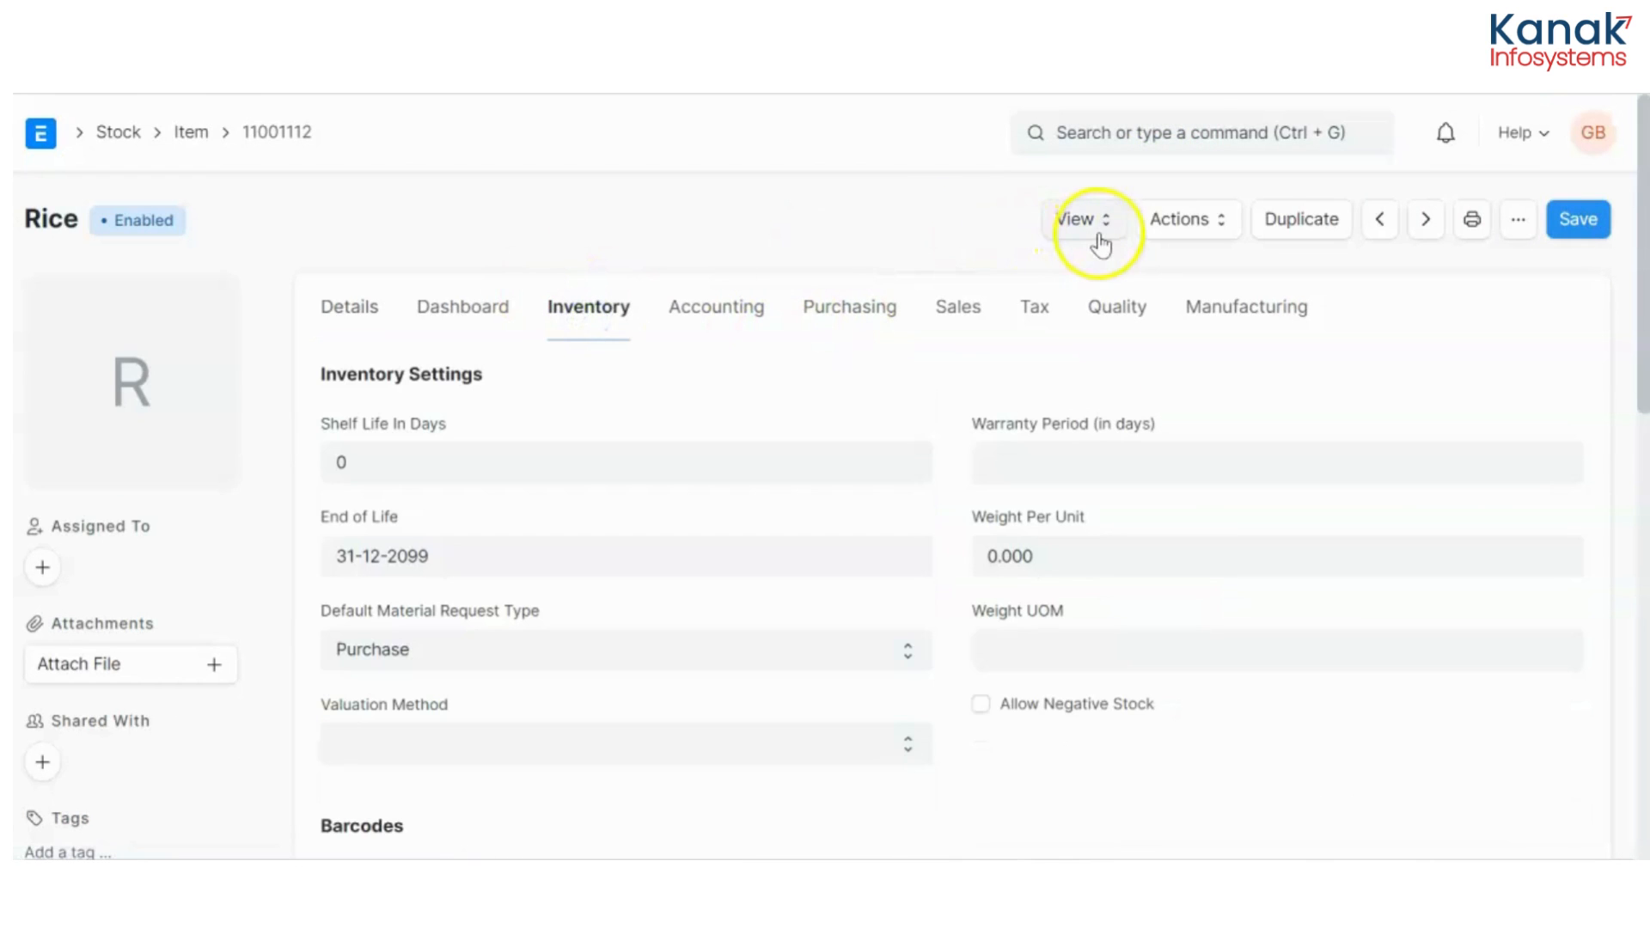
{"action": "left_click", "coordinate": [1076, 218]}
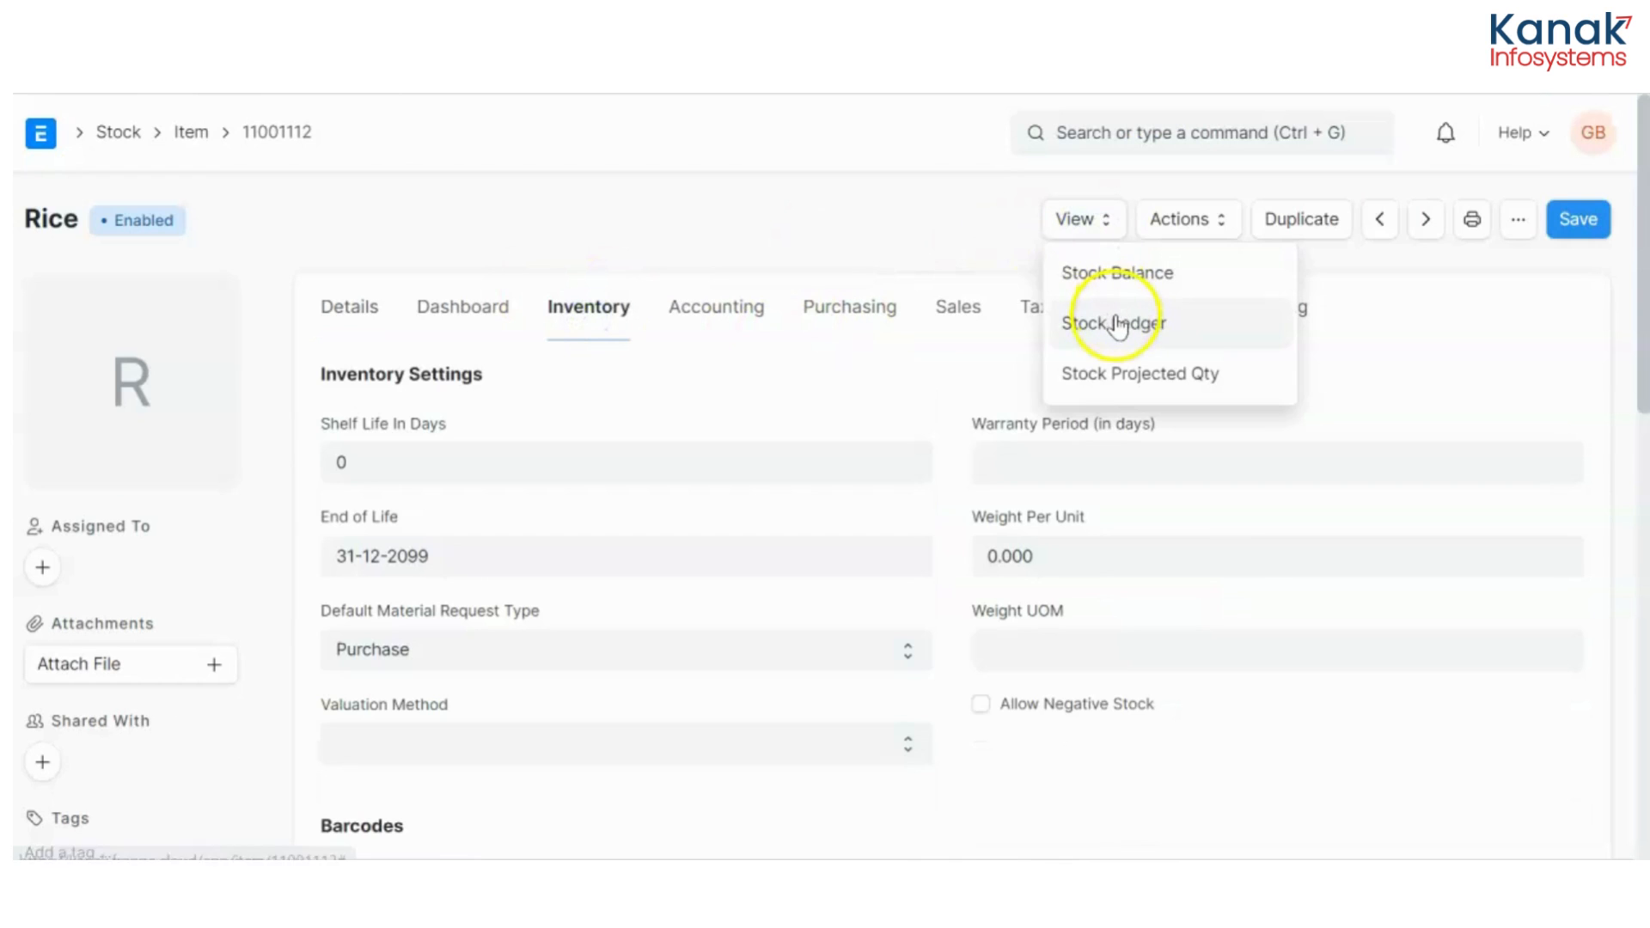
{"action": "left_click", "coordinate": [1113, 323]}
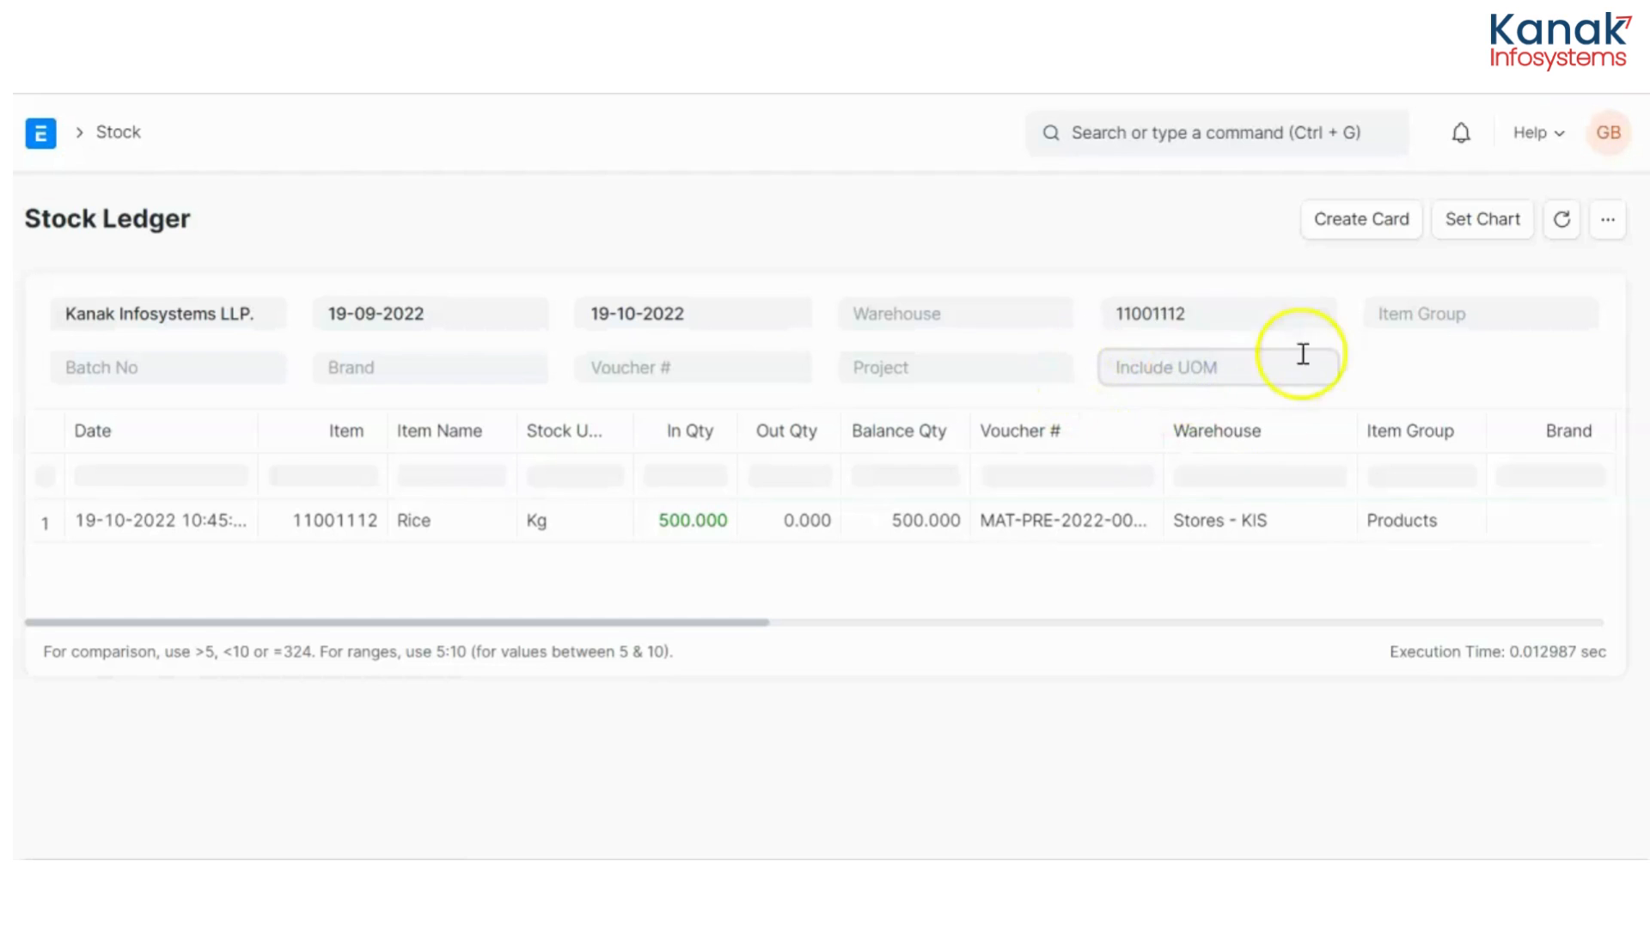
Set the Stock Ledger's Include UOM filter to Rack, showing the Rice receipt as 10 Racks
{"action": "type", "text": "rad"}
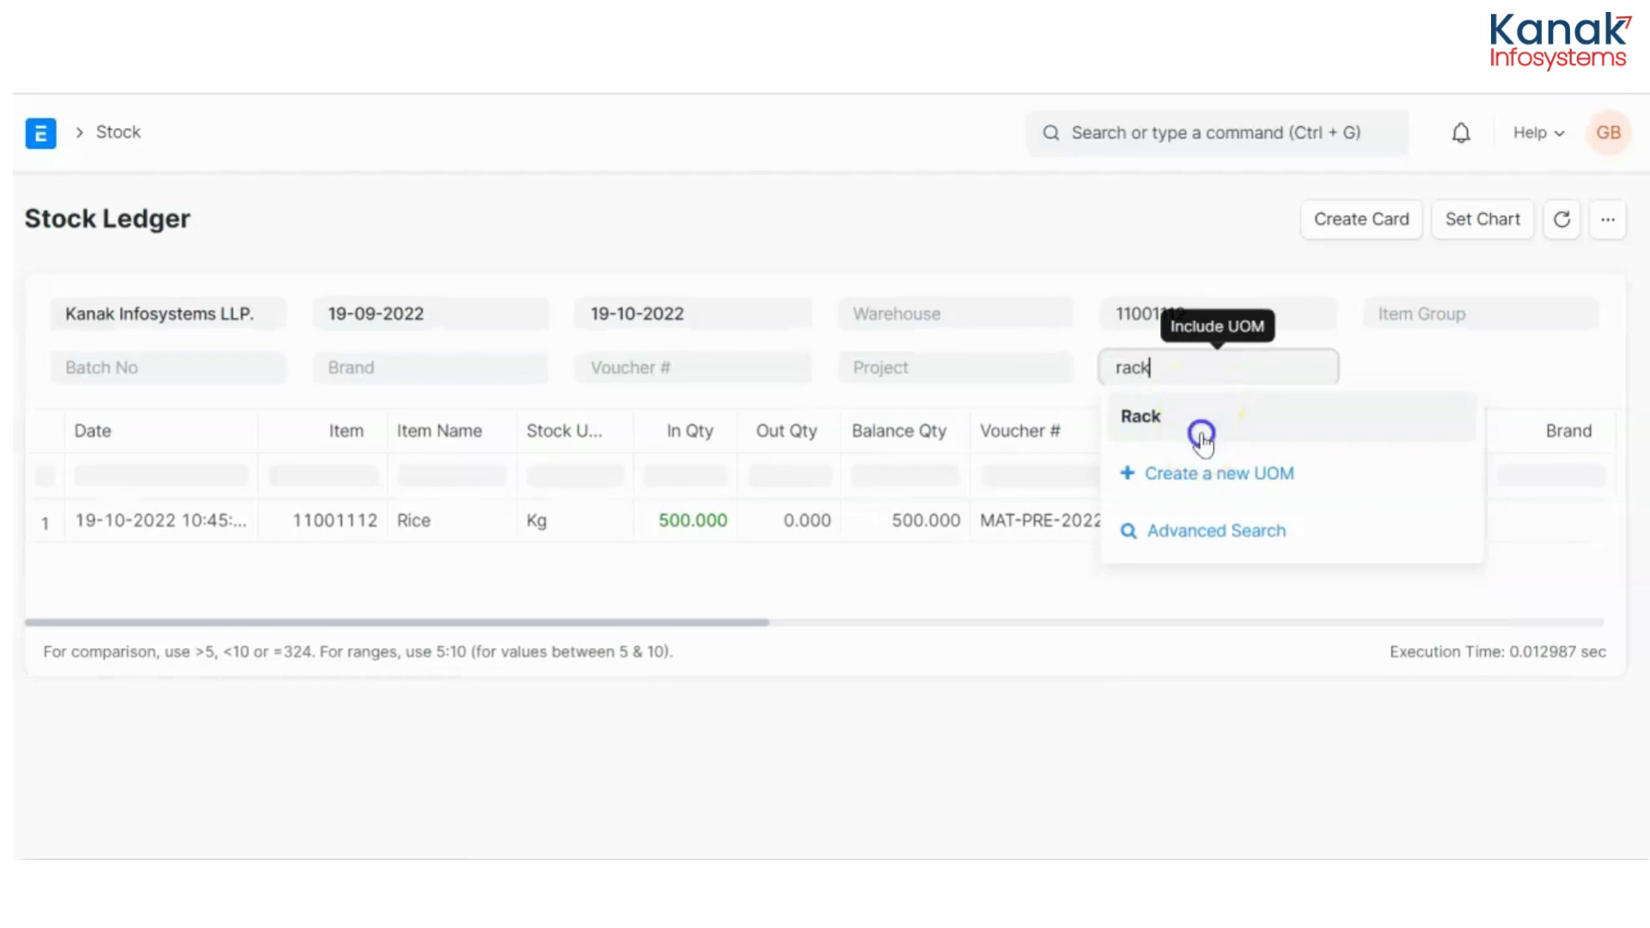
{"action": "left_click", "coordinate": [1137, 416]}
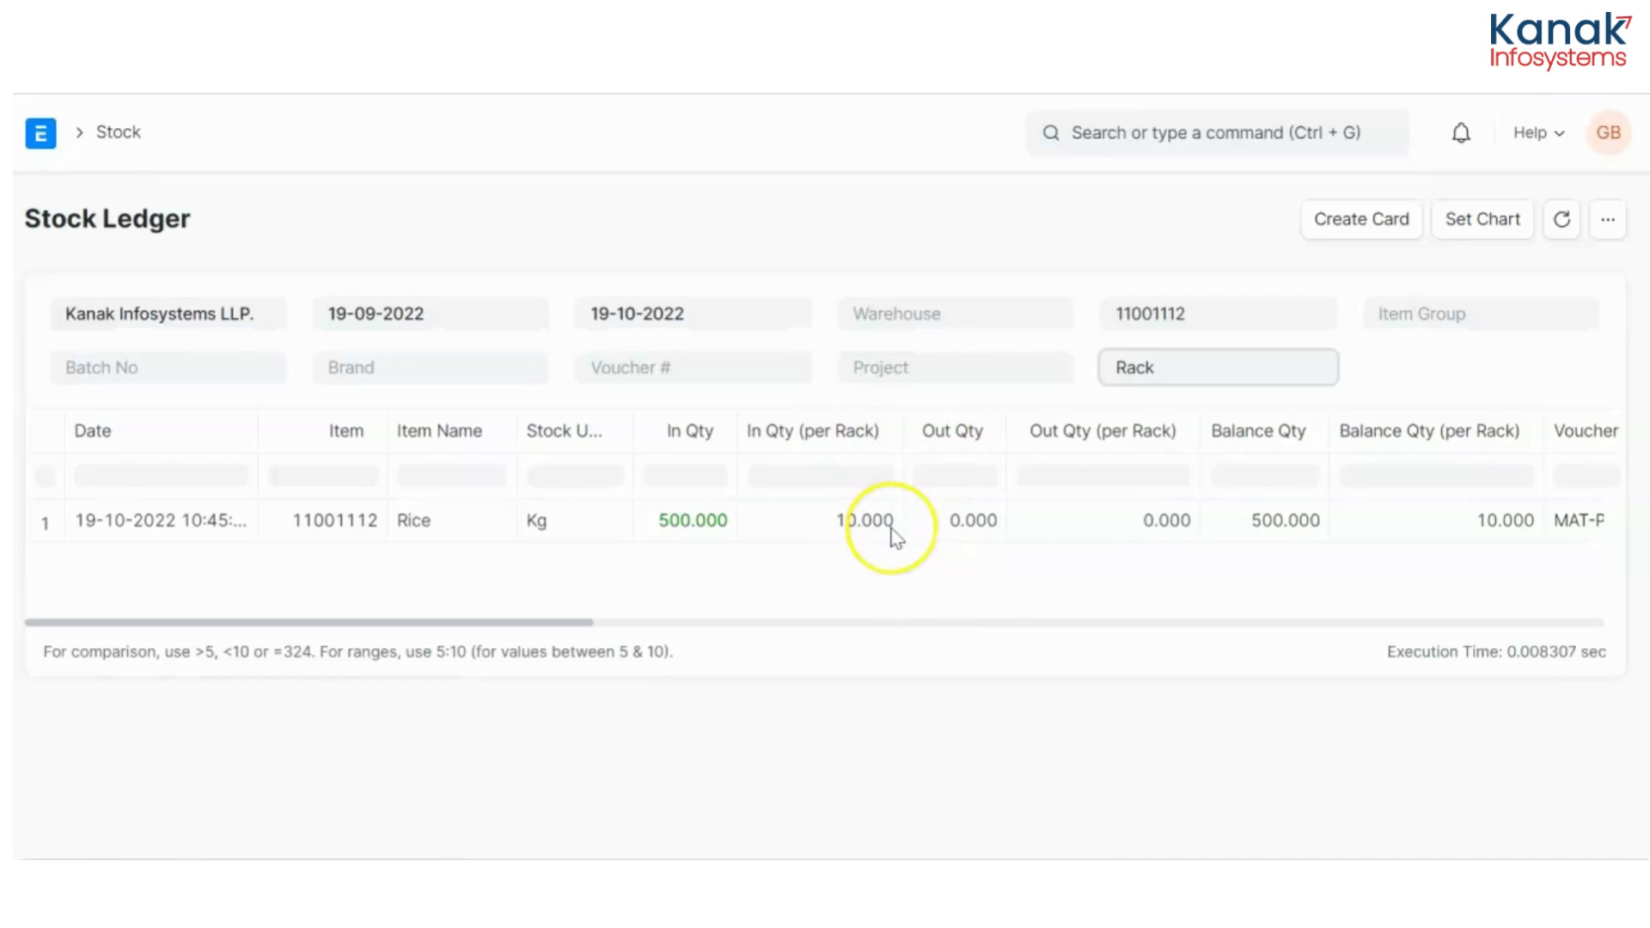
{"action": "left_click", "coordinate": [1217, 367]}
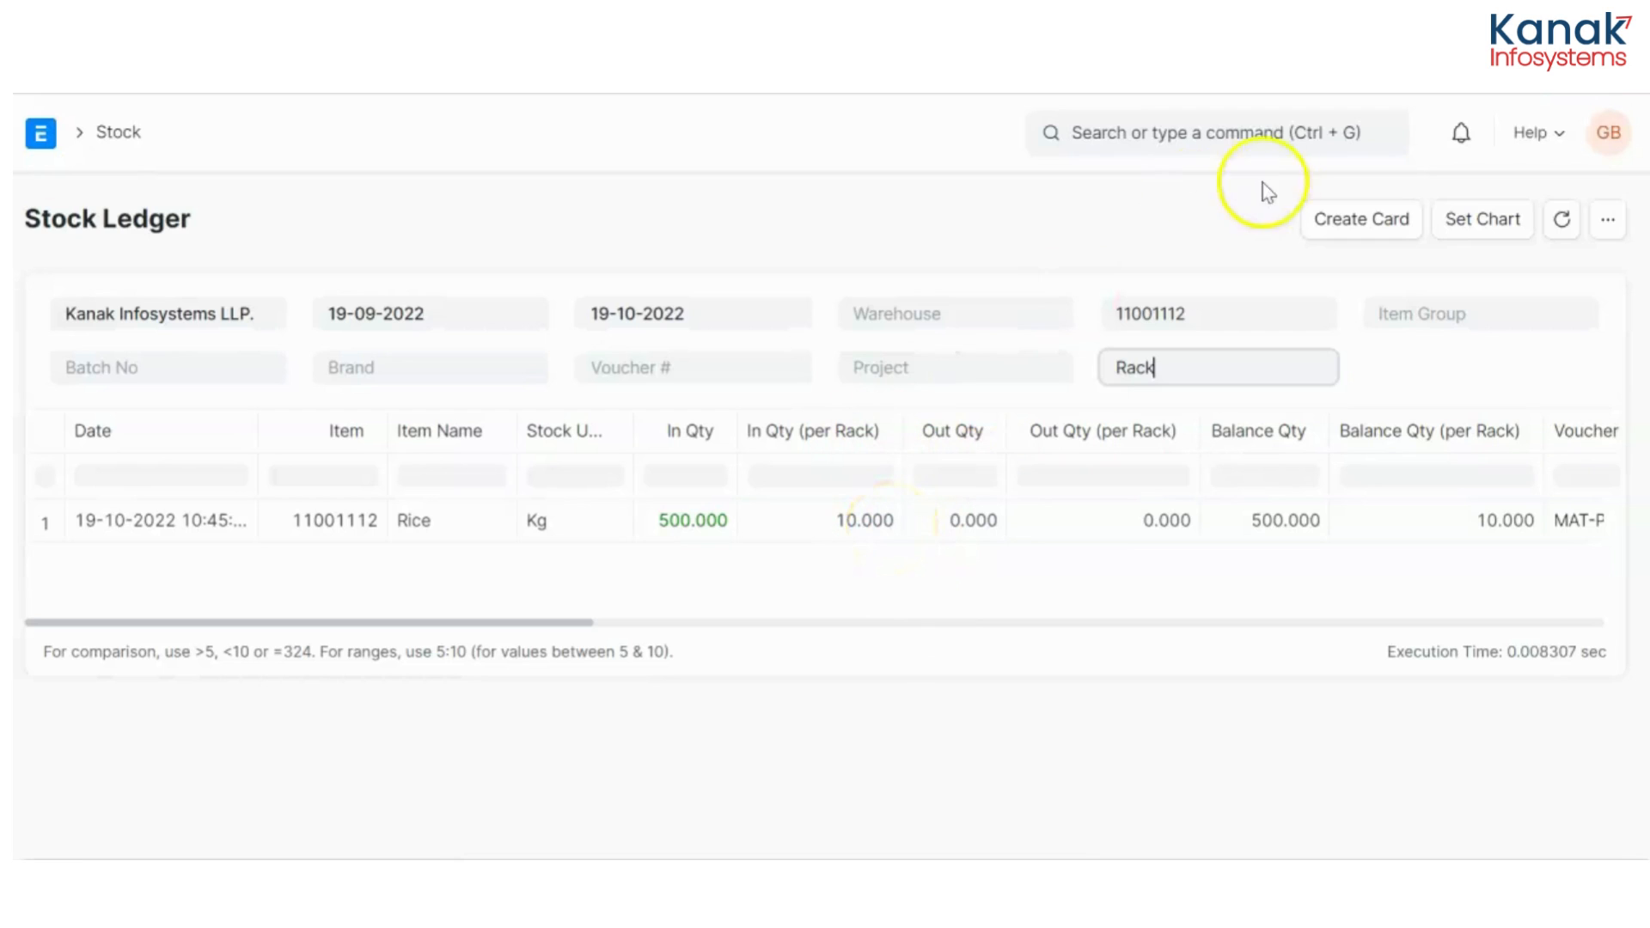
Search 'new sales' in the awesome bar to start a new Sales Order
{"action": "left_click", "coordinate": [1210, 132]}
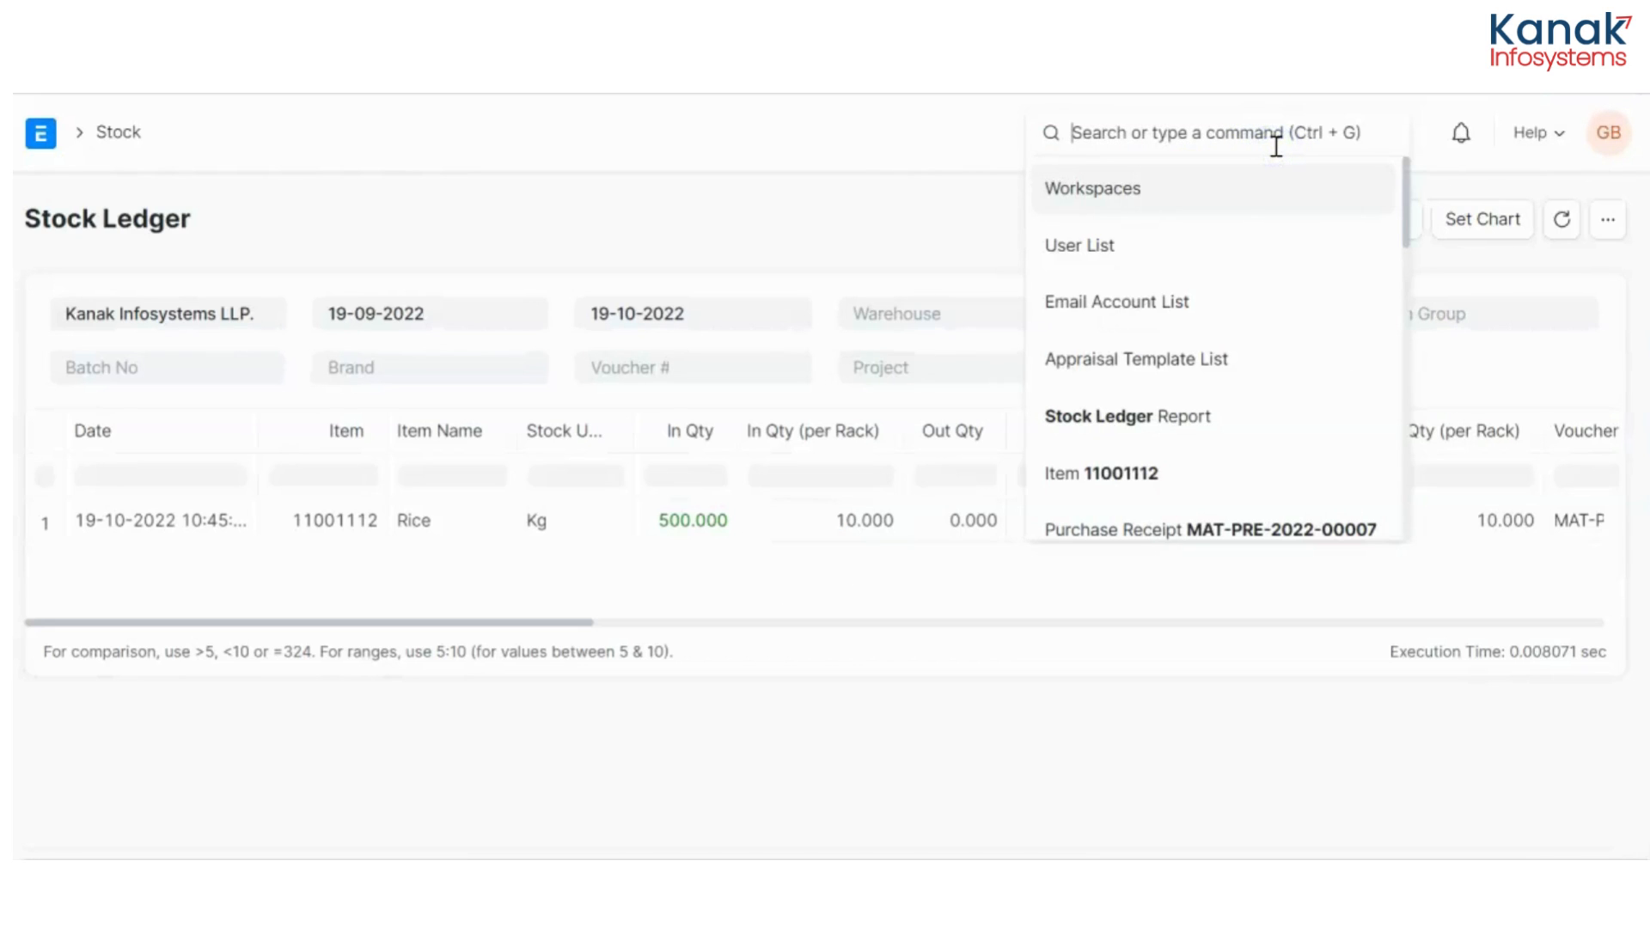
{"action": "type", "text": "new sales"}
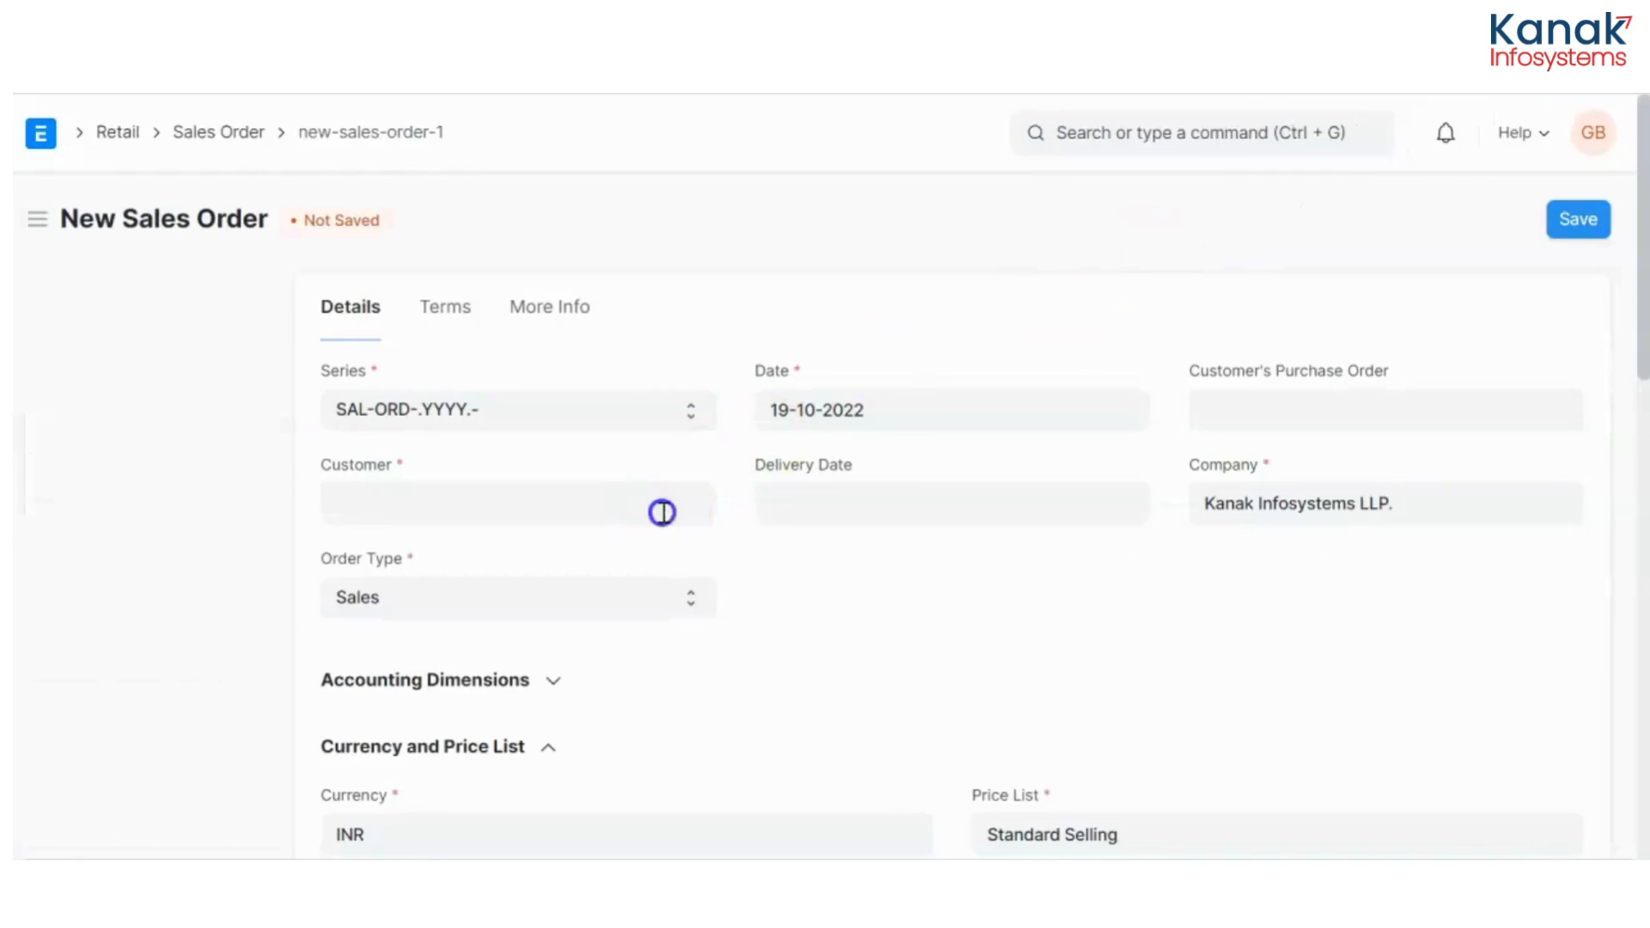
{"action": "left_click", "coordinate": [515, 502]}
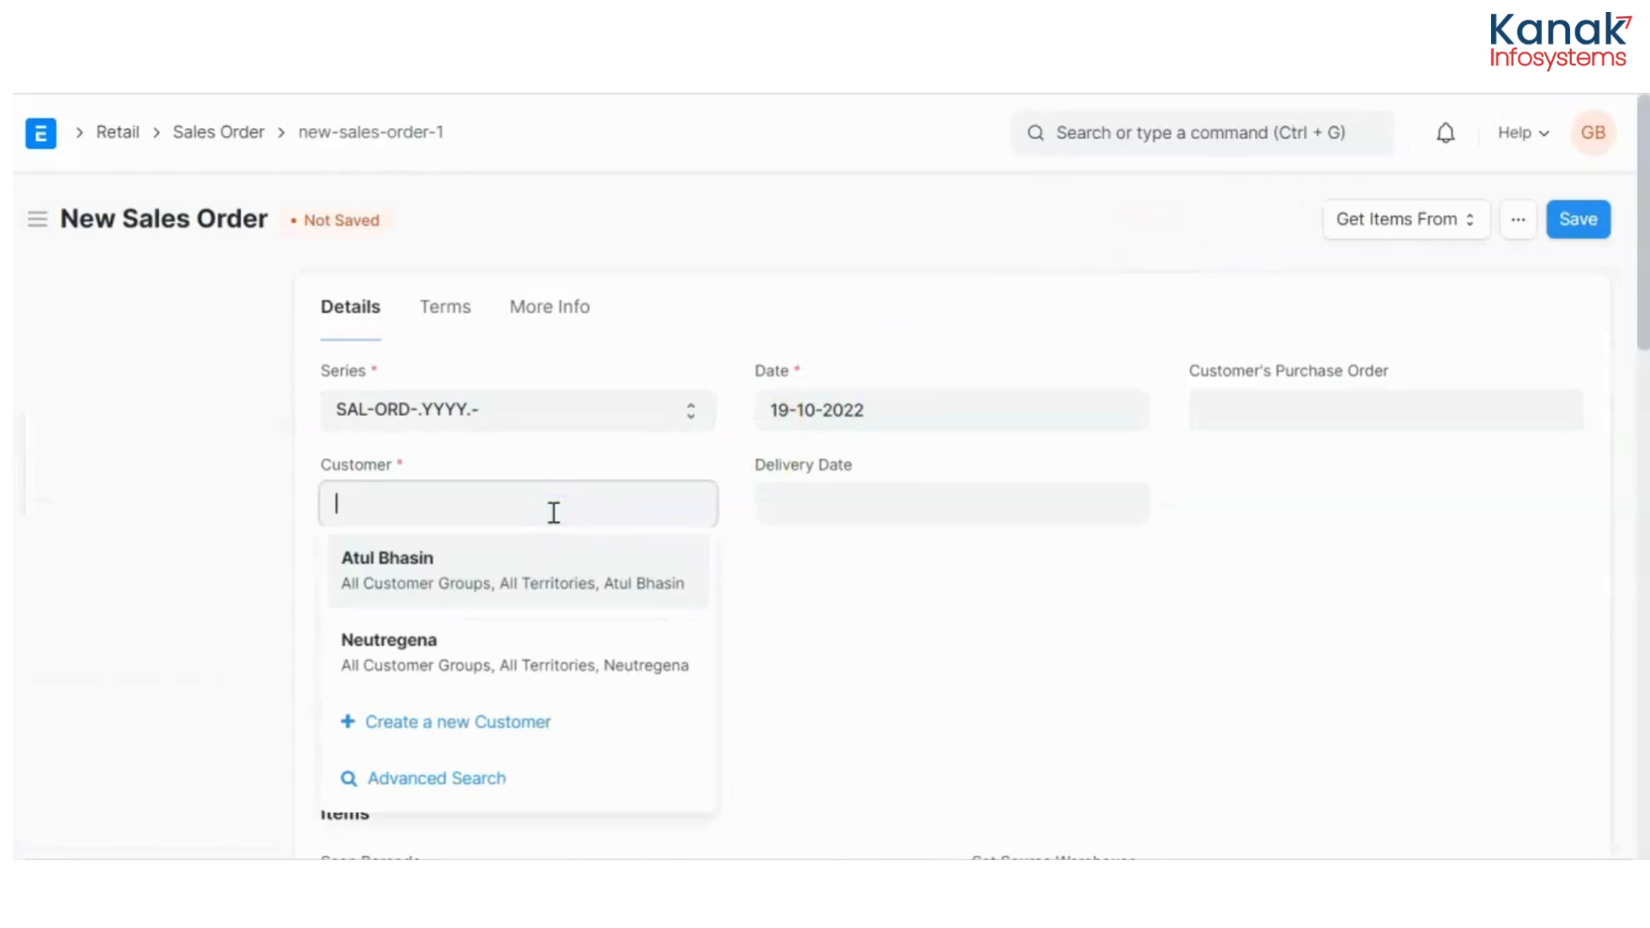
{"action": "left_click", "coordinate": [386, 557]}
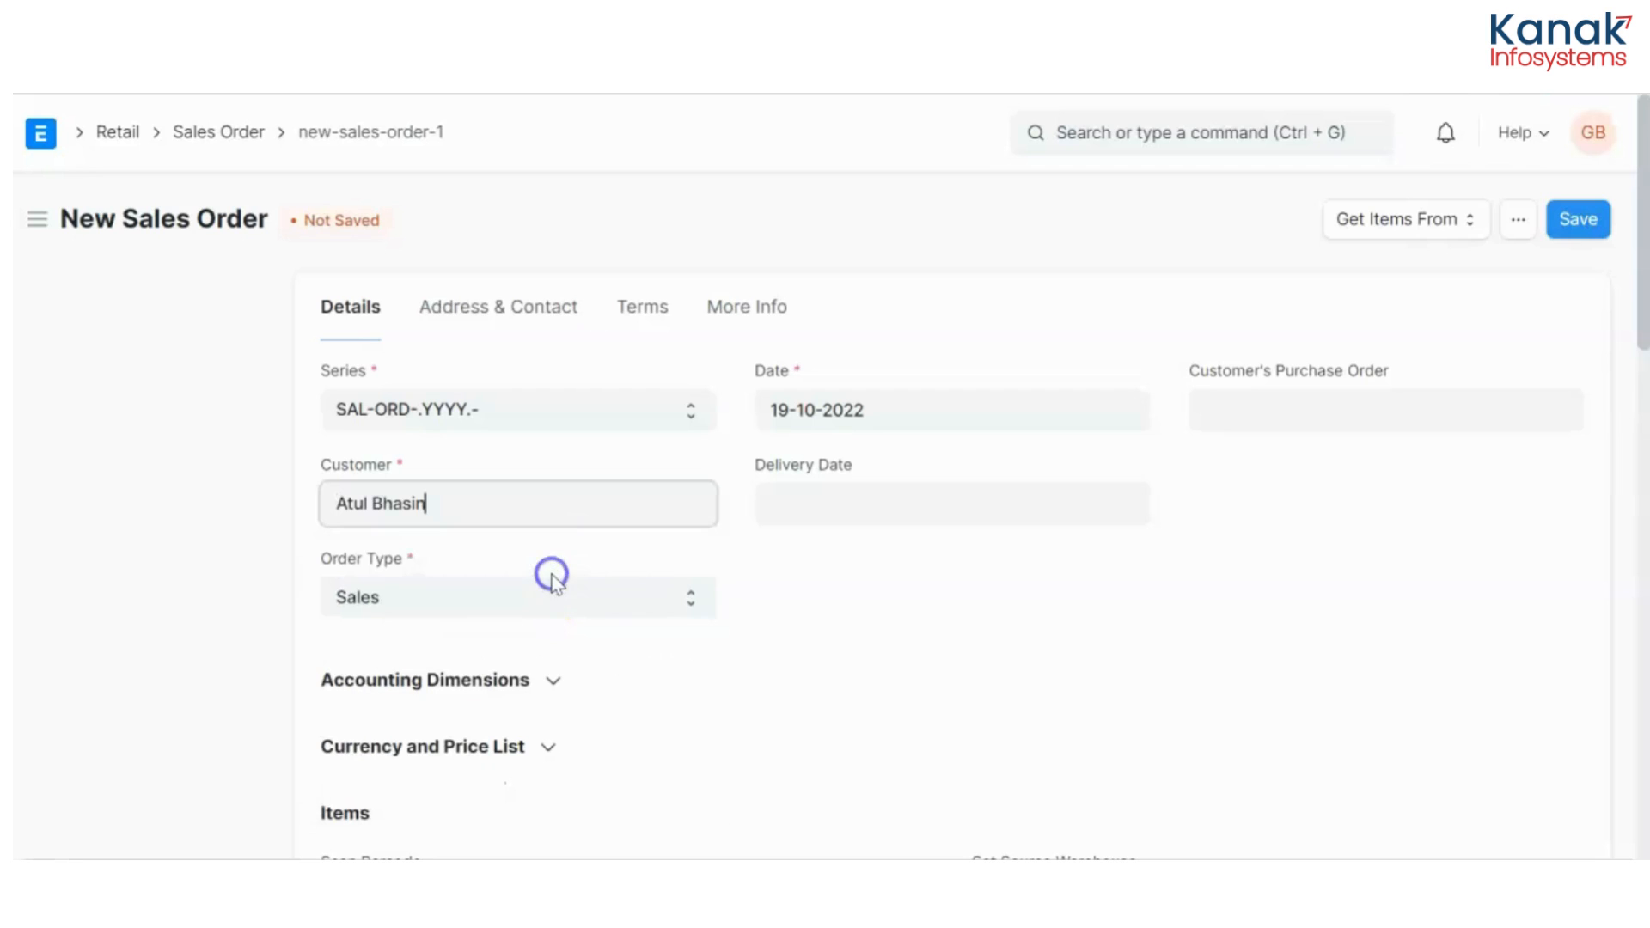
{"action": "left_click", "coordinate": [950, 503]}
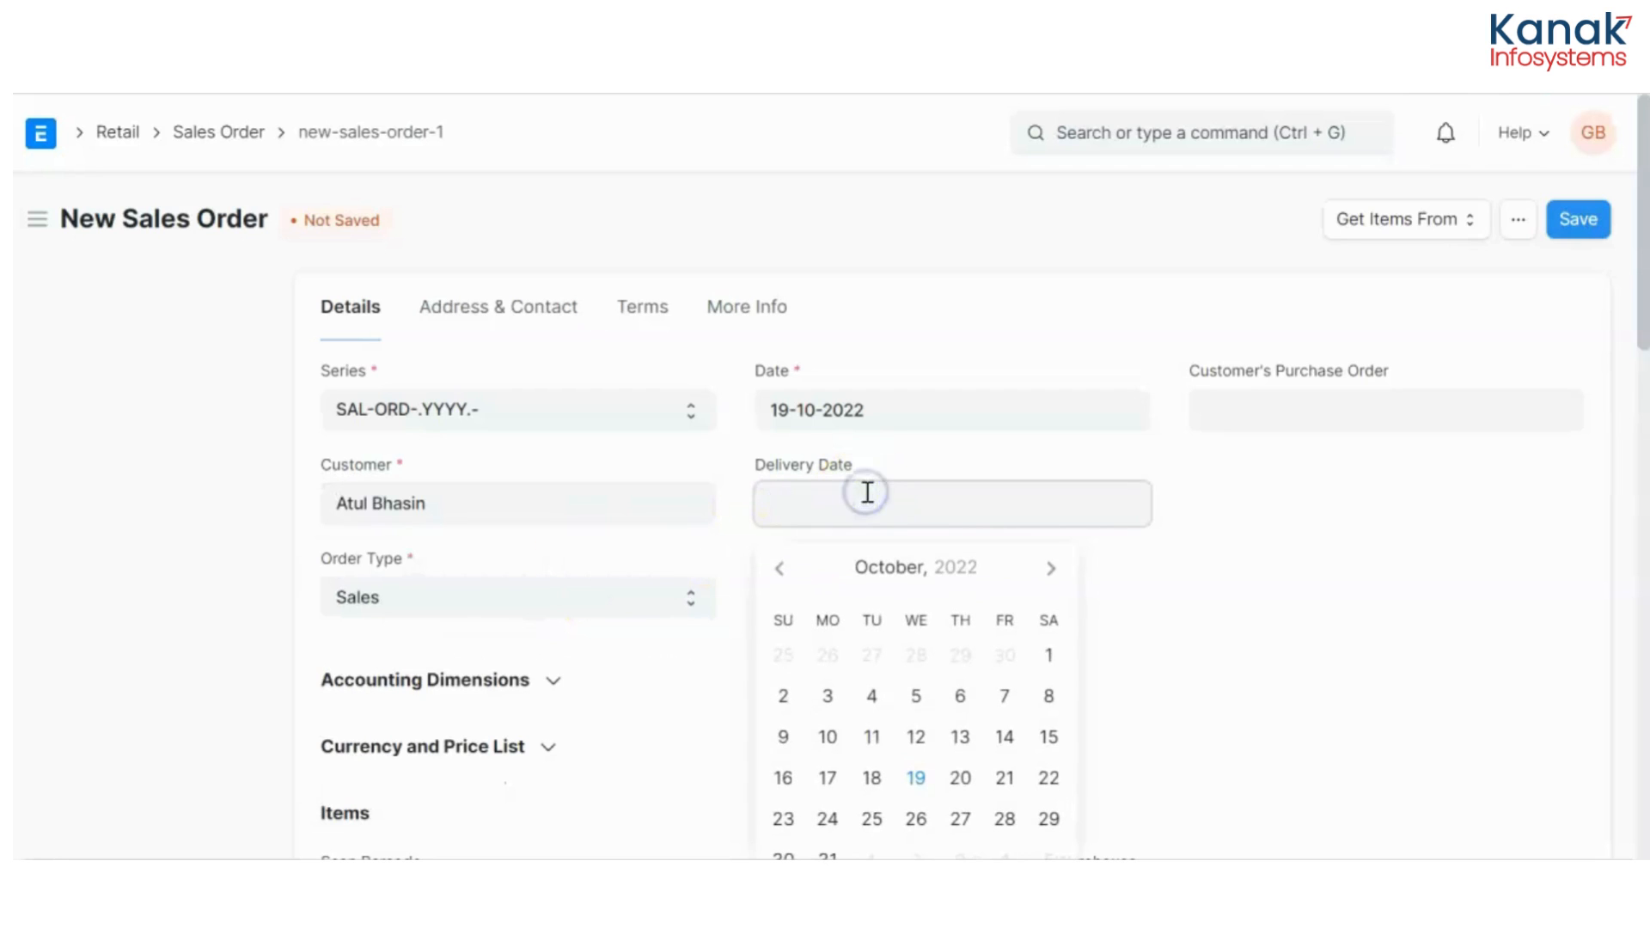
{"action": "left_click", "coordinate": [959, 777]}
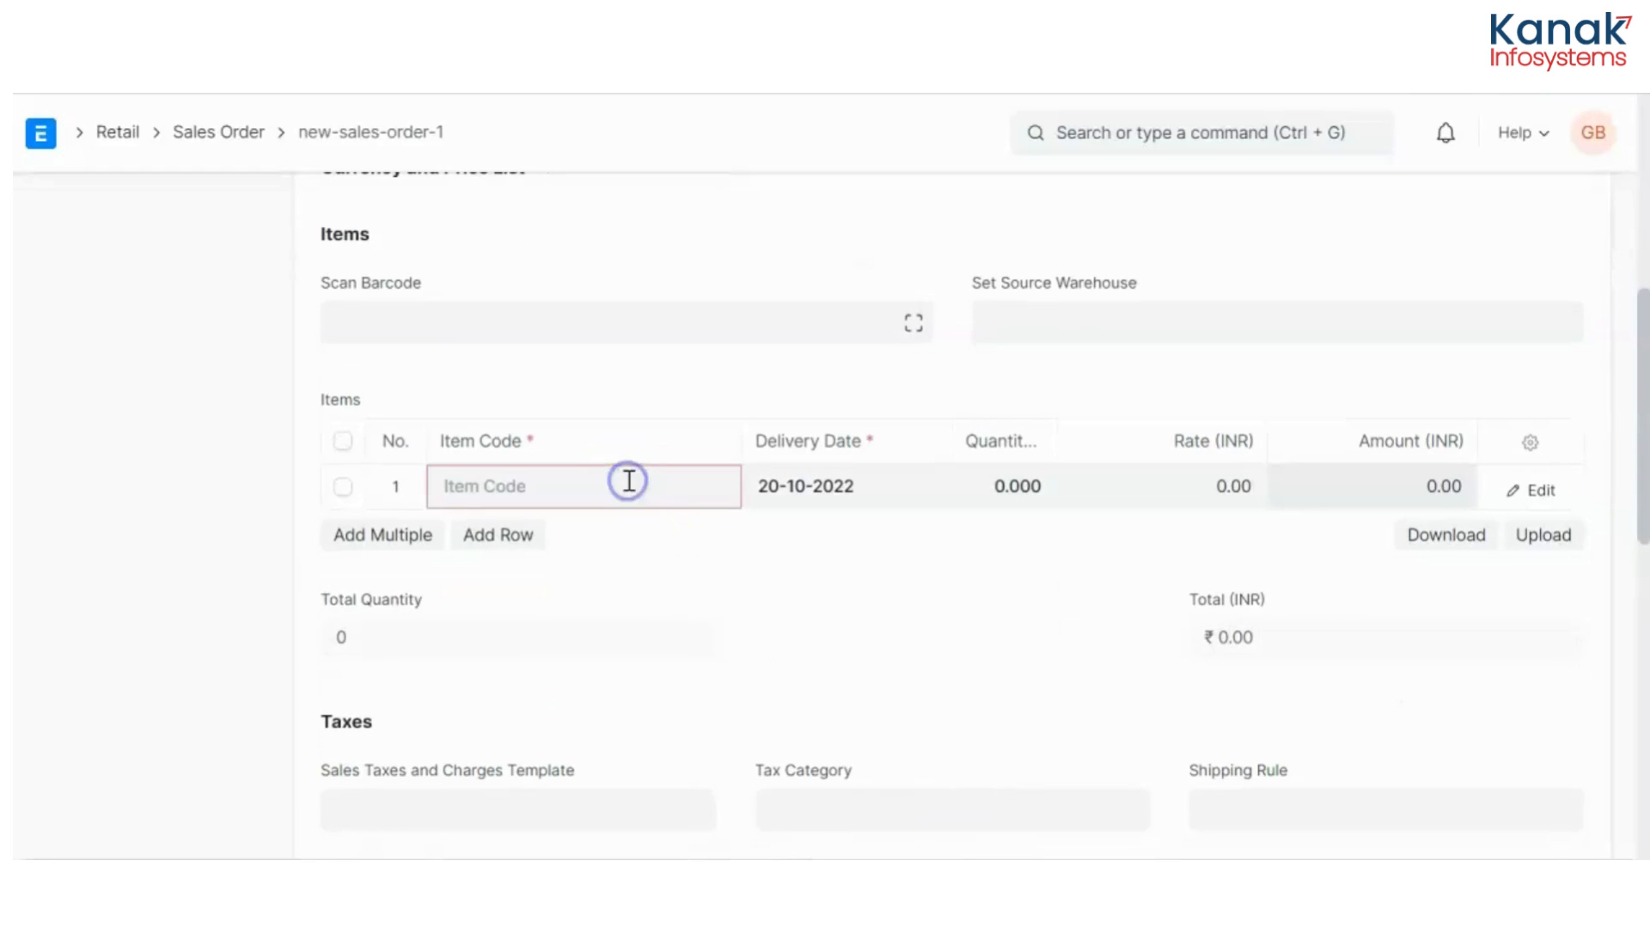
Add item 11001112 (Rice) with quantity 10 and rate 500 to the Items table
{"action": "type", "text": "11001112"}
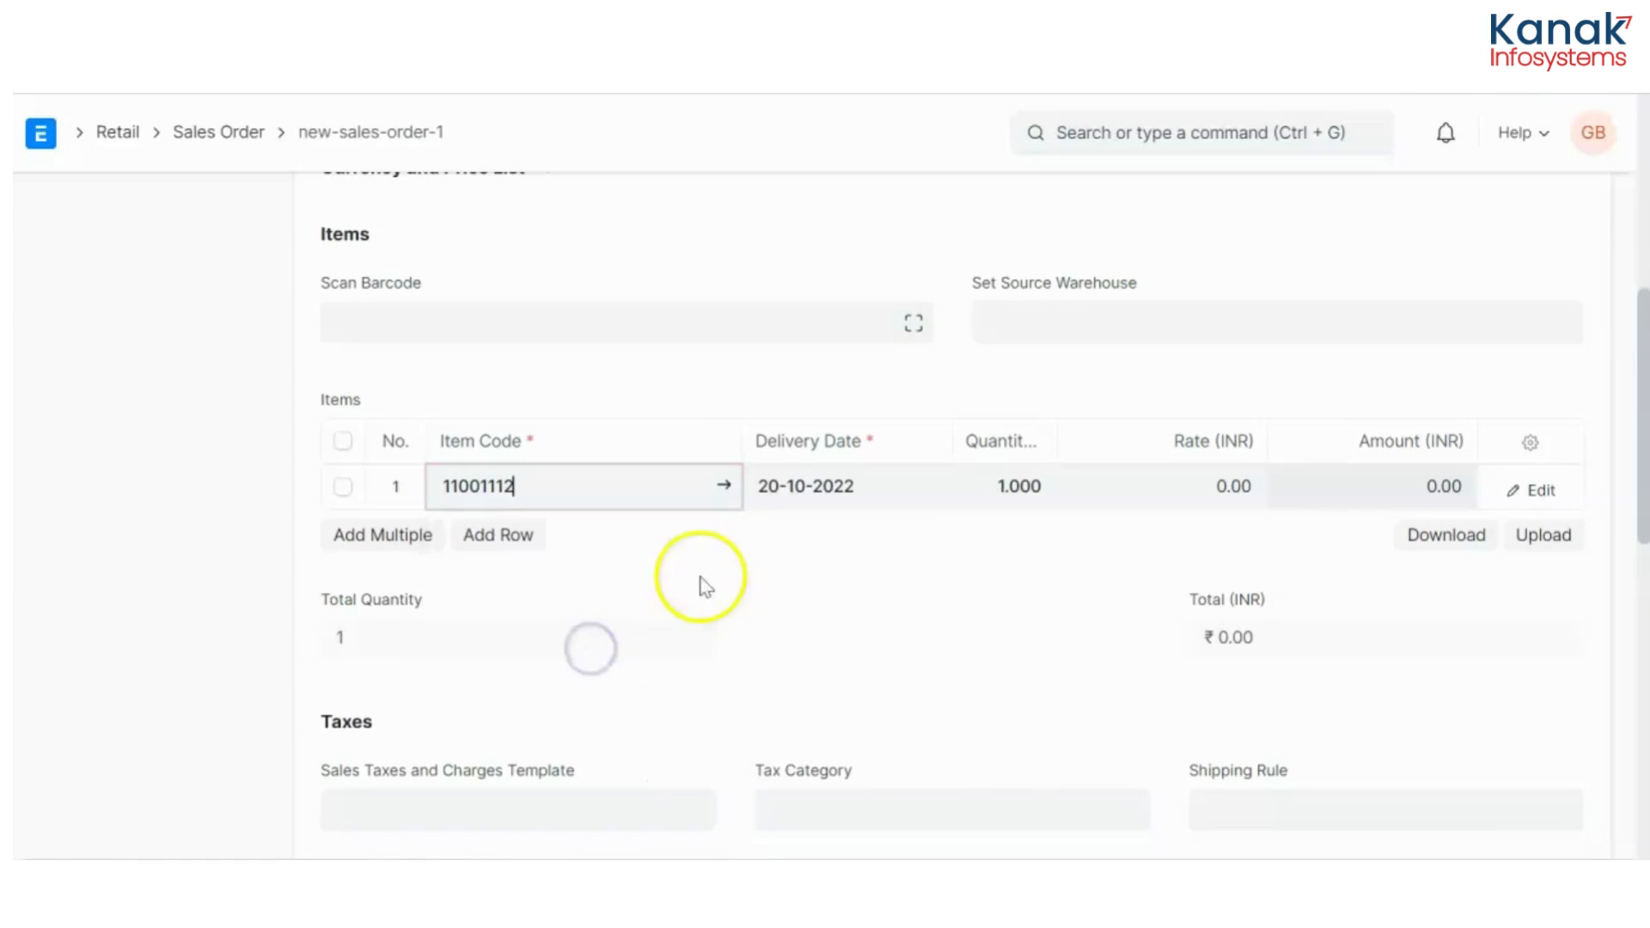
{"action": "left_click", "coordinate": [1002, 487]}
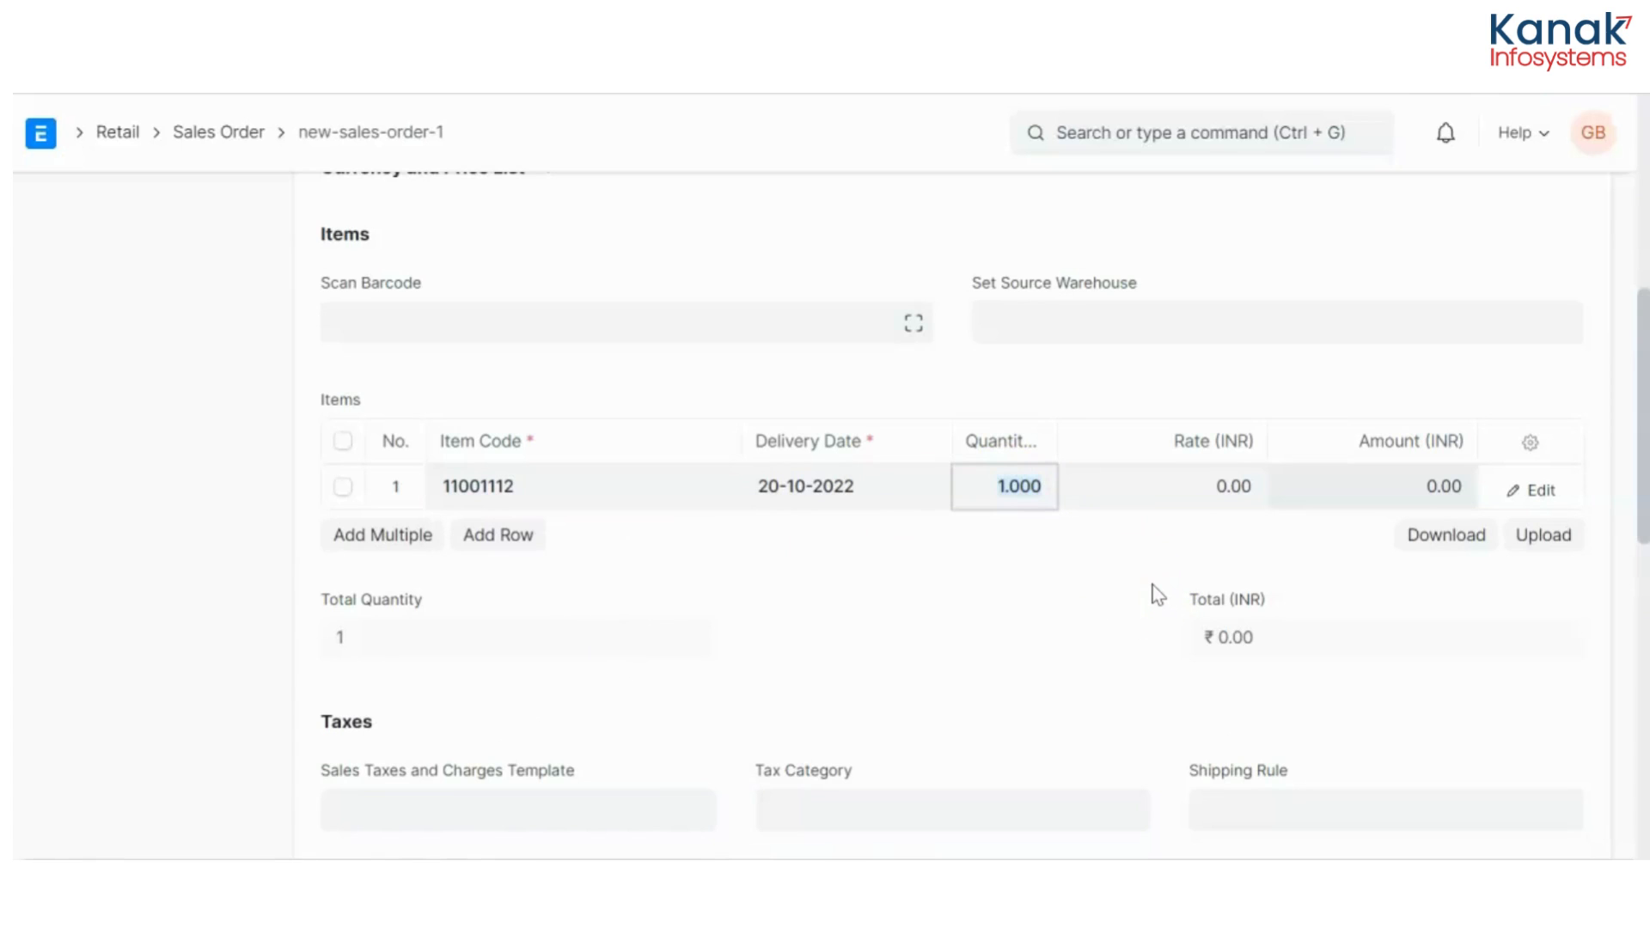
{"action": "type", "text": "10"}
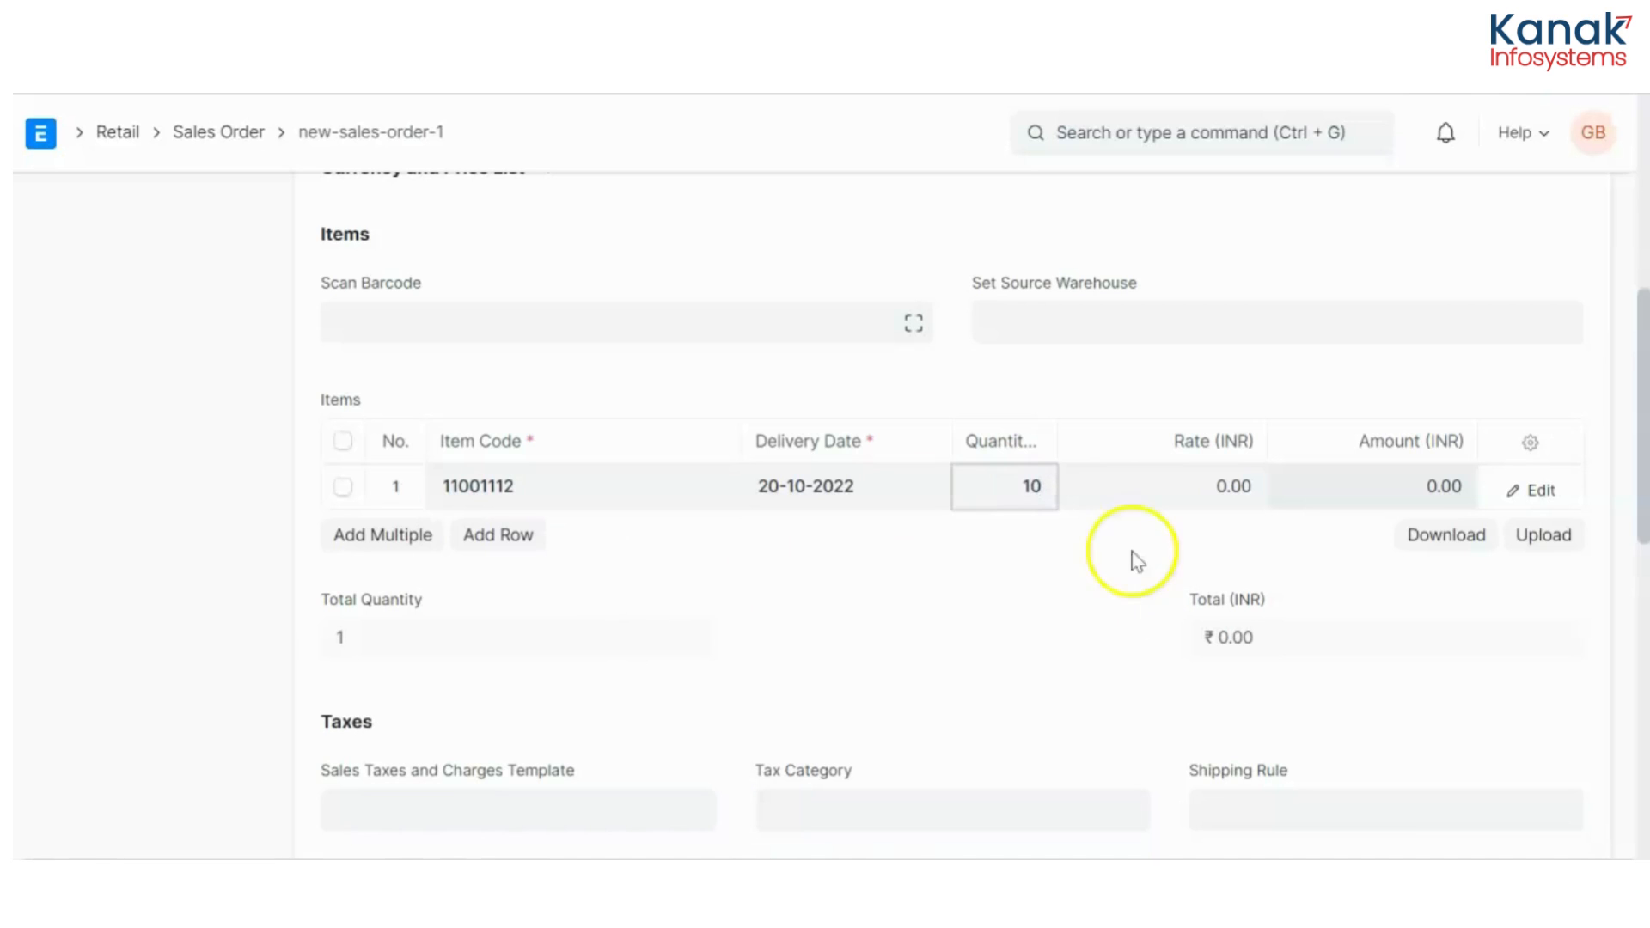
{"action": "mouse_move", "coordinate": [978, 440]}
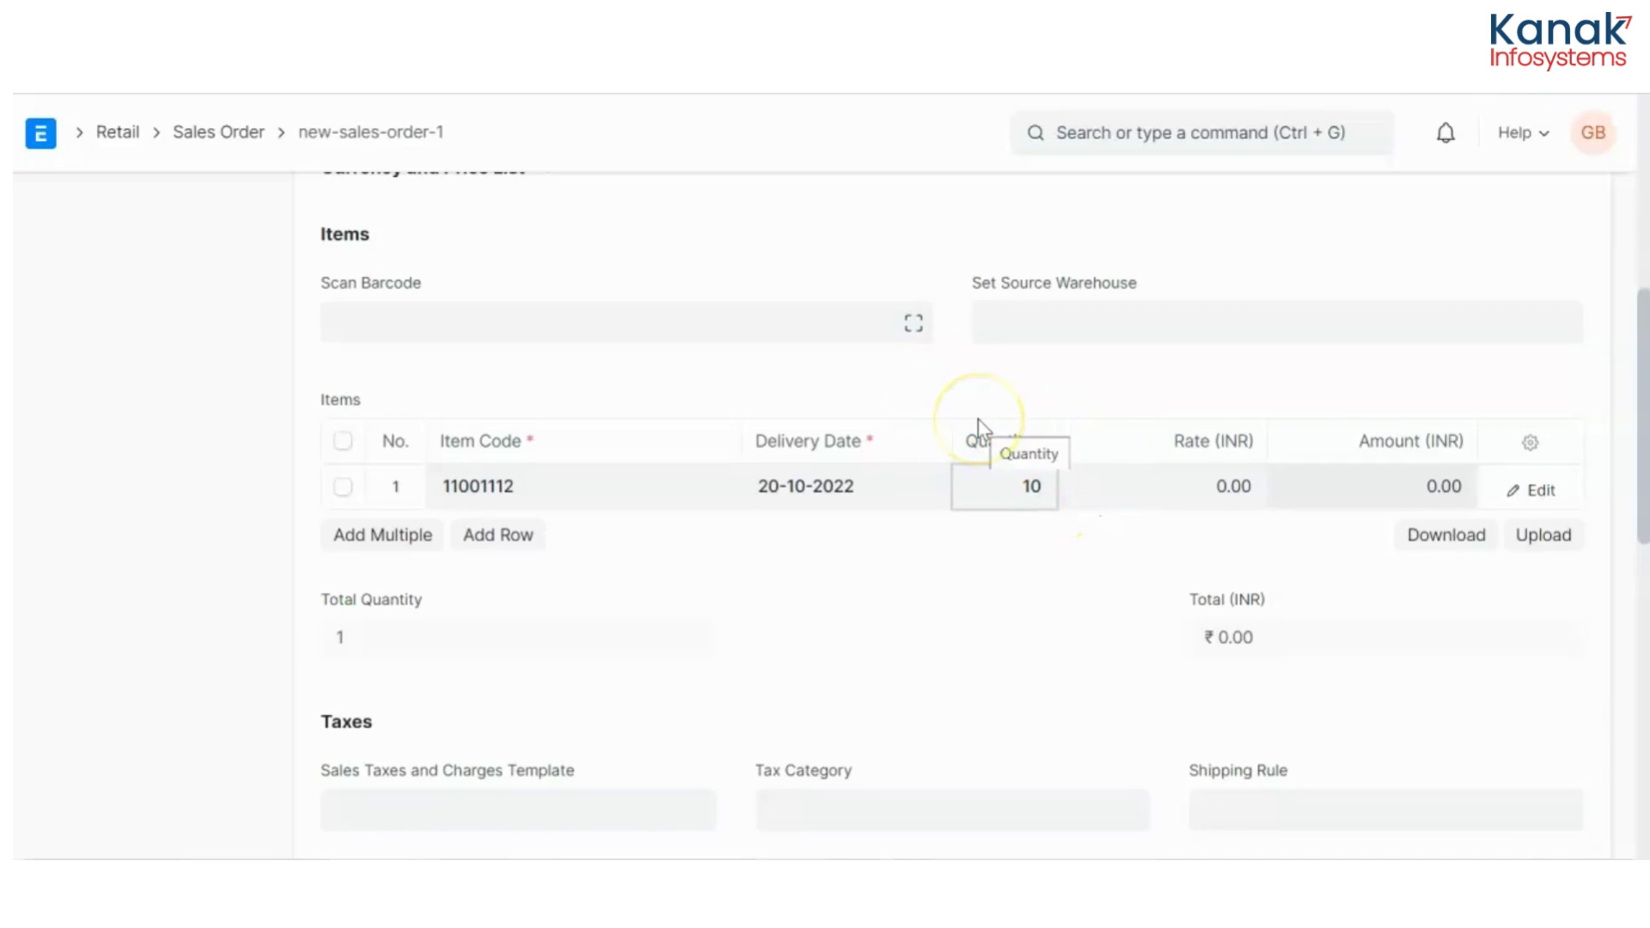
{"action": "left_click", "coordinate": [1002, 487]}
{"action": "type", "text": "5000"}
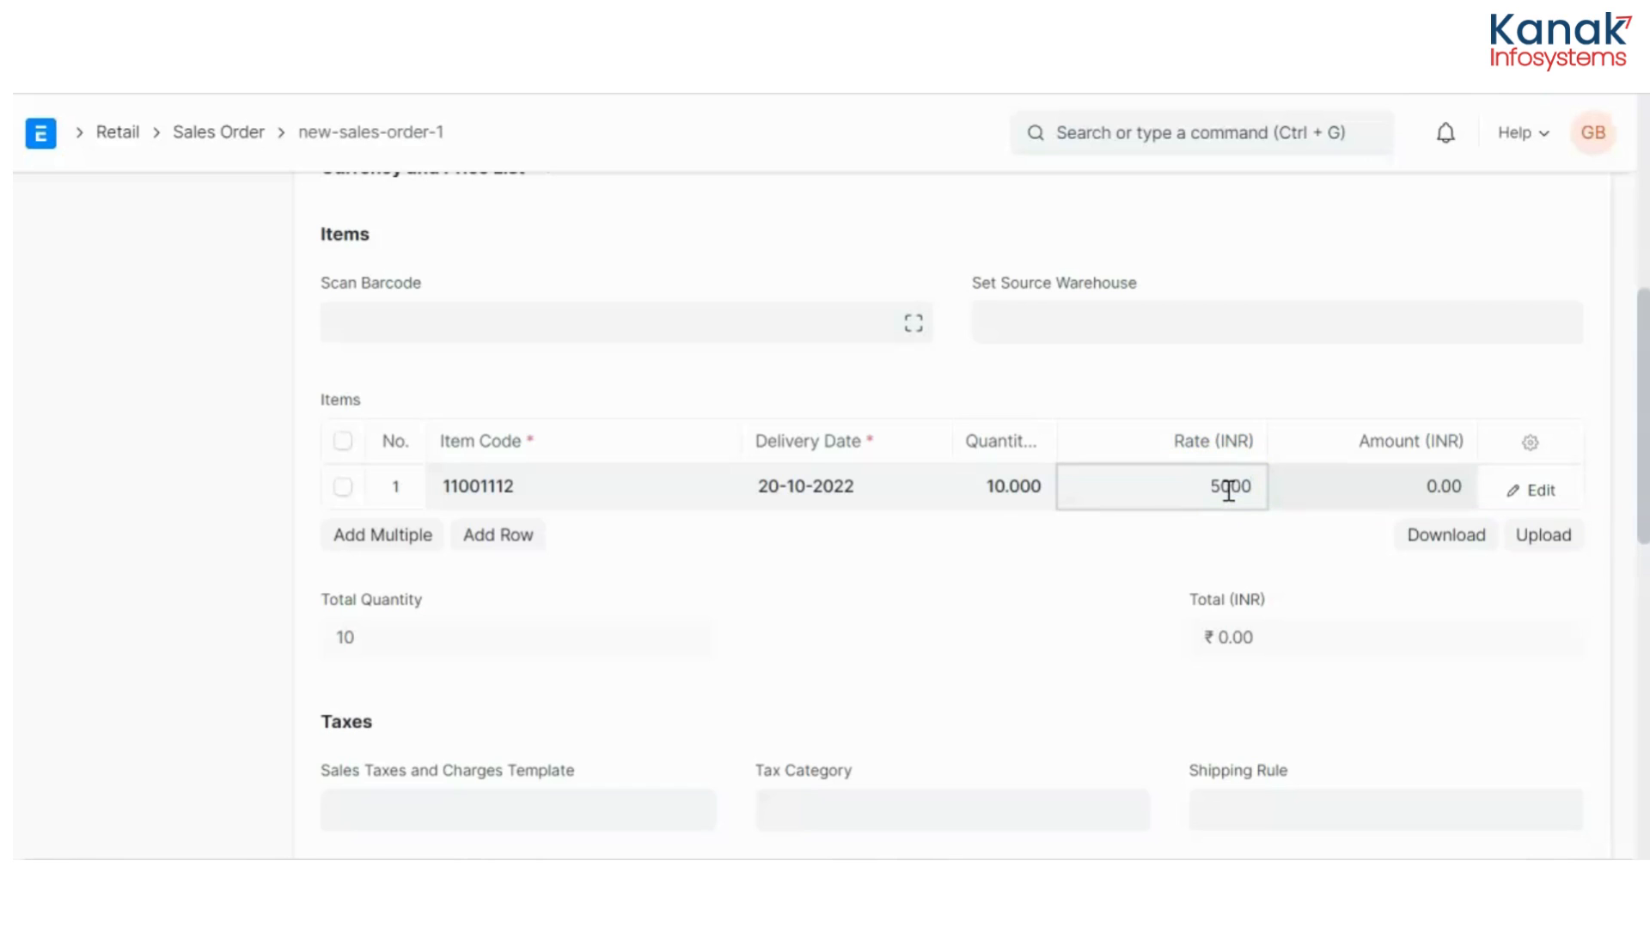
{"action": "scroll", "scroll_direction": "down", "scroll_amount": 3}
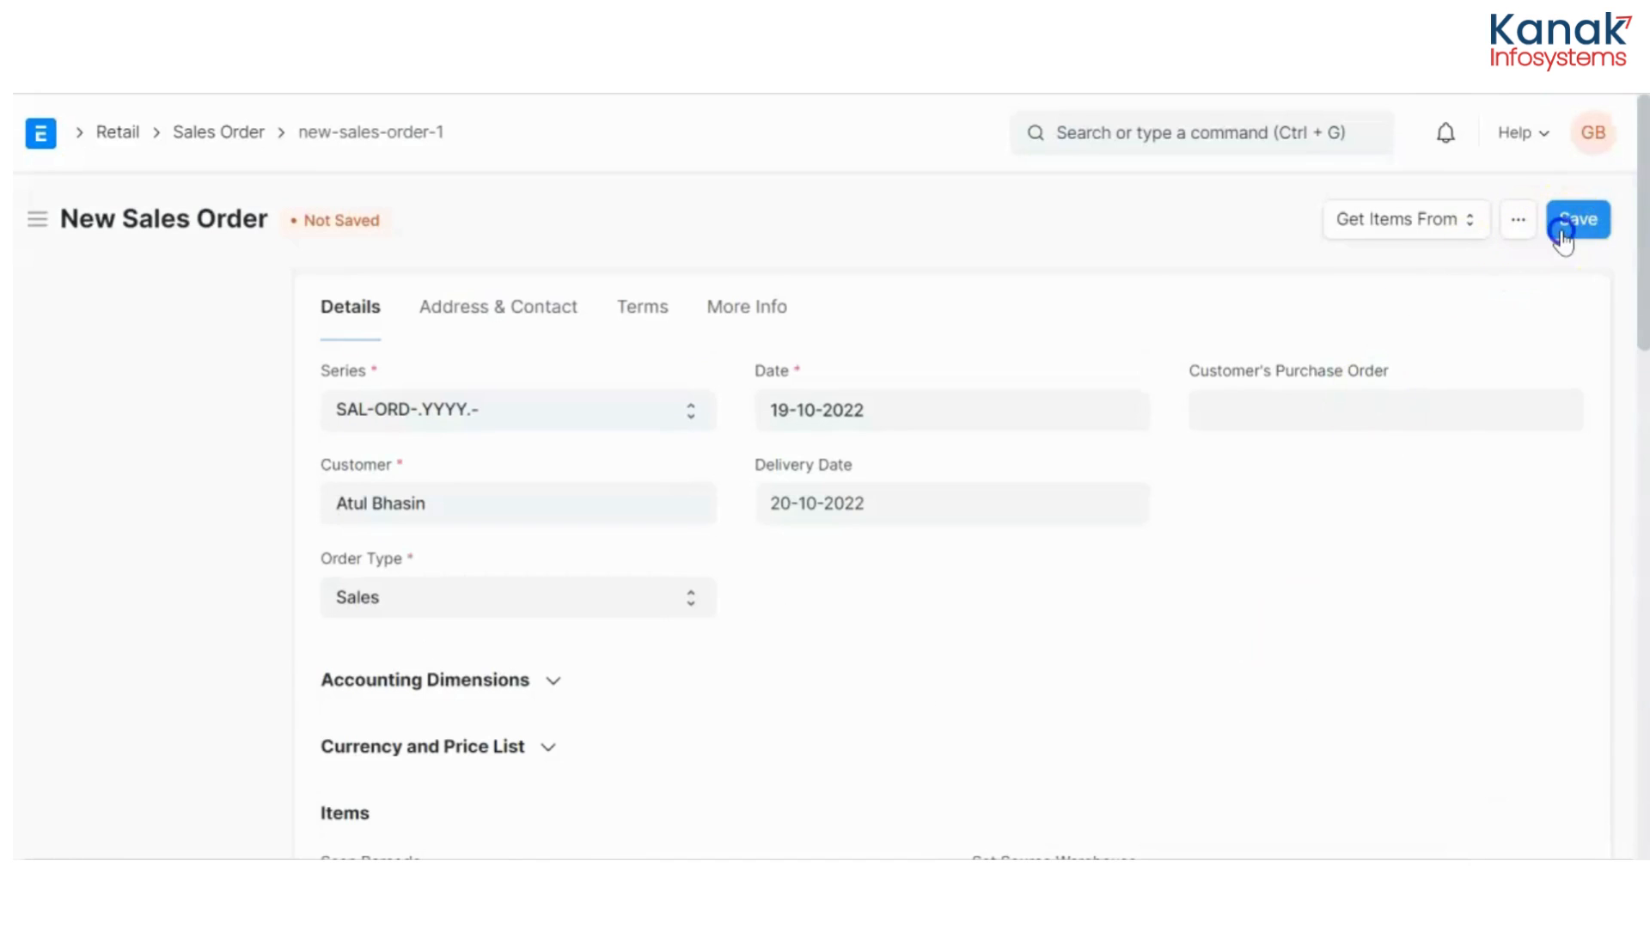
Save and submit the sales order, then create a Delivery Note from it
{"action": "left_click", "coordinate": [1576, 218]}
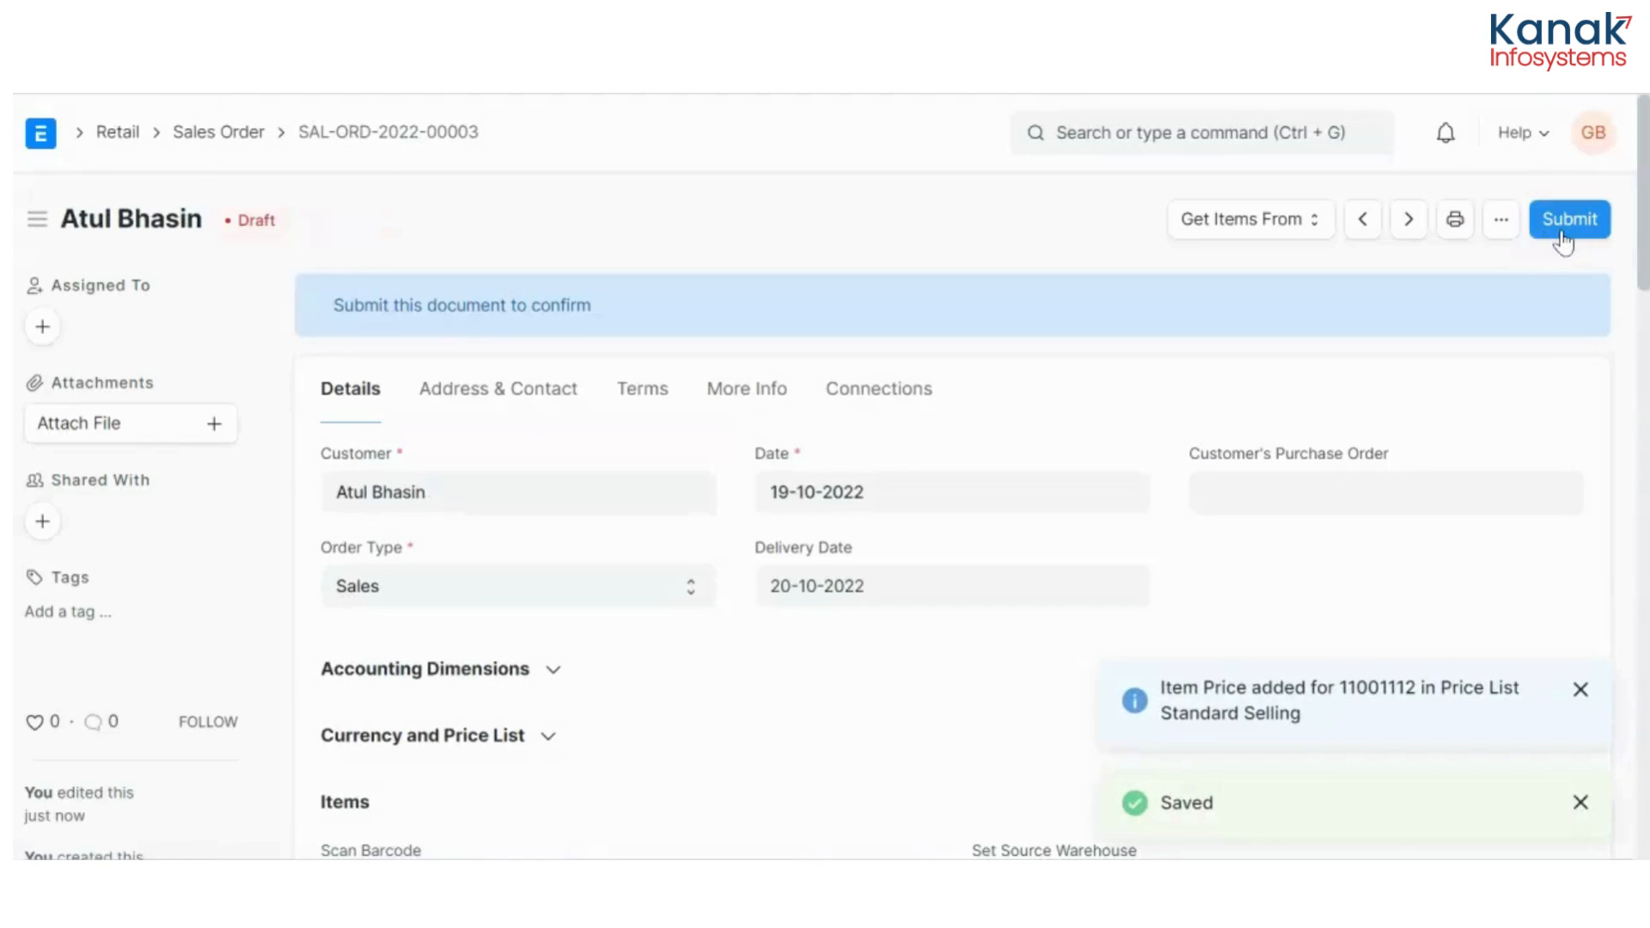
{"action": "left_click", "coordinate": [1567, 218]}
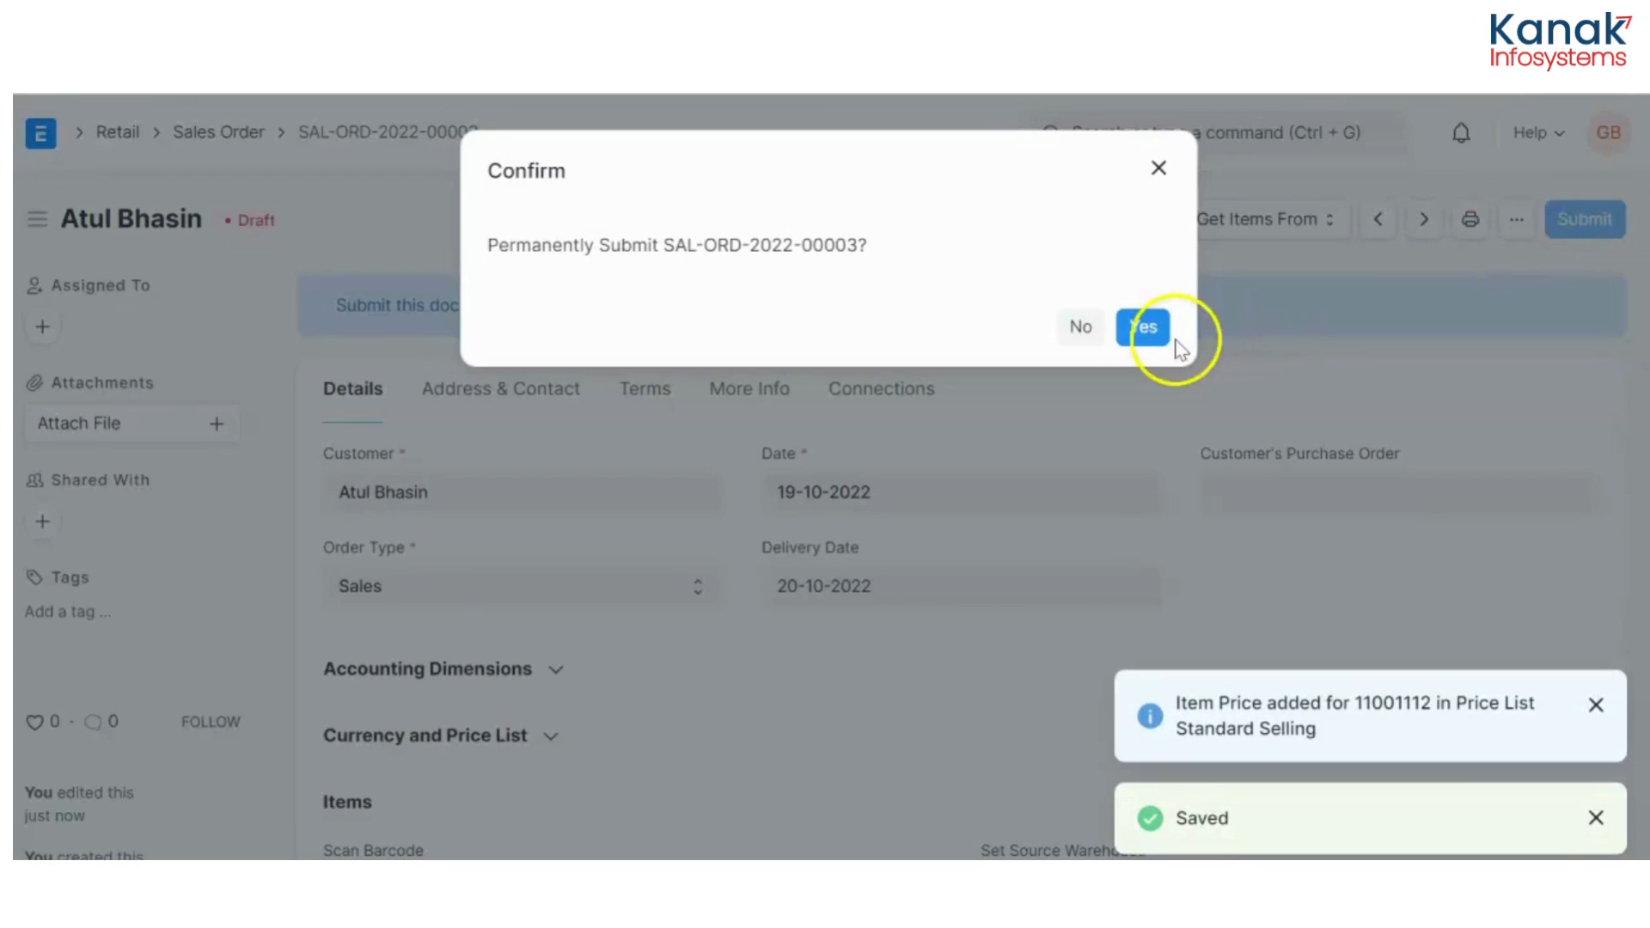
{"action": "left_click", "coordinate": [1142, 327]}
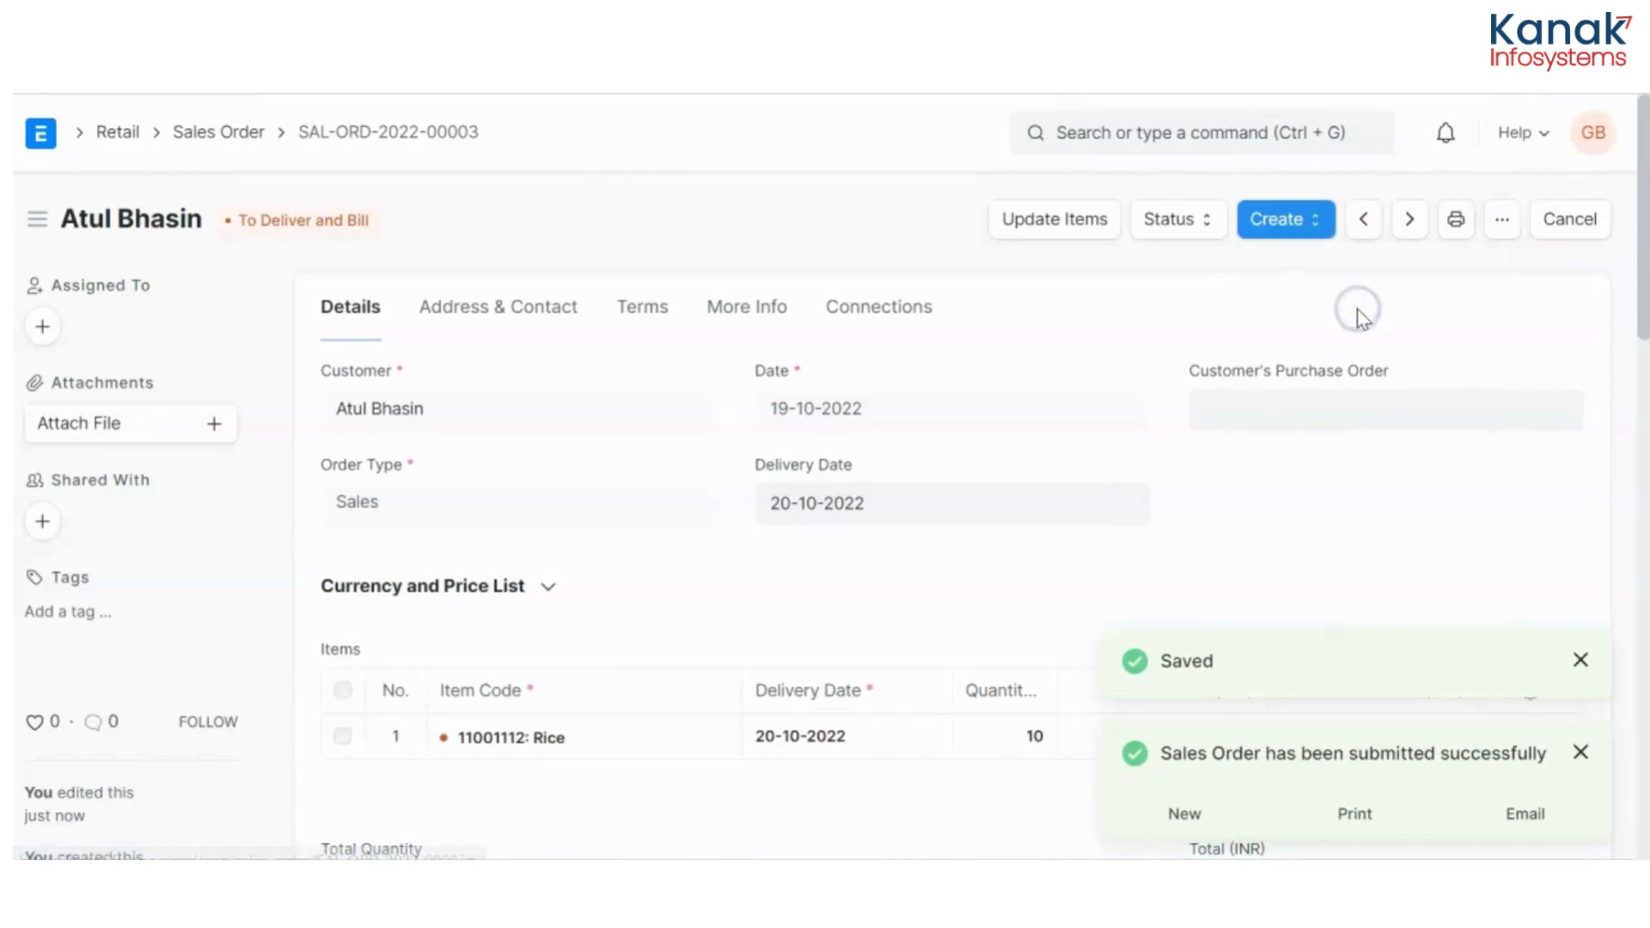
{"action": "left_click", "coordinate": [1282, 220]}
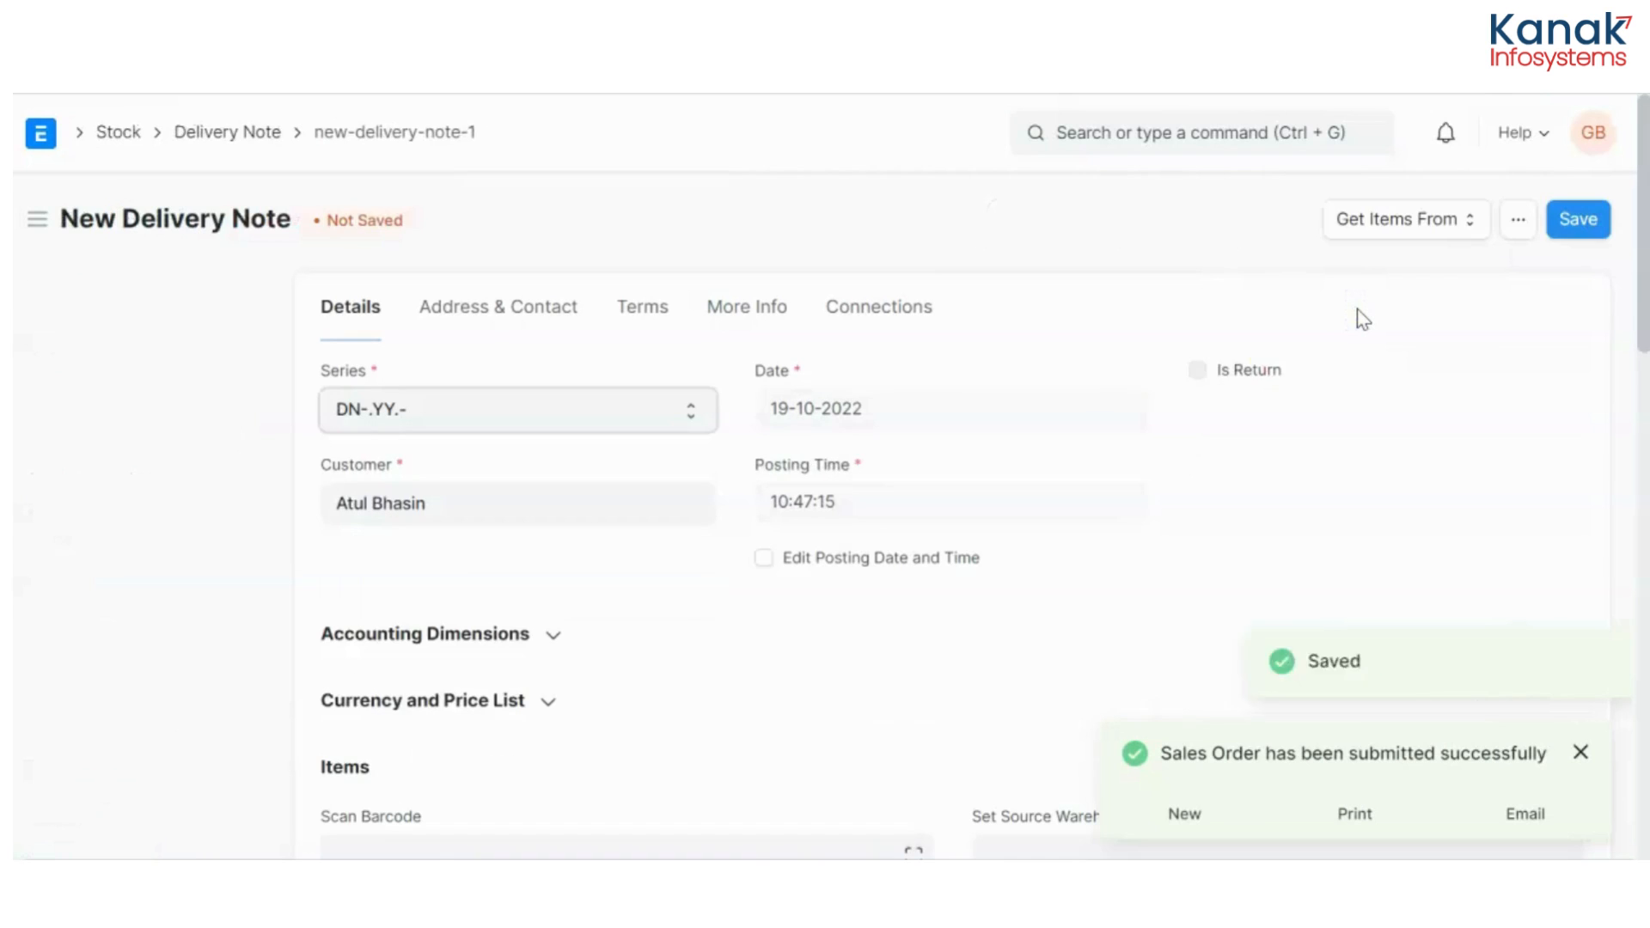
{"action": "scroll", "scroll_direction": "down", "scroll_amount": 3}
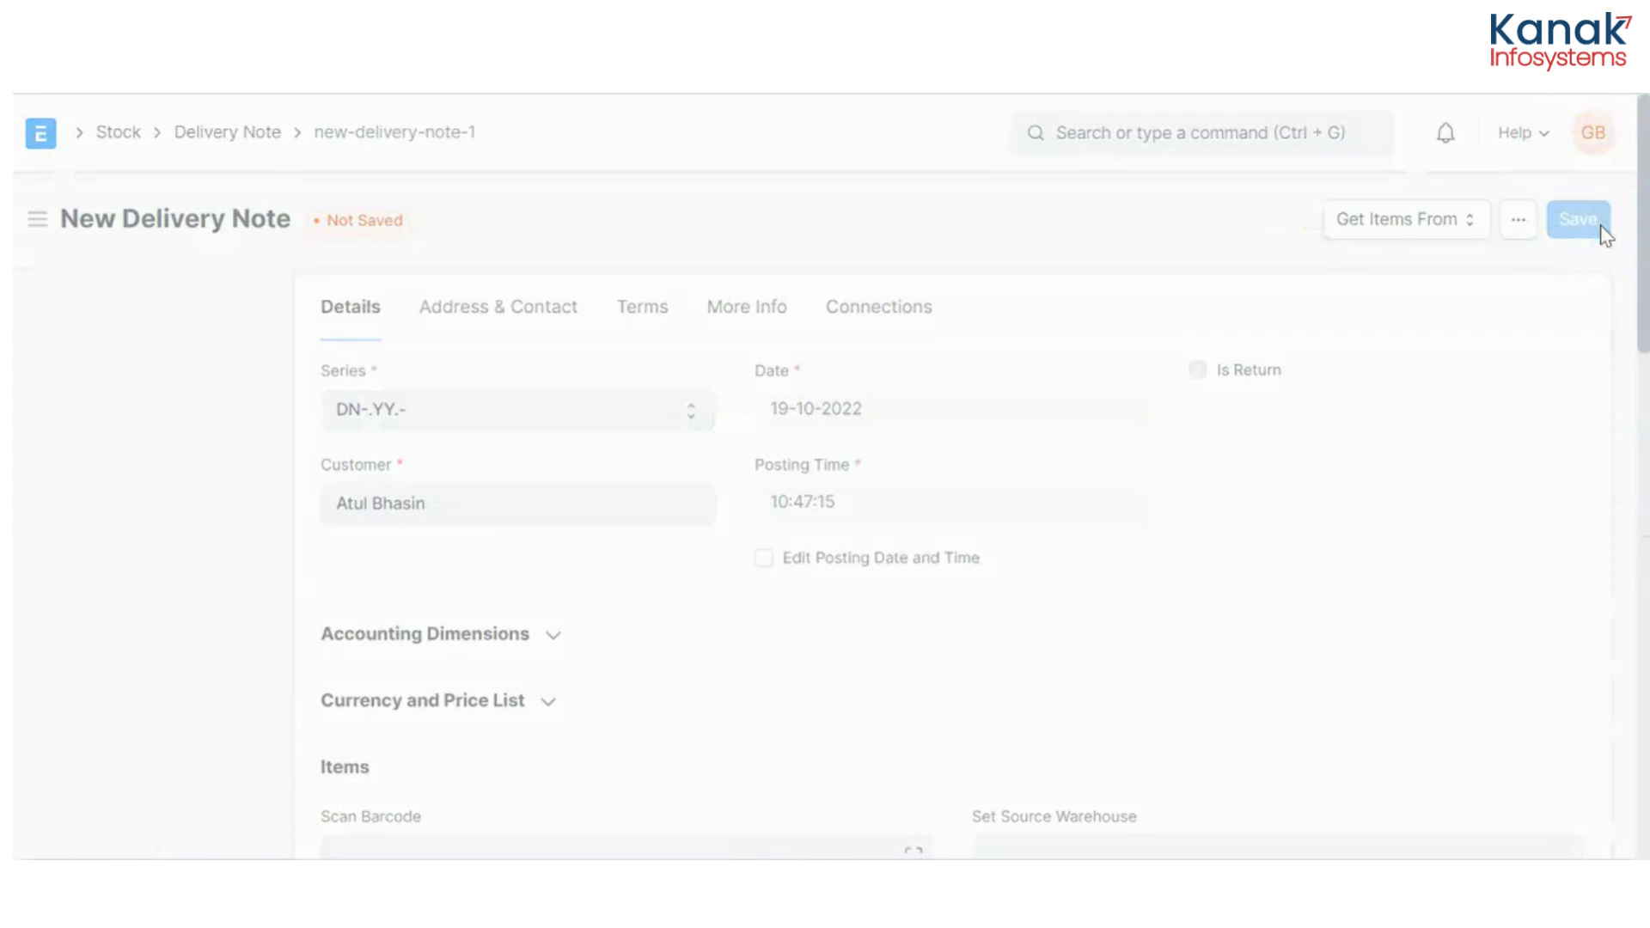
{"action": "left_click", "coordinate": [1578, 218]}
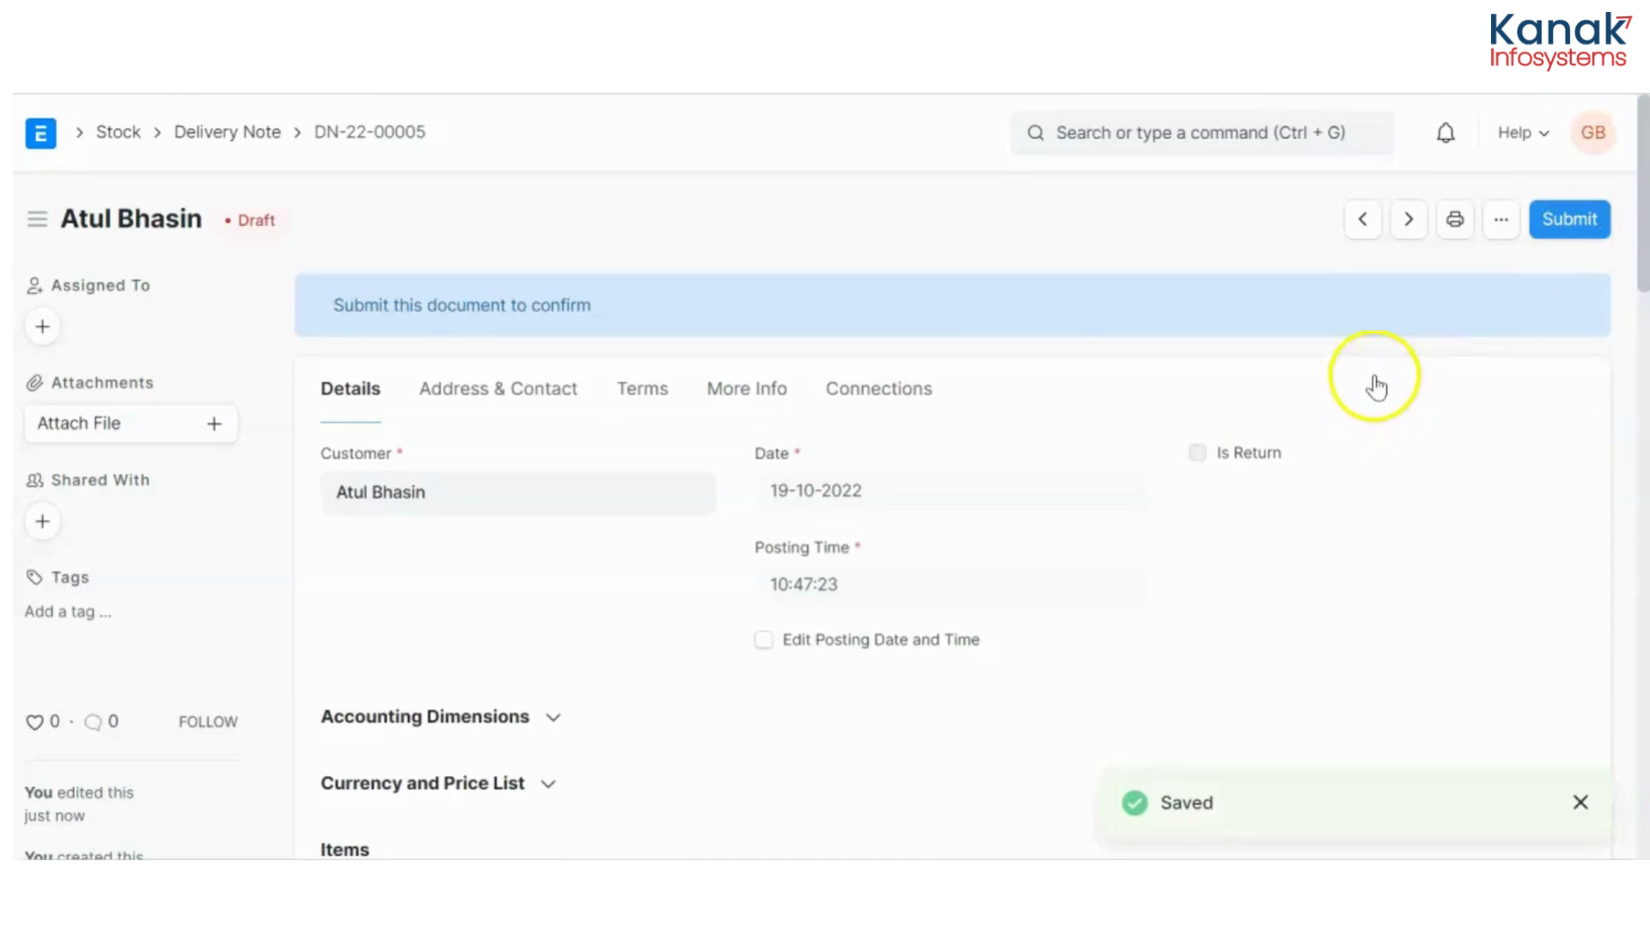
{"action": "left_click", "coordinate": [1567, 220]}
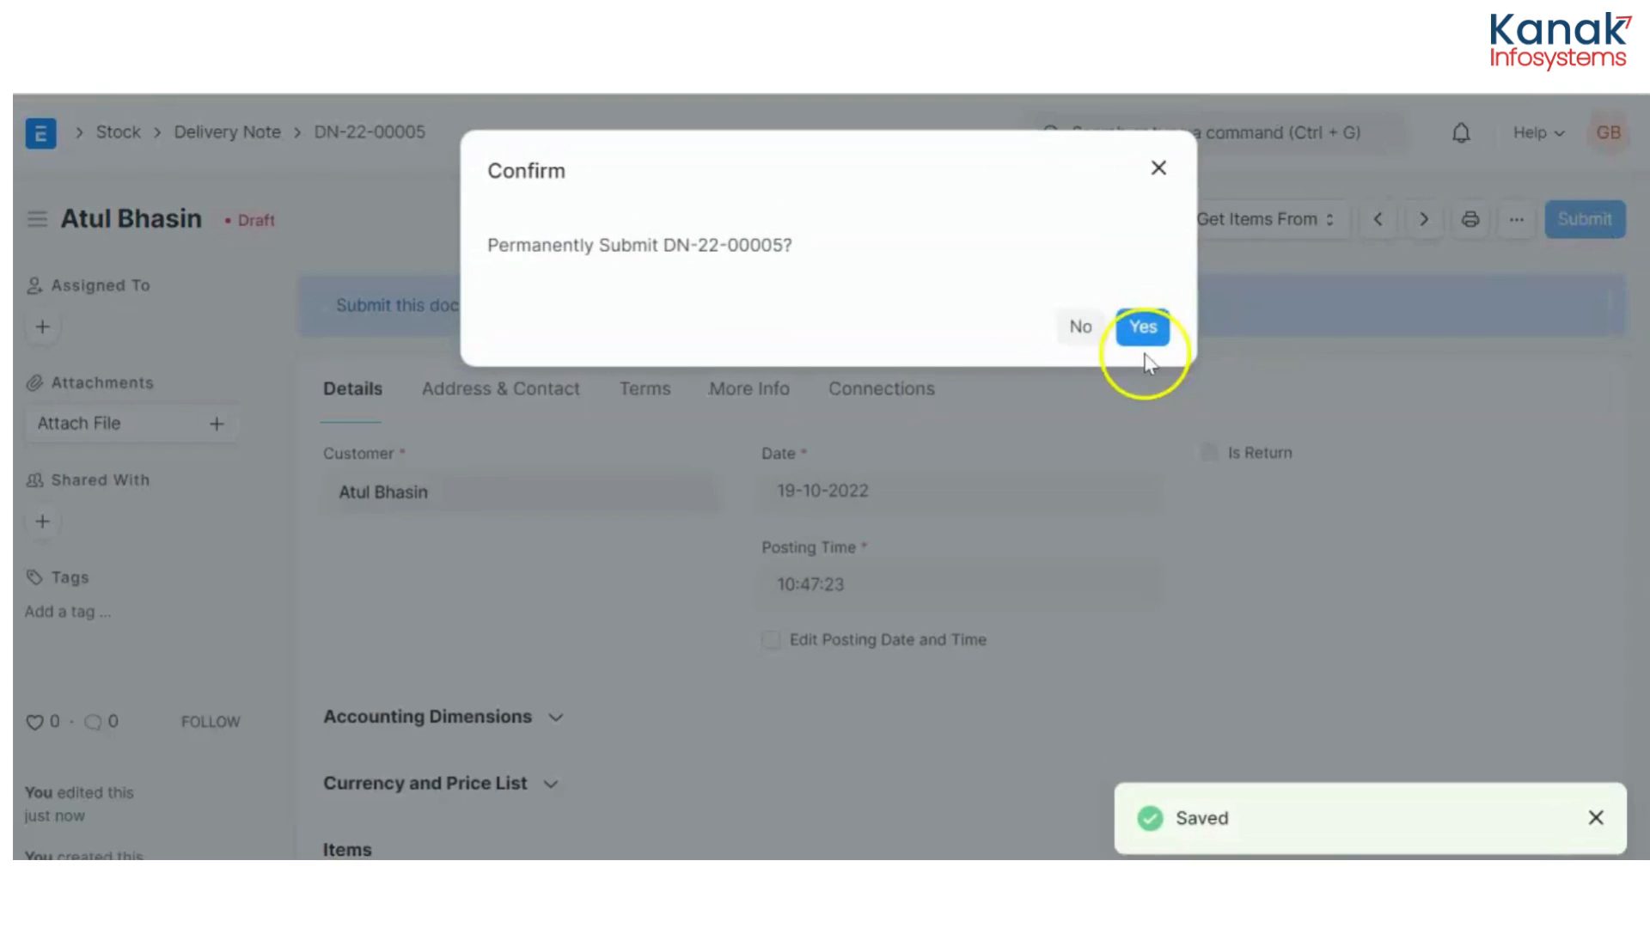
{"action": "left_click", "coordinate": [1143, 326]}
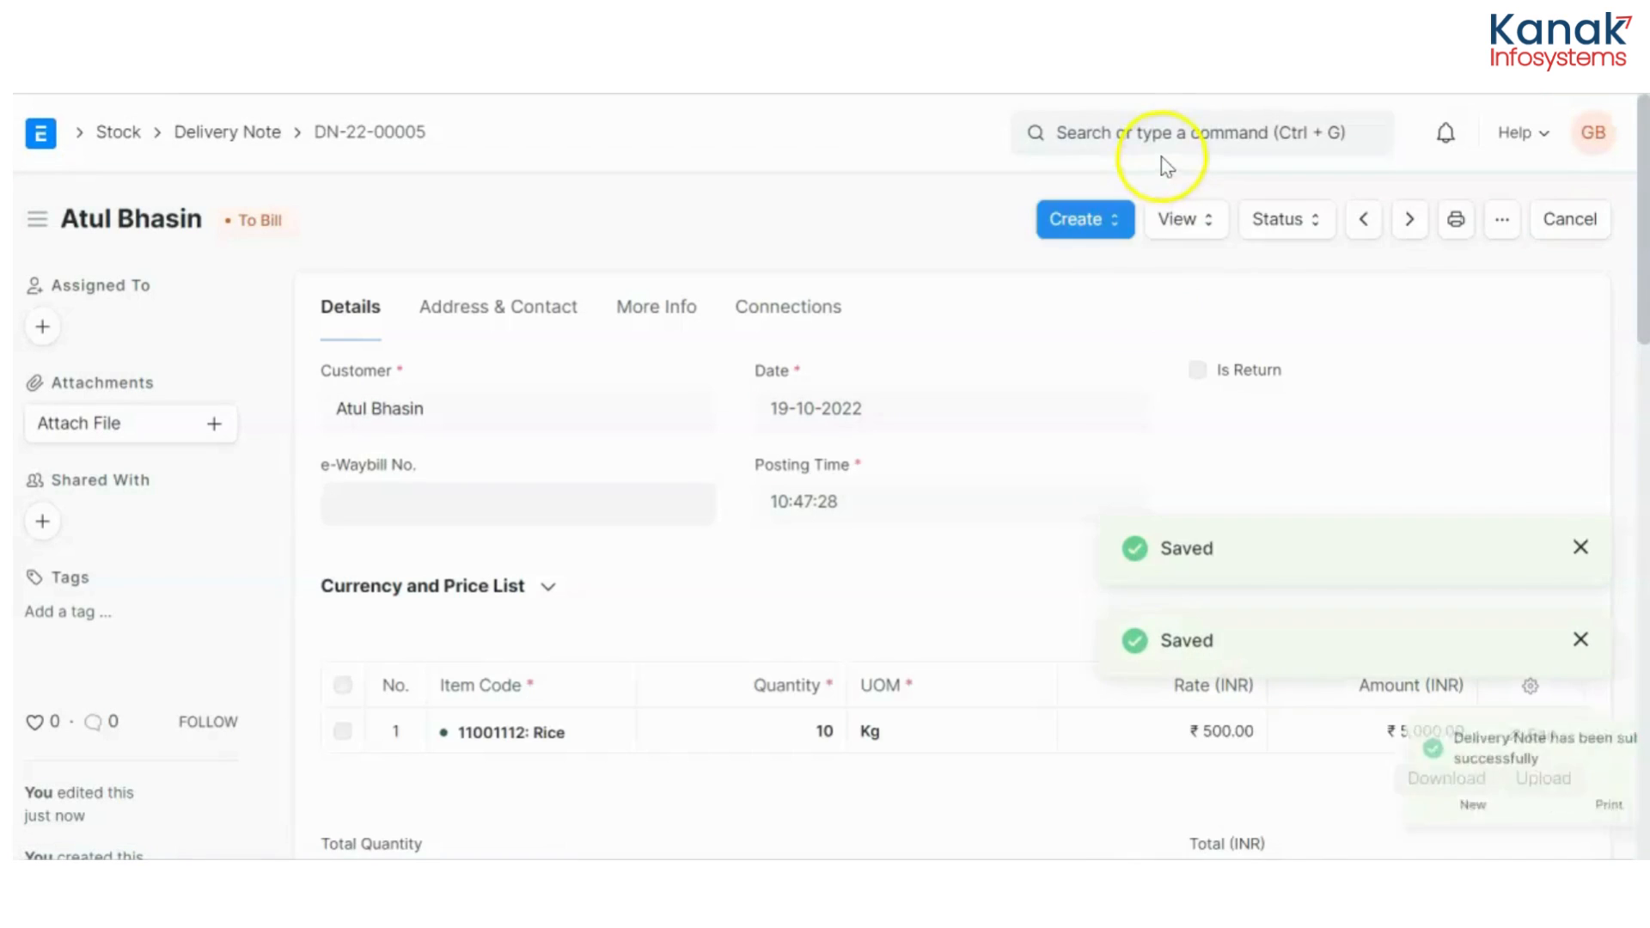
{"action": "left_click", "coordinate": [1189, 132]}
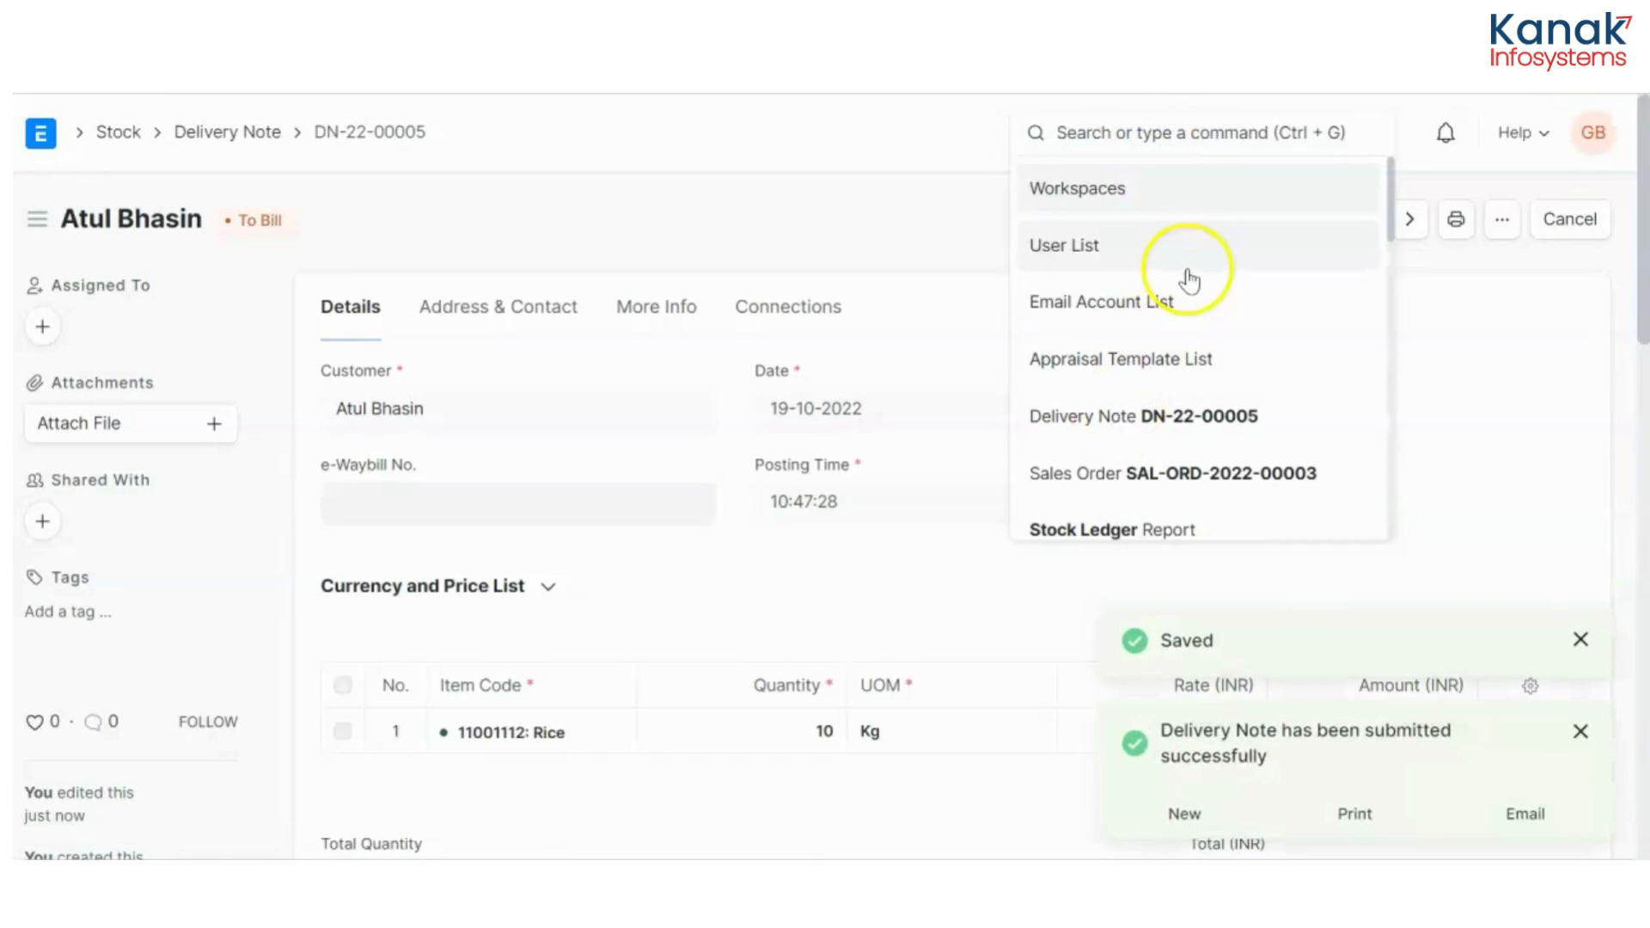
From Item List, open Rice 11001112 and view its Stock Ledger showing a 490 Kg balance
{"action": "type", "text": "item list"}
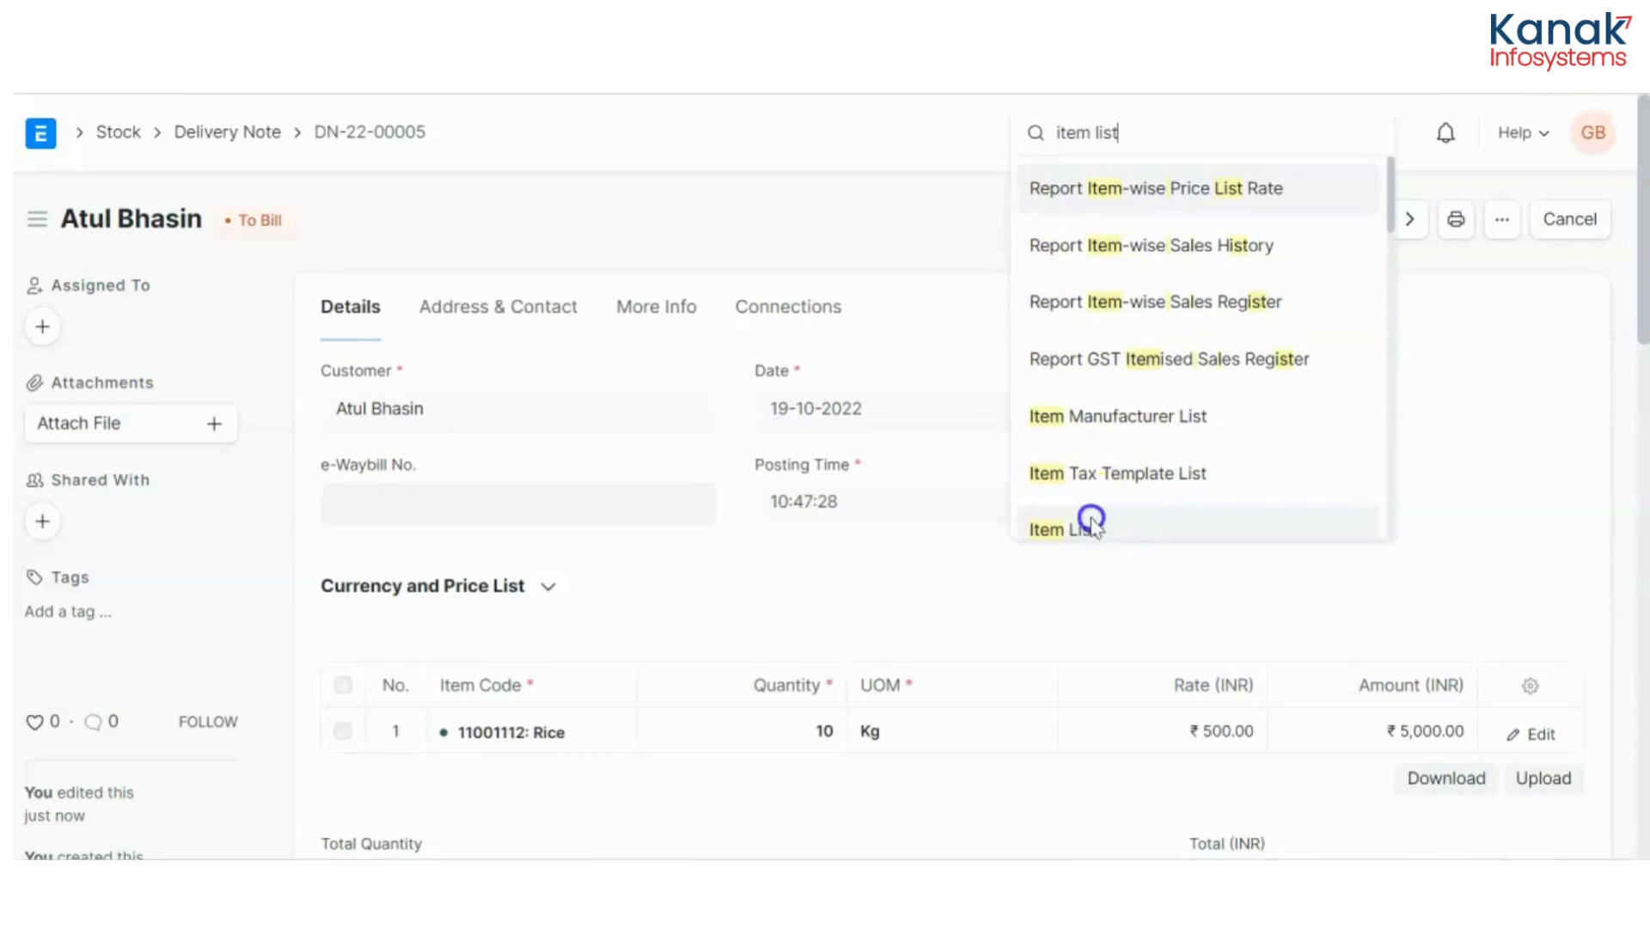
{"action": "left_click", "coordinate": [1065, 529]}
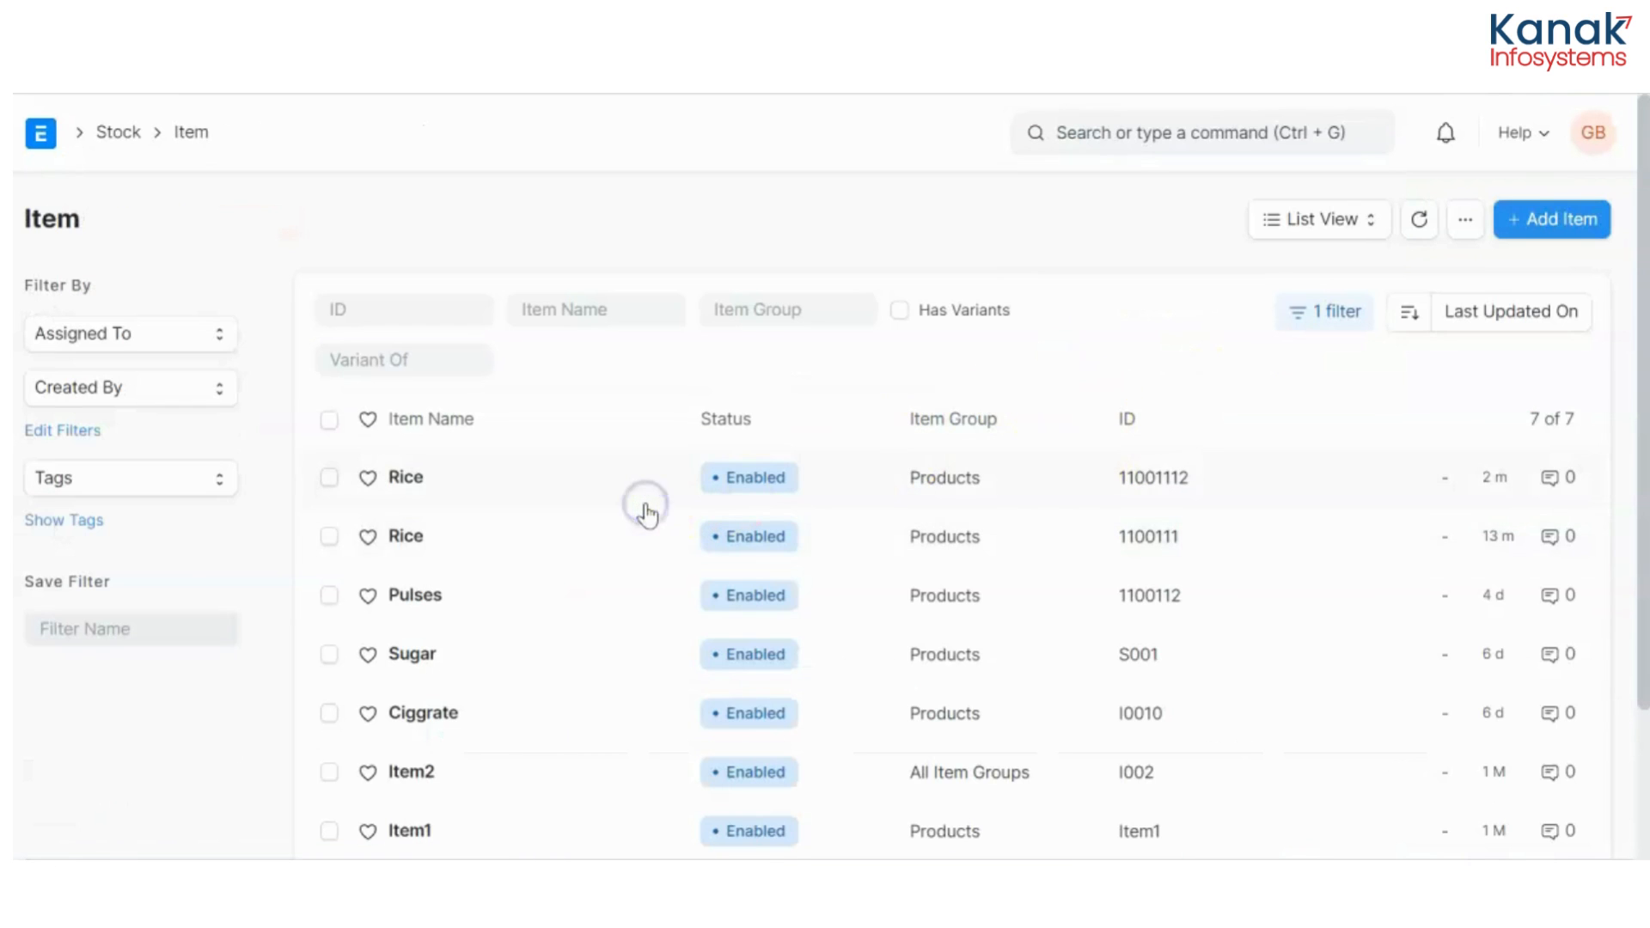
{"action": "left_click", "coordinate": [404, 476]}
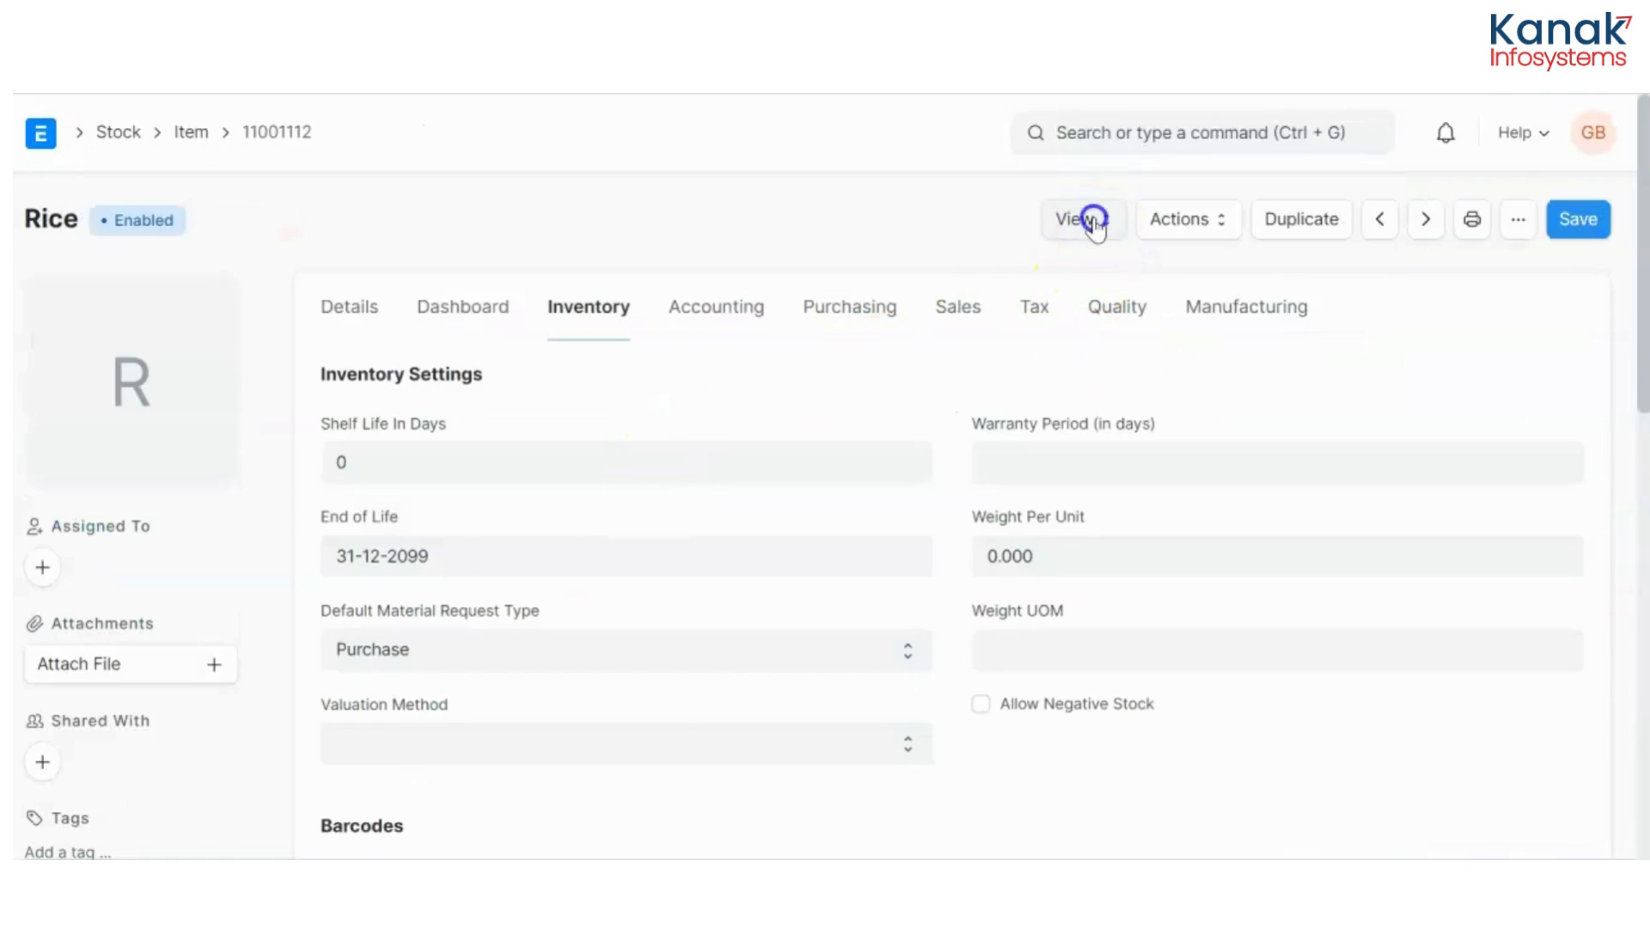
{"action": "left_click", "coordinate": [1074, 218]}
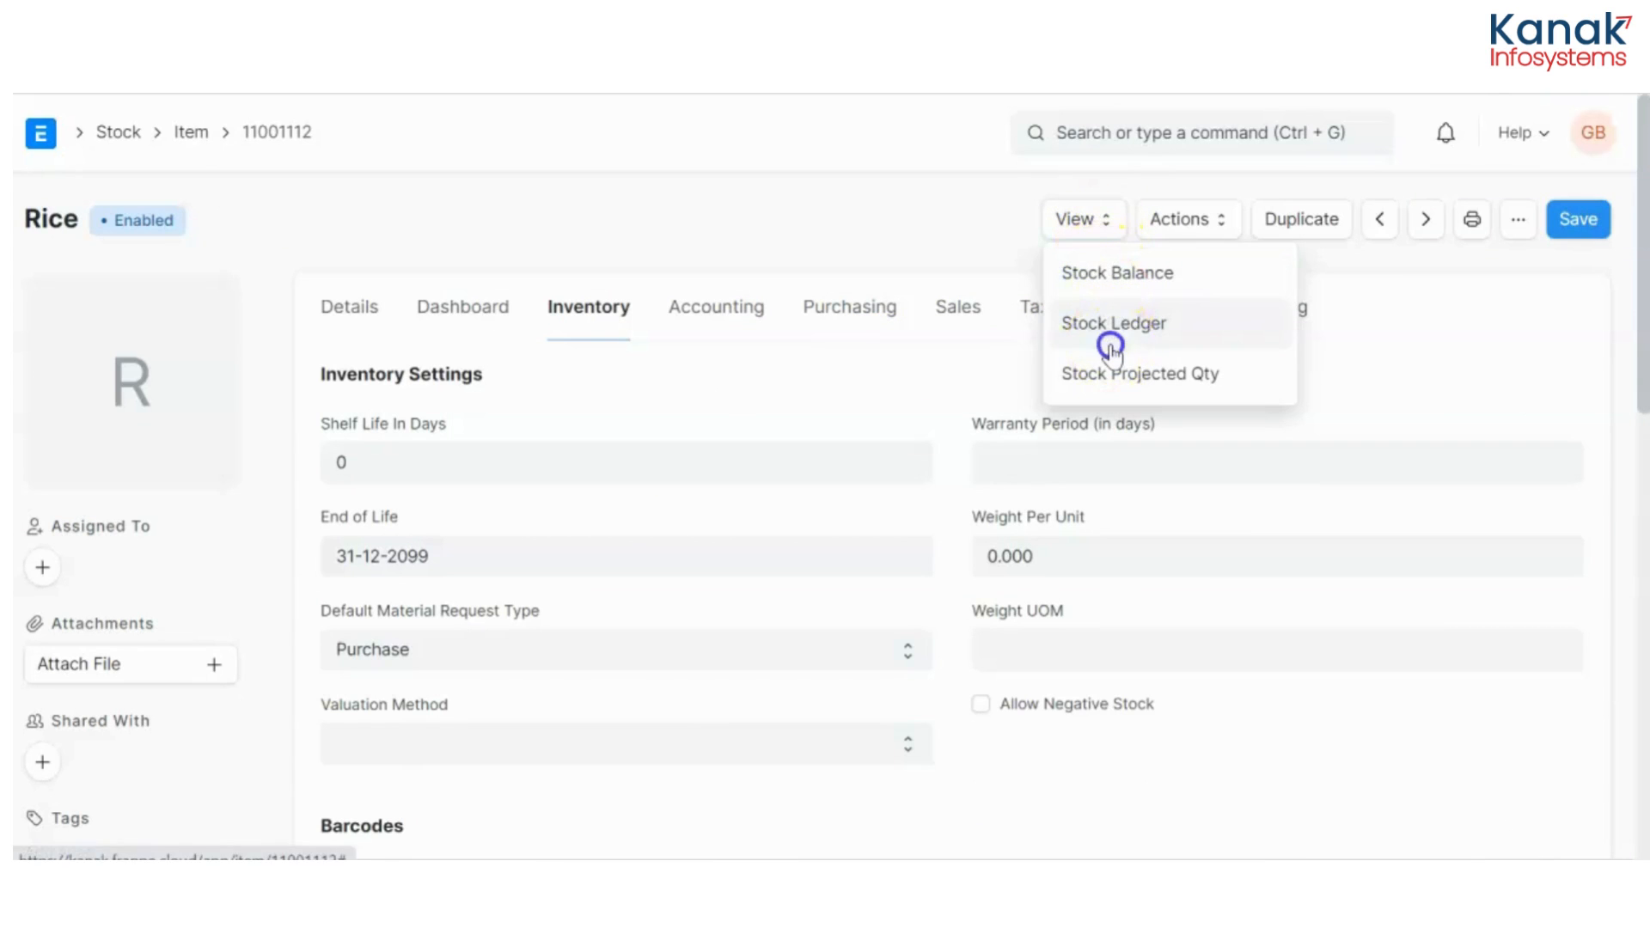
{"action": "left_click", "coordinate": [1112, 323]}
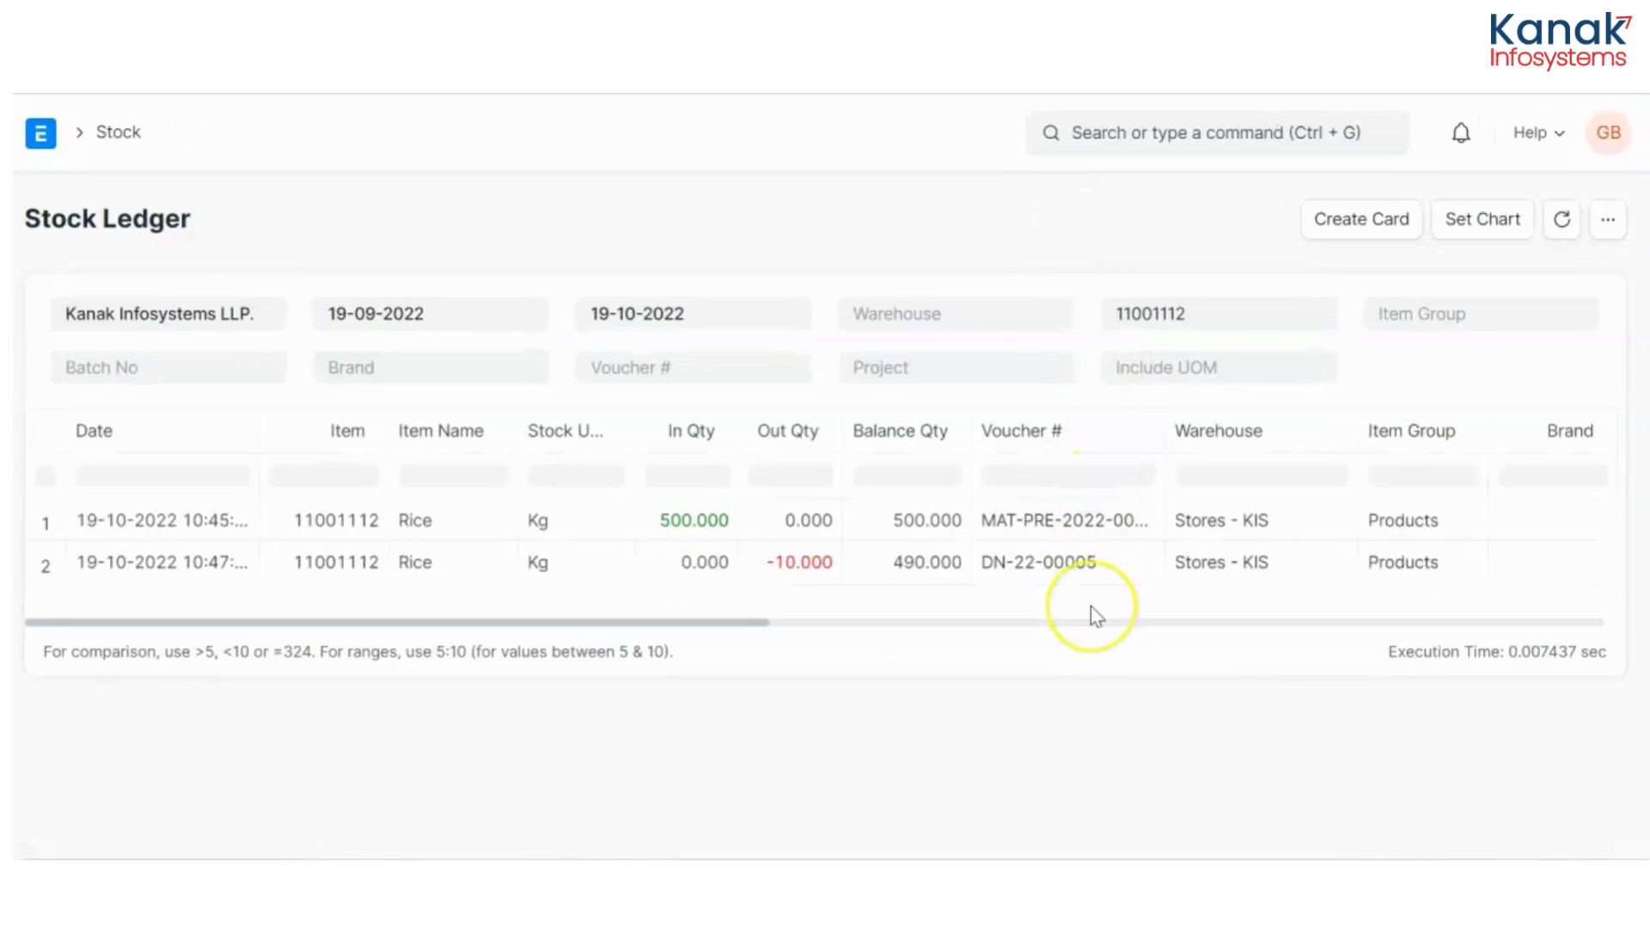
{"action": "mouse_move", "coordinate": [720, 610]}
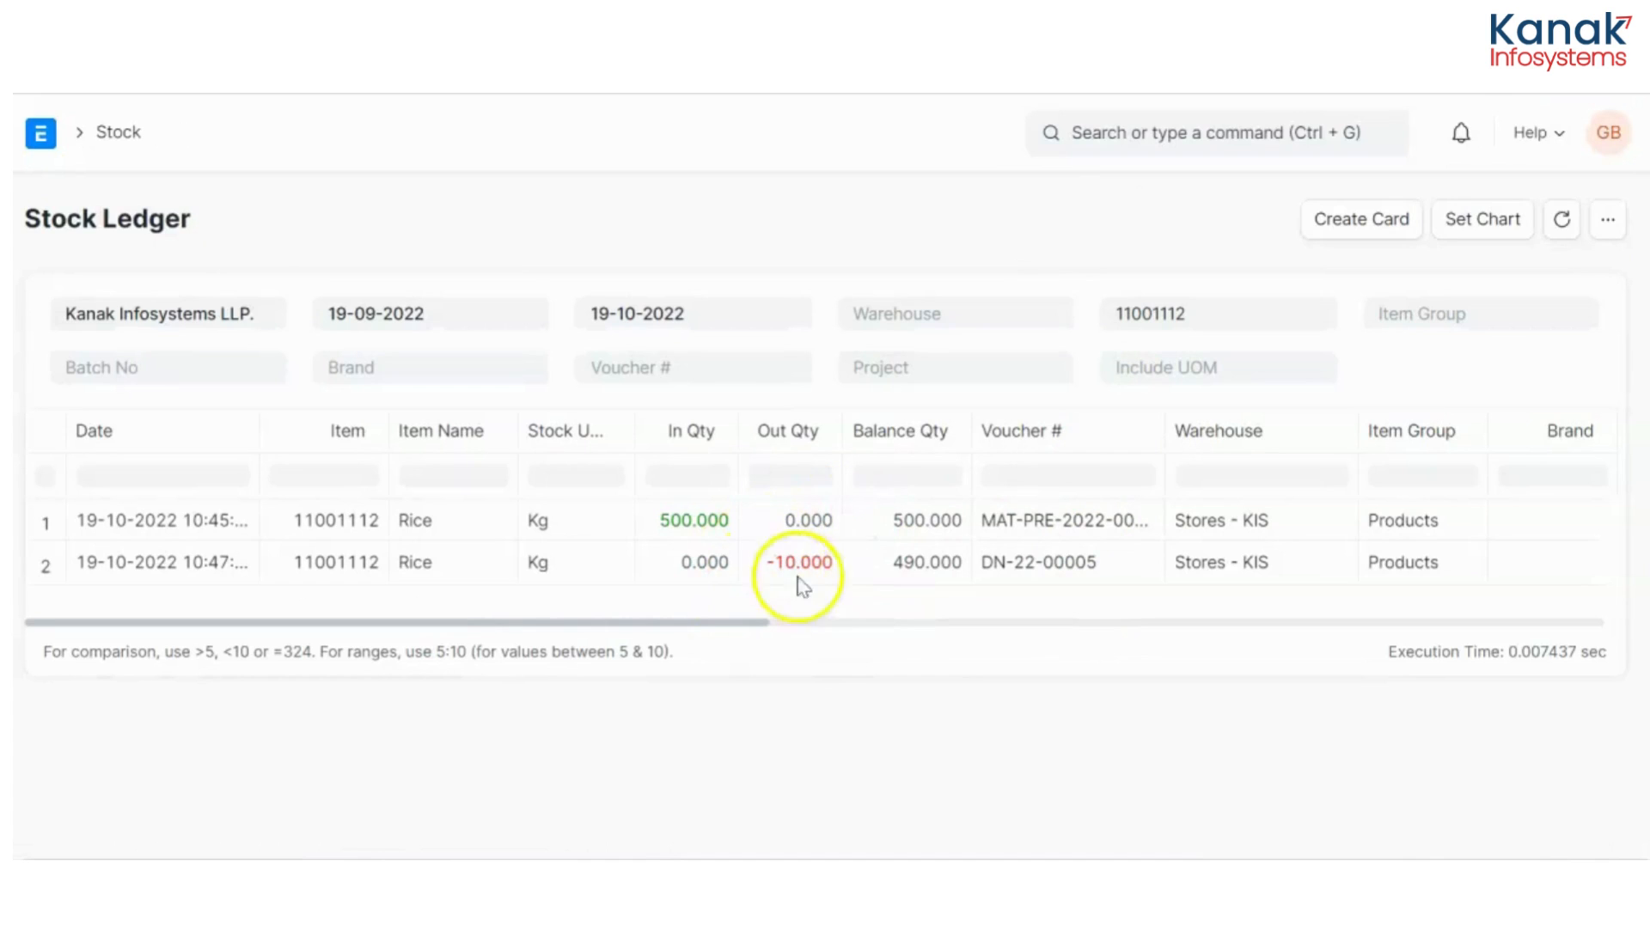
Set Include UOM to Rack, showing 10 in, 0.2 out and 9.8 Racks balance
{"action": "left_click", "coordinate": [1217, 368]}
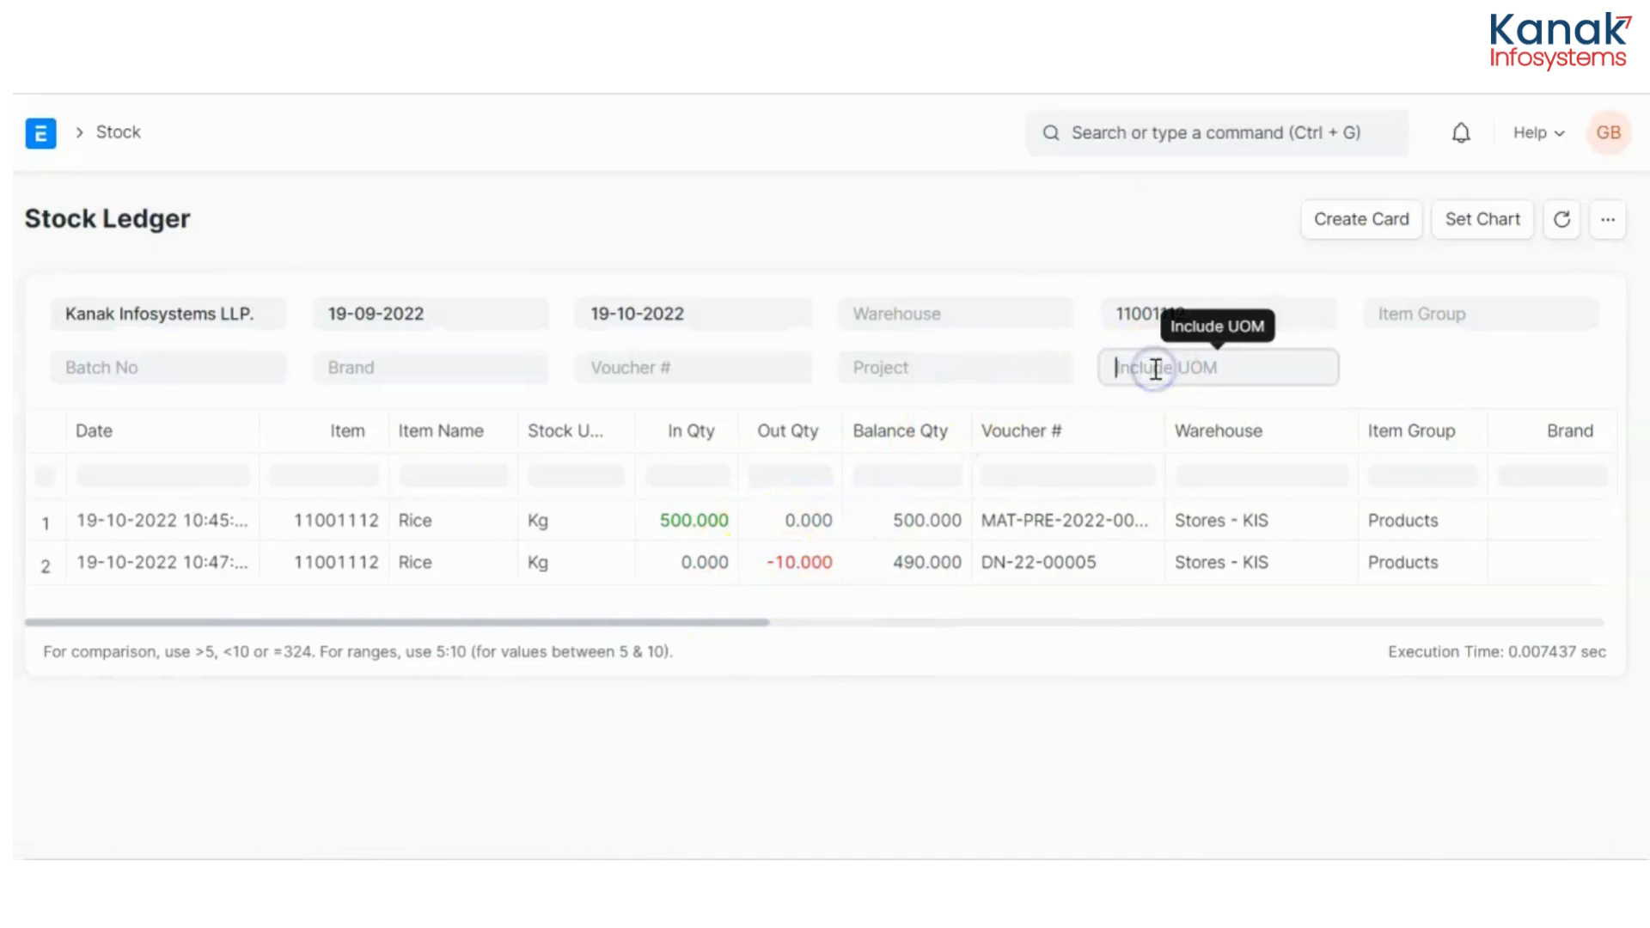
{"action": "type", "text": "rack"}
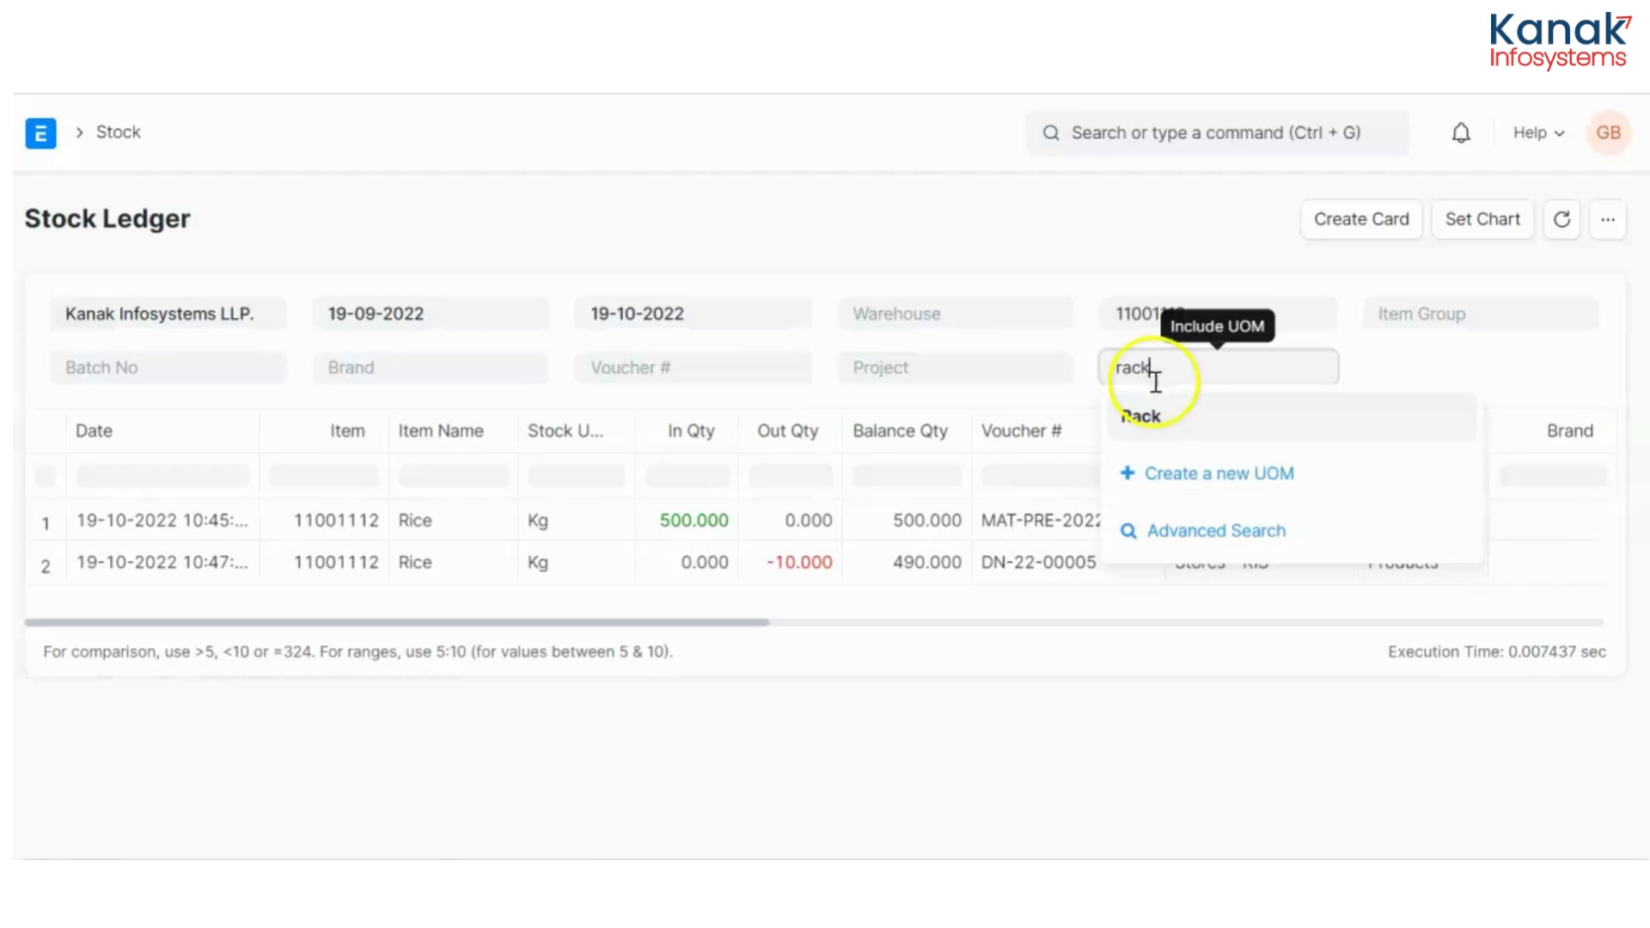
{"action": "left_click", "coordinate": [1140, 415]}
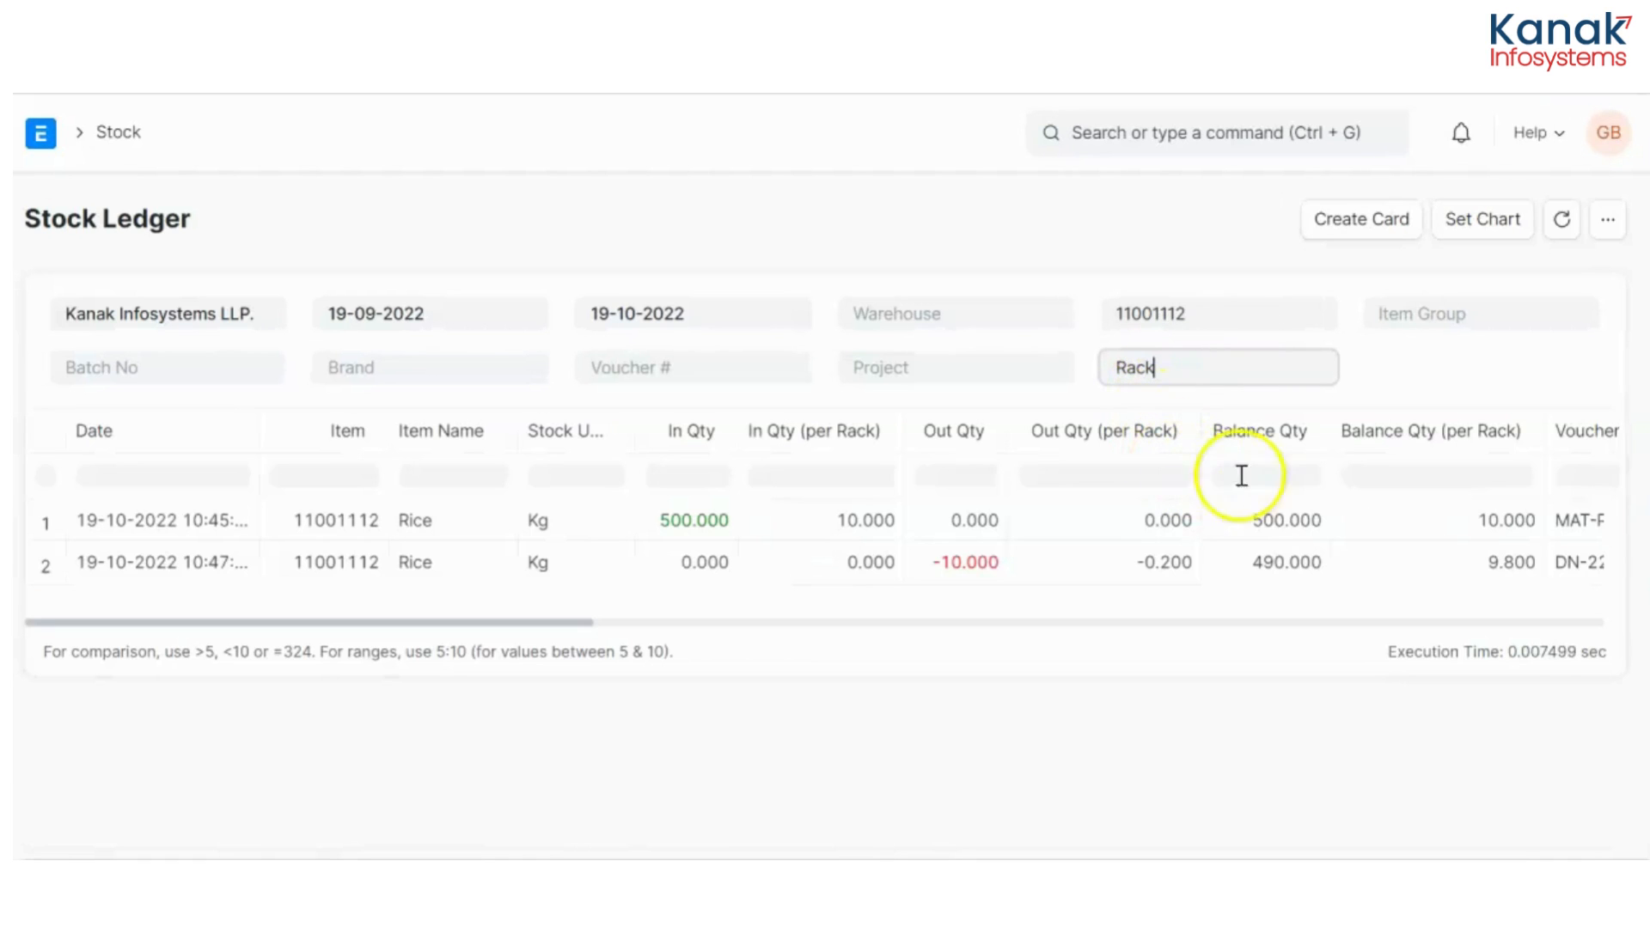
{"action": "mouse_move", "coordinate": [1522, 497]}
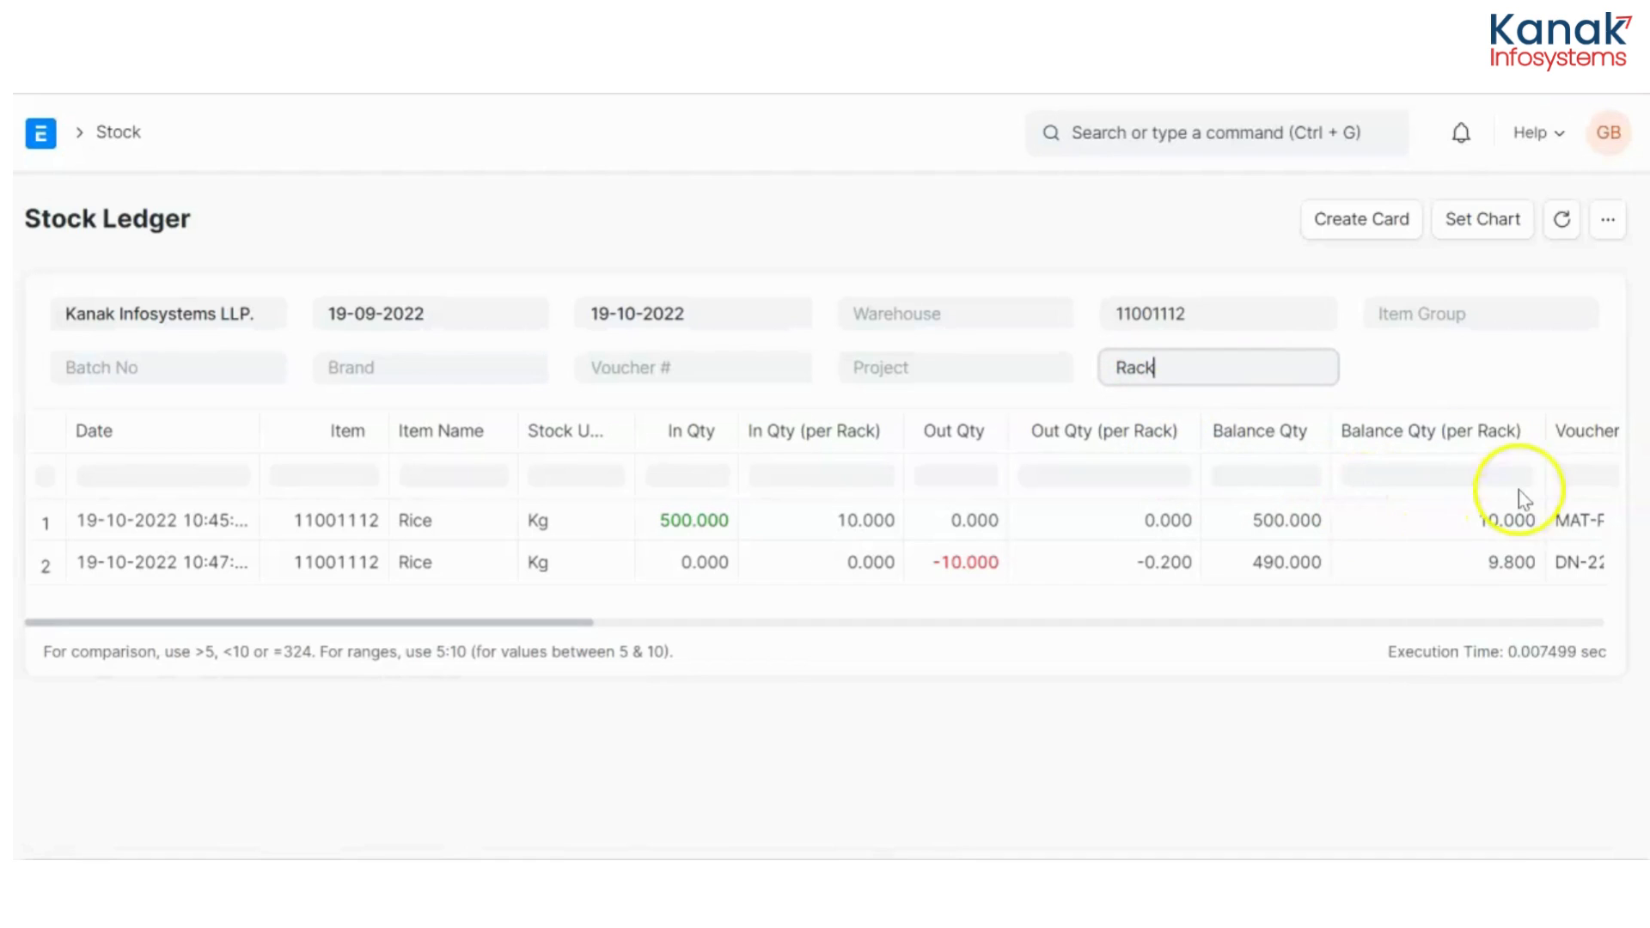